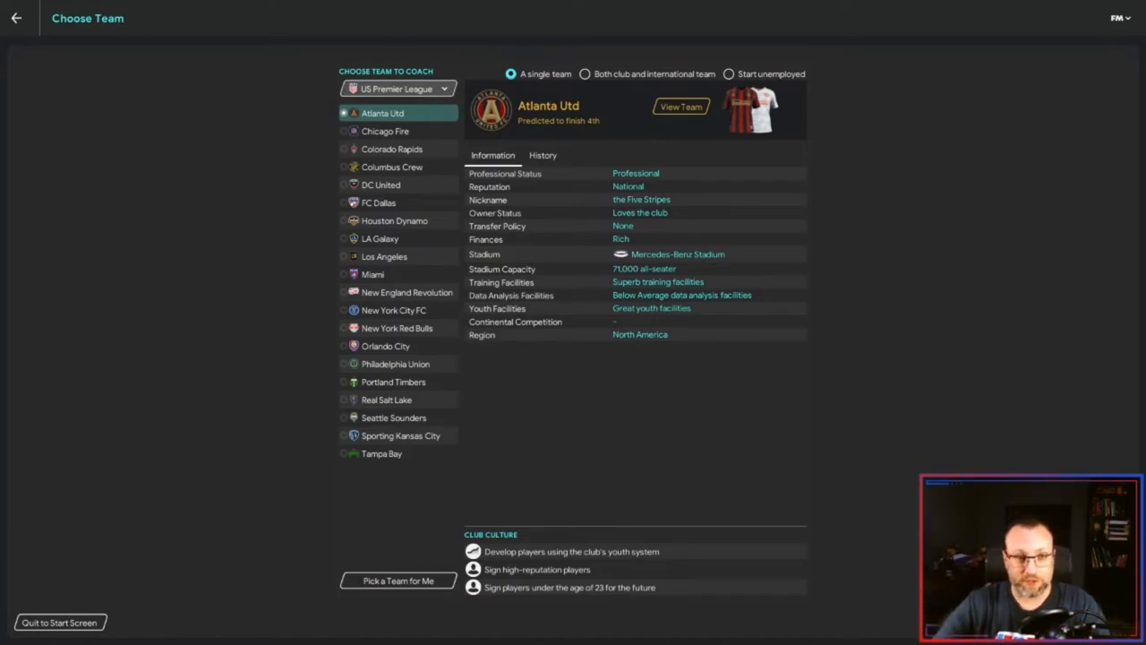
- Review the nations and leagues list while finishing the coaching style setup
click(397, 89)
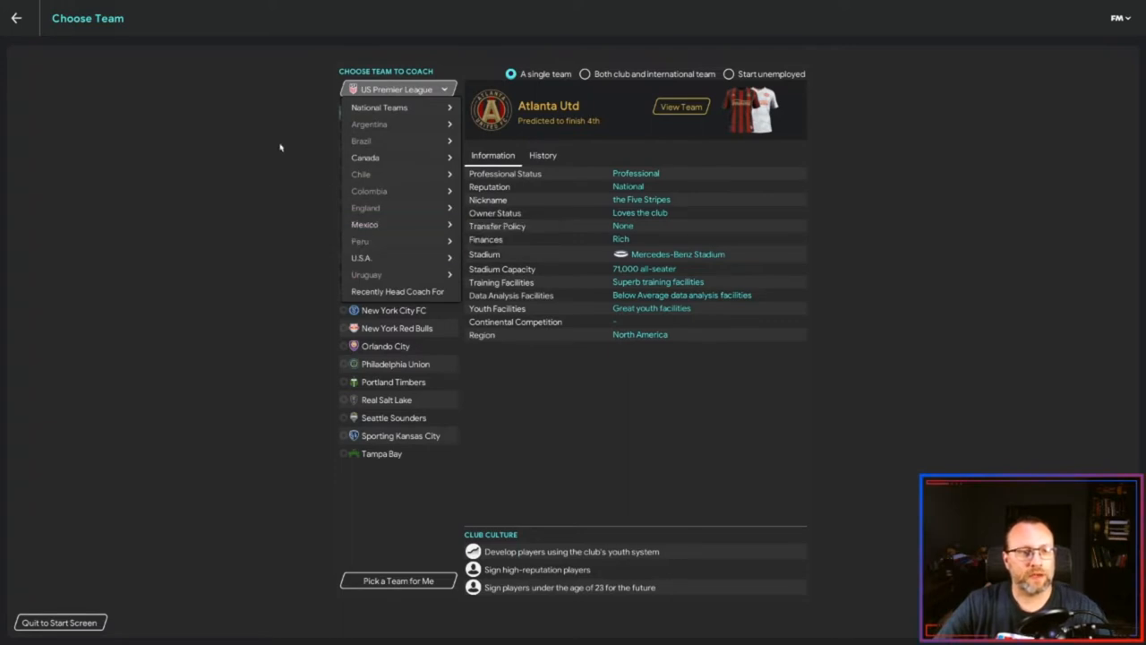
mouse_move(309, 142)
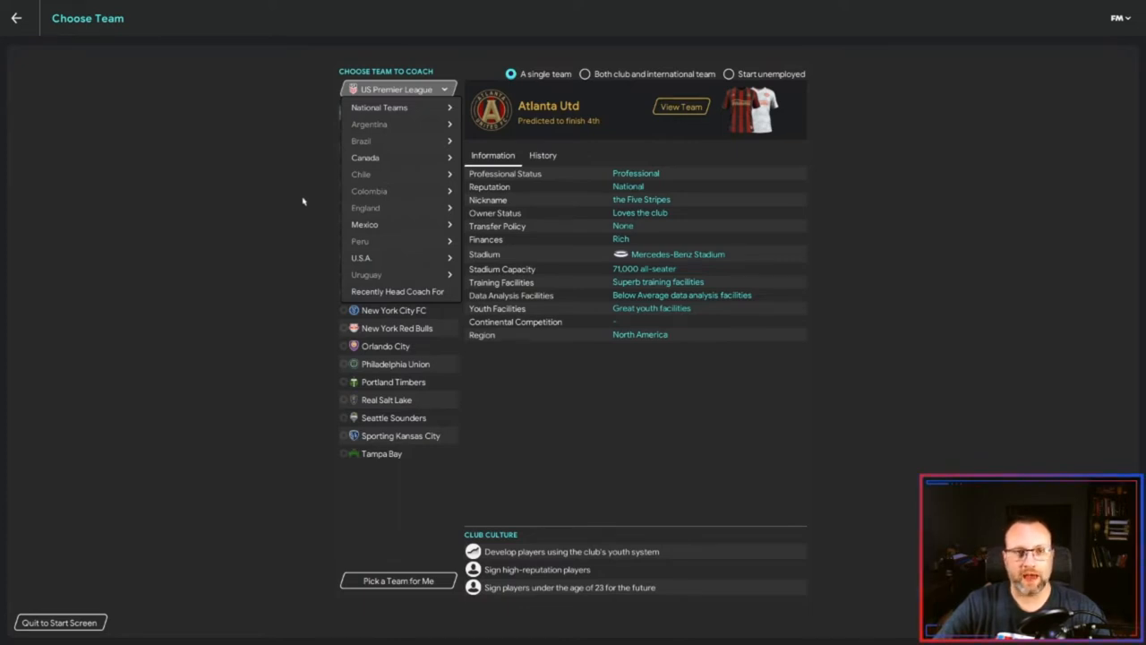
mouse_move(305, 195)
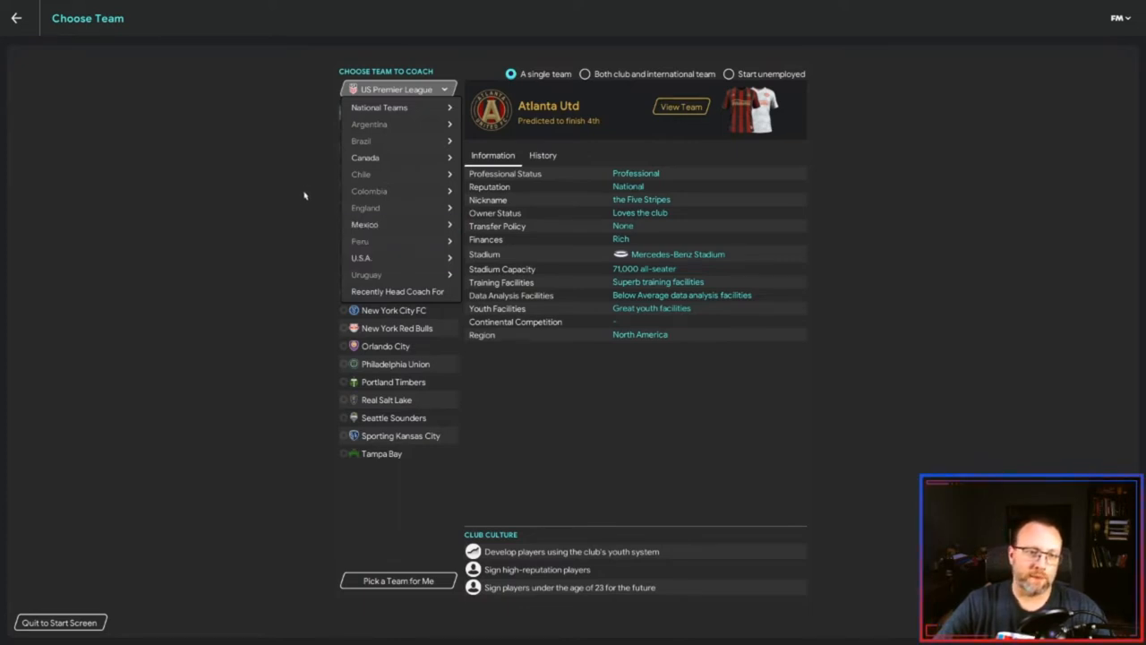
mouse_move(322, 194)
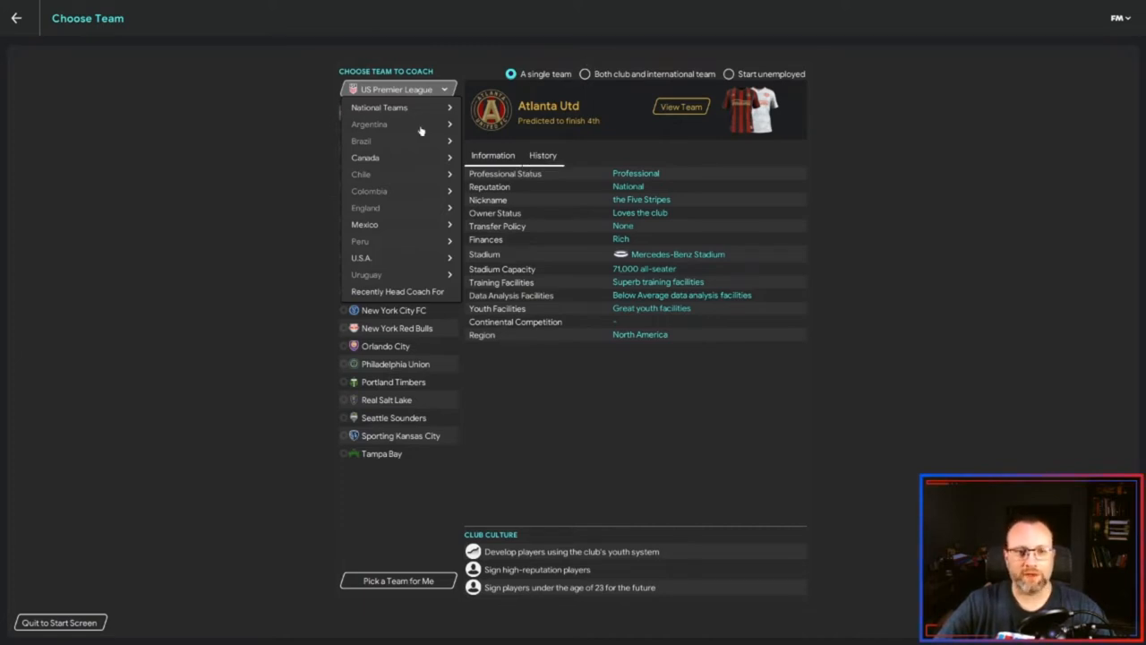
mouse_move(366, 158)
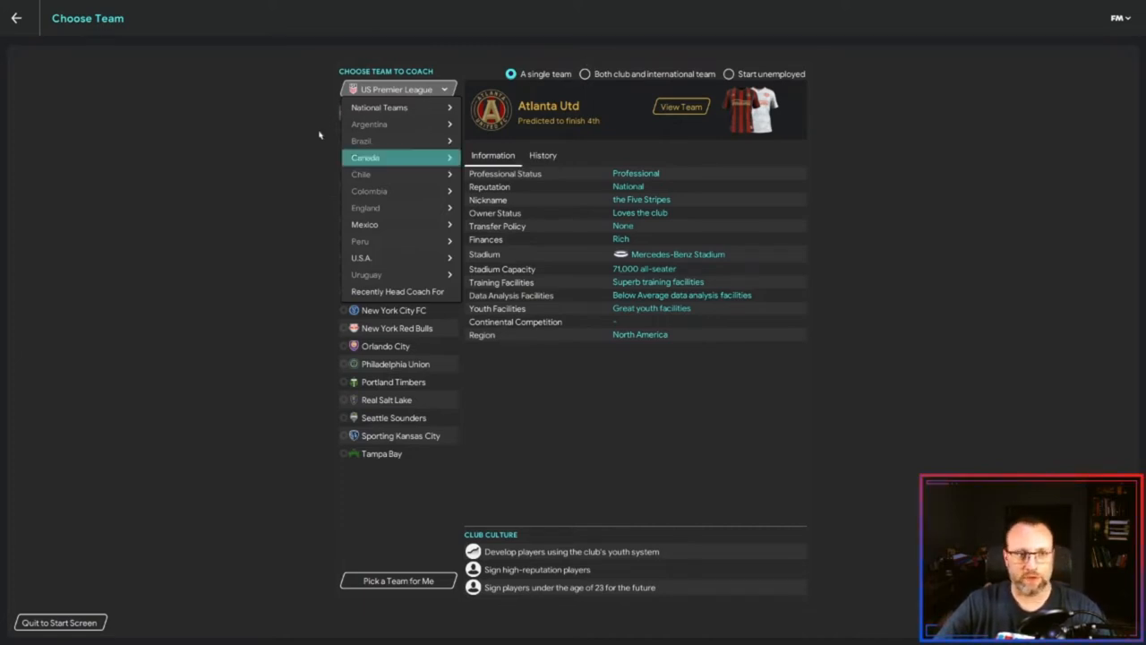
mouse_move(305, 102)
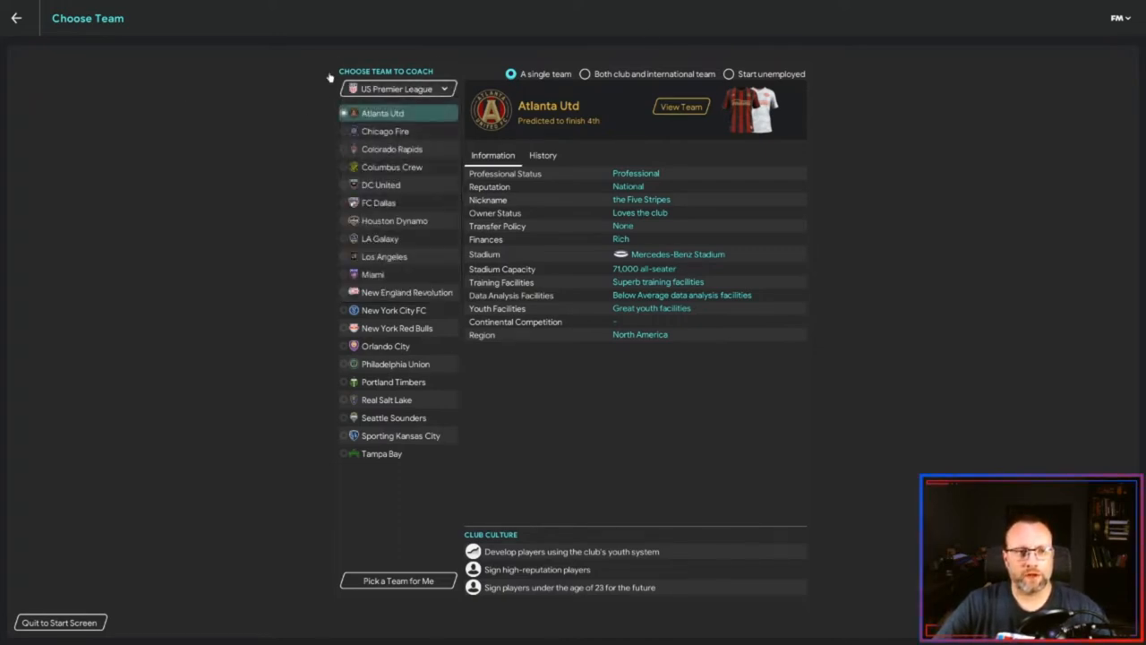
click(397, 88)
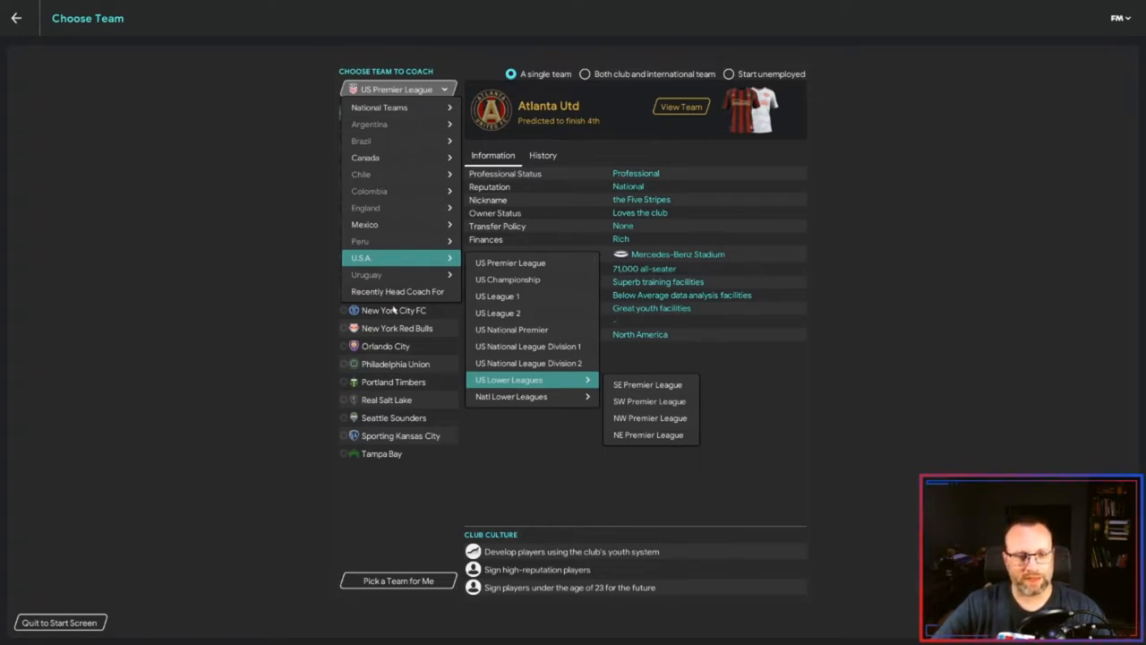
mouse_move(510, 395)
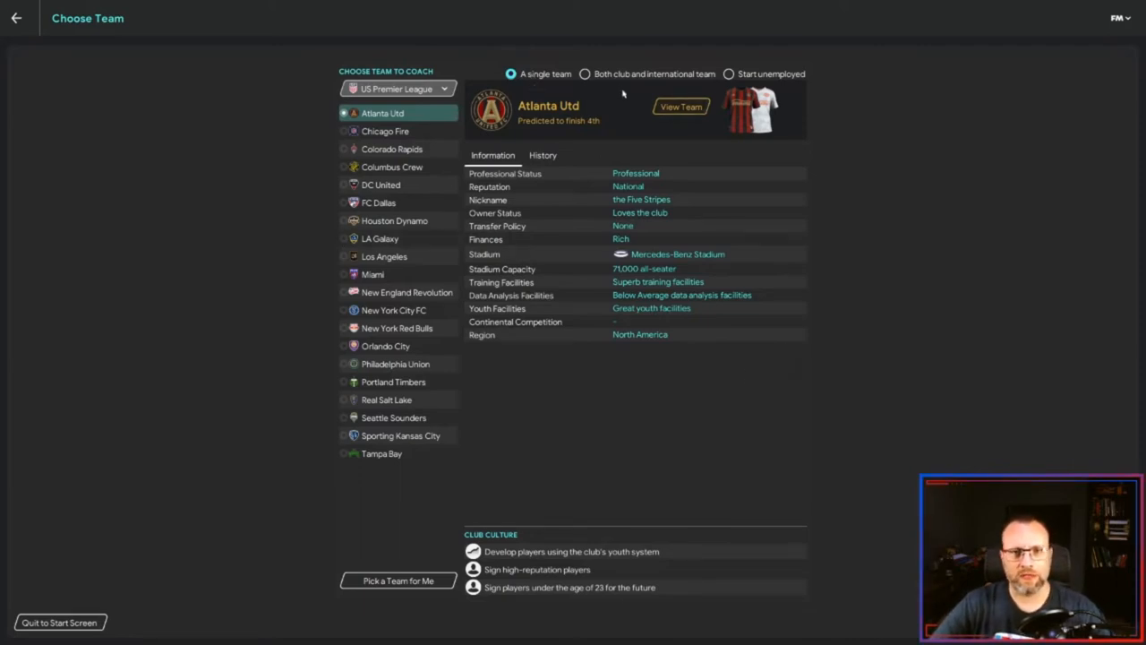
mouse_move(613, 63)
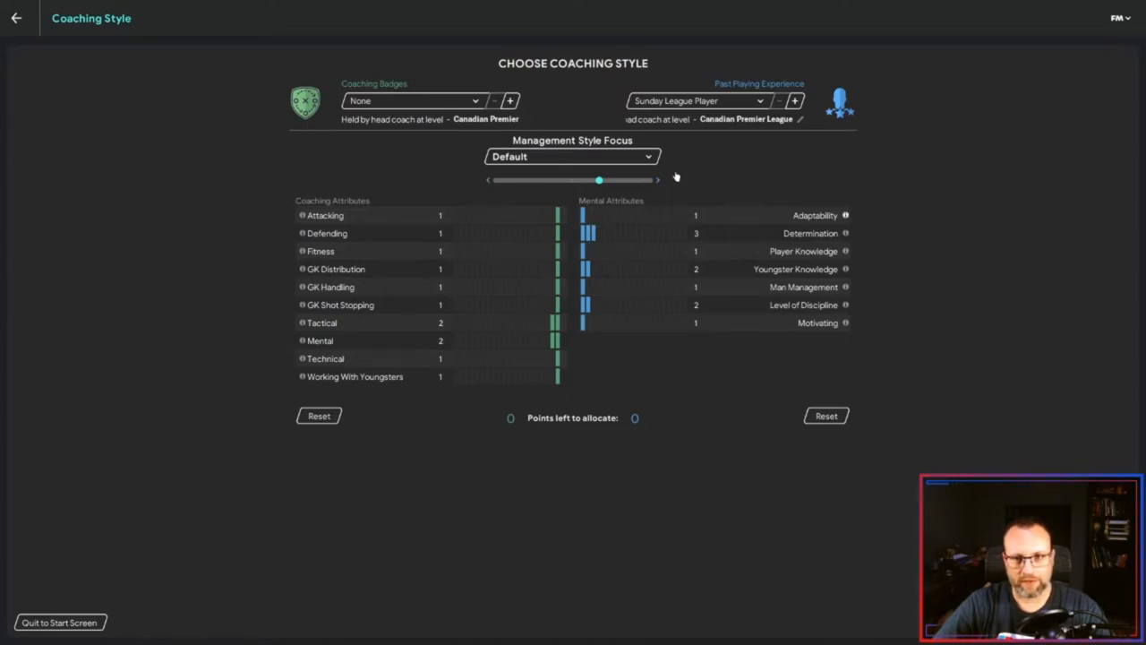
mouse_move(679, 172)
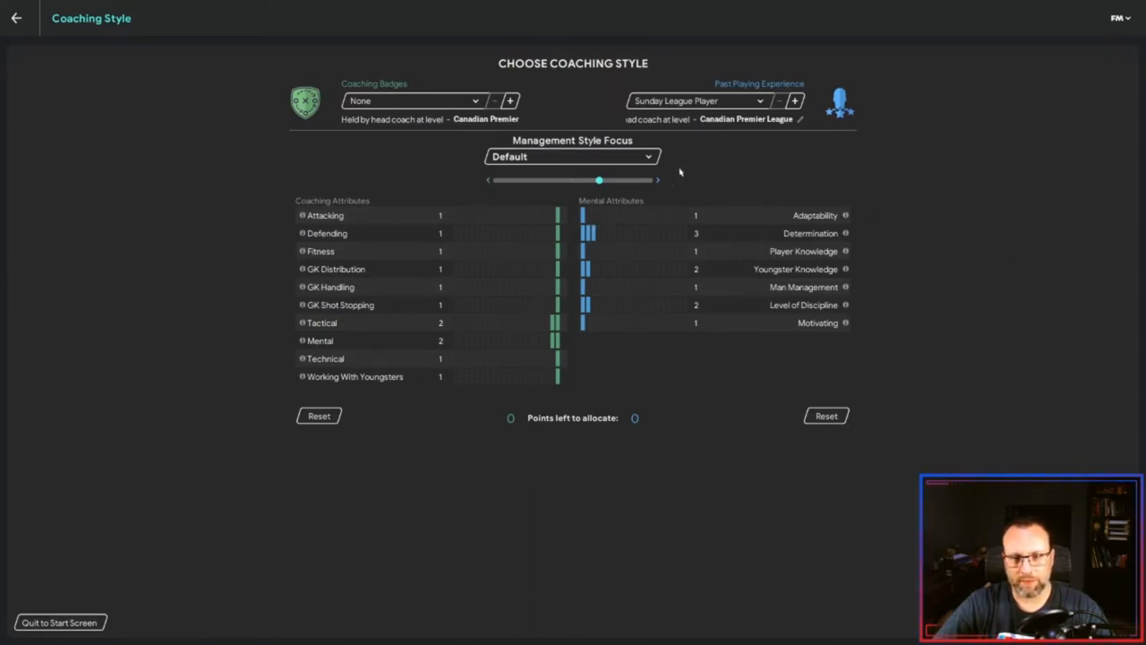
mouse_move(845, 215)
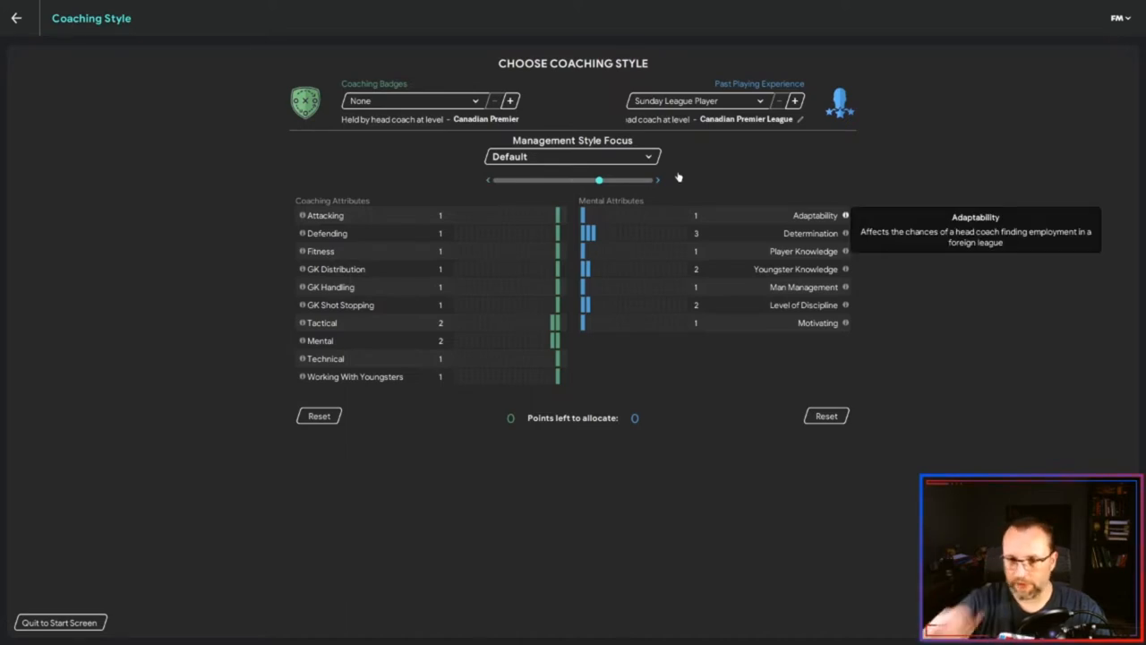
mouse_move(678, 192)
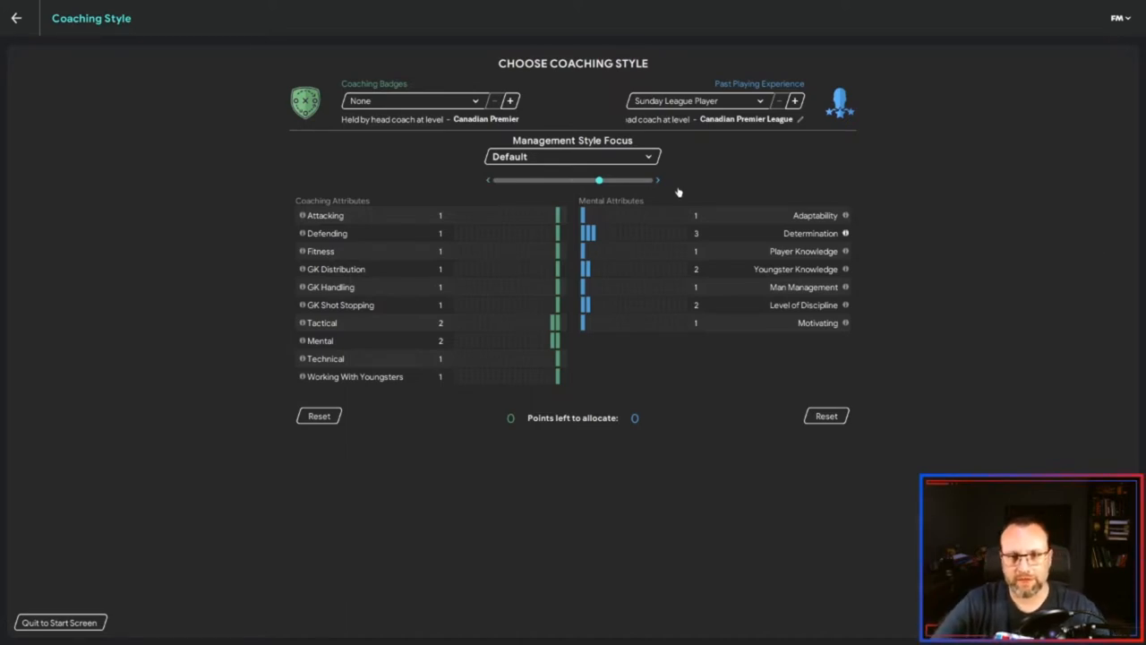
mouse_move(845, 233)
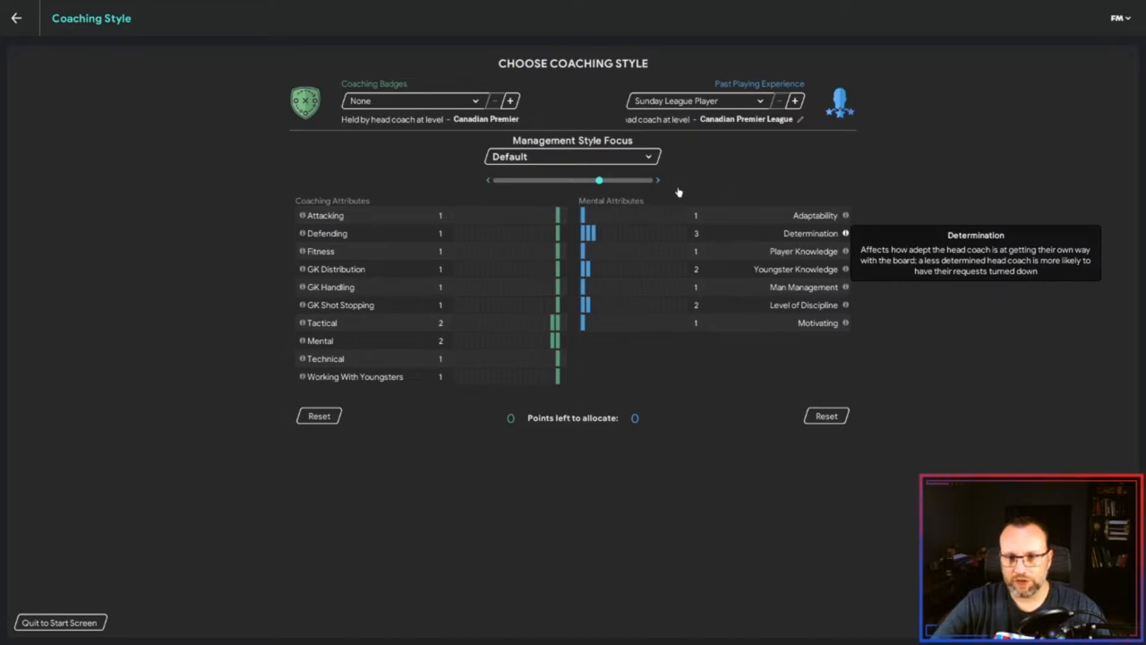
mouse_move(675, 256)
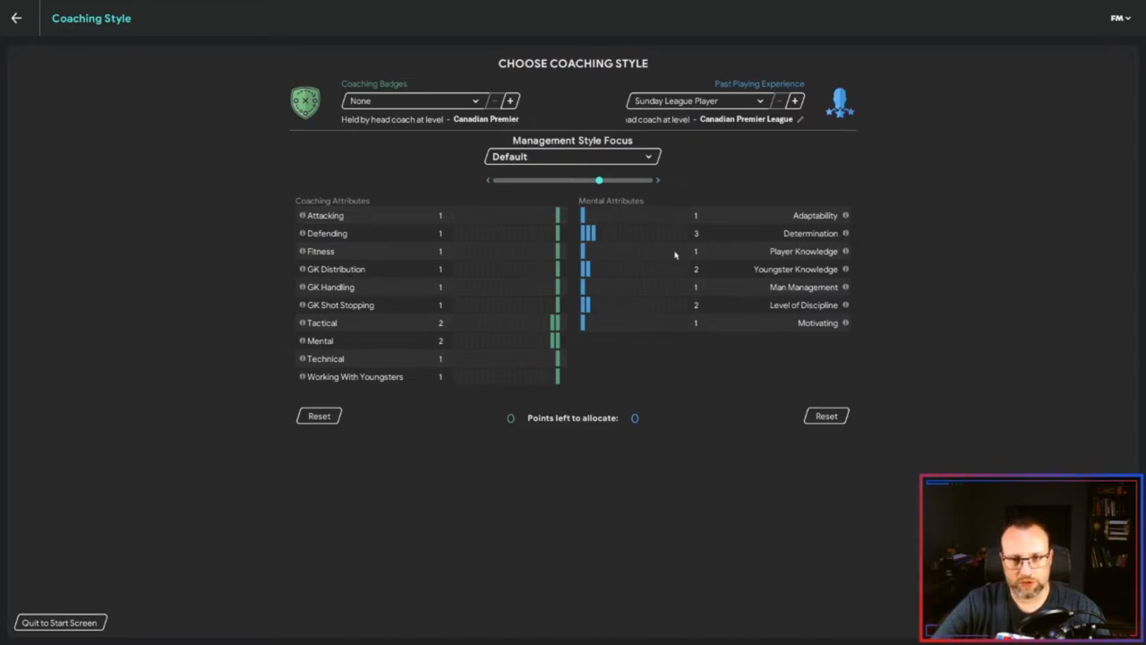
mouse_move(473, 140)
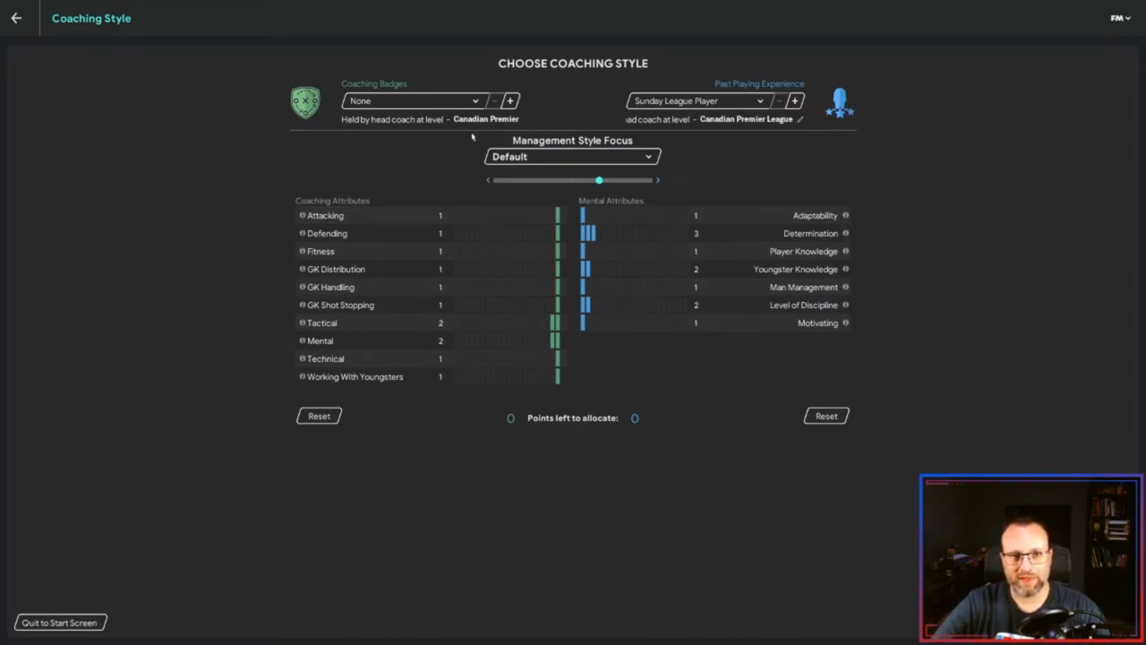
mouse_move(881, 498)
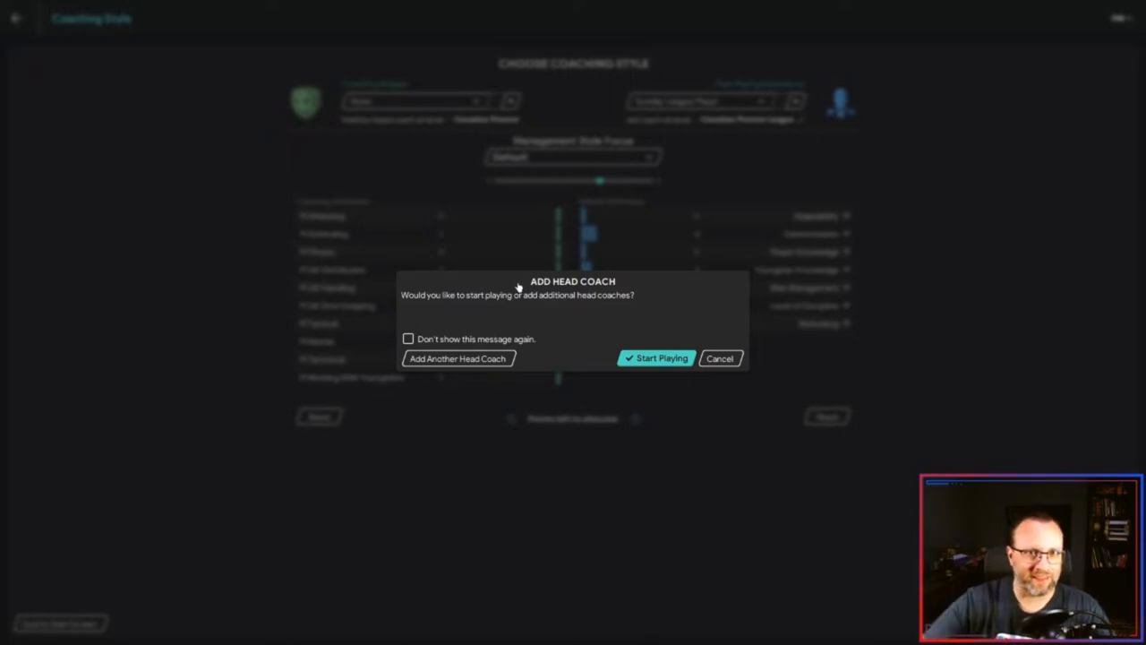
- Start playing without another coach and save the new game to reach the Home screen
click(655, 358)
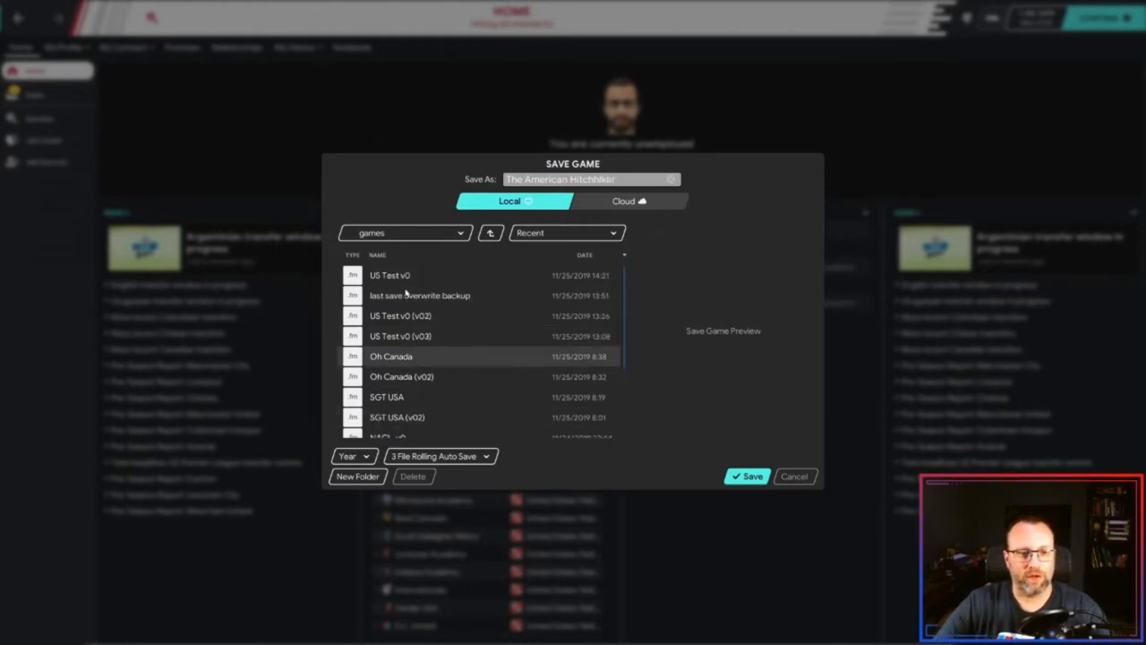
click(747, 476)
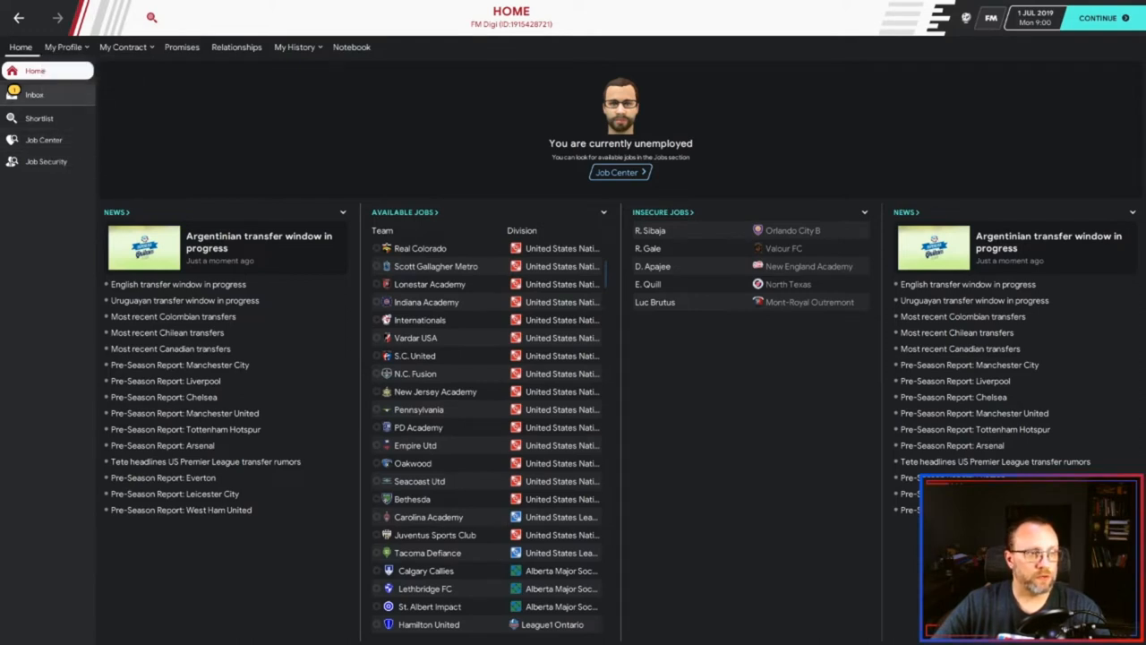
- Confirm the social feed's followed accounts via the Inbox, then show the Job Center vacancies
click(34, 93)
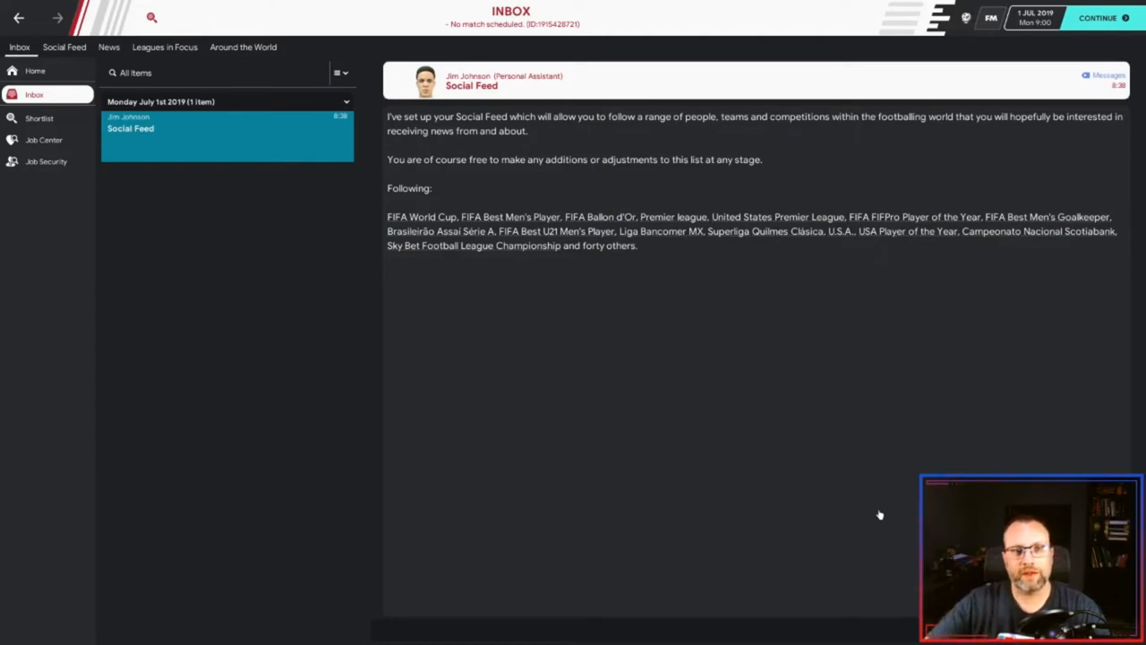
click(65, 47)
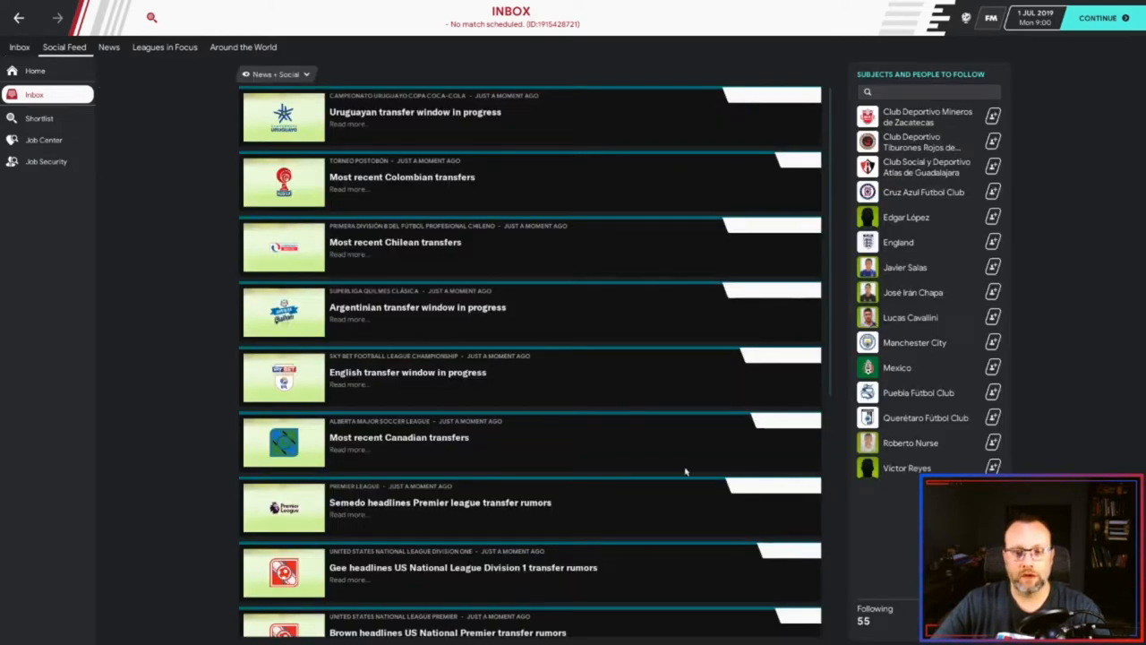
mouse_move(781, 502)
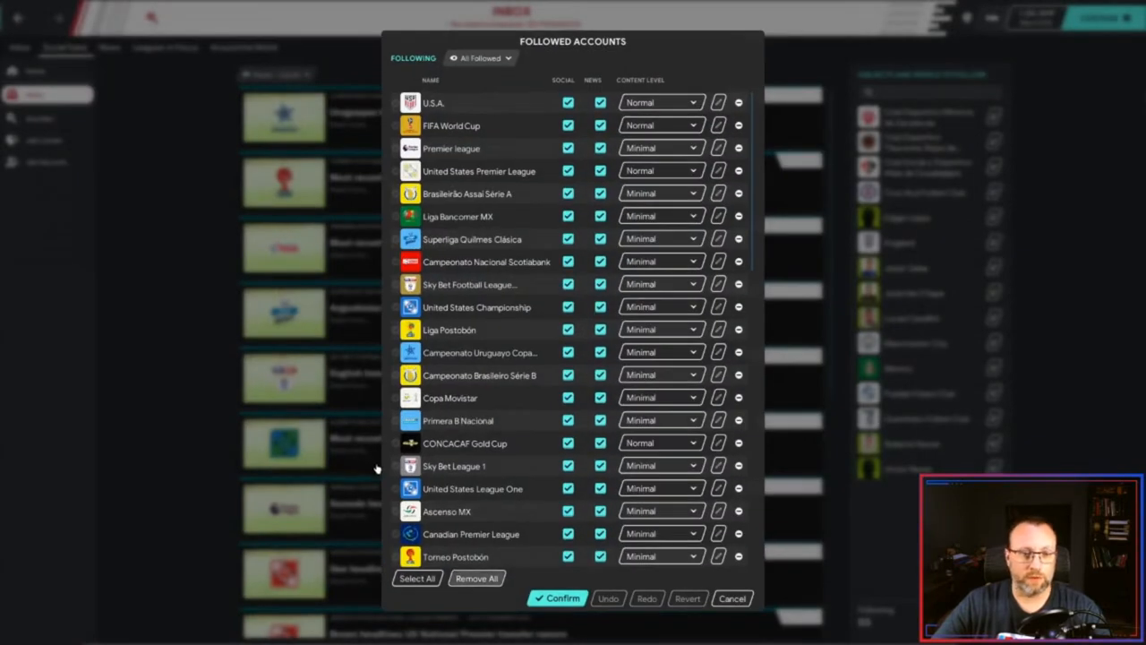
click(556, 598)
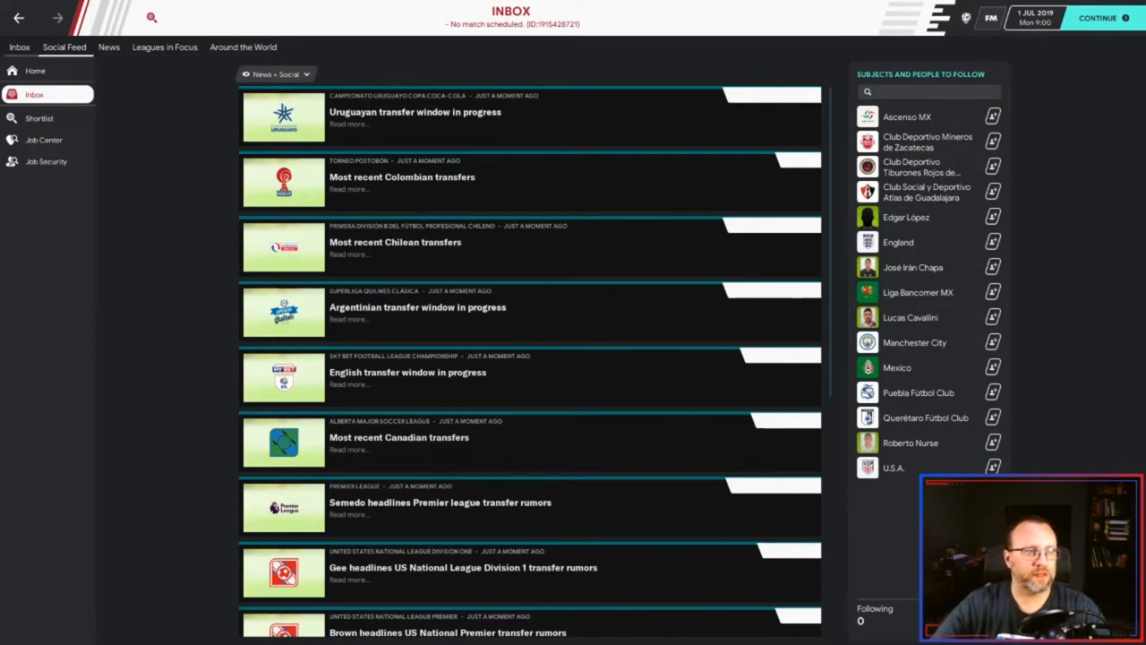
click(43, 140)
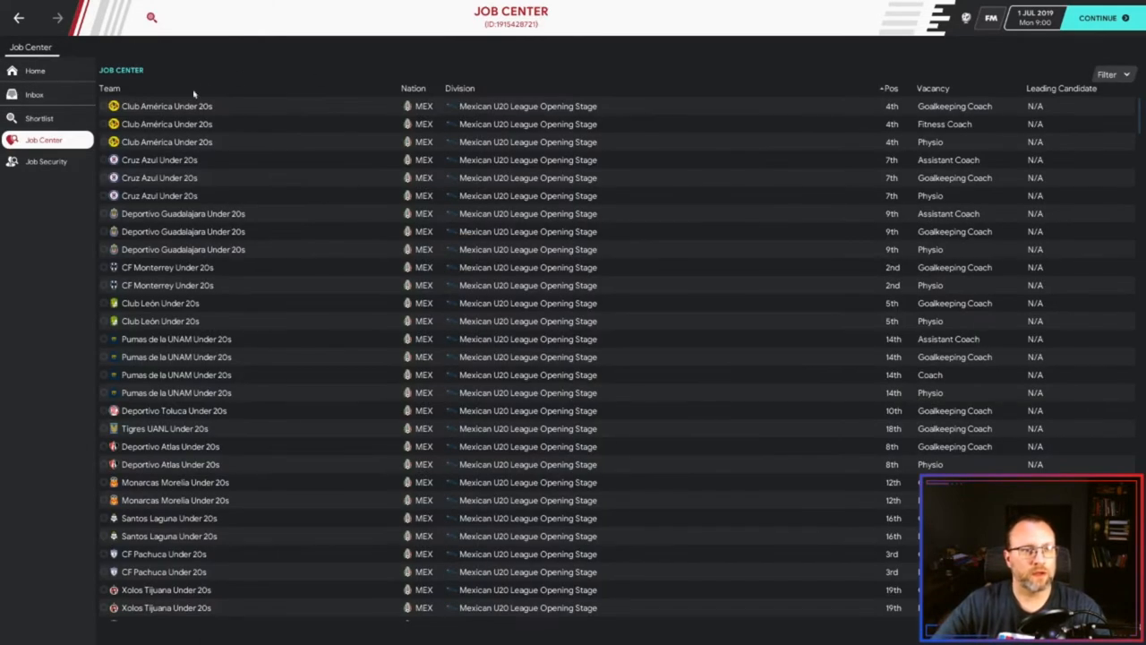
- Filter the Job Center vacancies to USA head coach jobs
click(1106, 76)
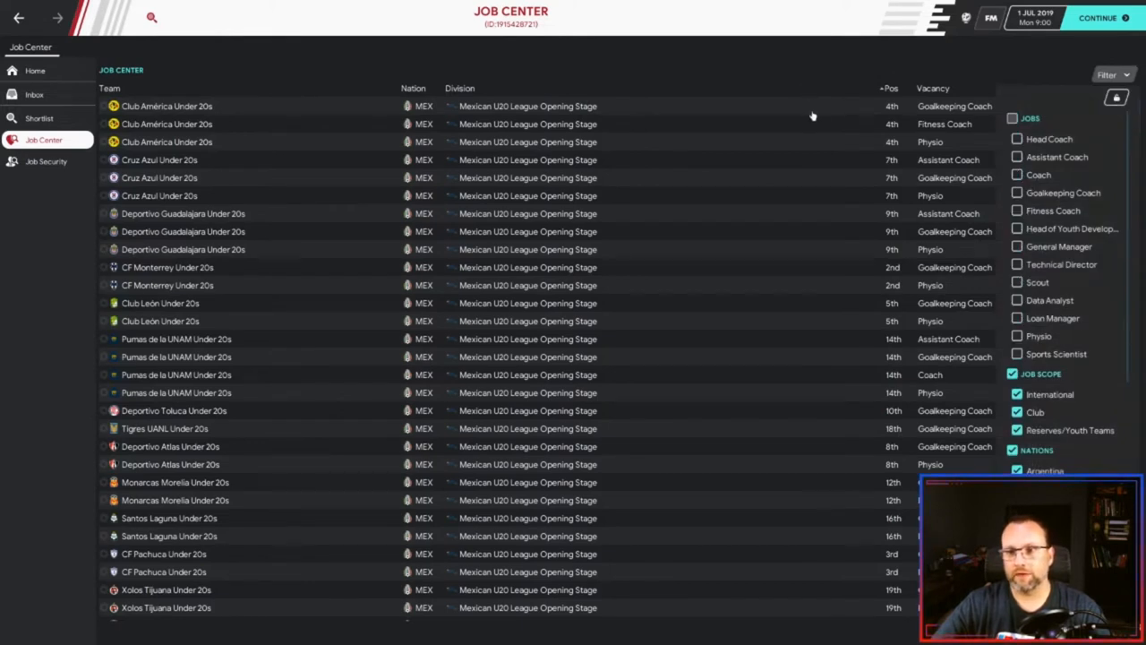
click(1017, 138)
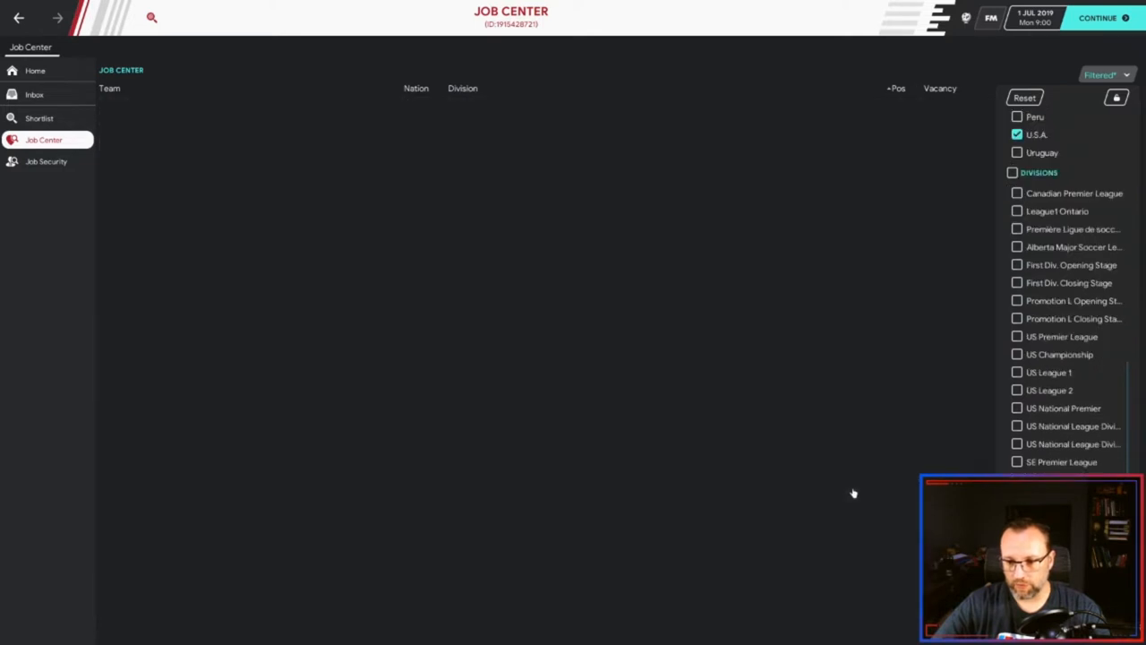
mouse_move(817, 459)
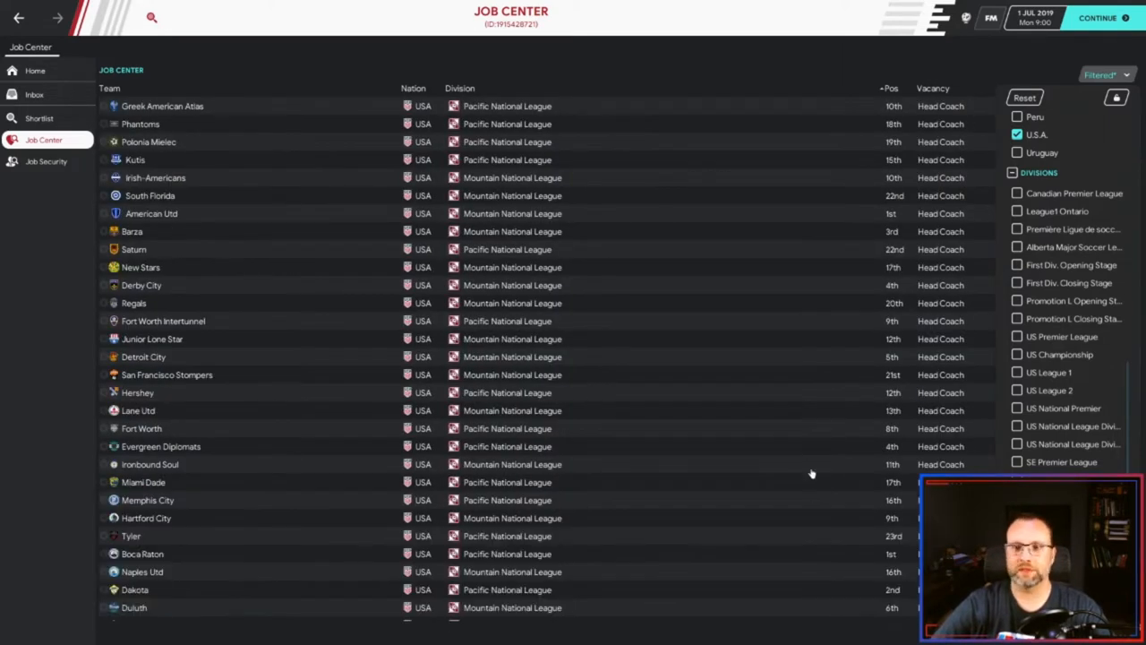
mouse_move(838, 451)
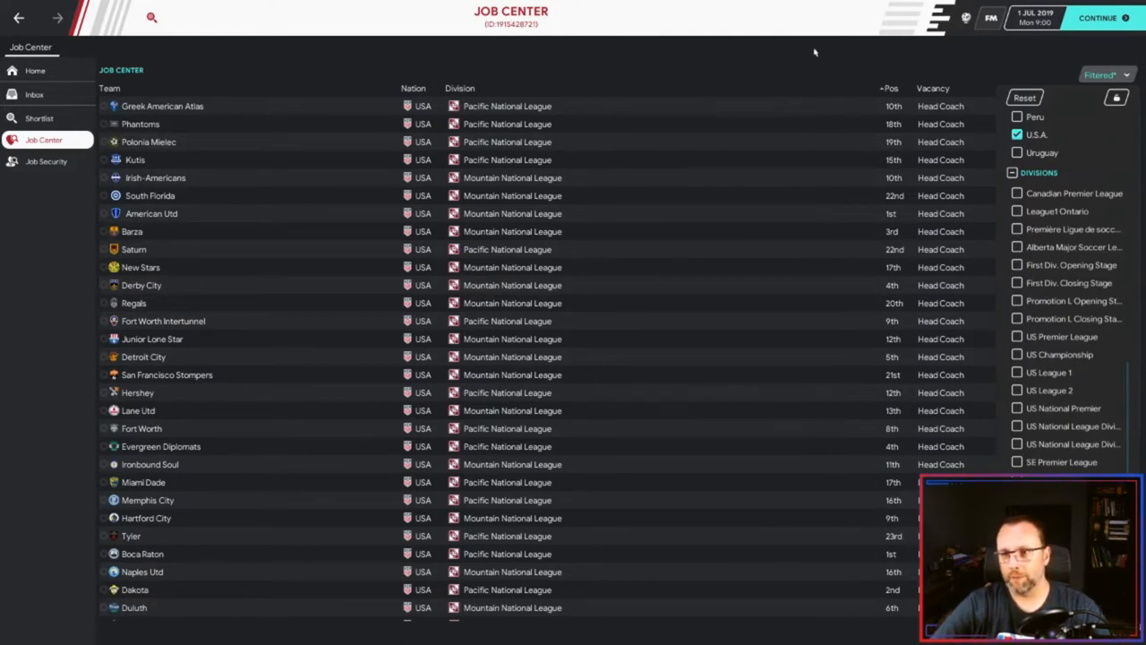
mouse_move(856, 469)
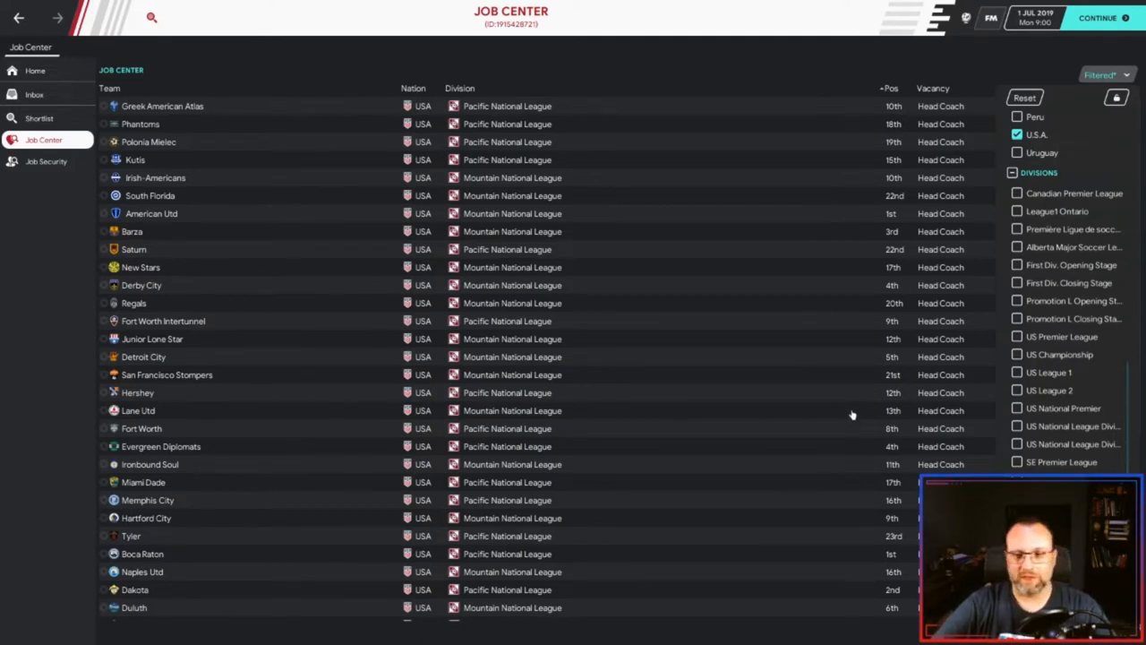
mouse_move(822, 428)
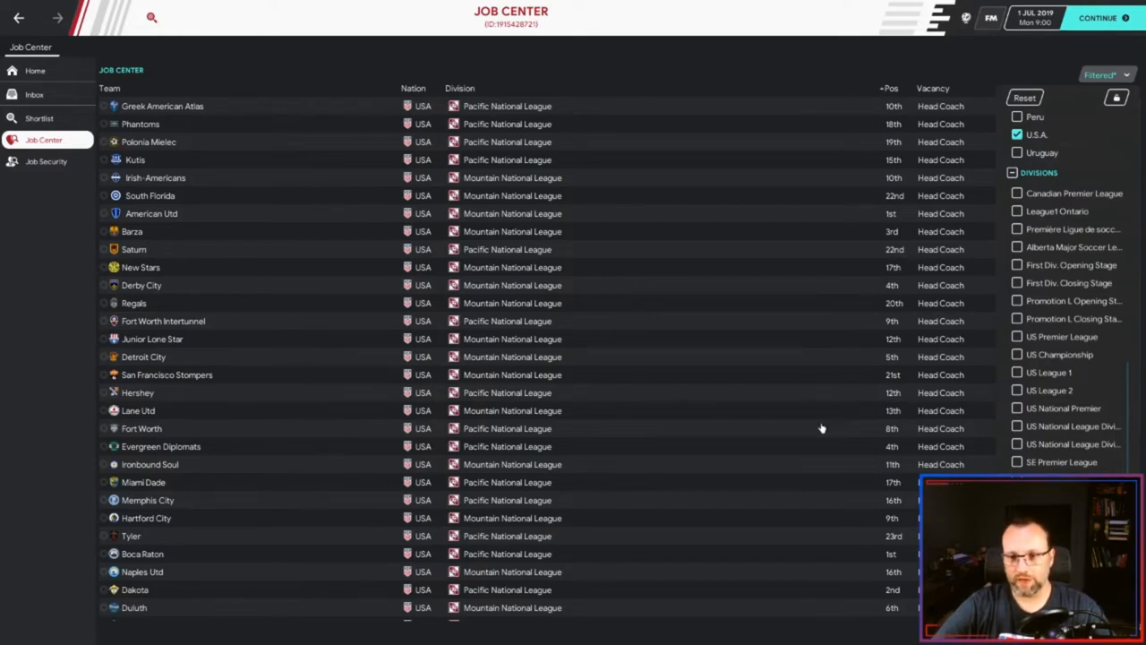
mouse_move(878, 258)
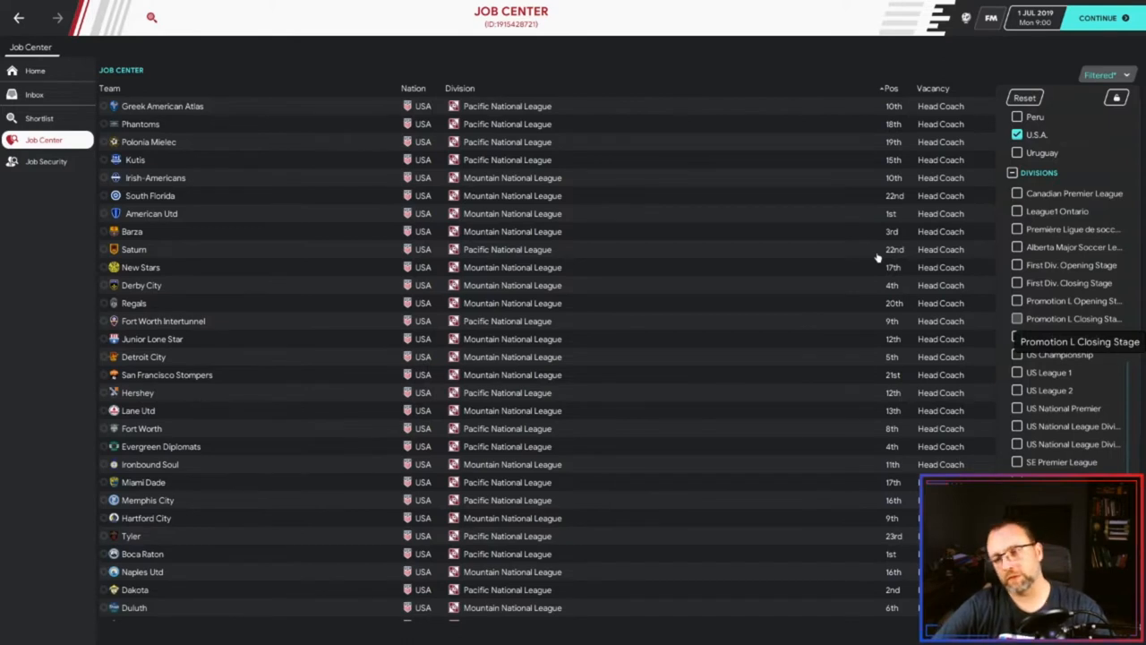
mouse_move(840, 390)
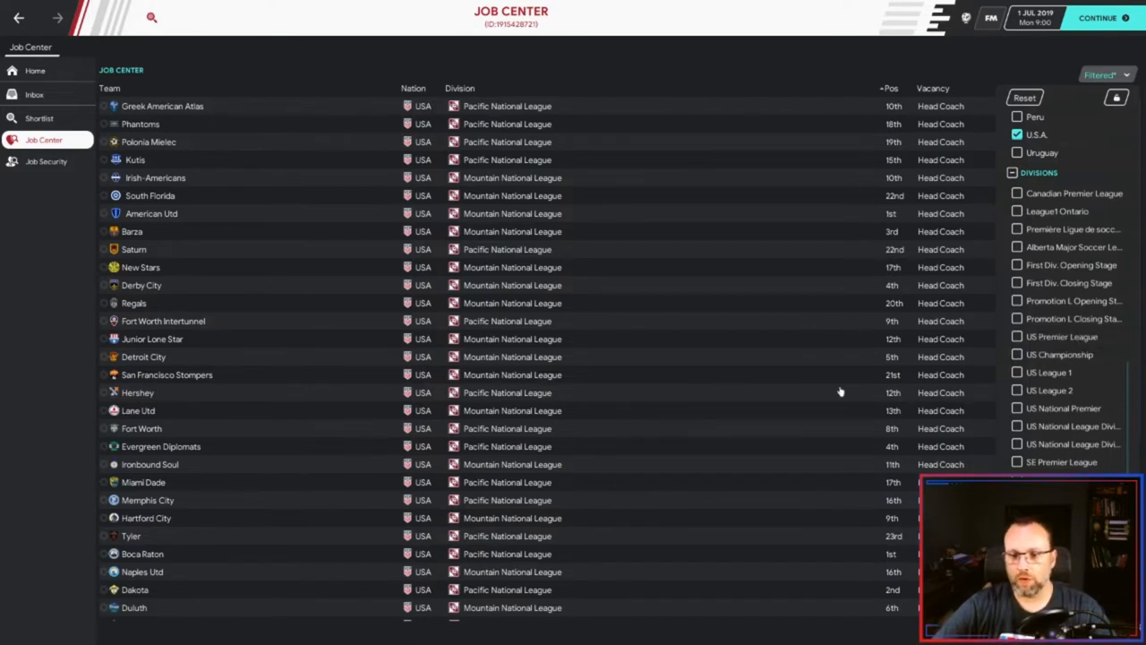
mouse_move(887, 63)
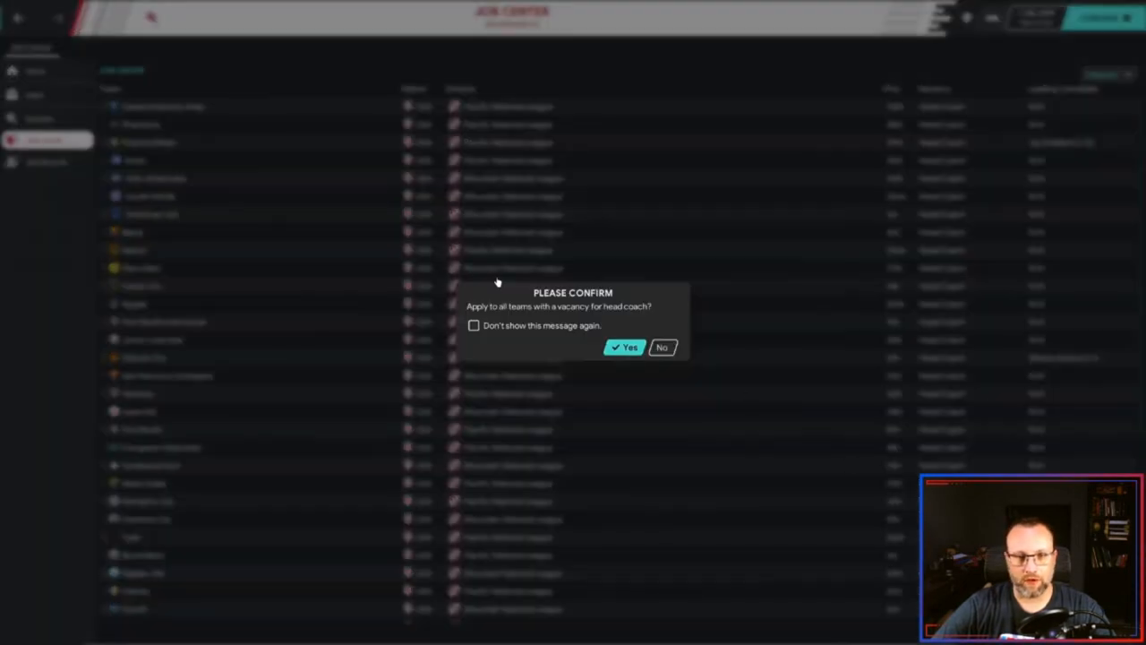
- Apply to every USA head coach vacancy and check club profiles such as Lane United
click(623, 347)
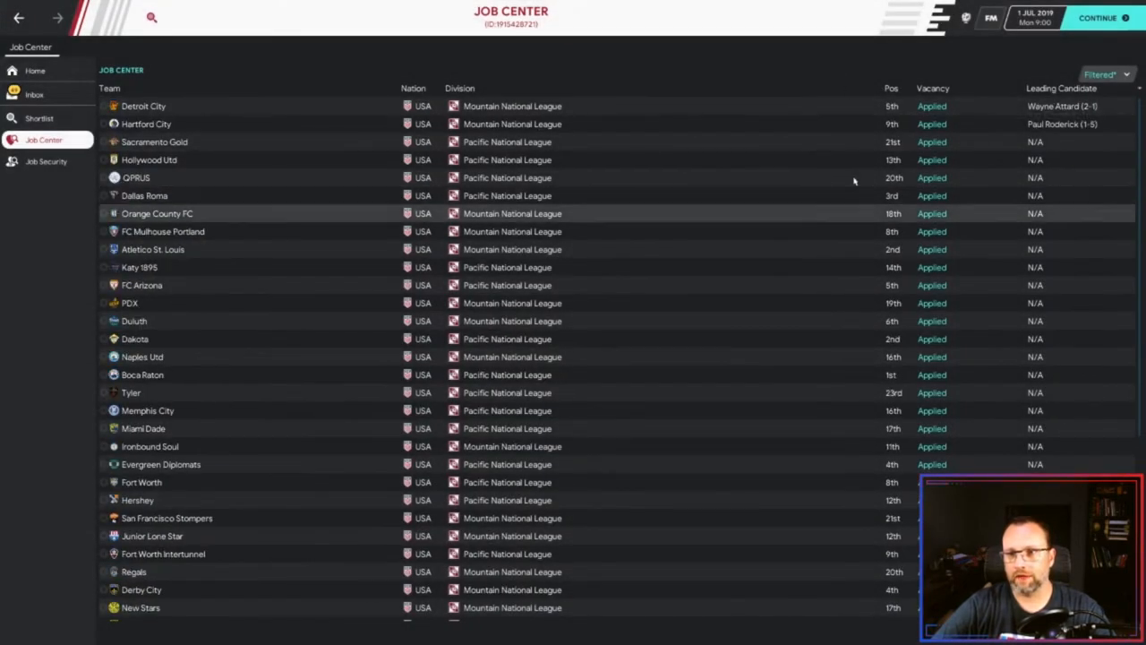
scroll(down, 3)
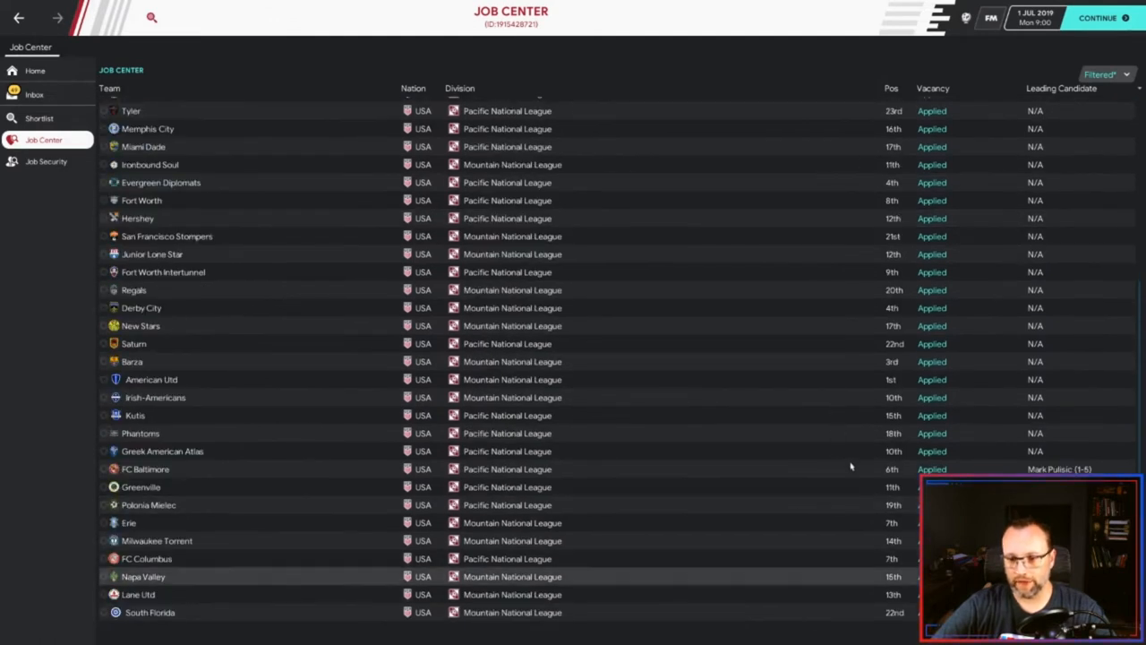
mouse_move(398, 469)
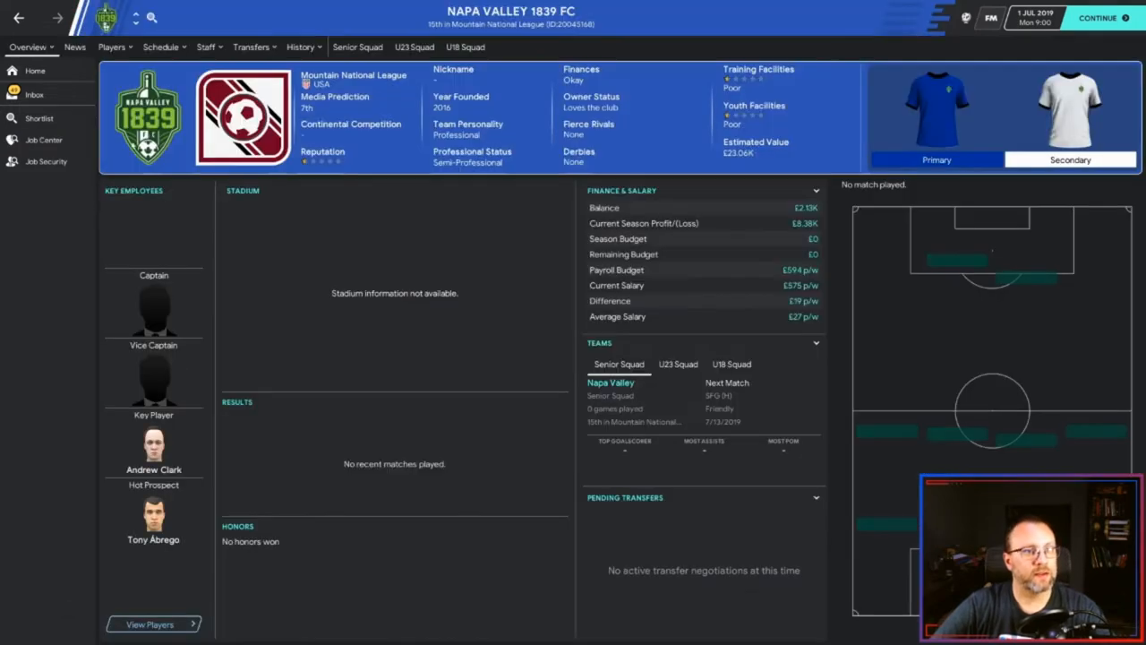
click(43, 140)
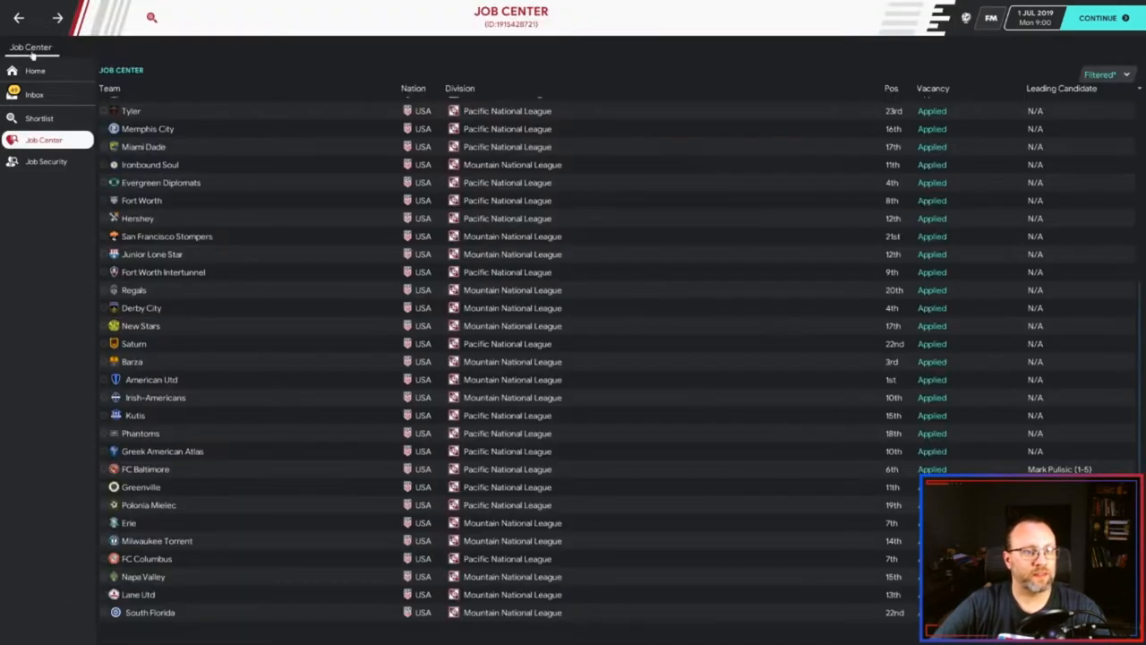
click(140, 595)
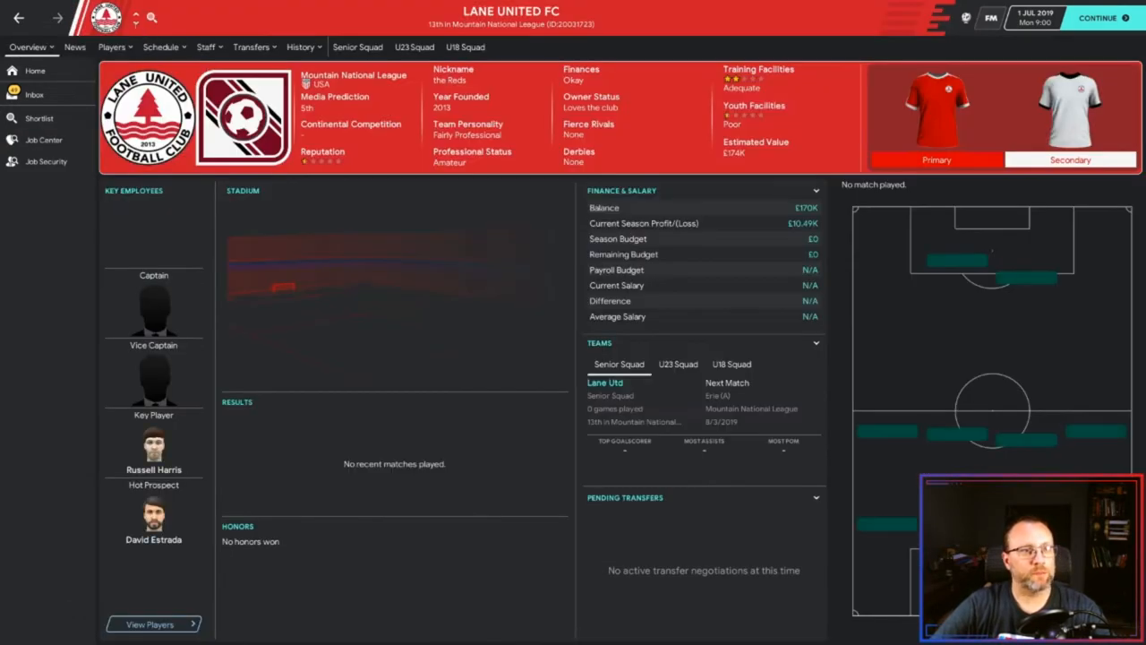
click(43, 139)
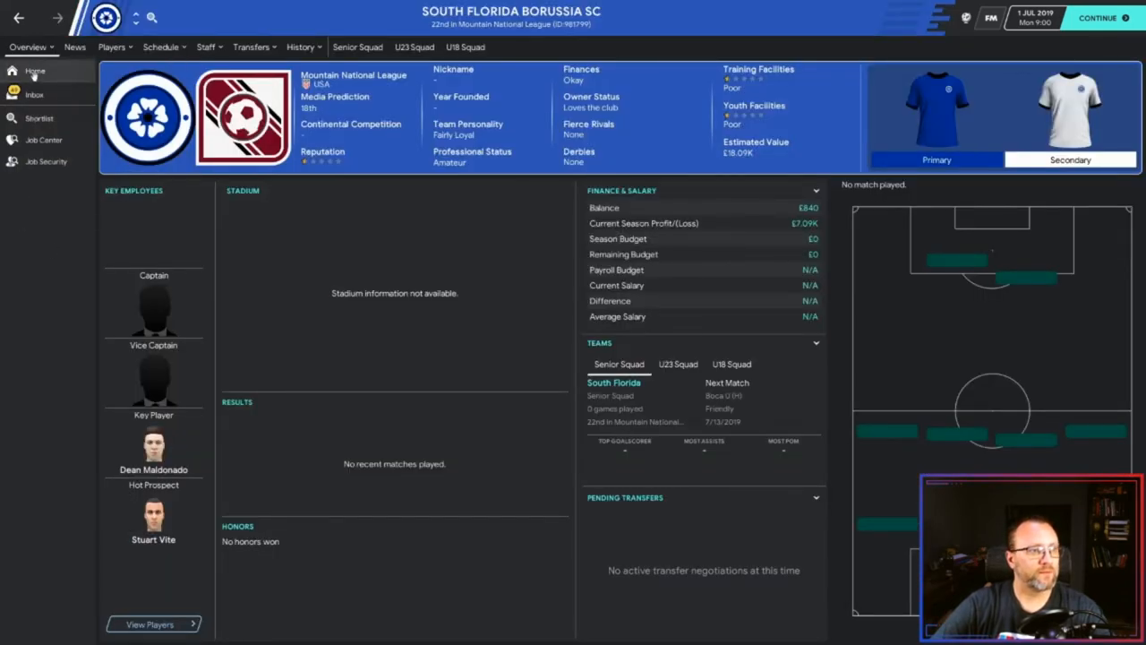
- Read the American Utd application confirmation and advance to the interview invitations
click(34, 93)
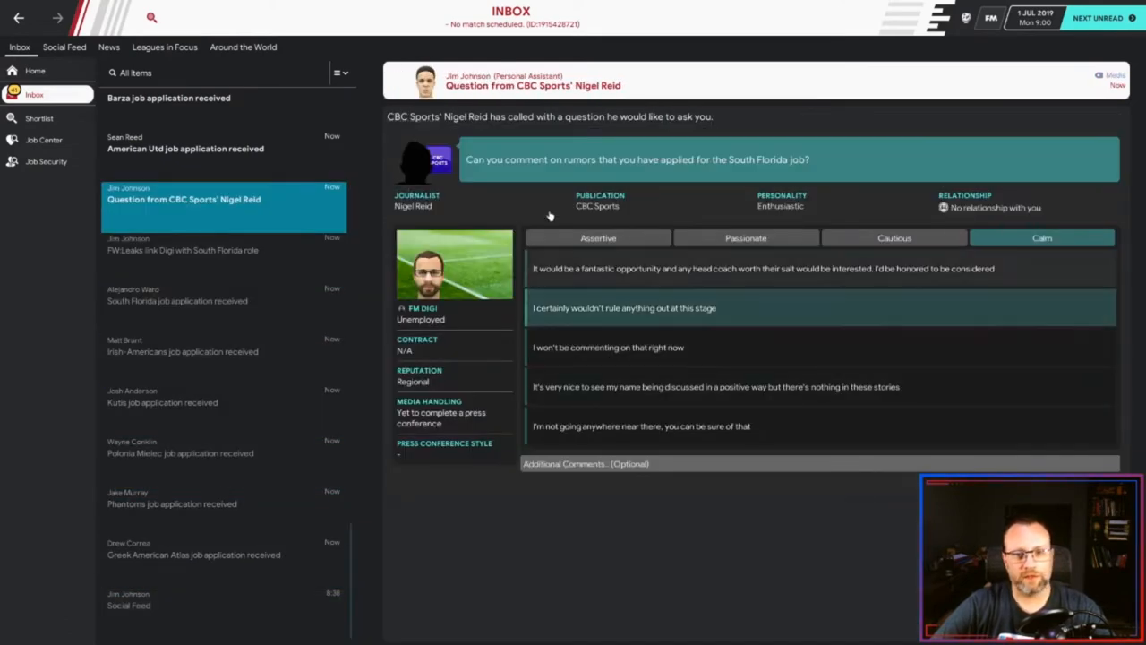
click(186, 555)
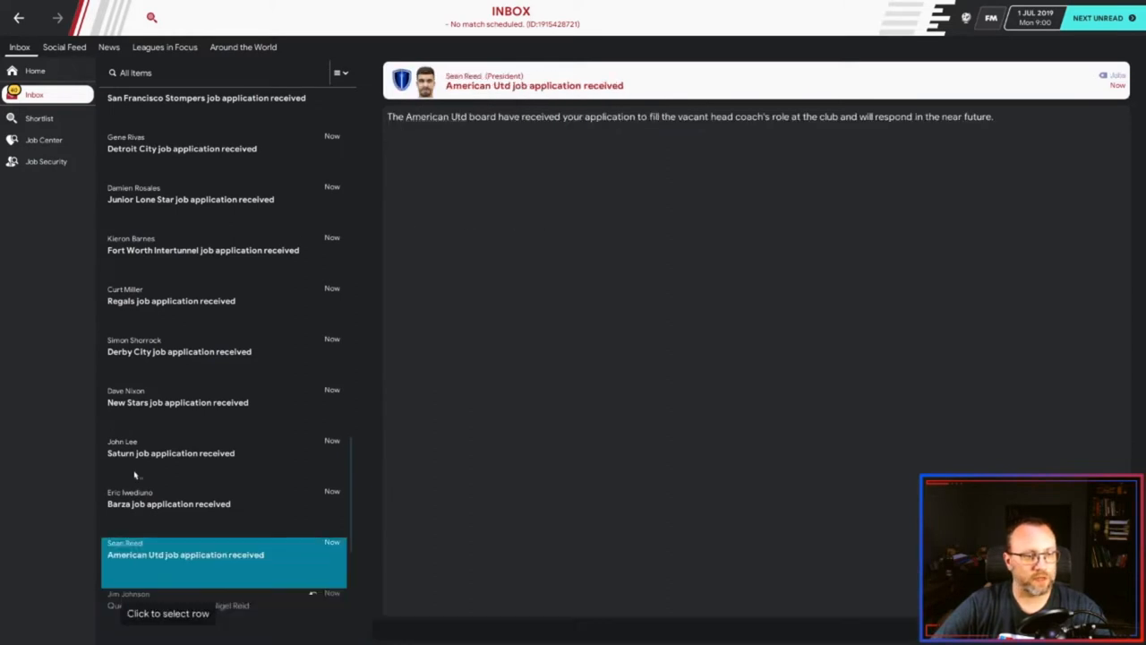
click(224, 198)
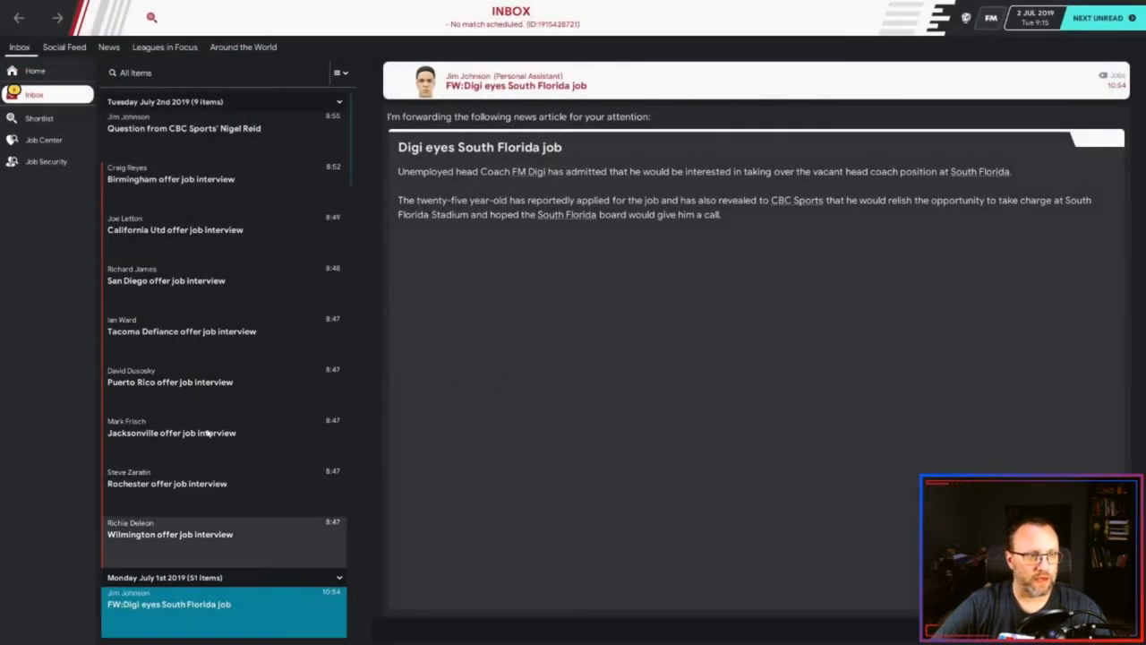
mouse_move(186, 465)
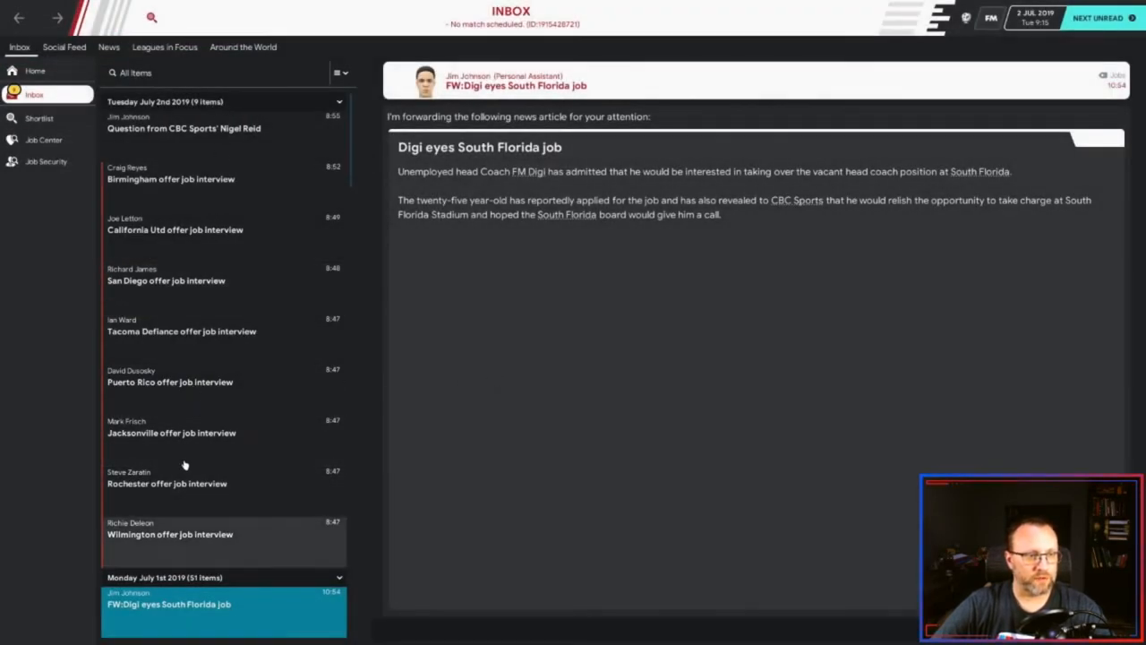
mouse_move(206, 452)
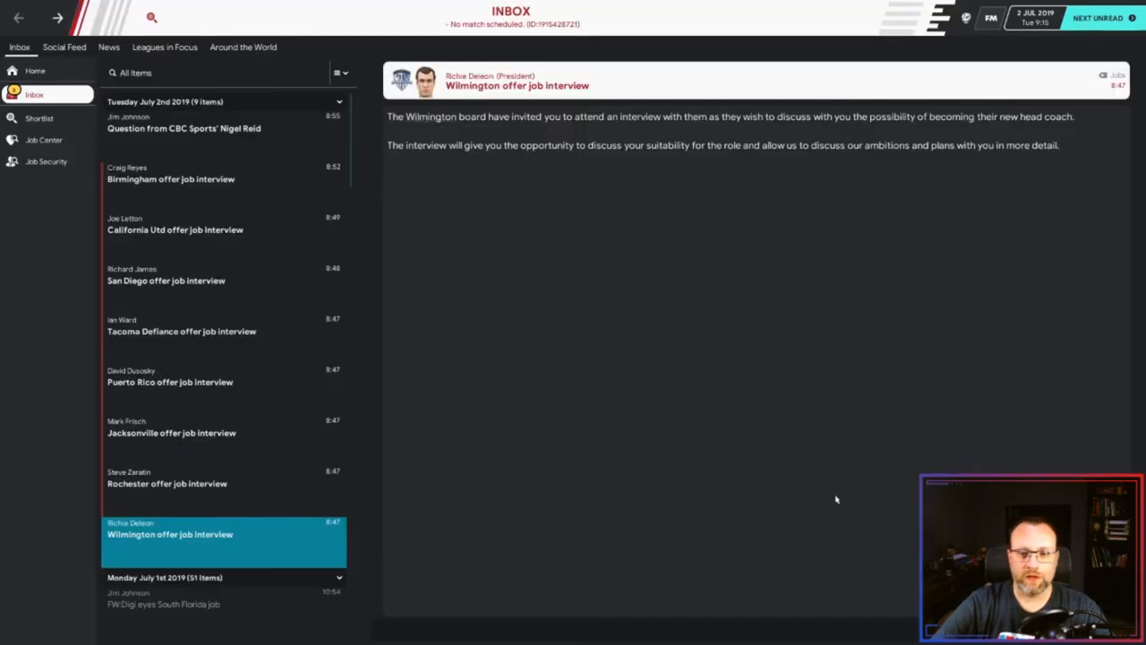
- Check the Rochester Rhinos and San Diego 1904 FC profiles from the interview offers
click(167, 476)
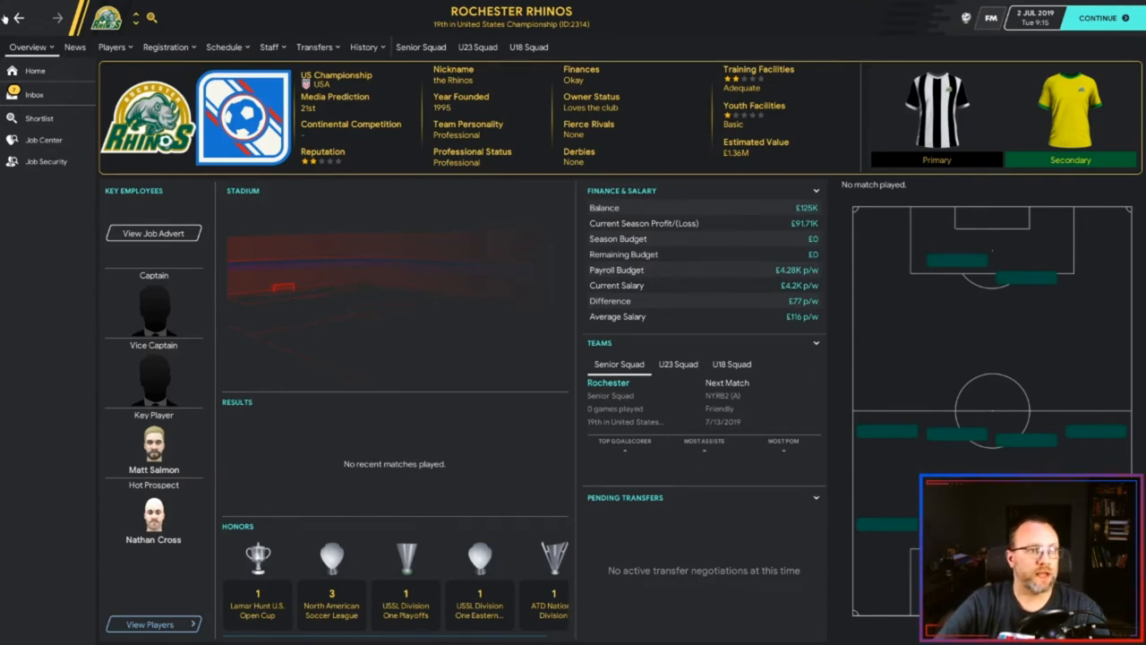
click(34, 94)
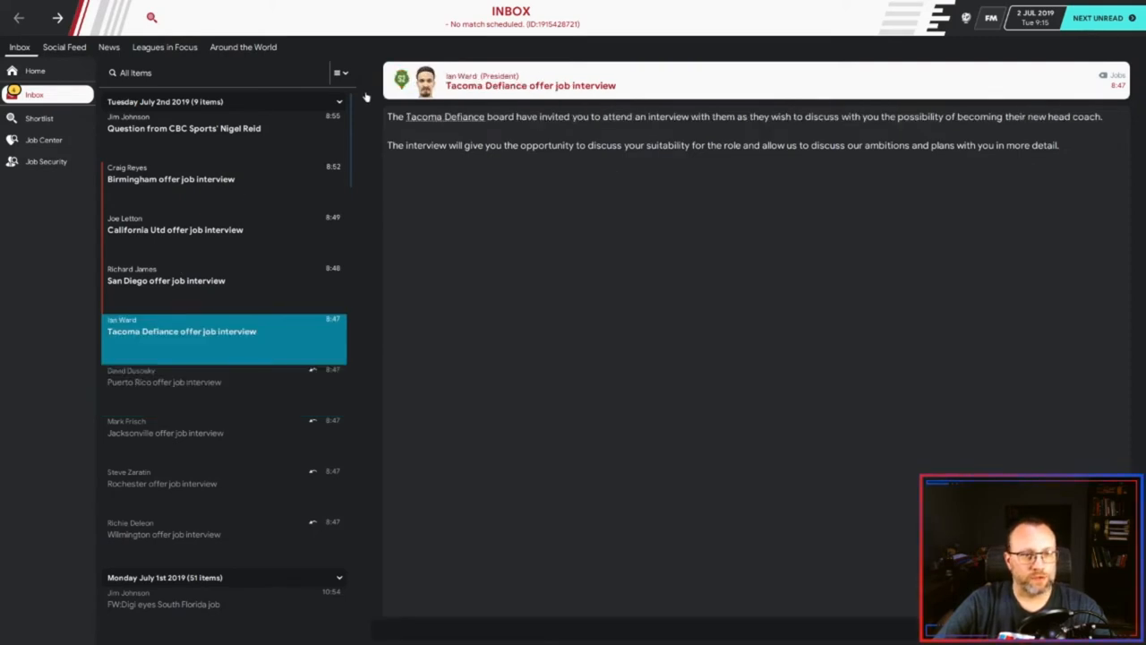
click(444, 116)
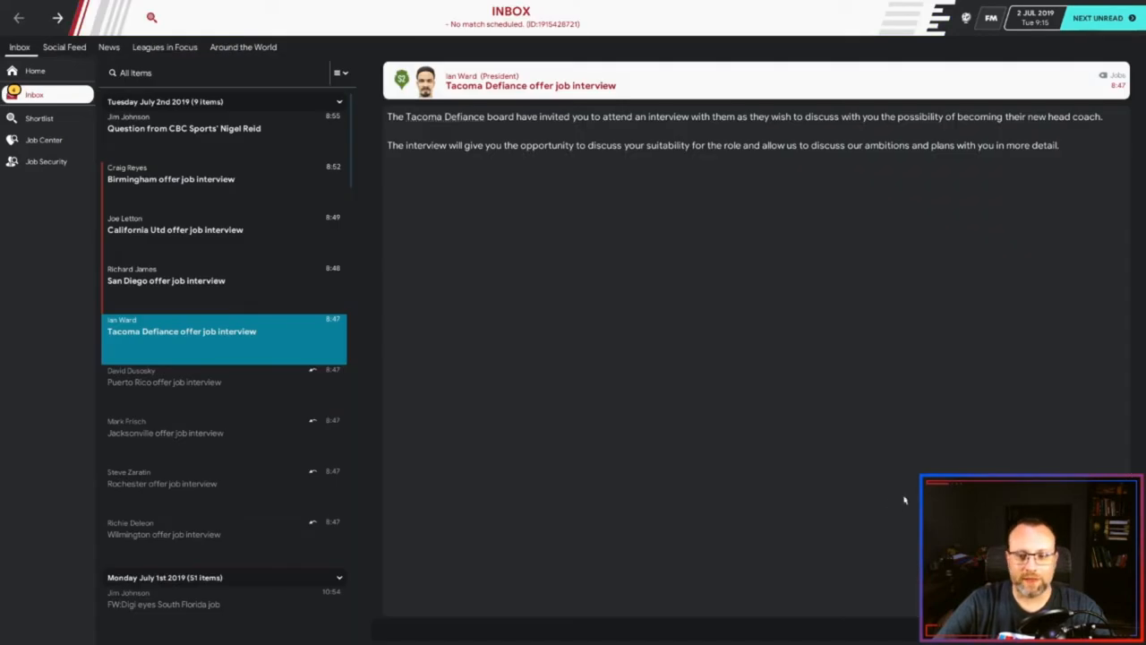
click(164, 274)
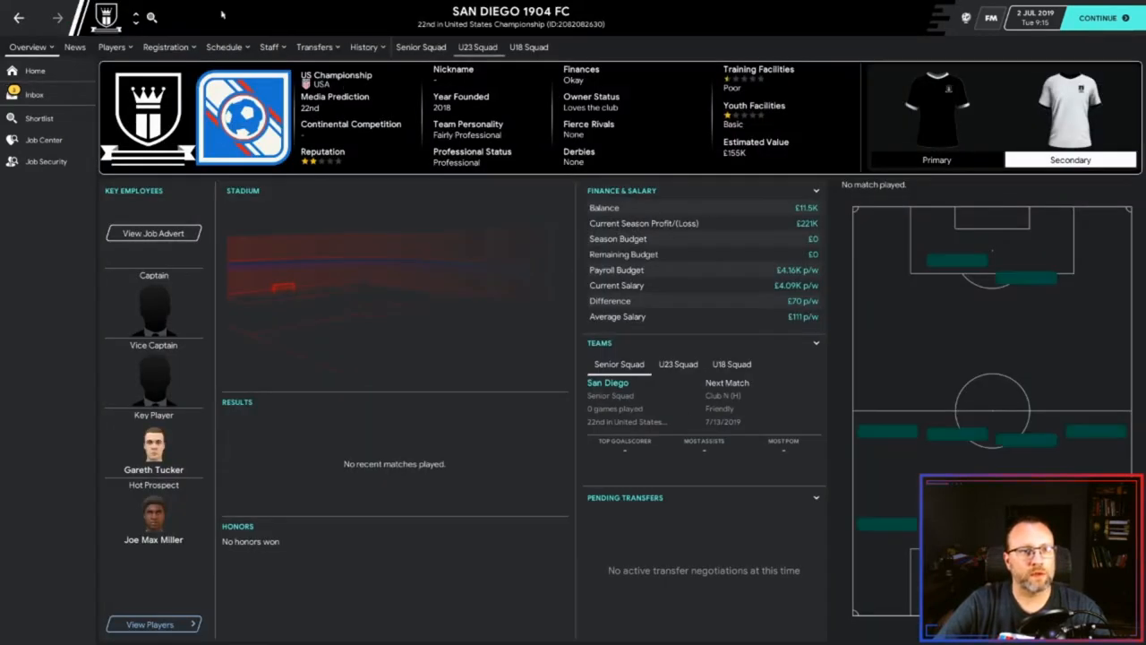
click(34, 93)
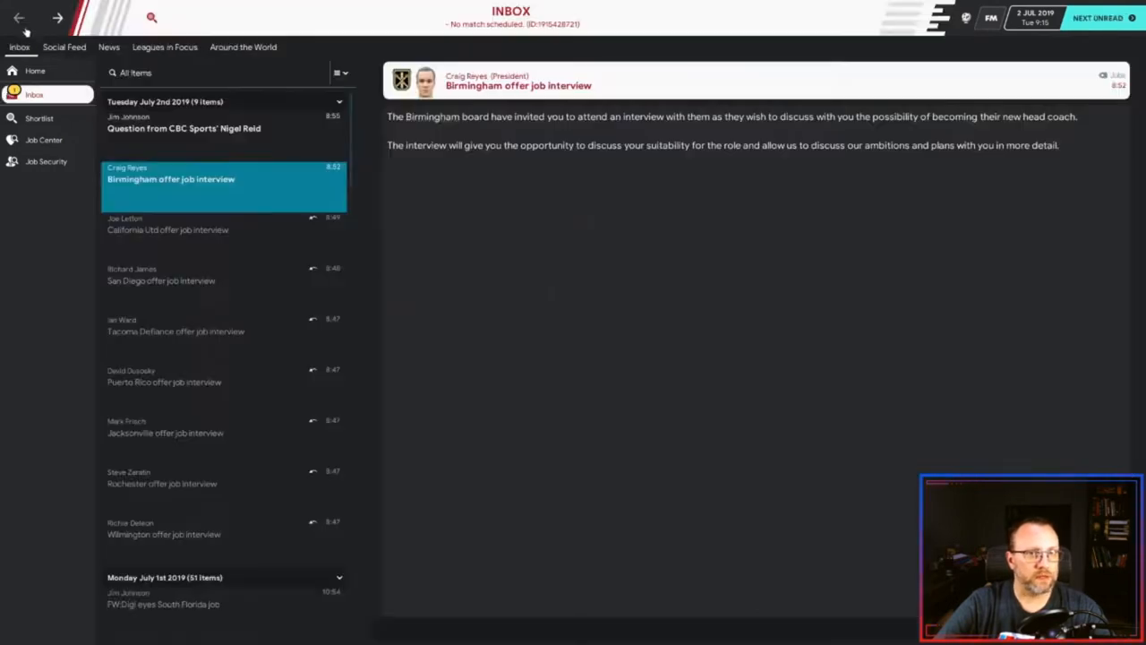
- Advance to 7 July and begin the Greek American Atlas job interview
click(183, 127)
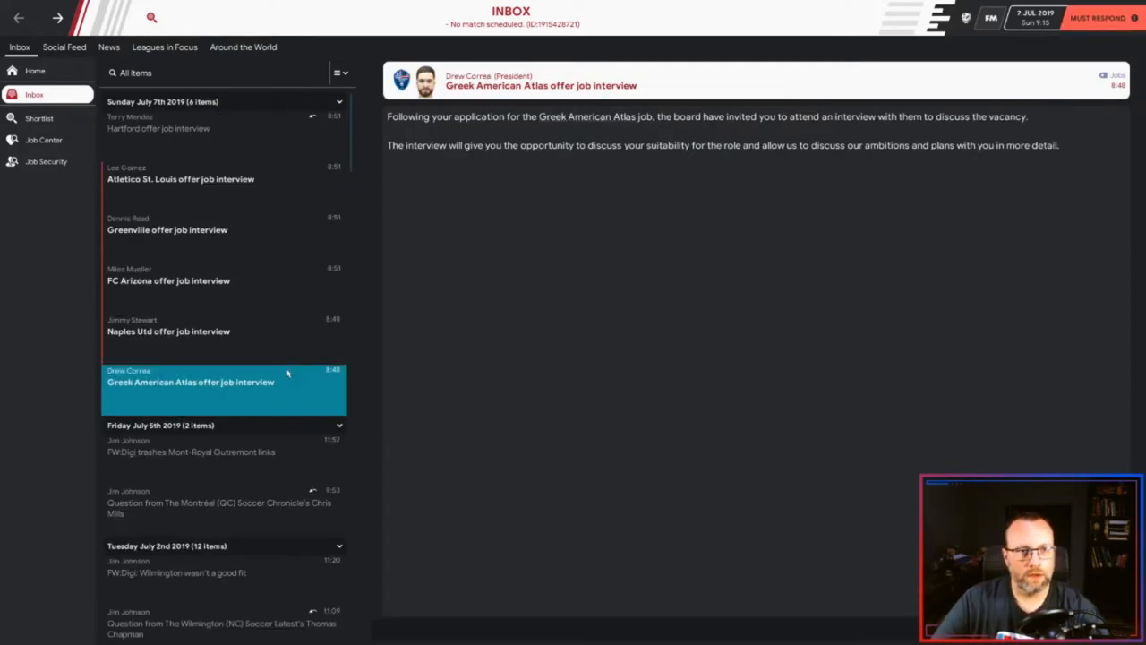
mouse_move(208, 154)
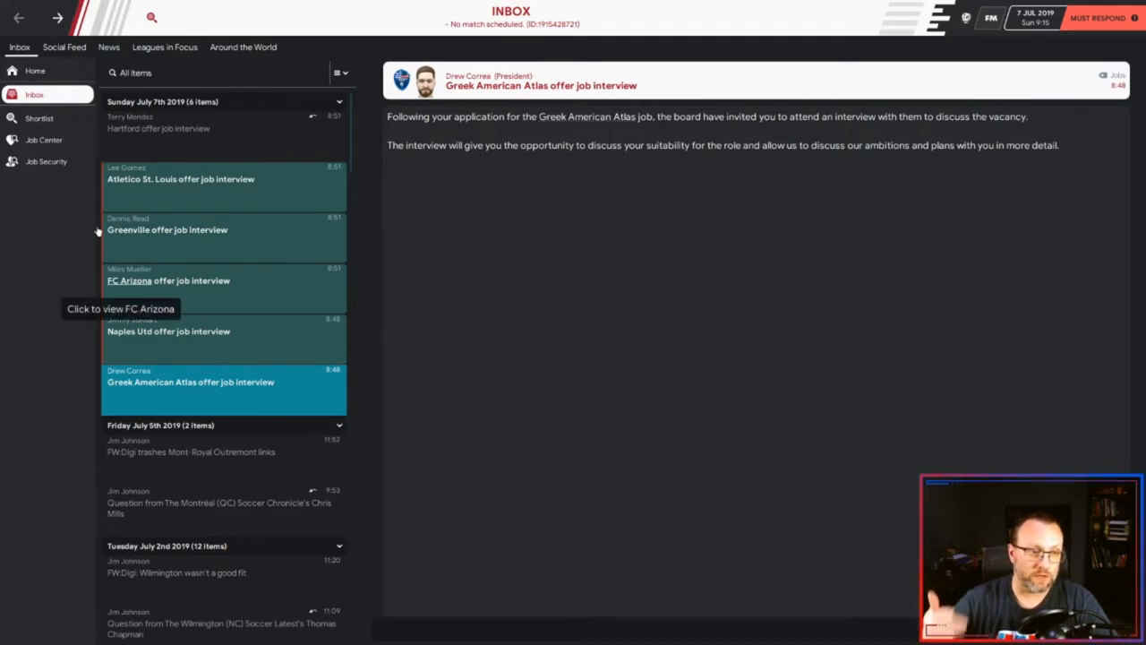
mouse_move(100, 188)
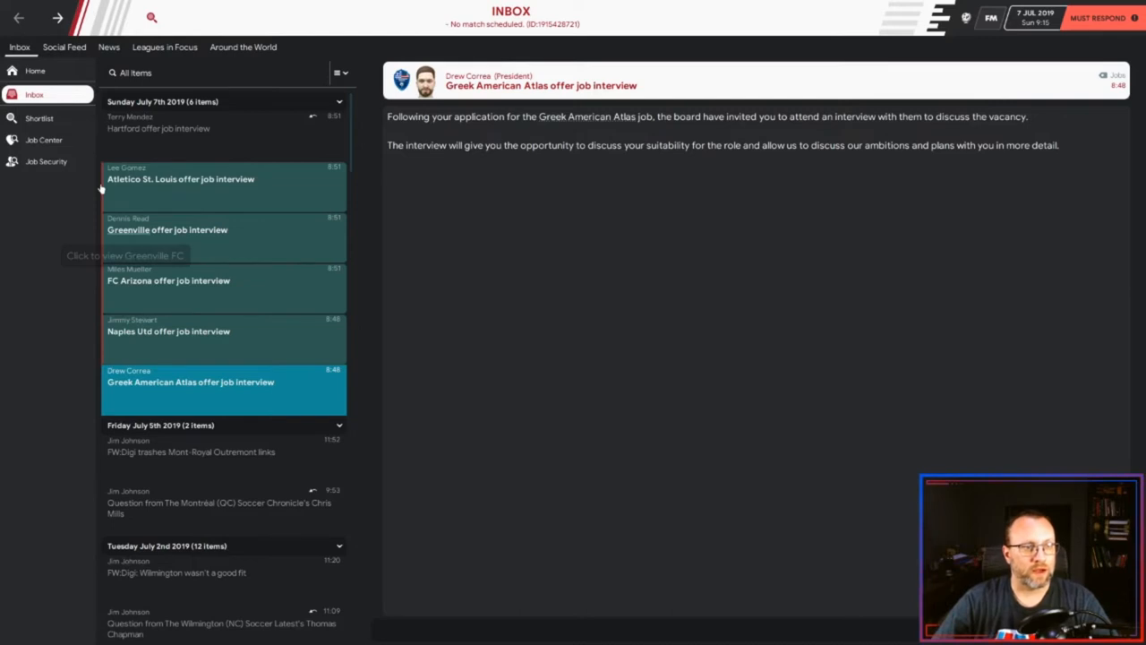
mouse_move(100, 188)
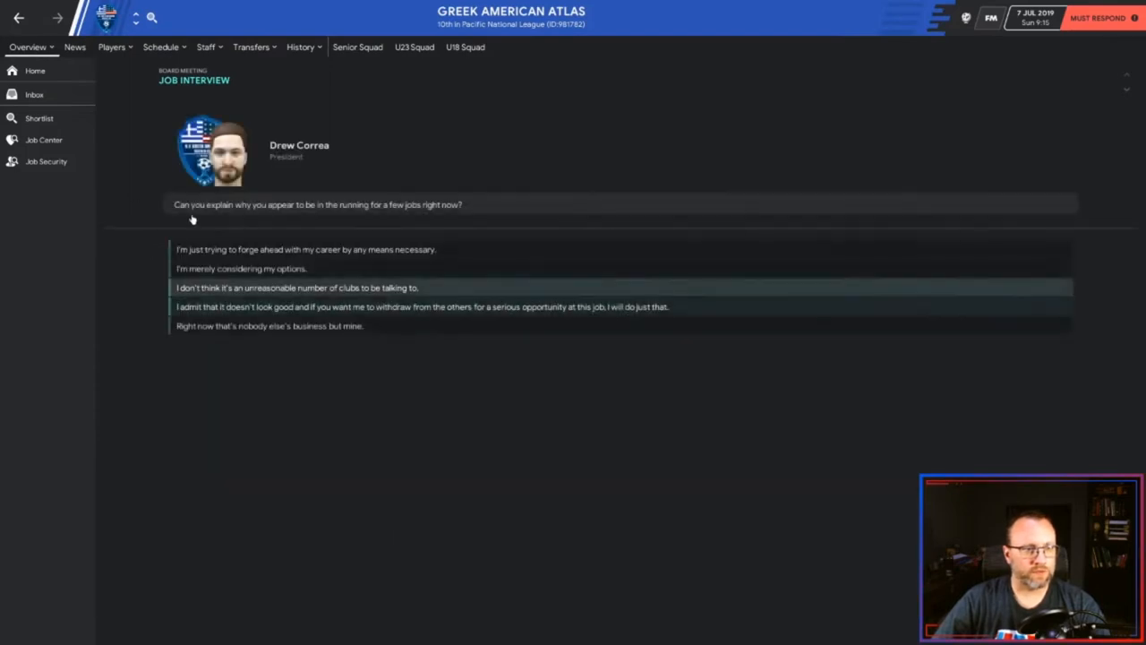
- Answer the multiple-applications and expectations questions, then leave the Greek American Atlas interview
click(296, 286)
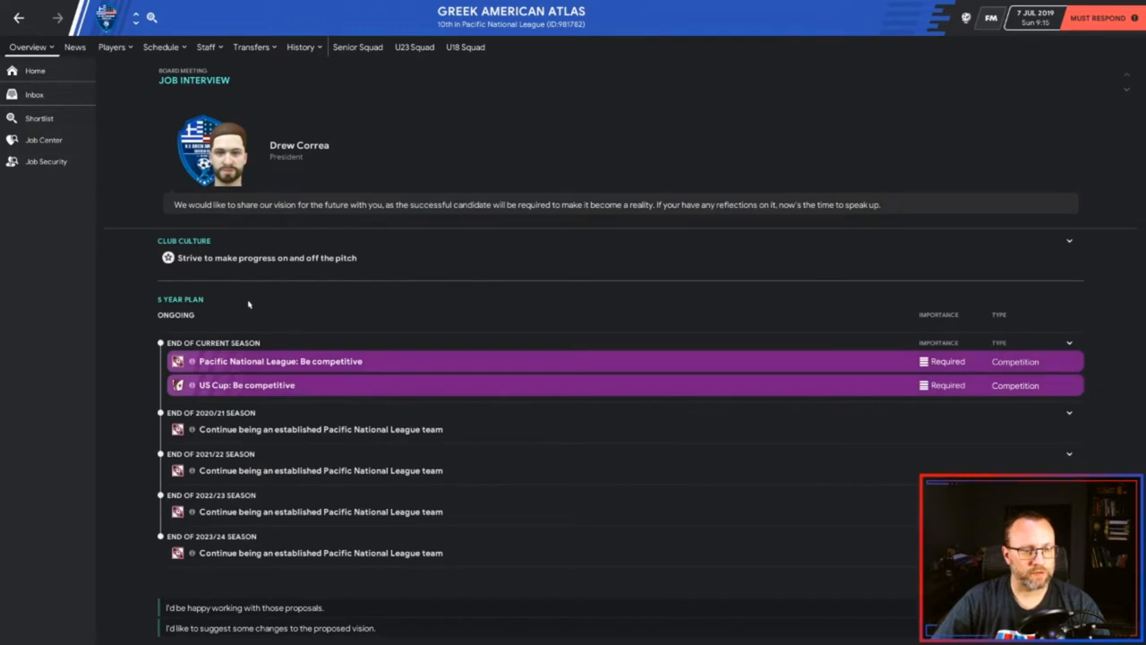
mouse_move(224, 222)
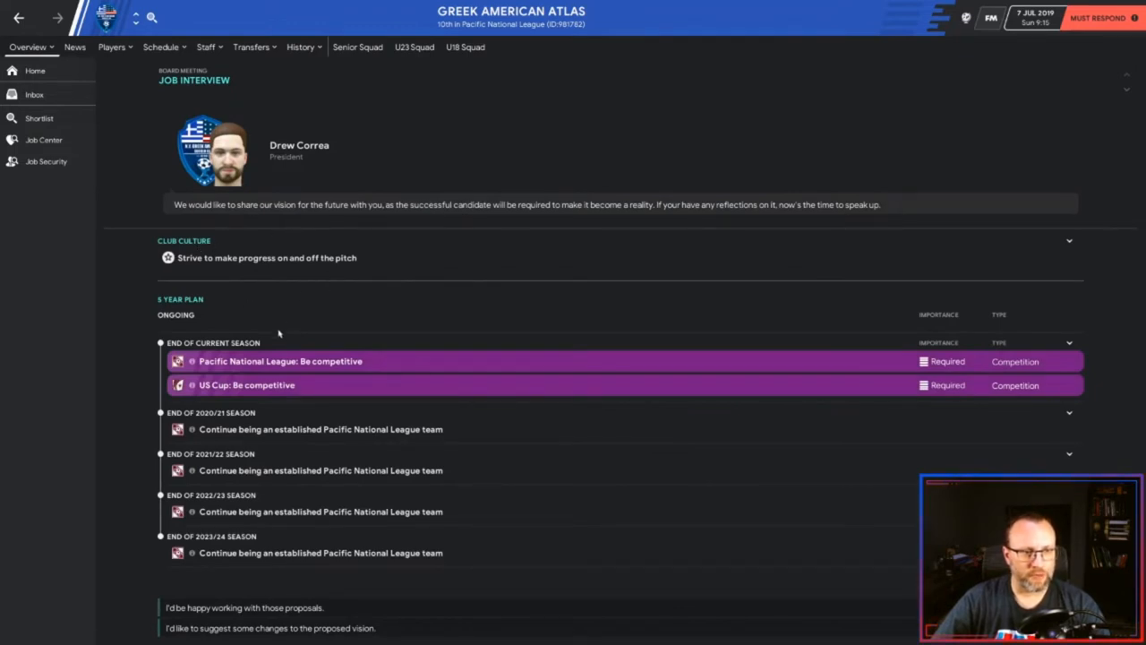
mouse_move(247, 308)
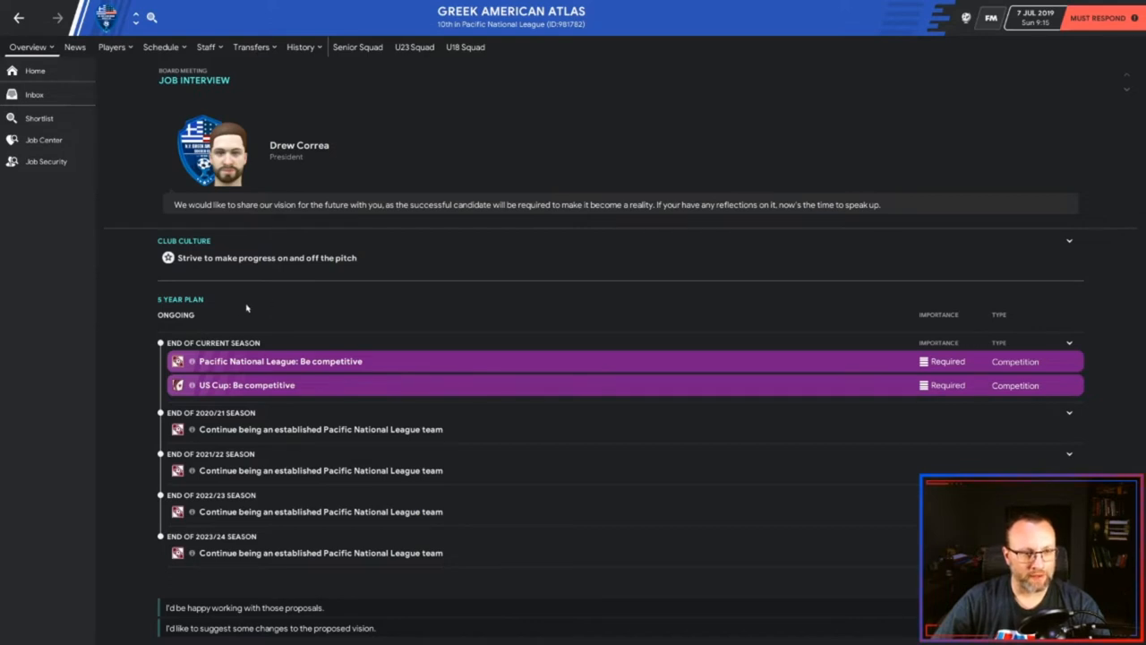
mouse_move(376, 372)
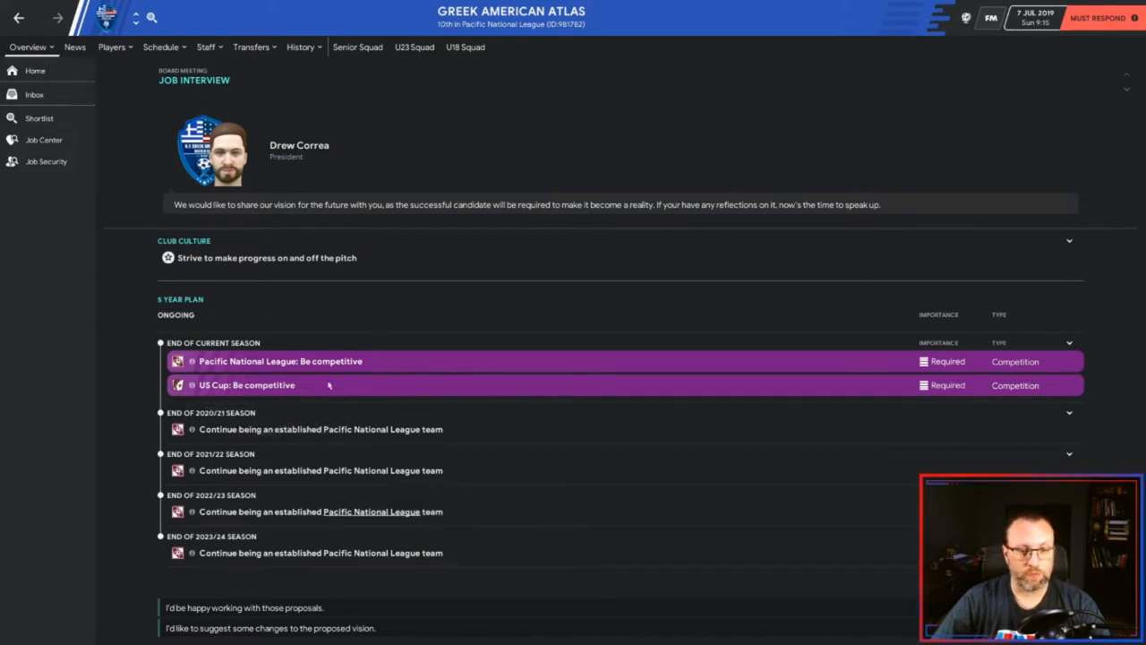
mouse_move(200, 265)
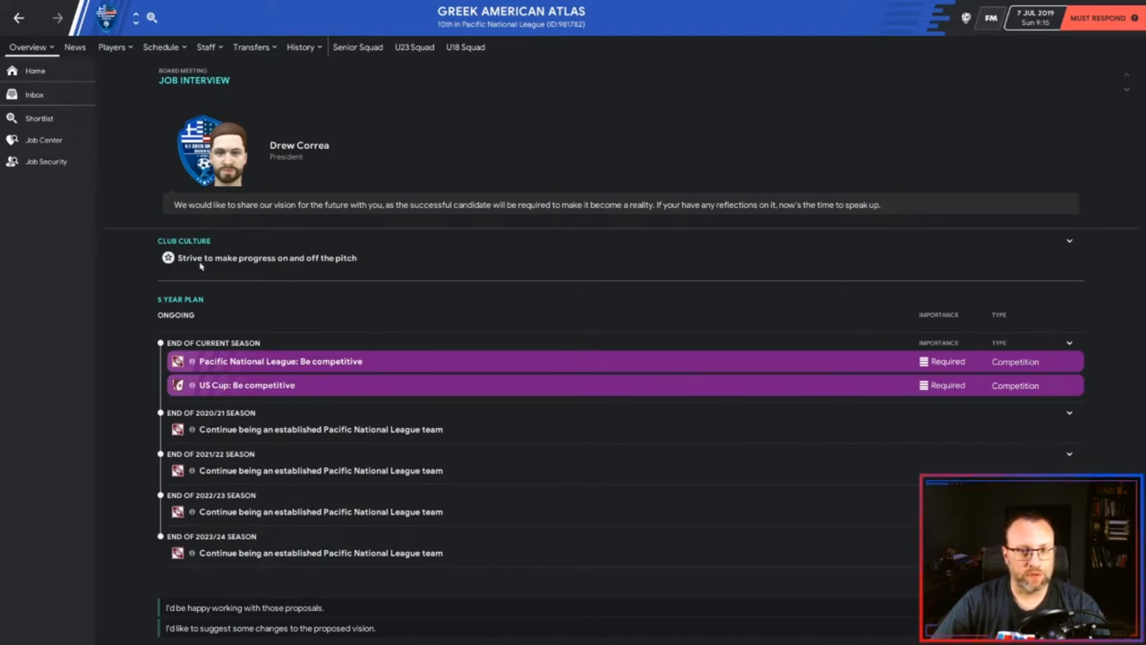
mouse_move(431, 354)
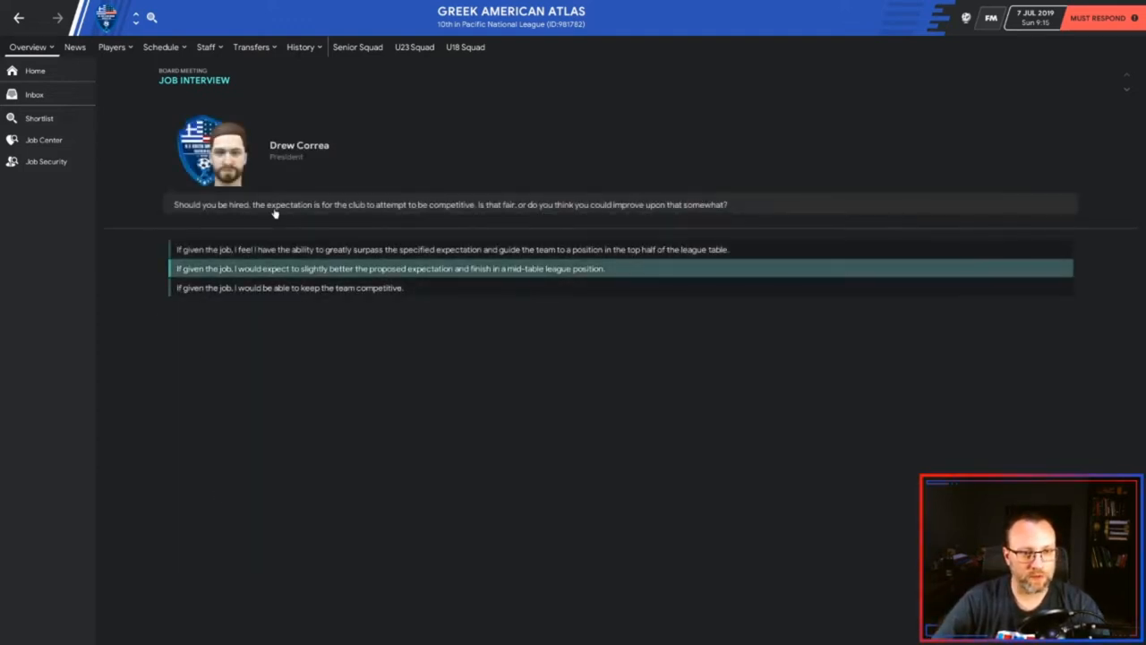
click(390, 269)
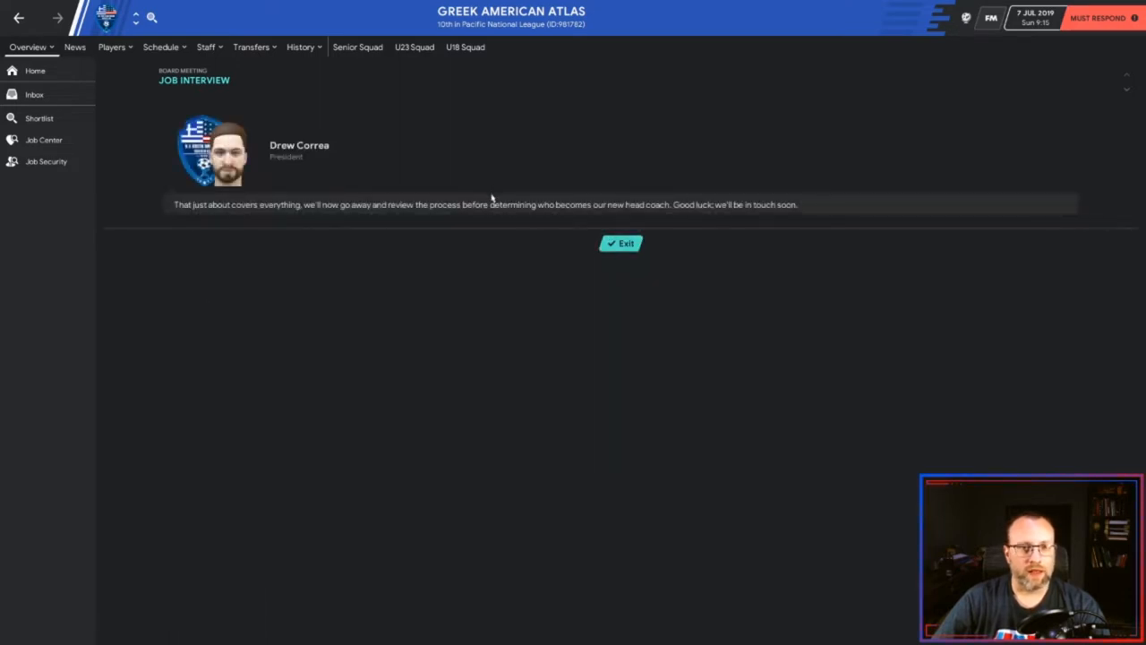
click(620, 244)
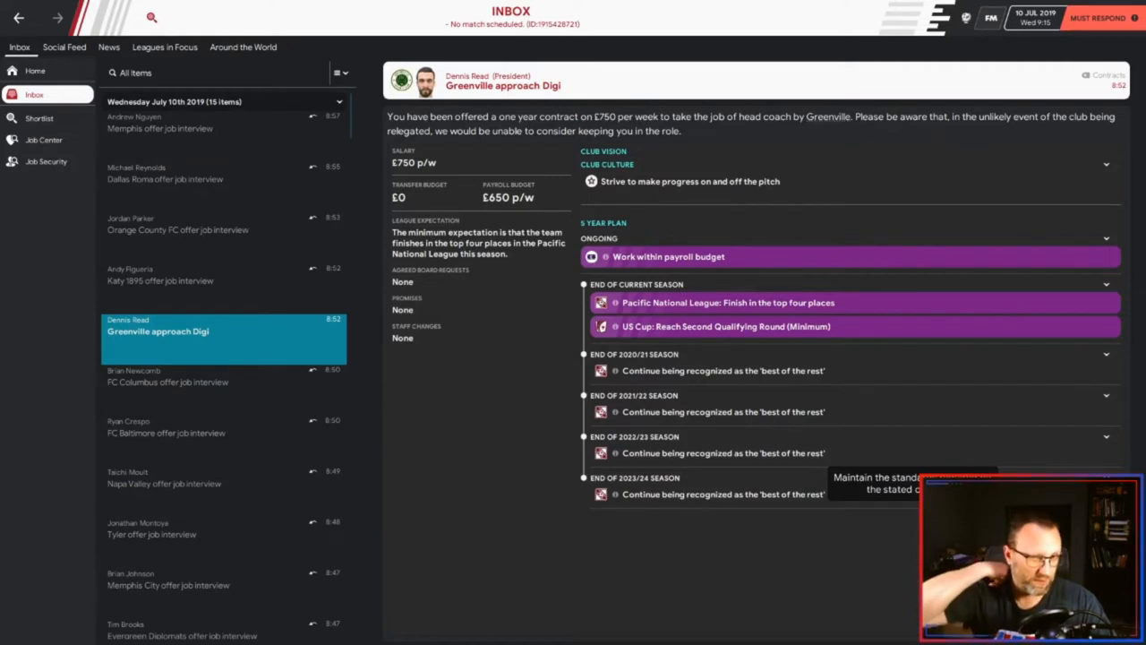
mouse_move(523, 204)
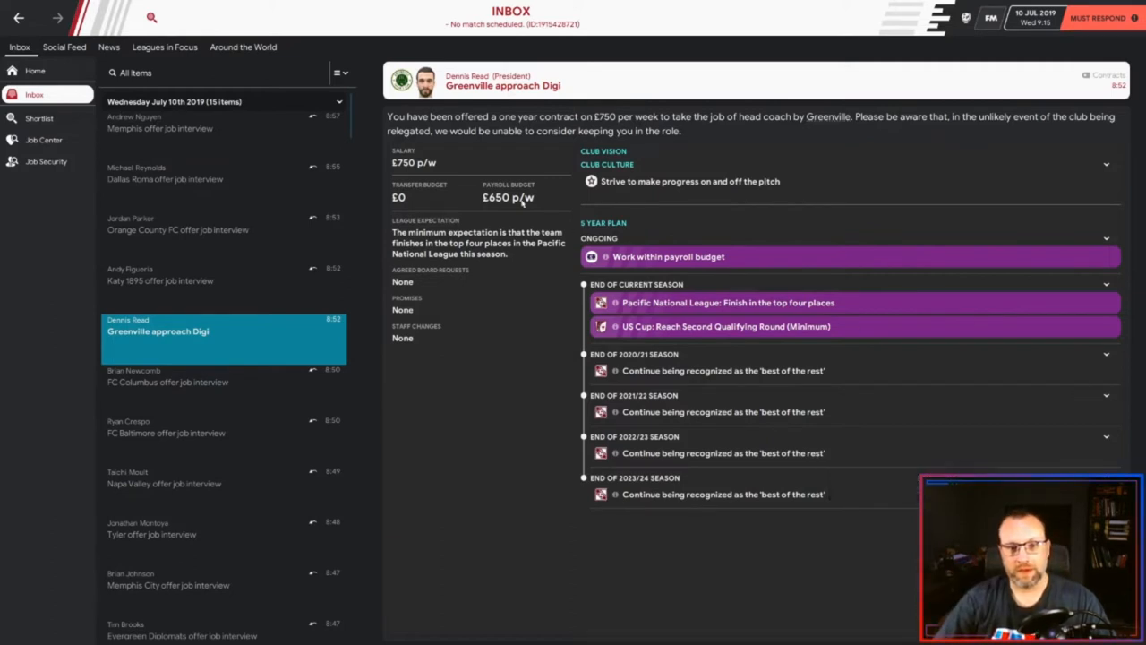
mouse_move(504, 86)
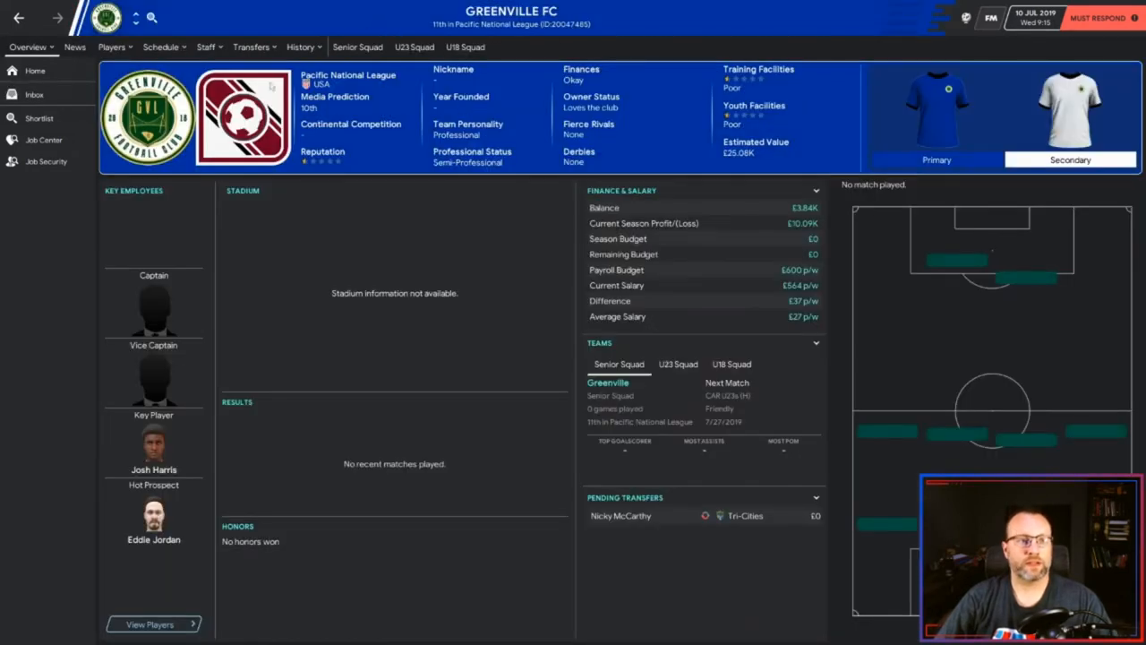
mouse_move(372, 116)
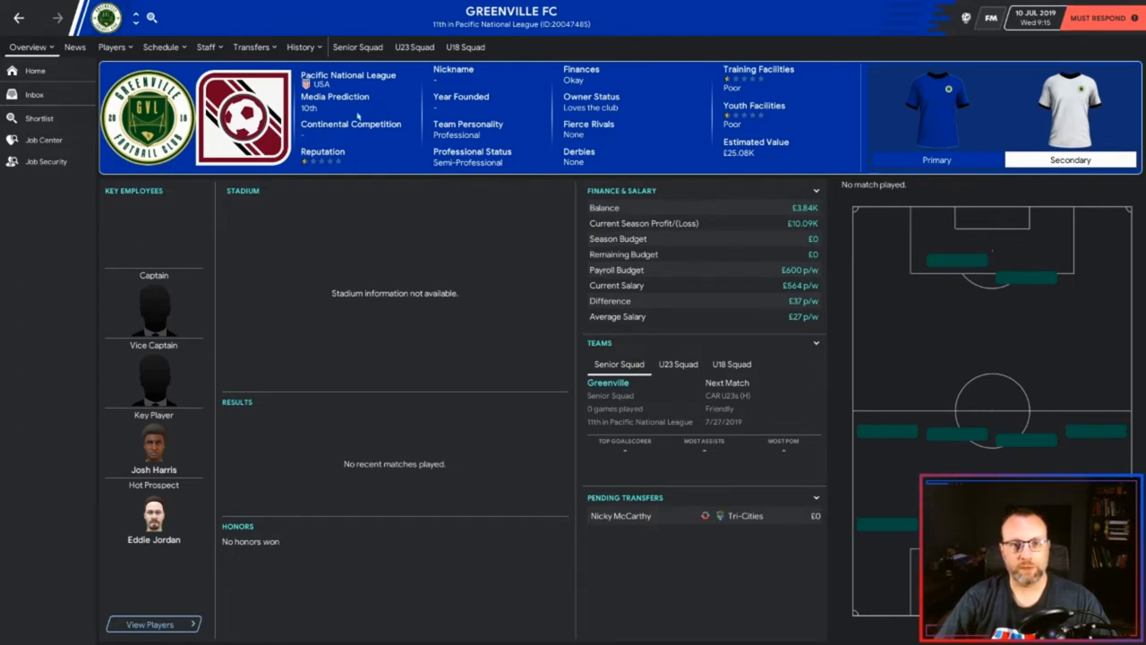
mouse_move(139, 313)
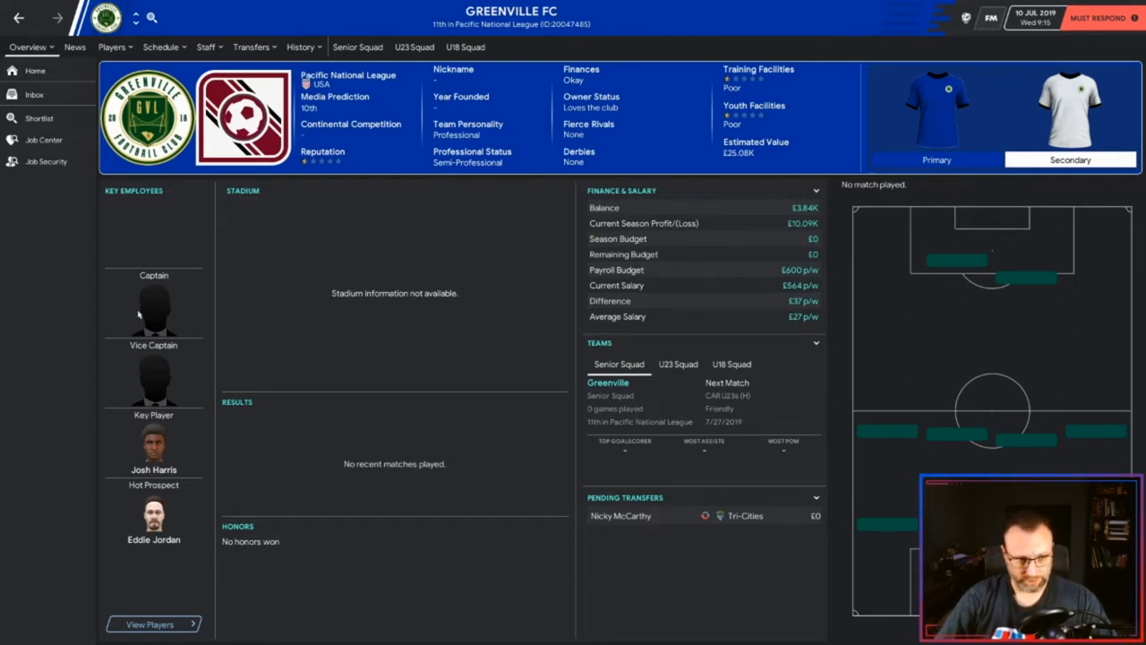
click(111, 47)
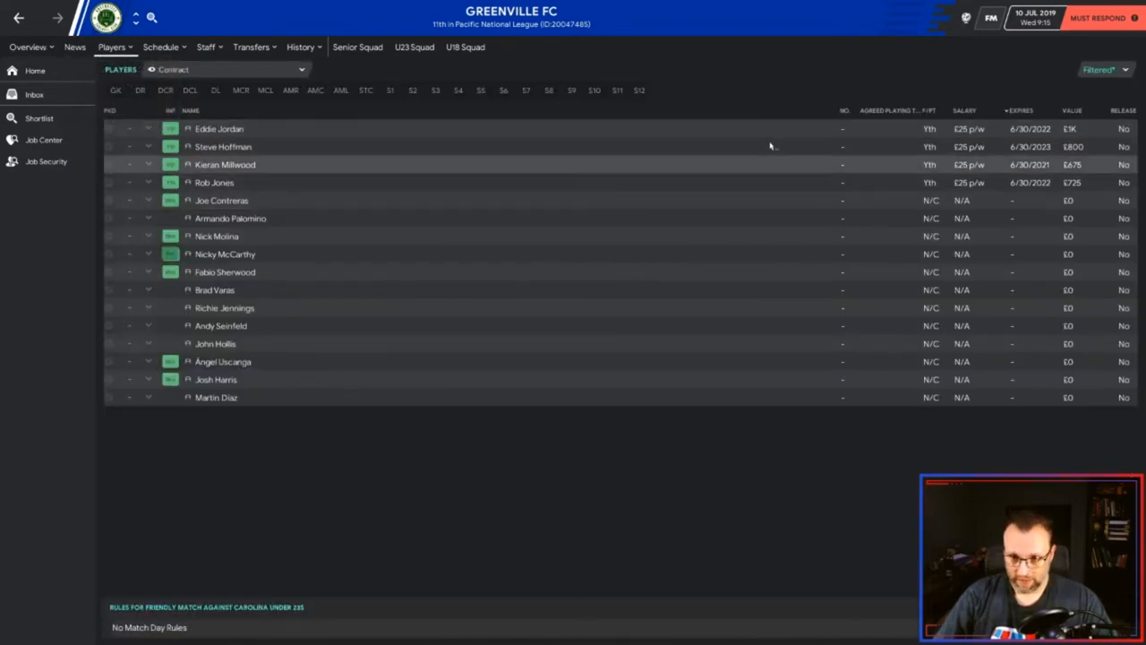
mouse_move(765, 179)
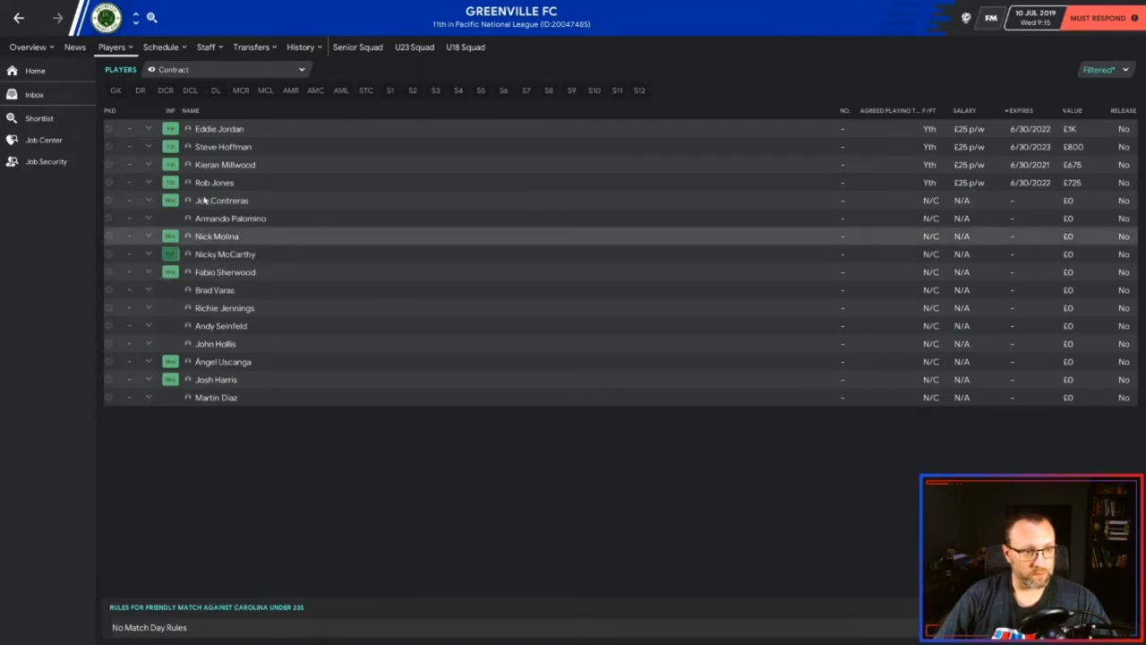
double_click(226, 254)
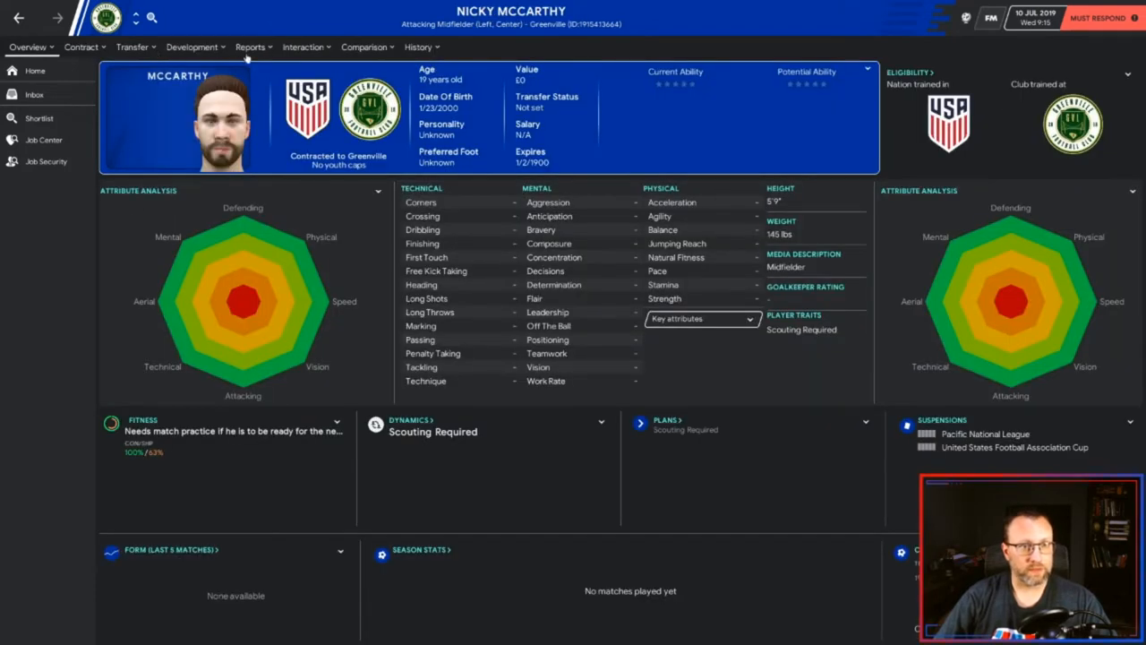
click(80, 46)
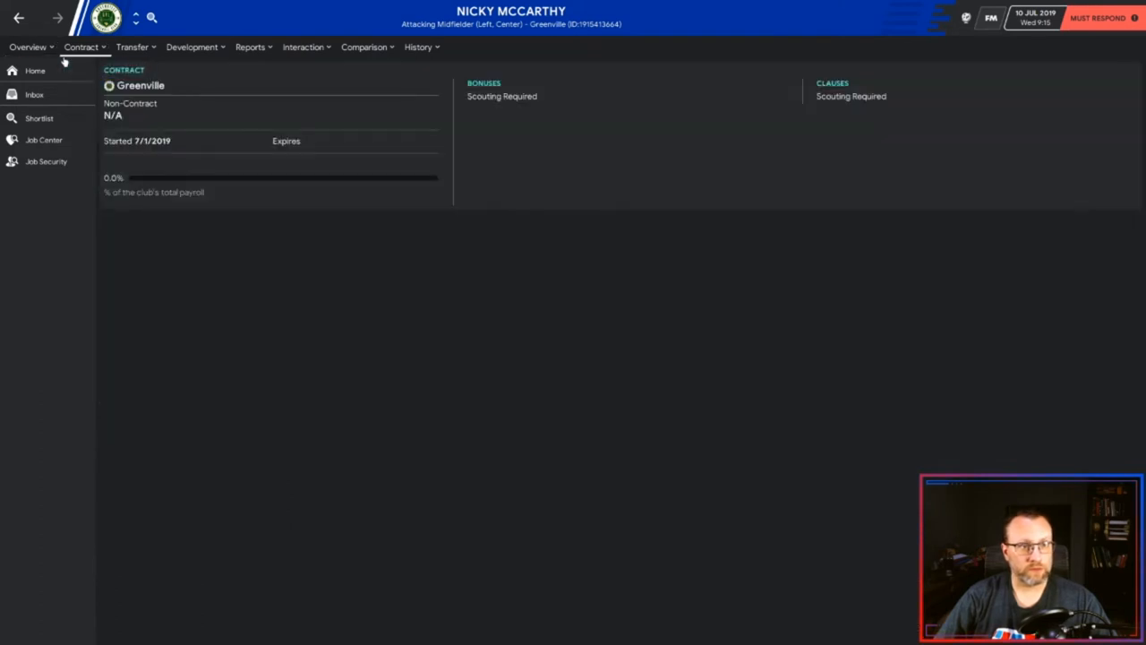
click(27, 47)
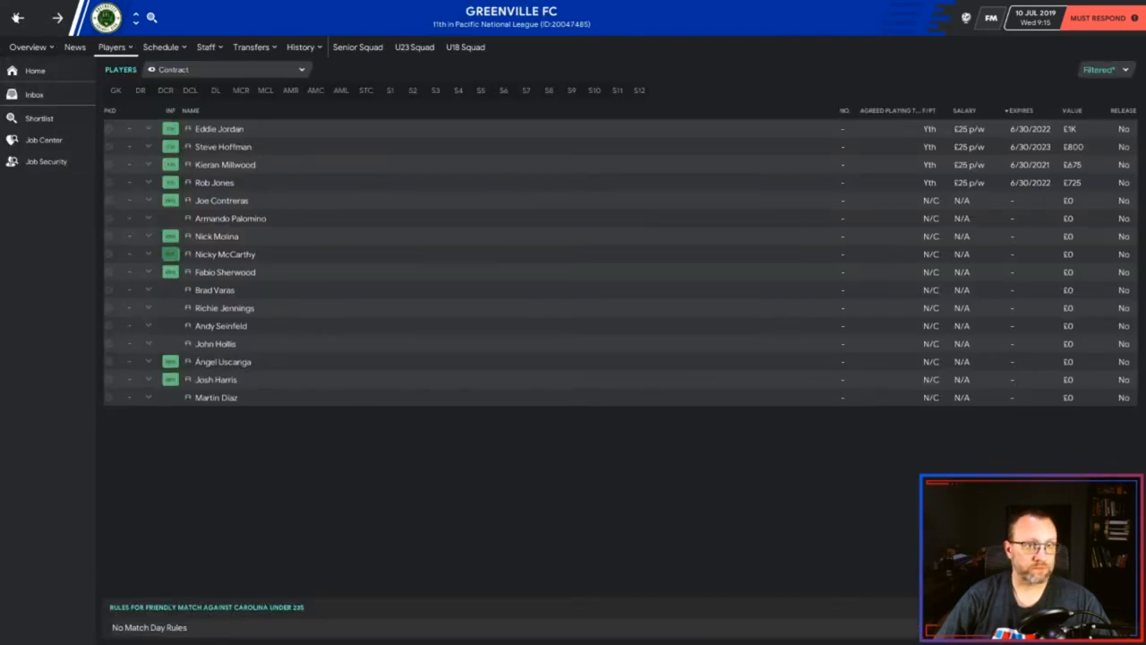
click(26, 46)
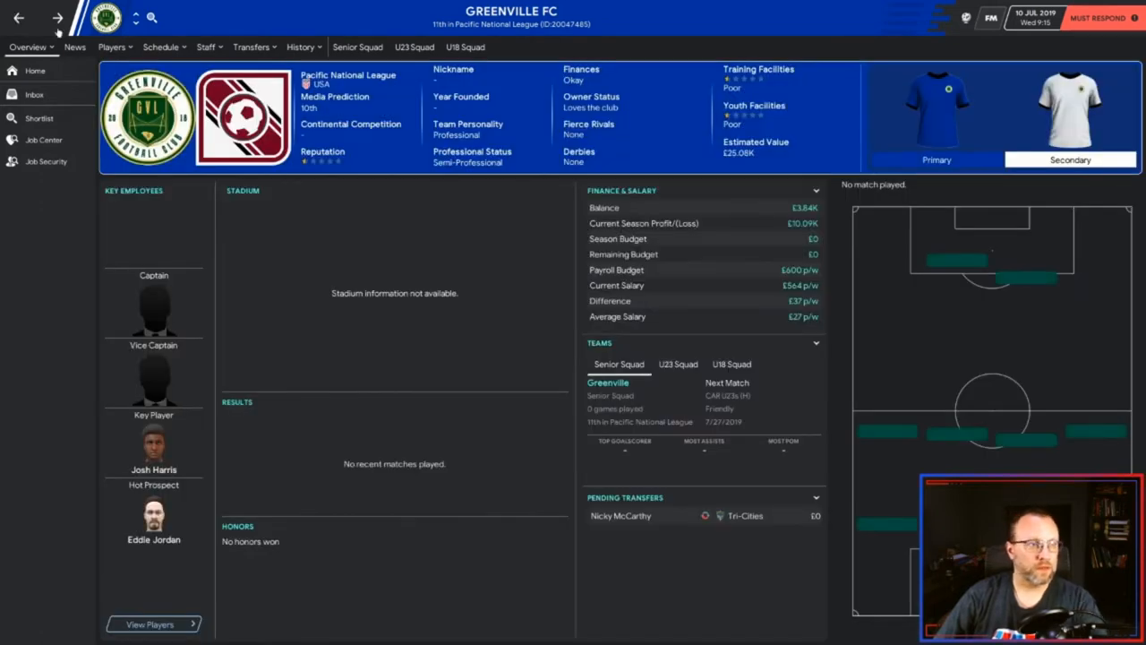
mouse_move(552, 239)
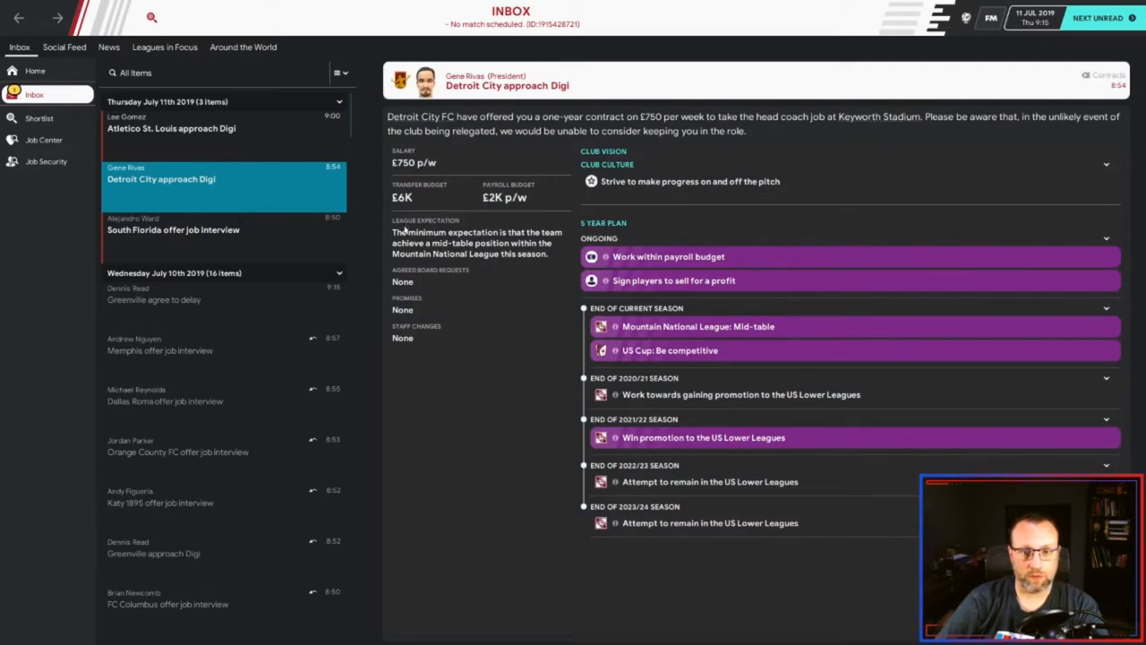
mouse_move(562, 303)
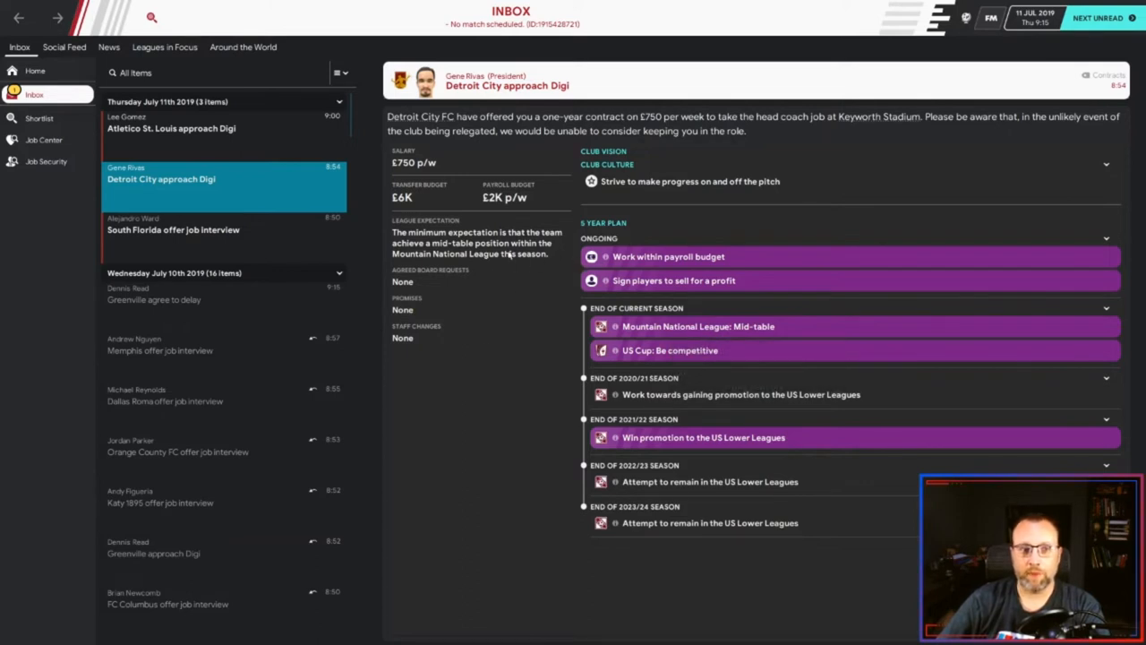
mouse_move(587, 344)
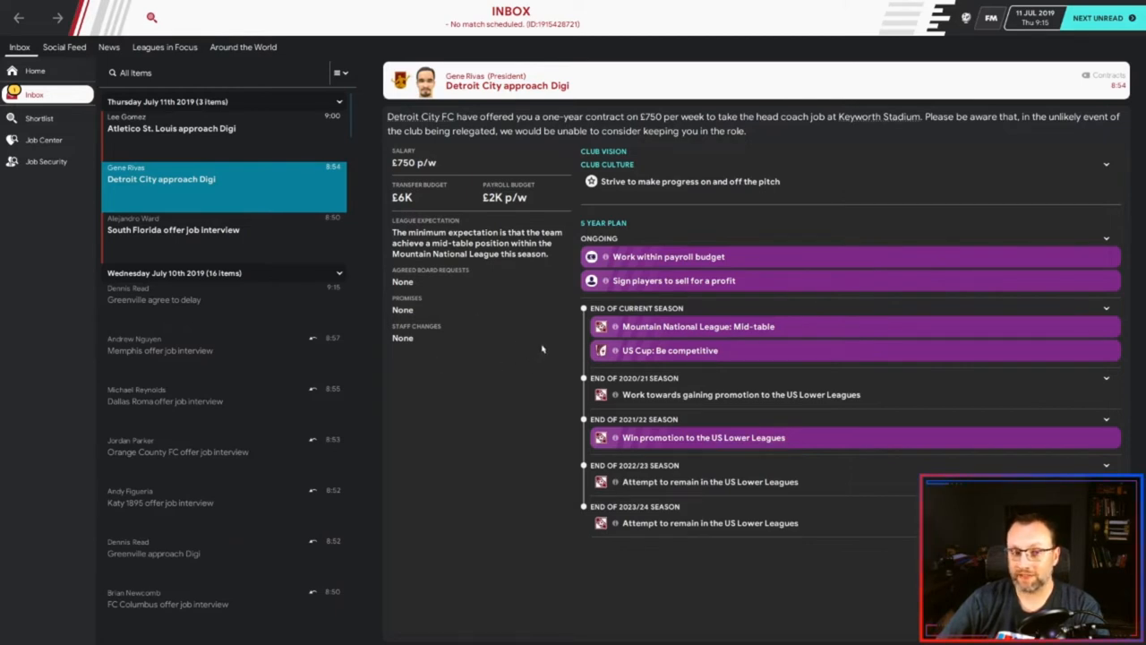
mouse_move(573, 333)
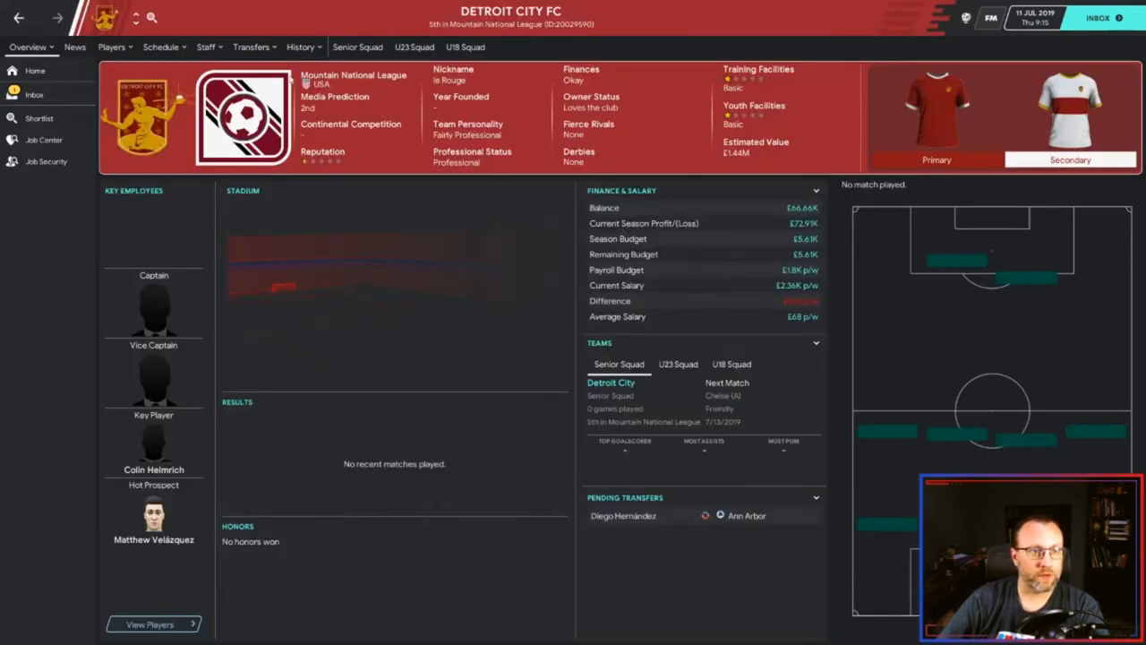
- Review Detroit City's player list and senior squad selection
click(111, 47)
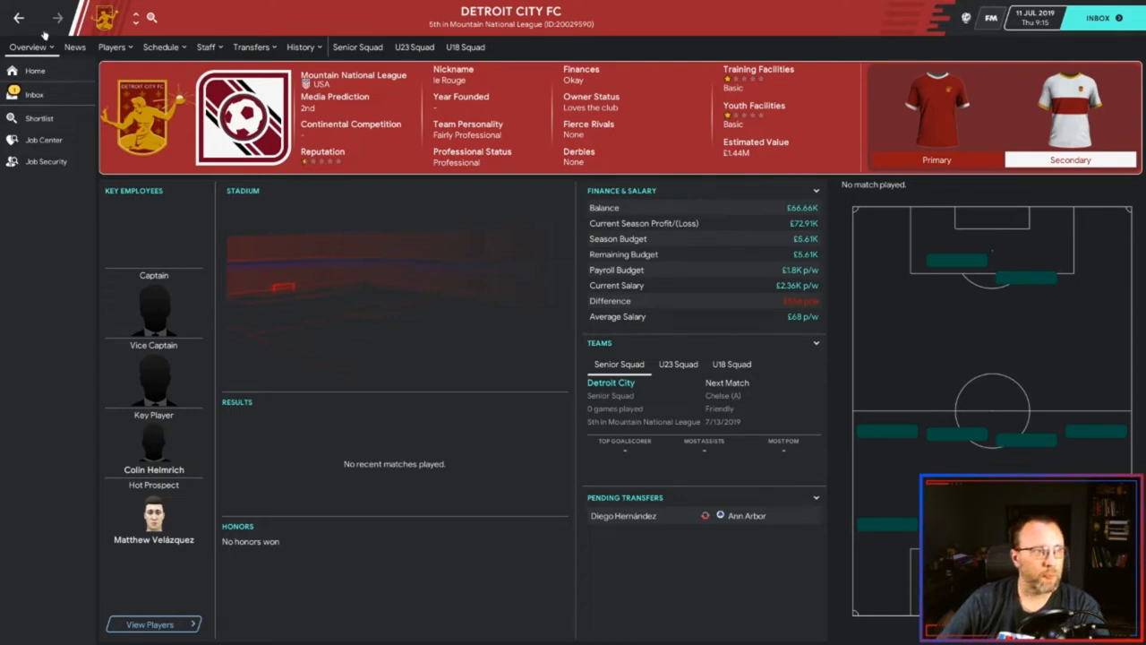
click(111, 46)
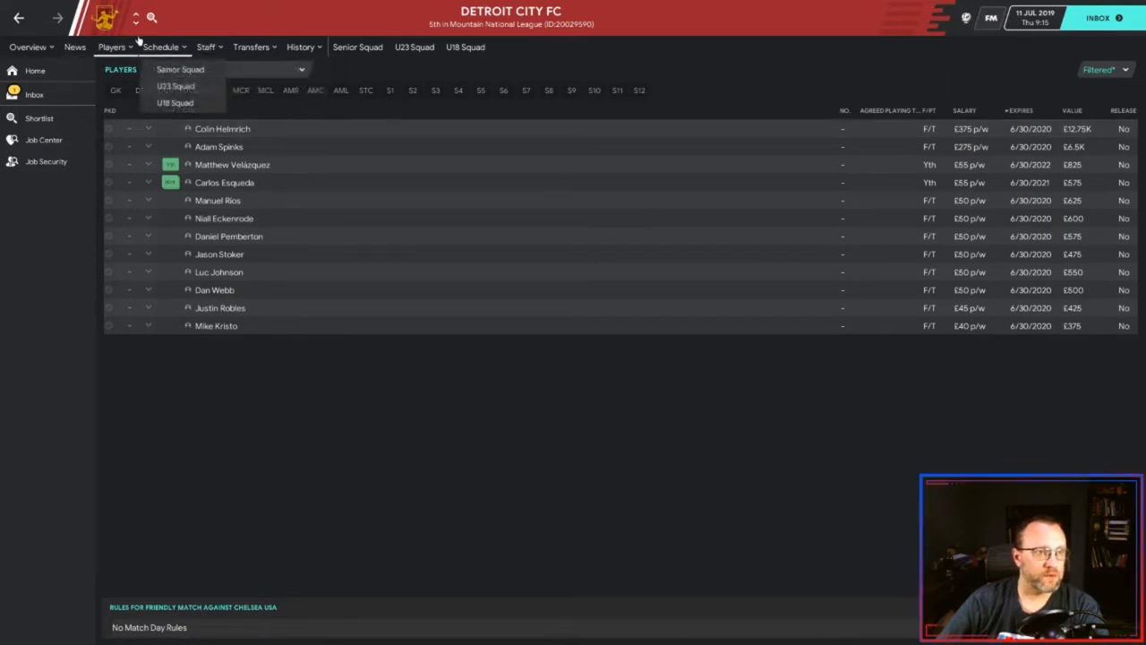
click(358, 46)
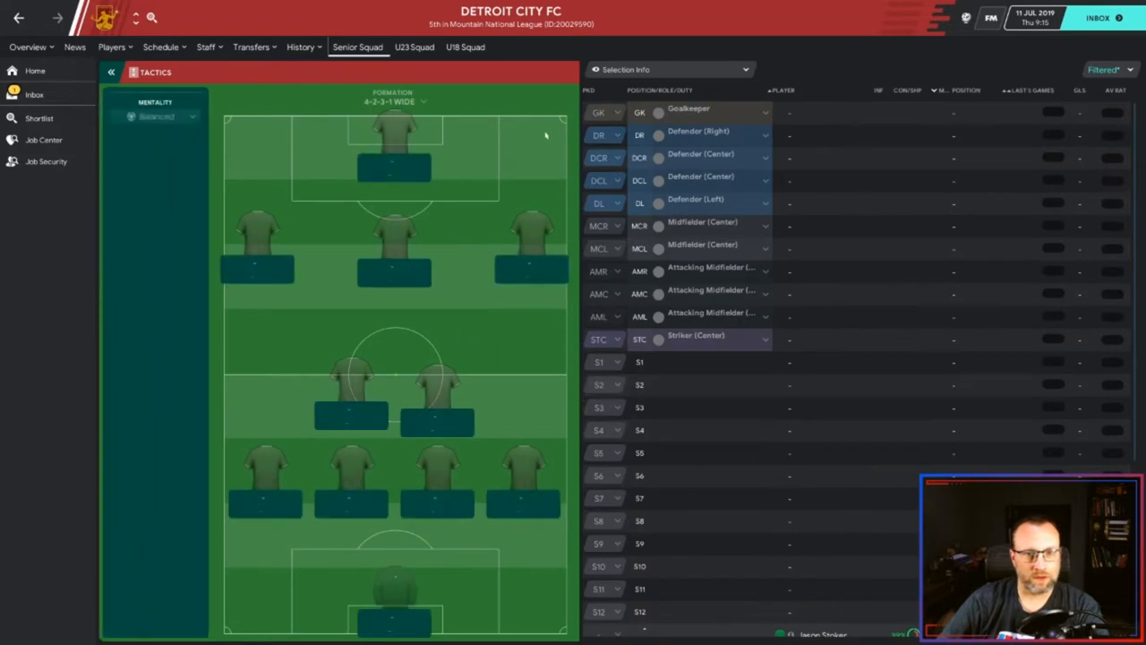
scroll(down, 3)
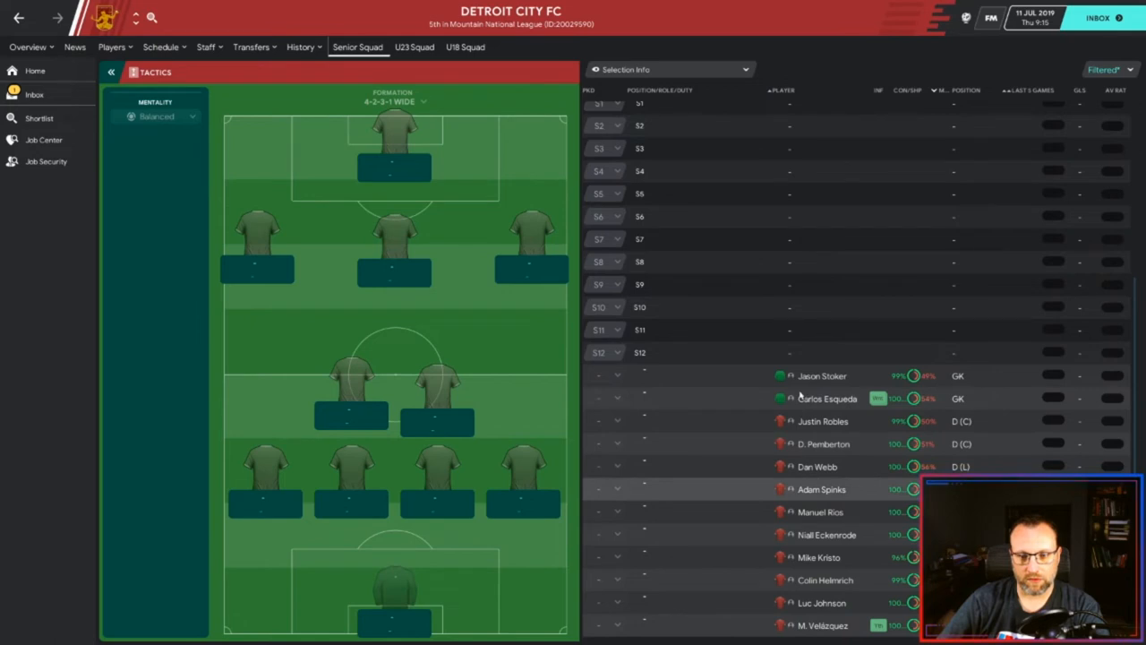
mouse_move(384, 338)
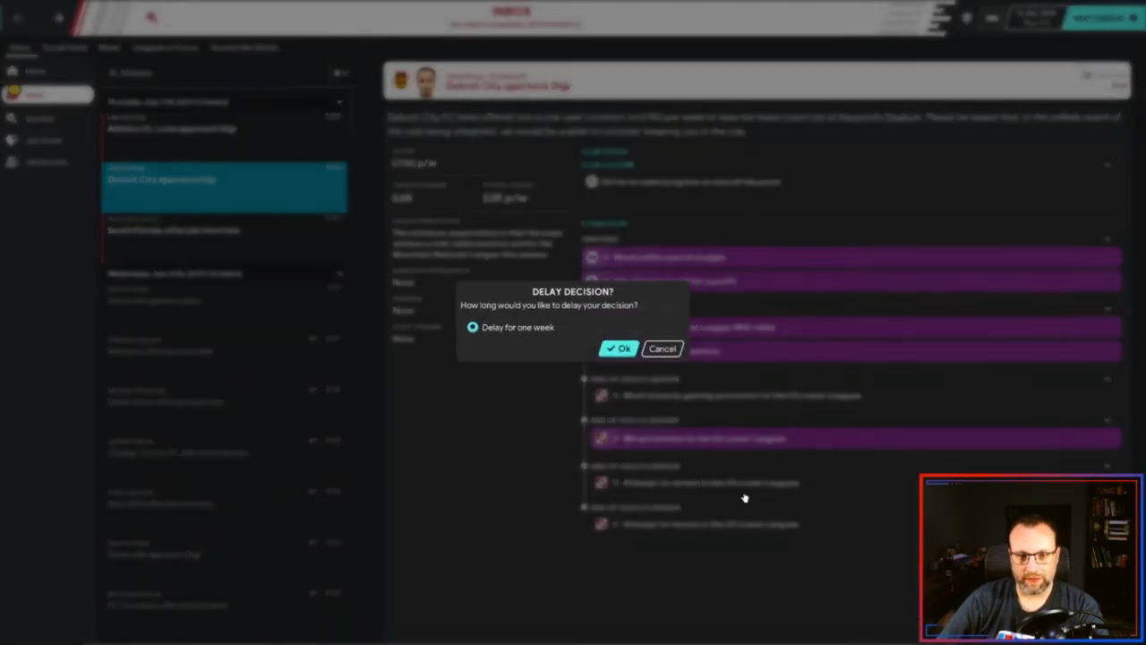
- Delay the Detroit City job decision by one week and view Atletico St. Louis's club page
click(618, 347)
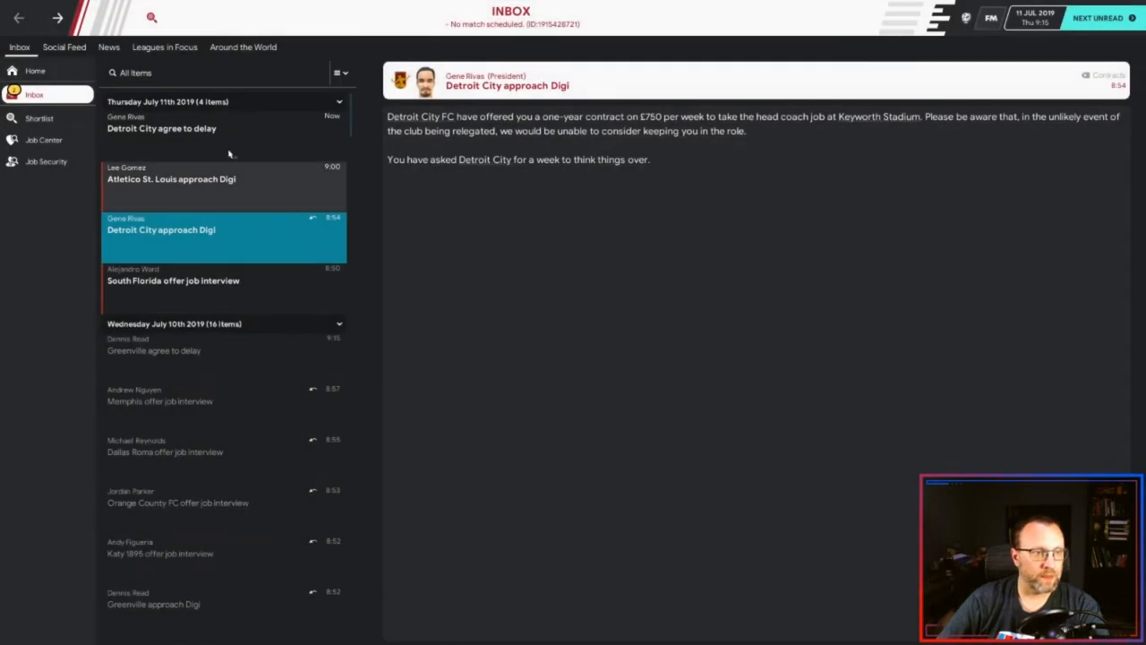
click(172, 179)
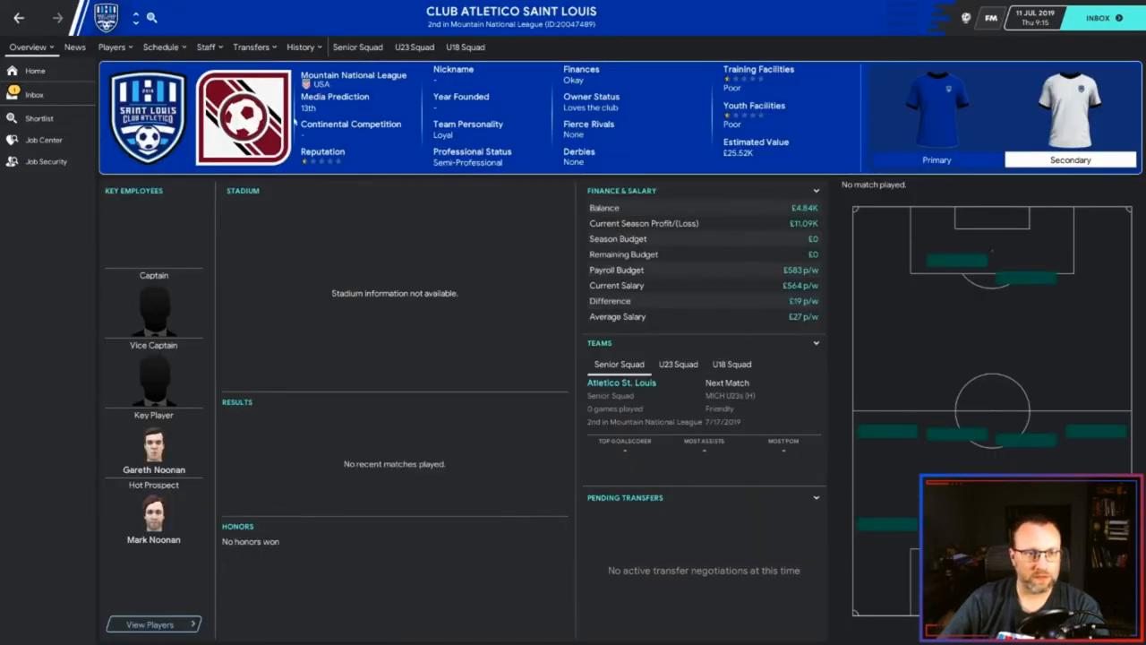
mouse_move(473, 151)
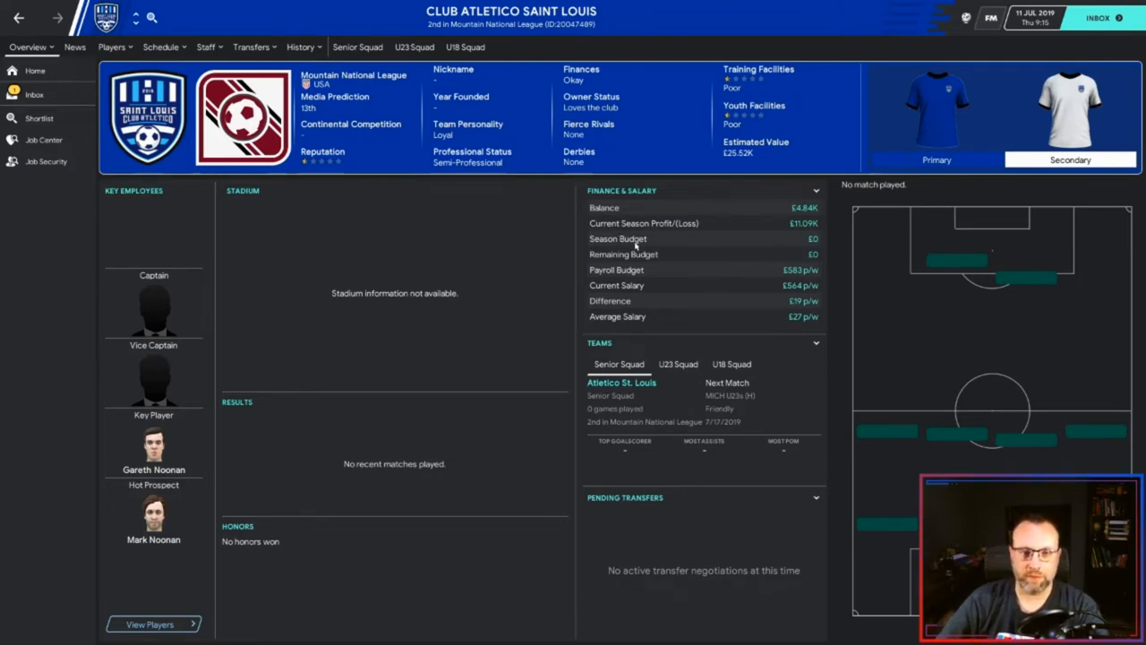
- Review Atletico St. Louis's under-23 squad and then its full player list
click(111, 47)
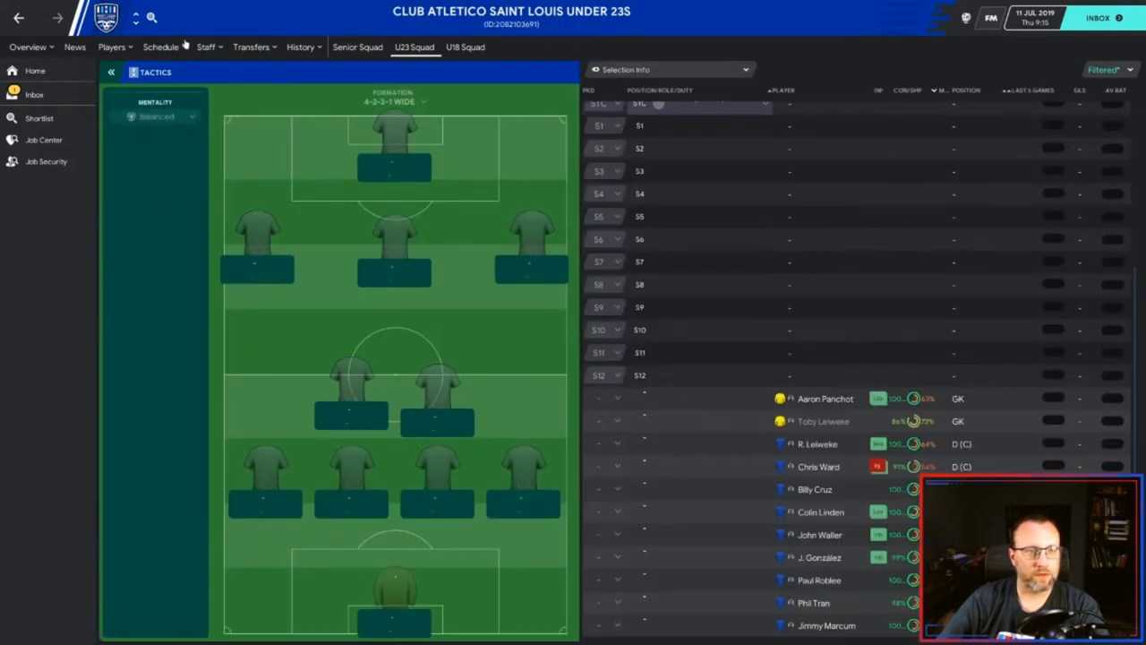
click(111, 46)
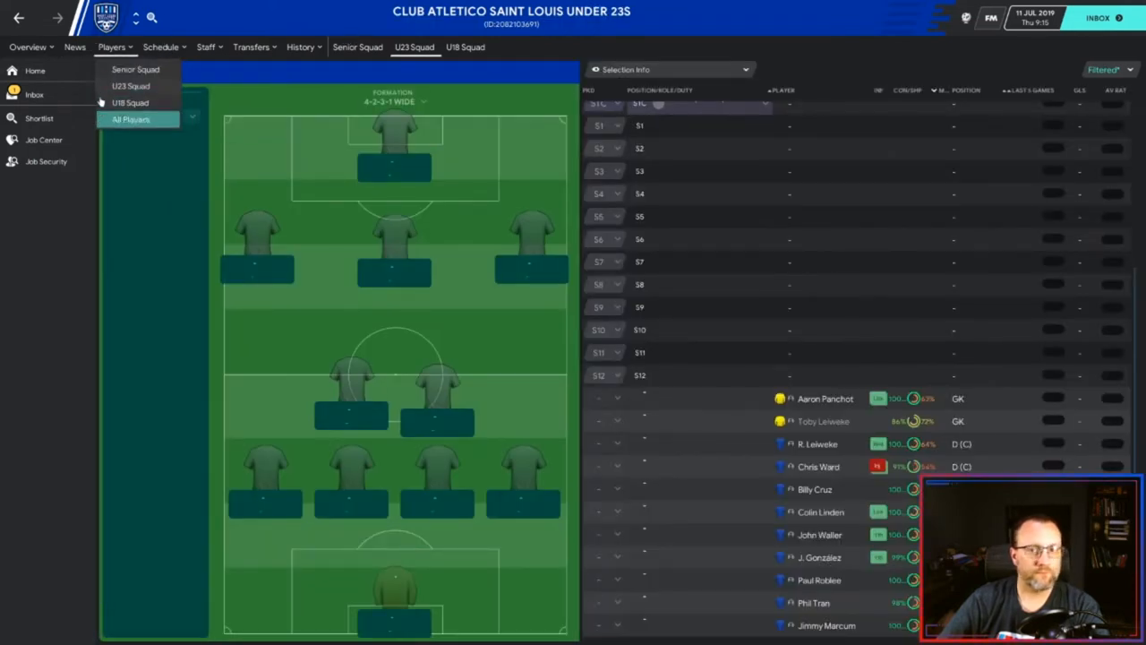
click(132, 118)
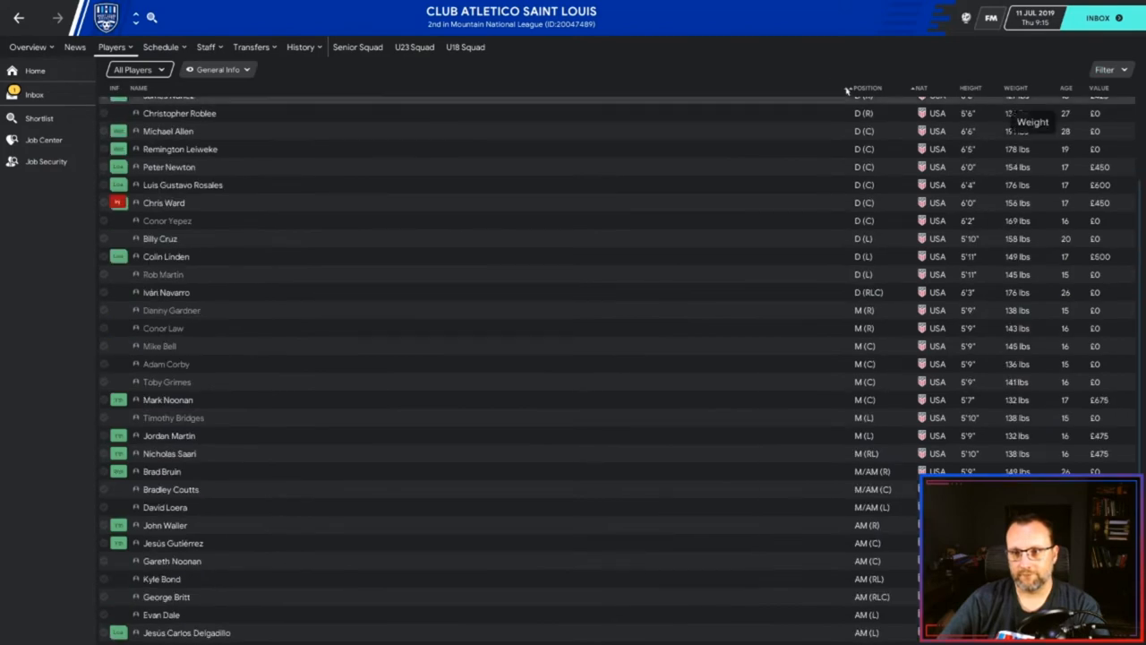
- Delay the Atletico St. Louis job offer decision by one week and move on to South Florida
click(34, 93)
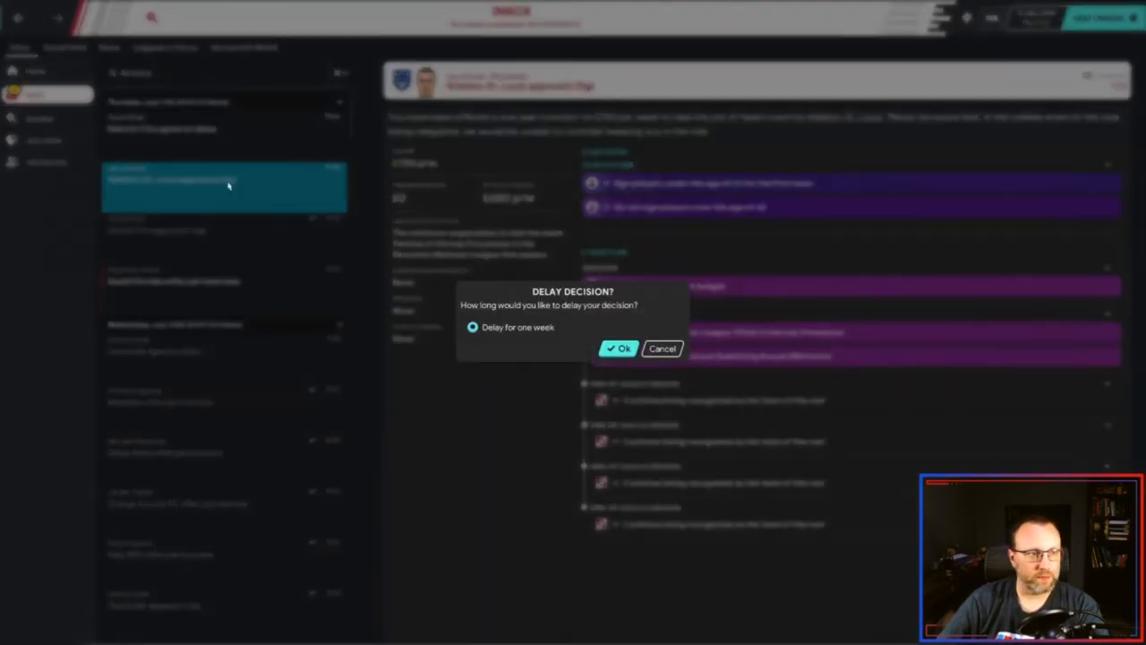
click(620, 347)
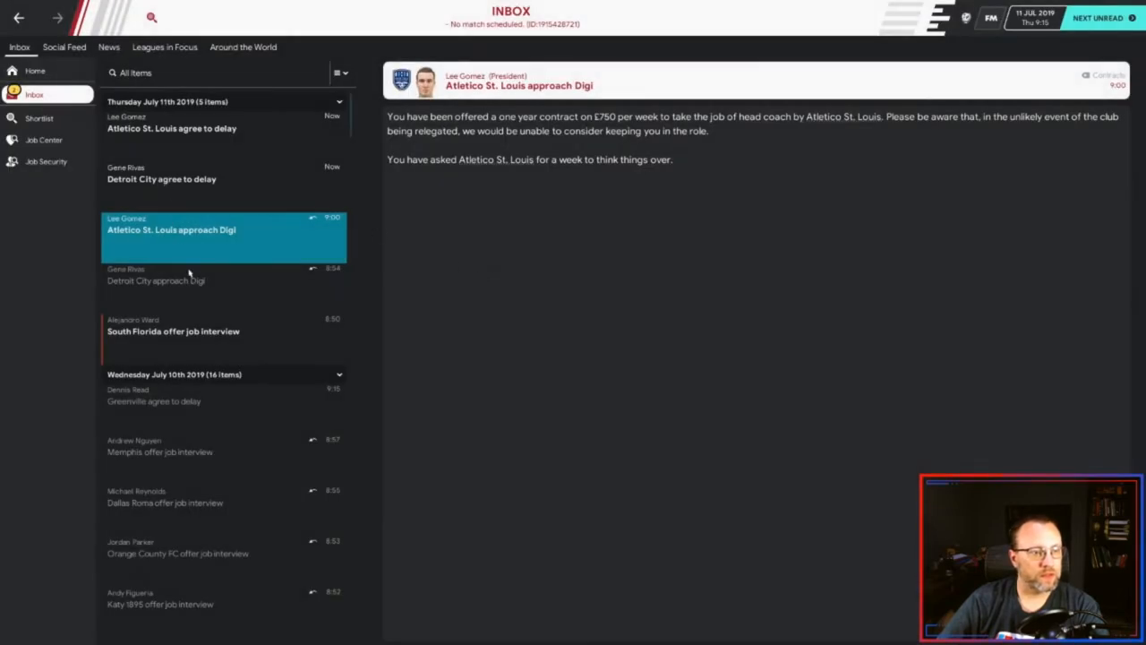
click(172, 331)
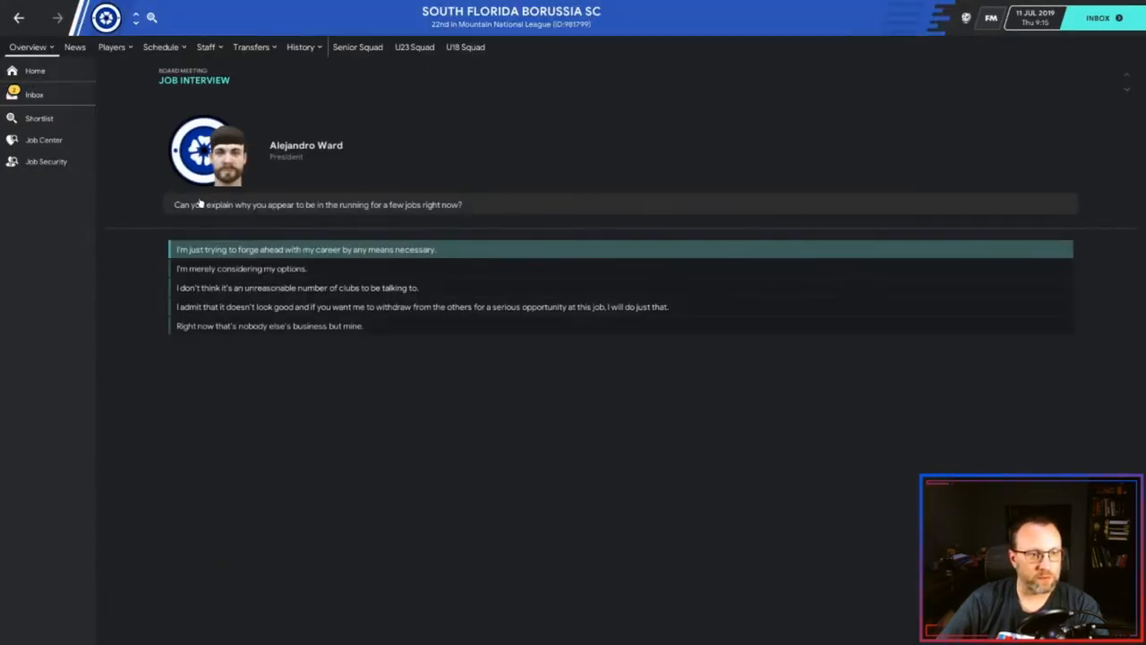
- Answer the South Florida interview question, then read Detroit City's and Atletico's agreements to delay
click(304, 249)
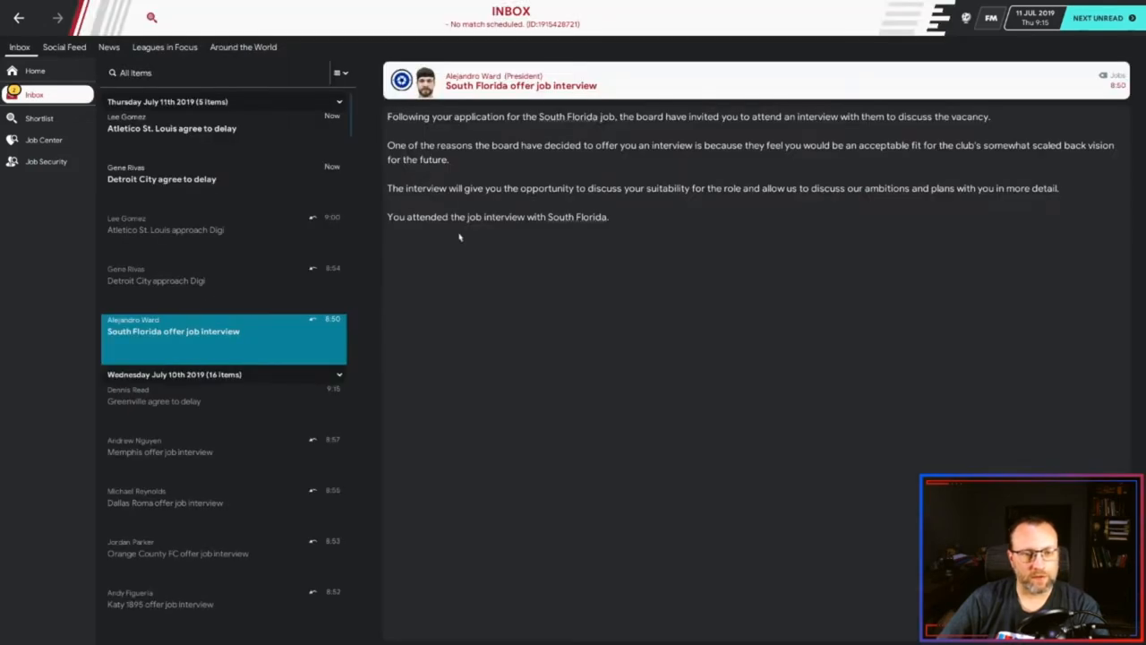
click(161, 179)
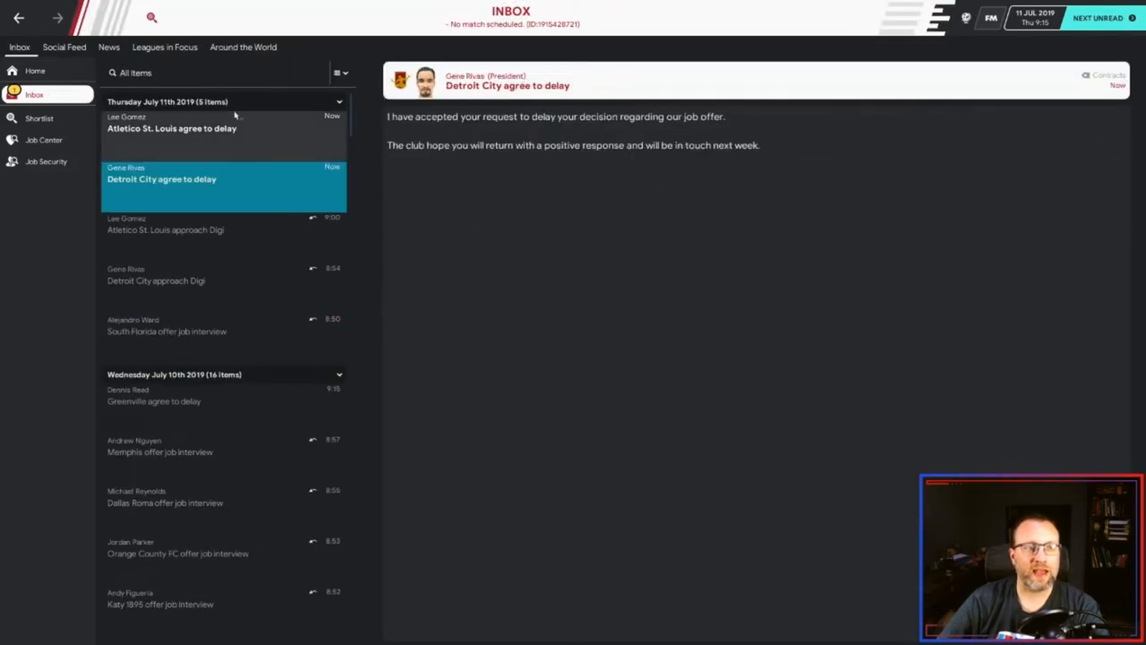
click(171, 121)
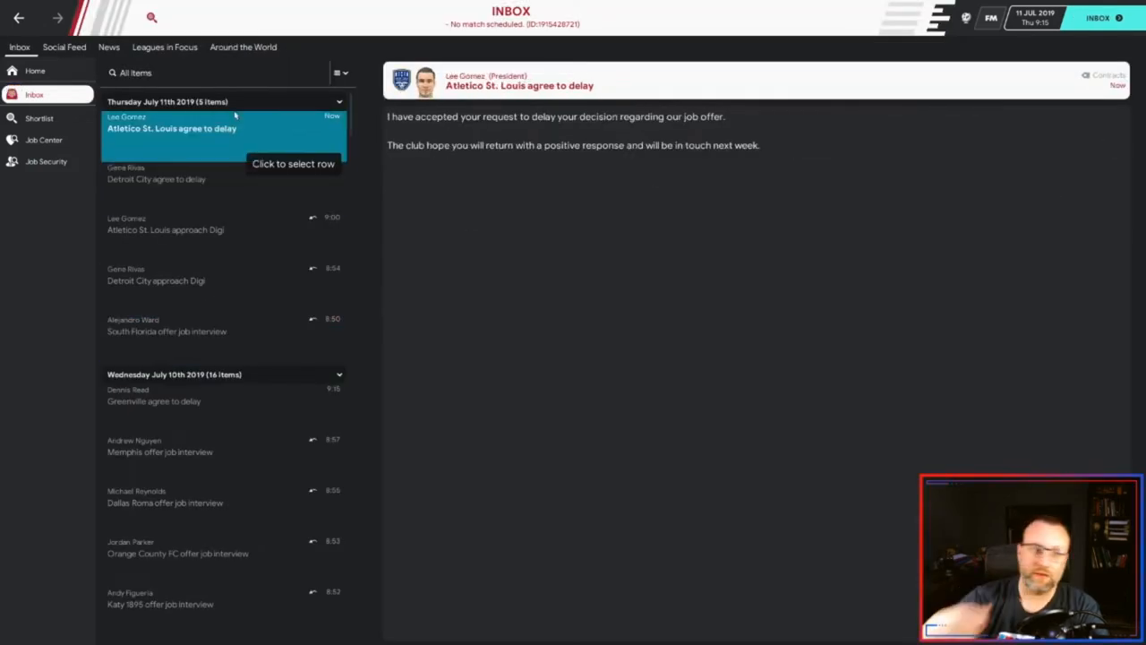
mouse_move(464, 225)
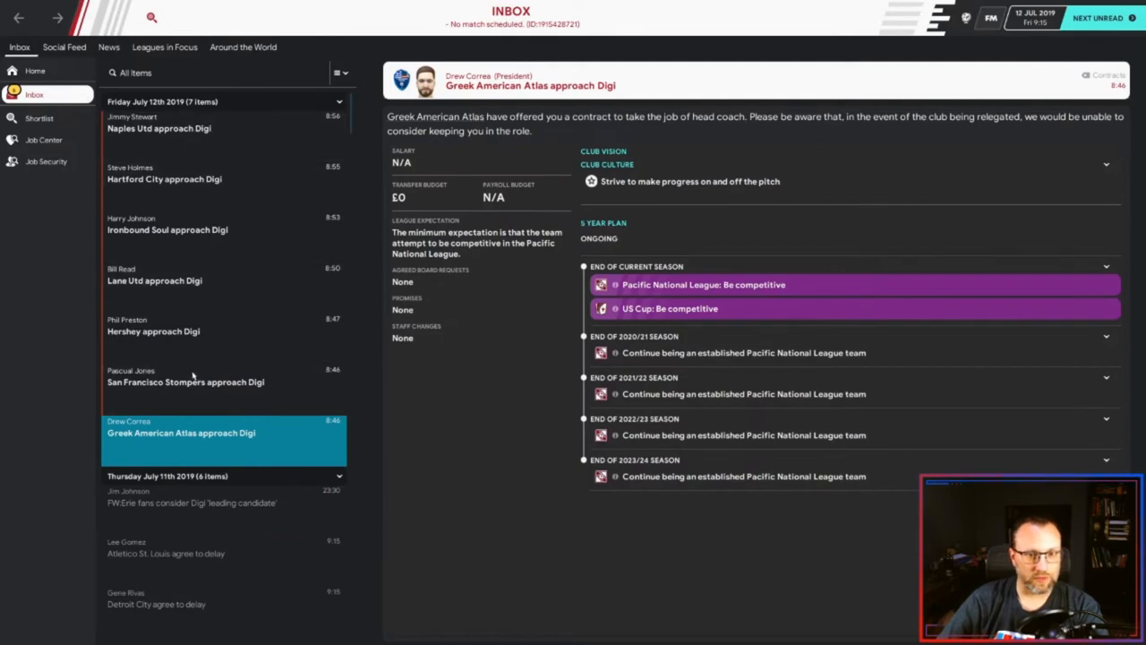
mouse_move(362, 108)
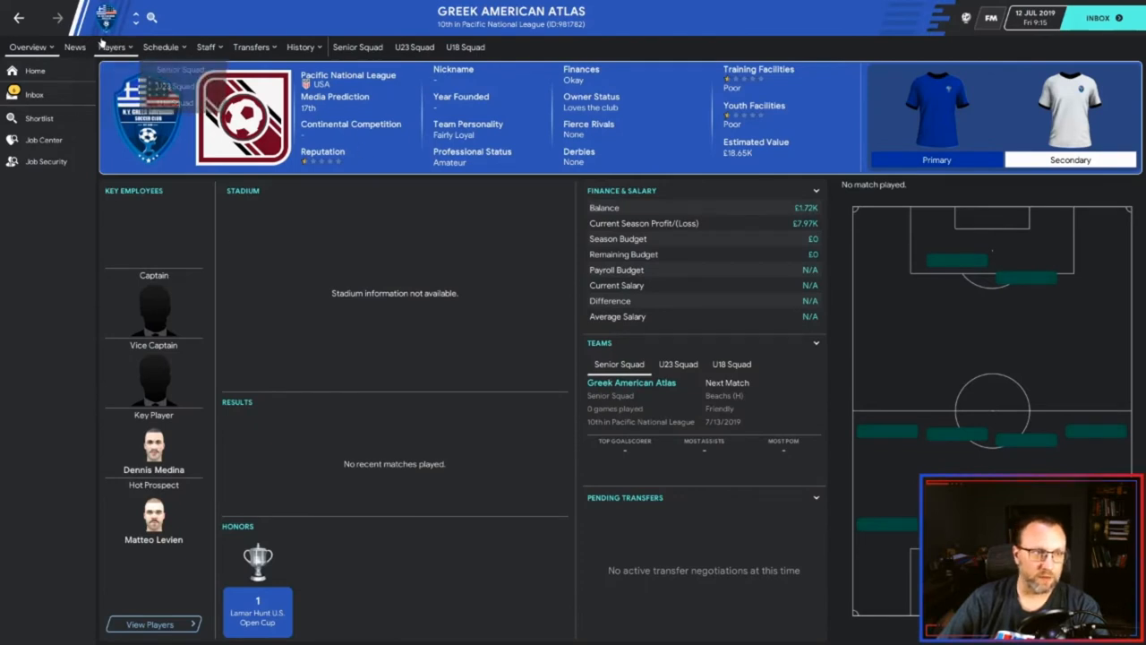
click(111, 47)
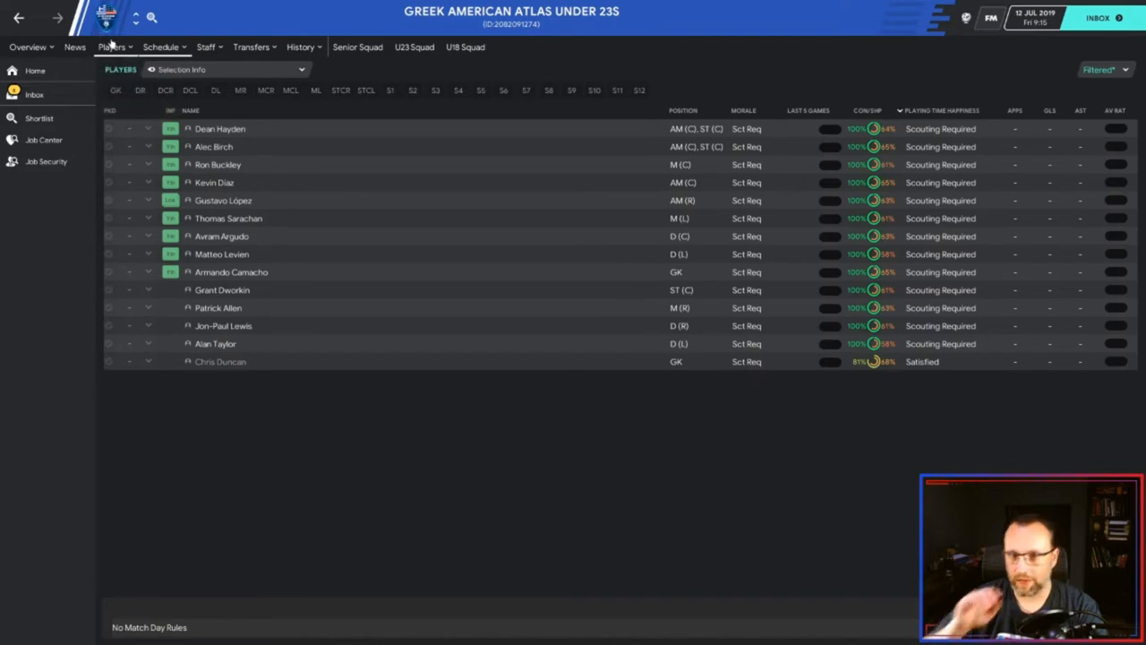
click(111, 47)
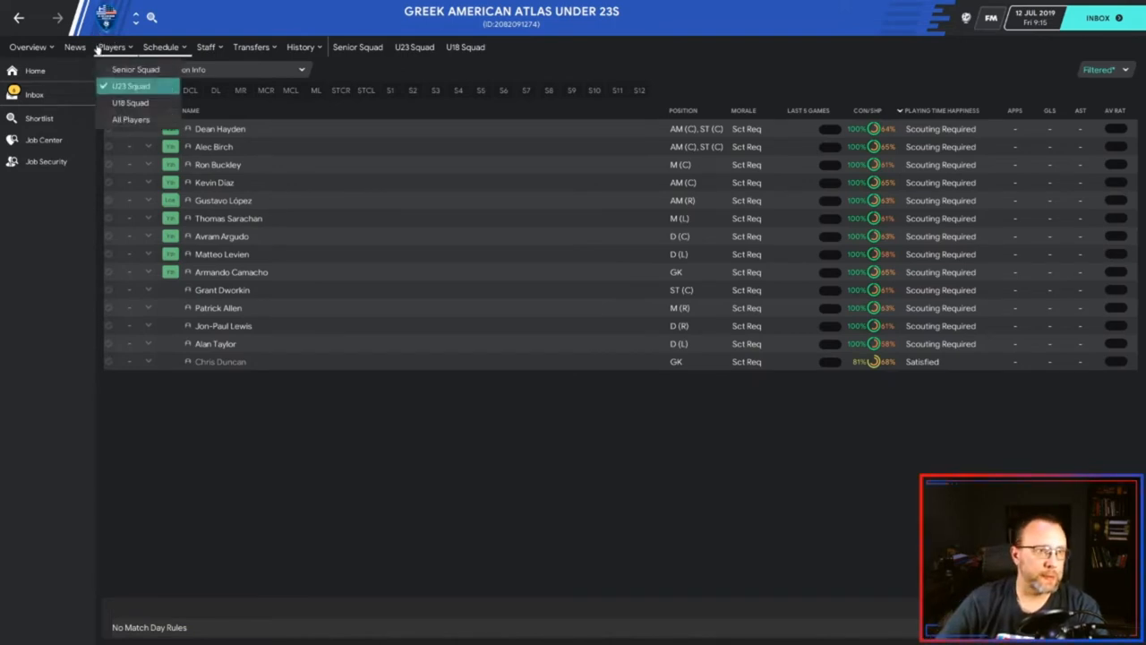
click(128, 102)
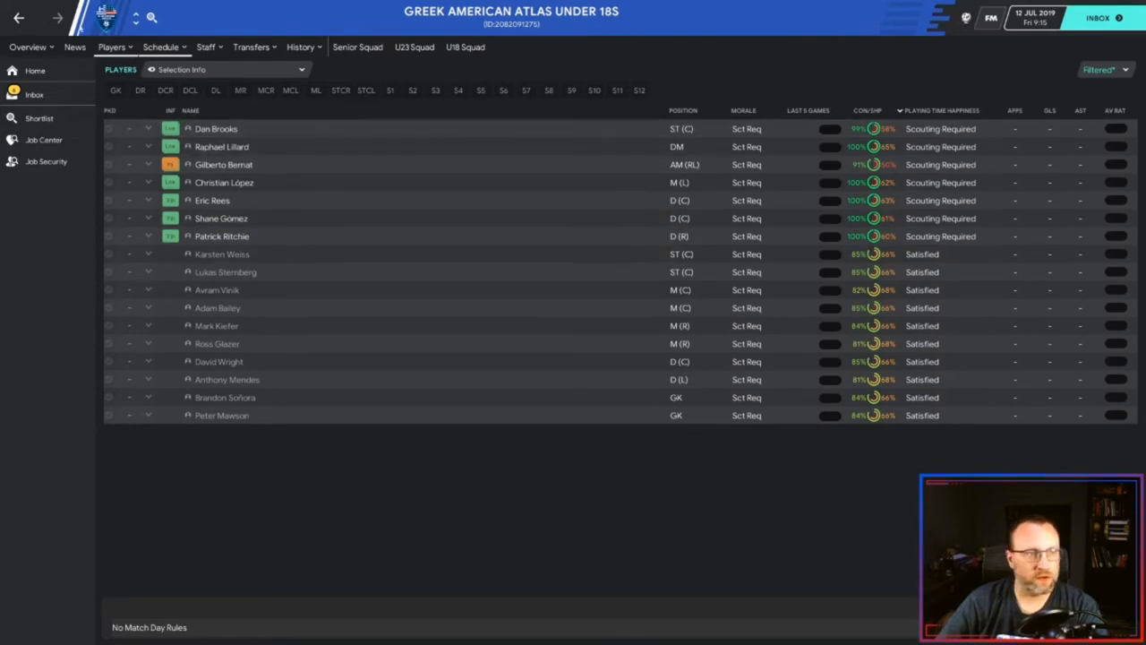
click(414, 46)
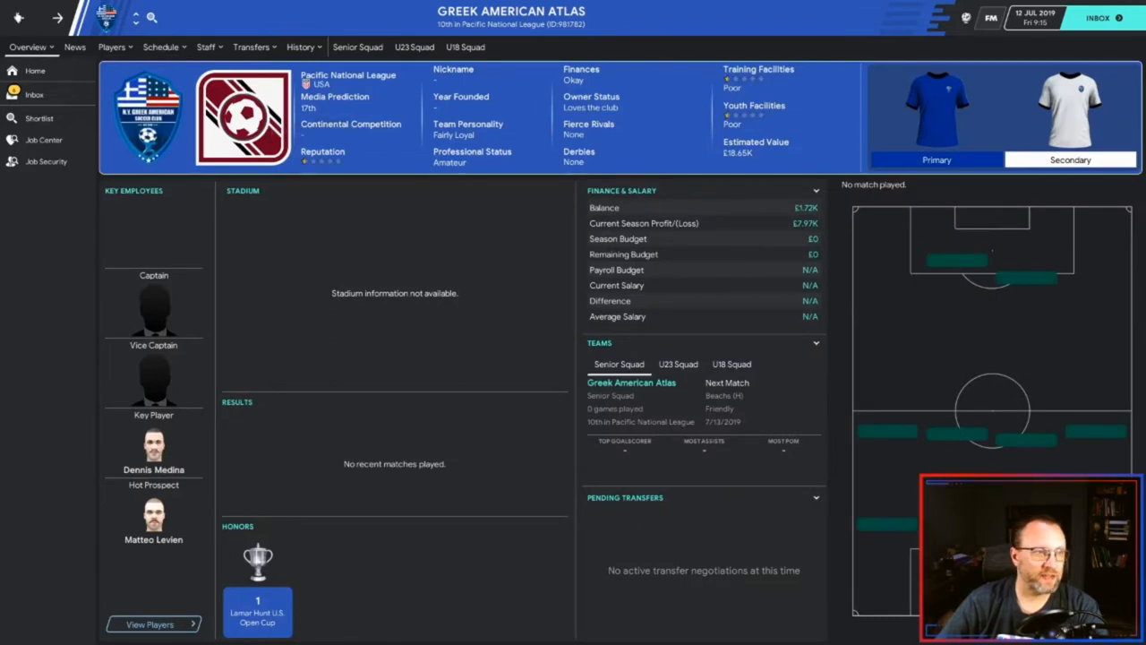
click(34, 93)
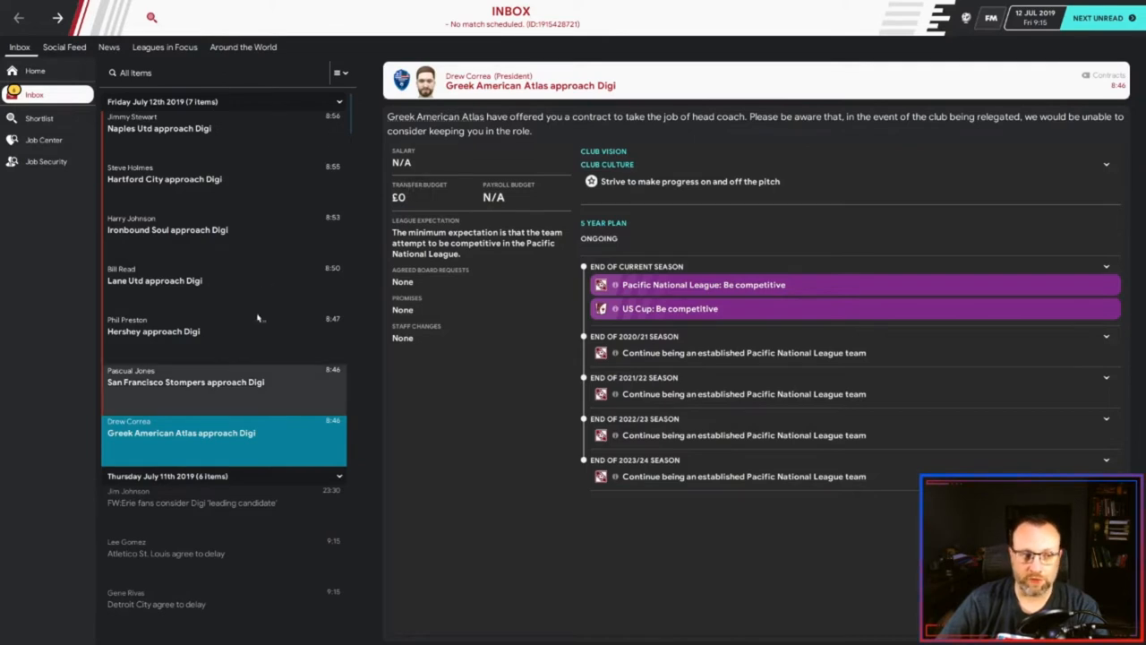
mouse_move(243, 320)
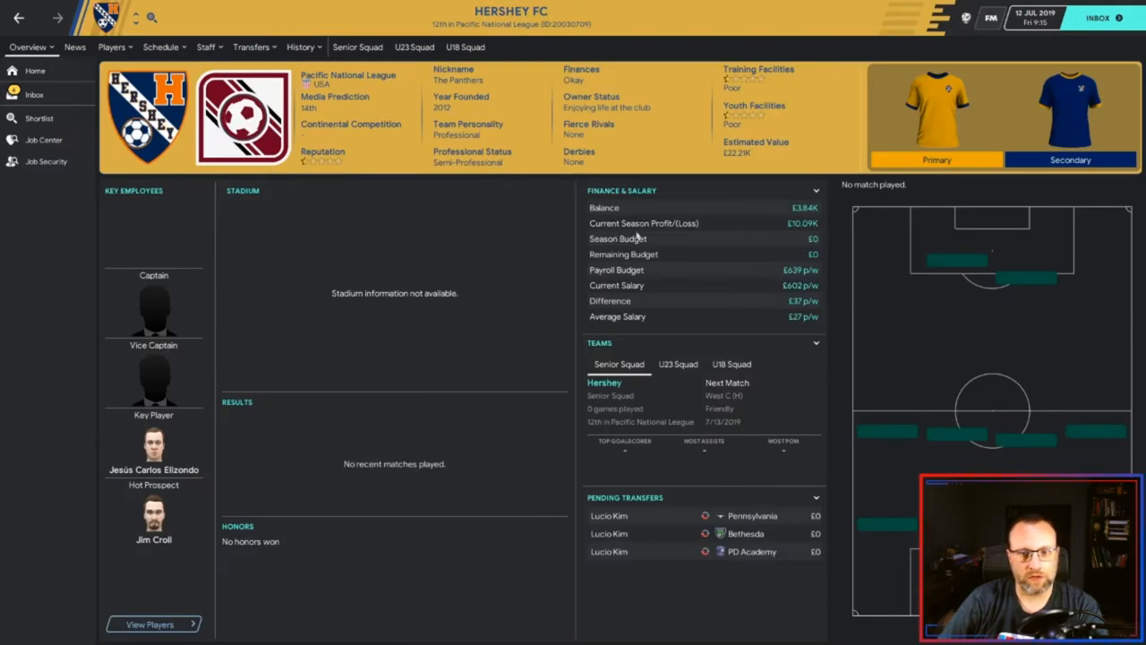
mouse_move(491, 247)
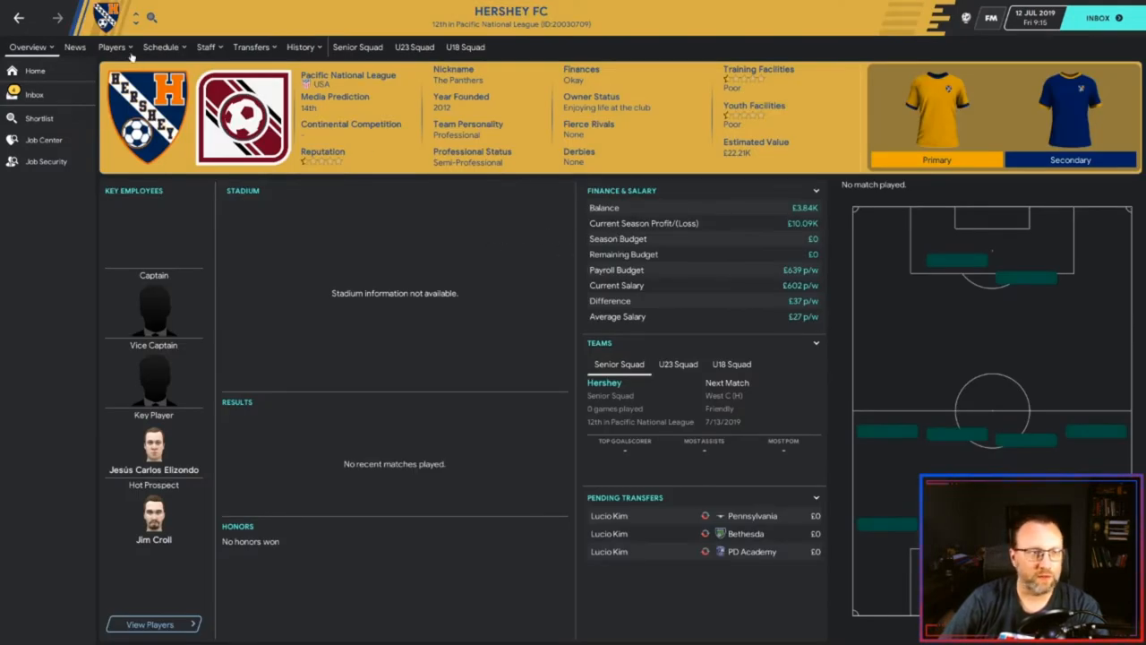
- Look through Hershey's senior squad contracts and its under-23 squad
click(111, 46)
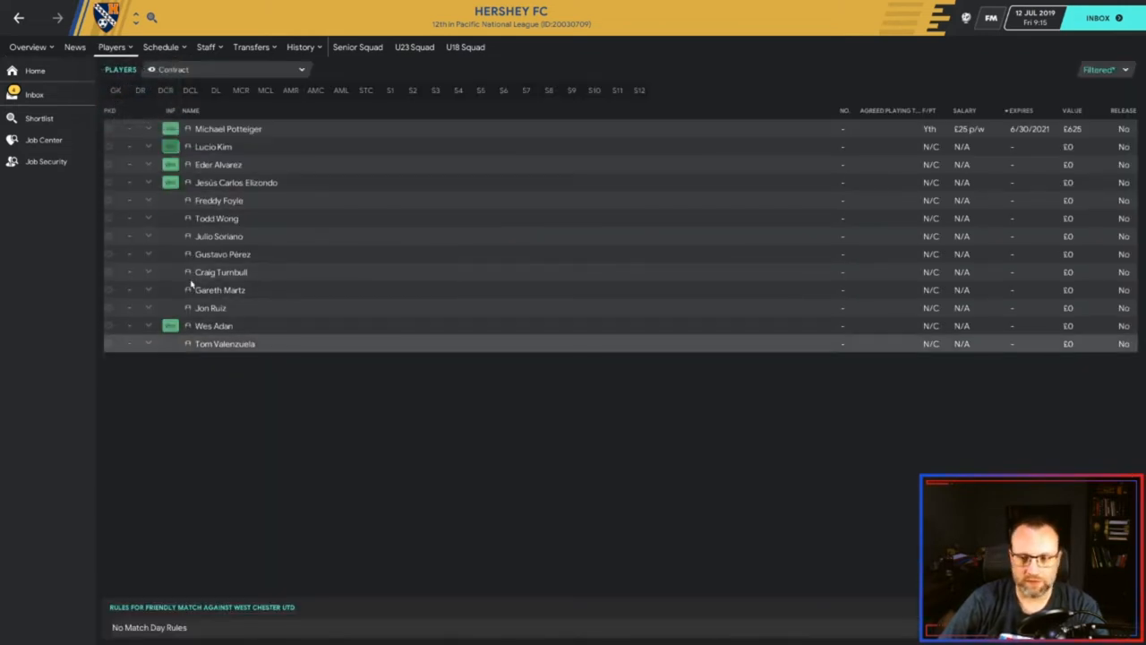
click(224, 344)
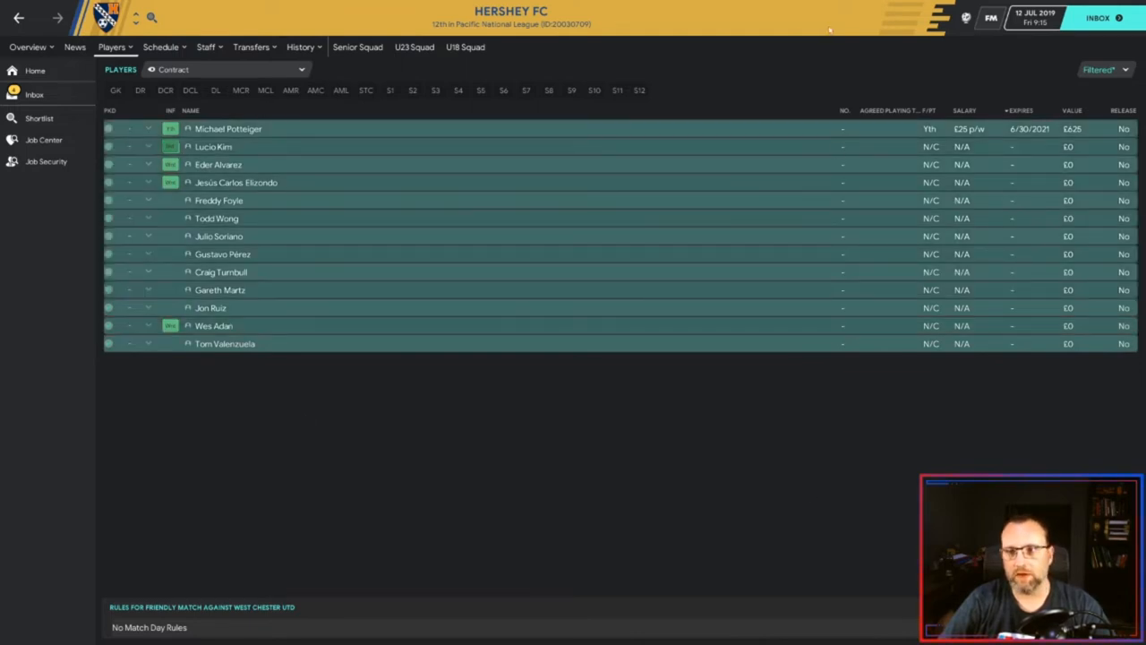
mouse_move(480, 154)
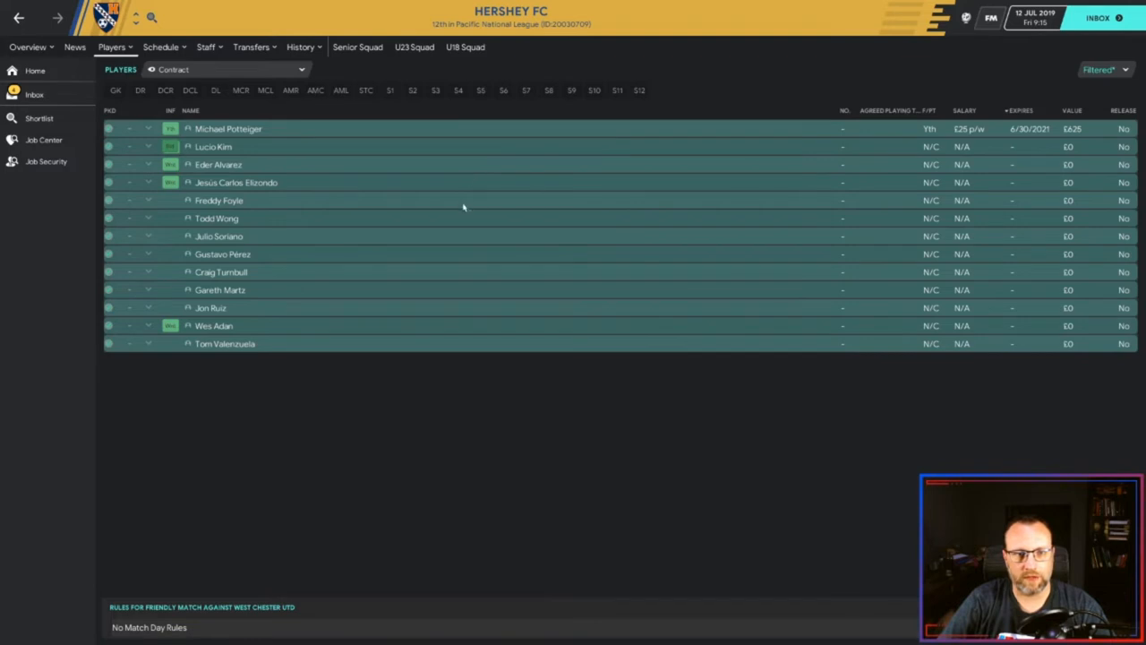
mouse_move(452, 298)
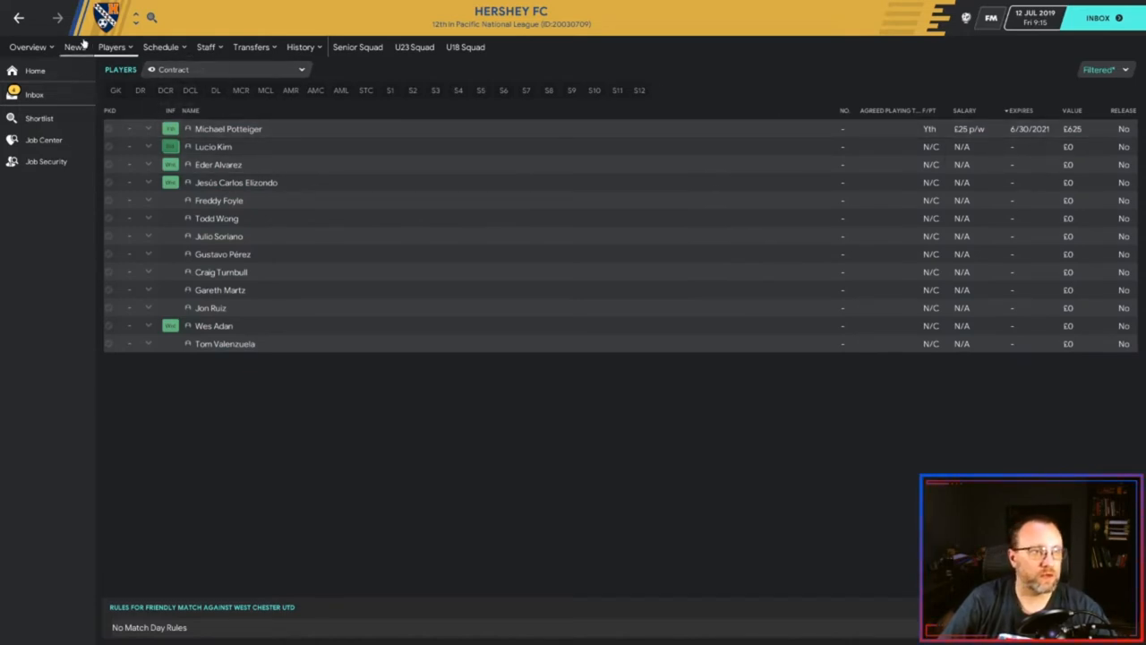
click(414, 46)
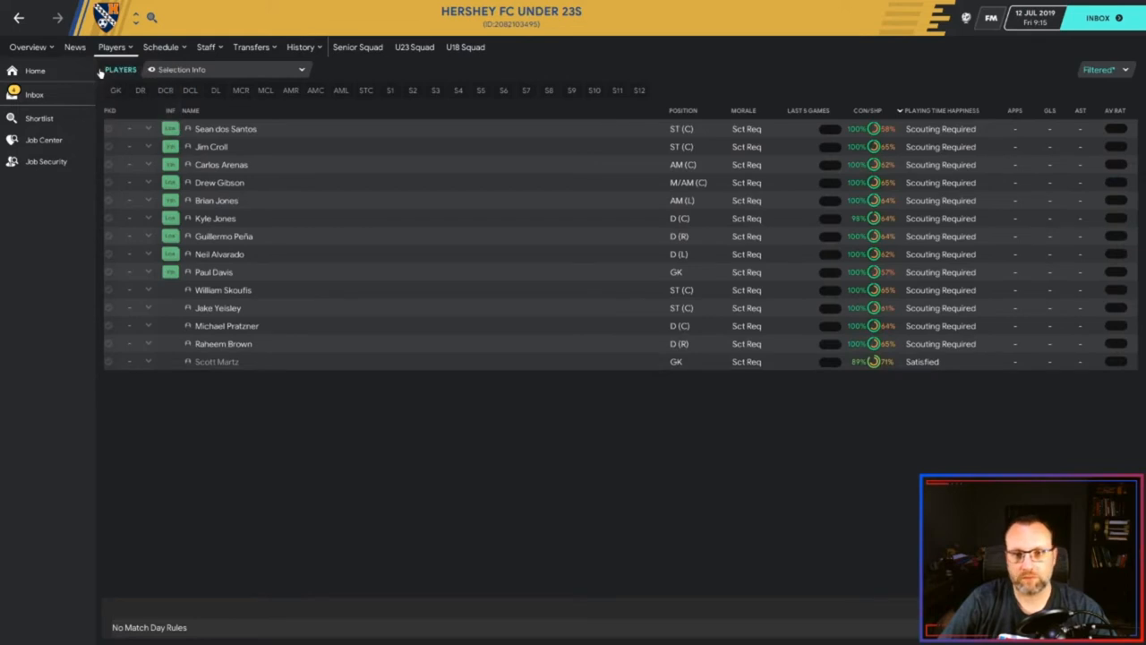
click(122, 68)
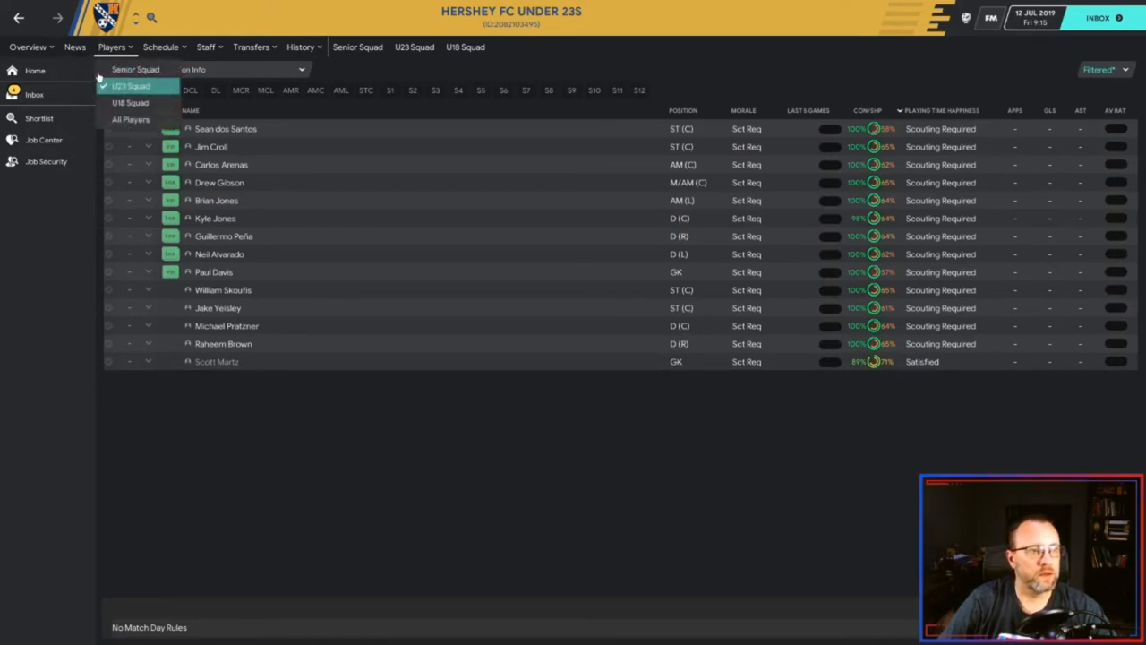
click(129, 102)
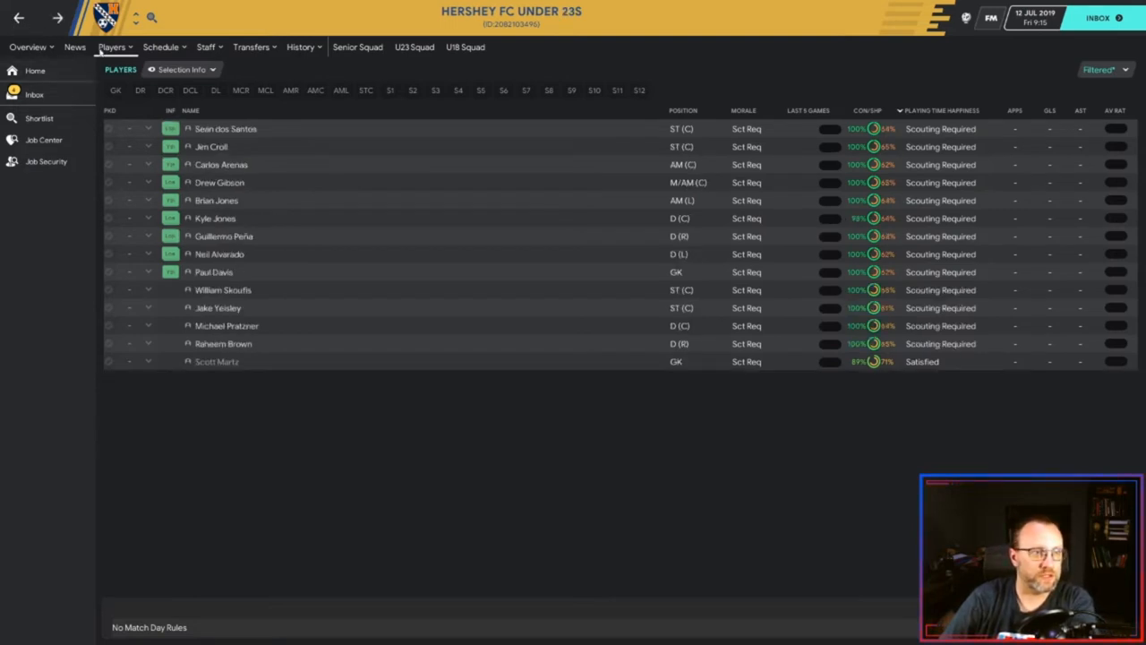
- View Hershey FC's club profile details from the overview
click(29, 47)
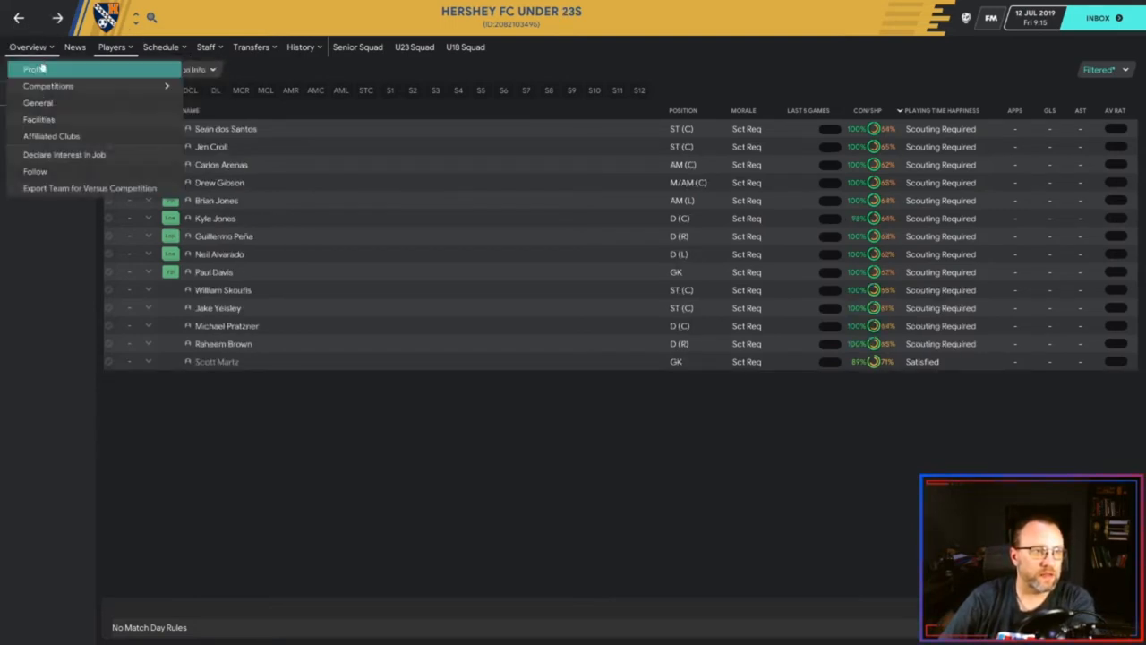
click(34, 68)
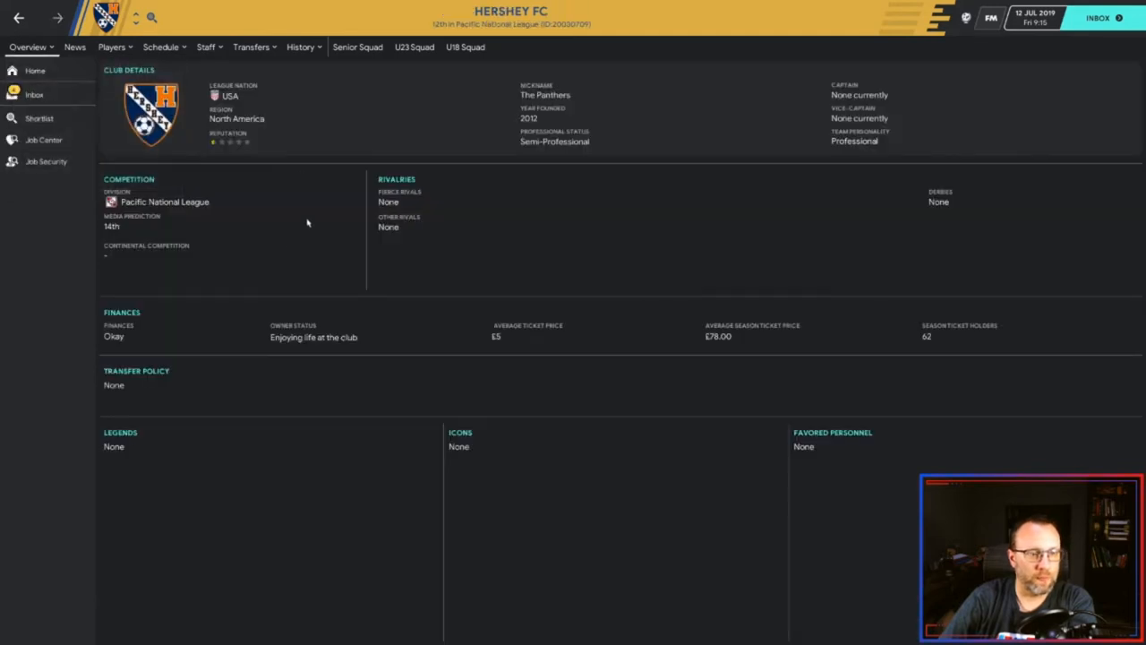
mouse_move(447, 86)
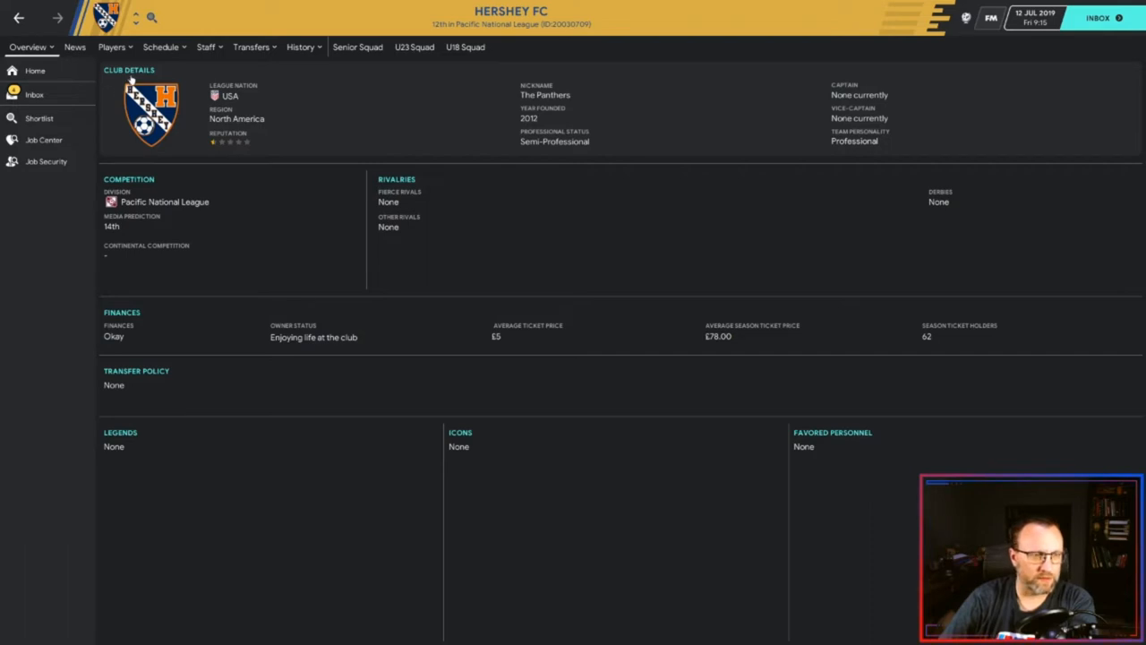
mouse_move(177, 273)
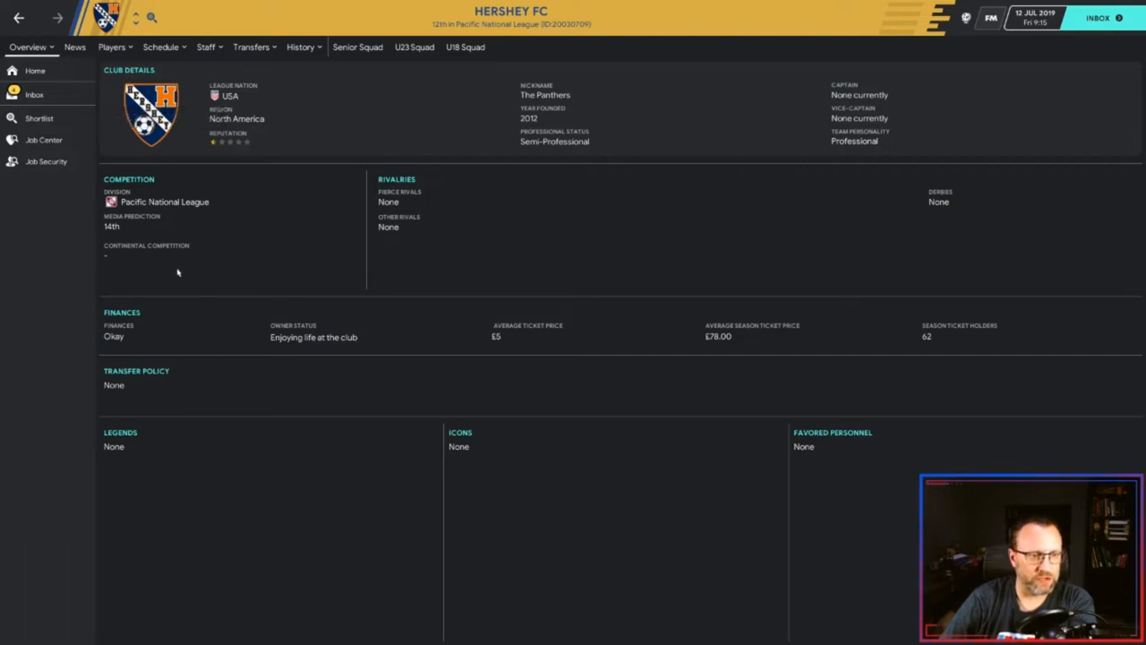
mouse_move(750, 269)
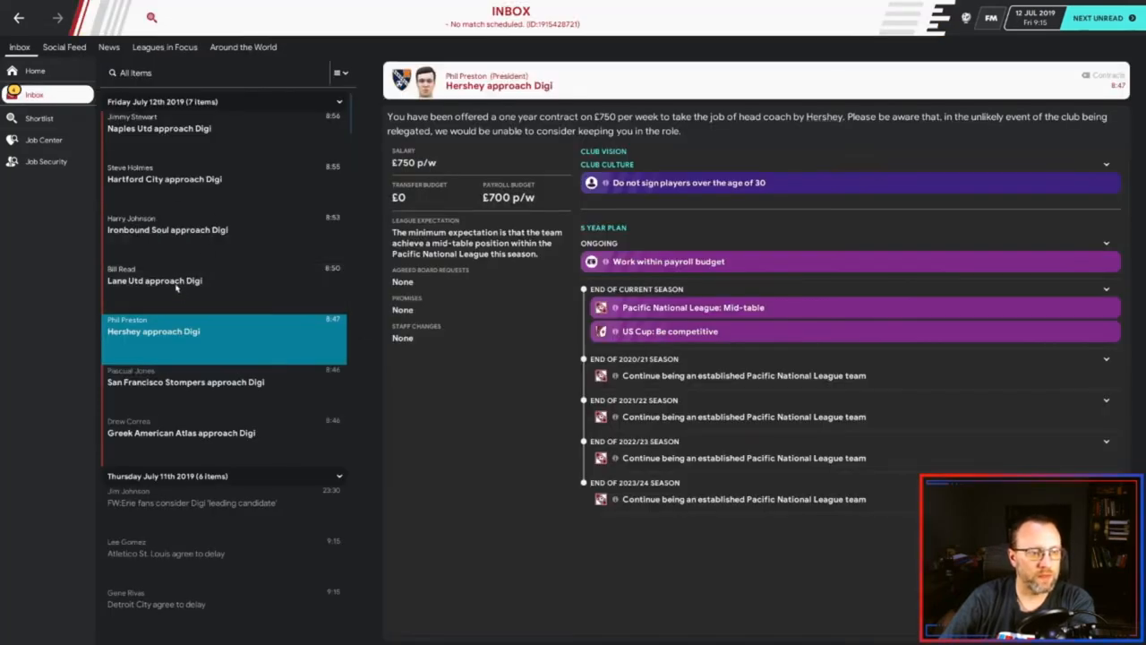
- Delay the Greek American Atlas and San Francisco Stompers offers by one week each
click(186, 381)
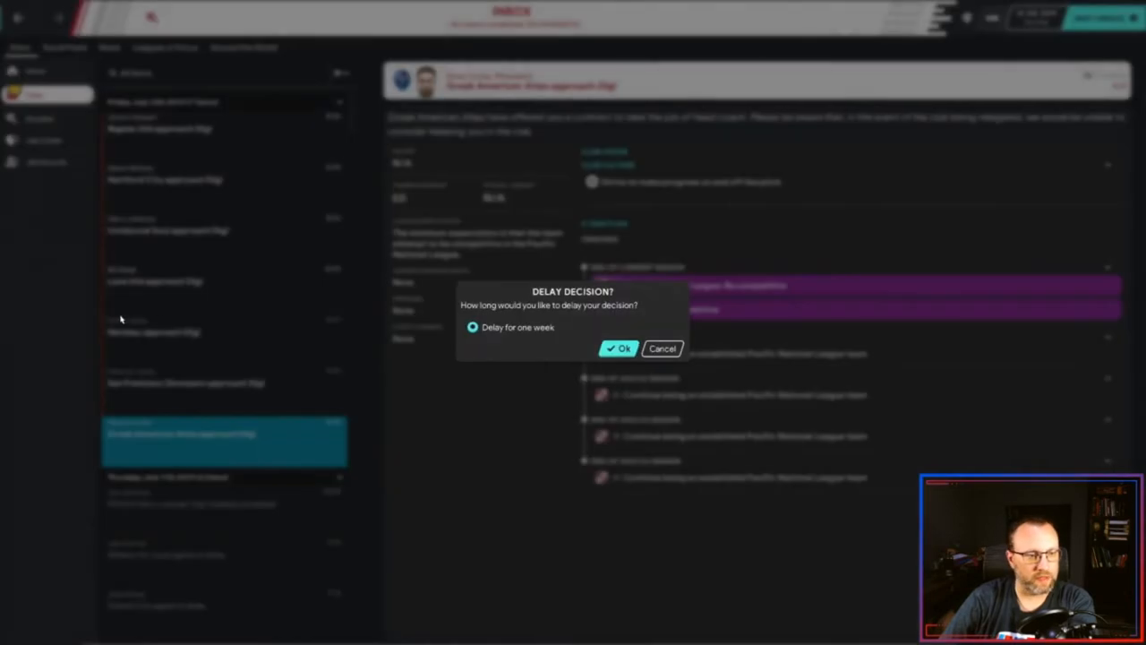
click(618, 347)
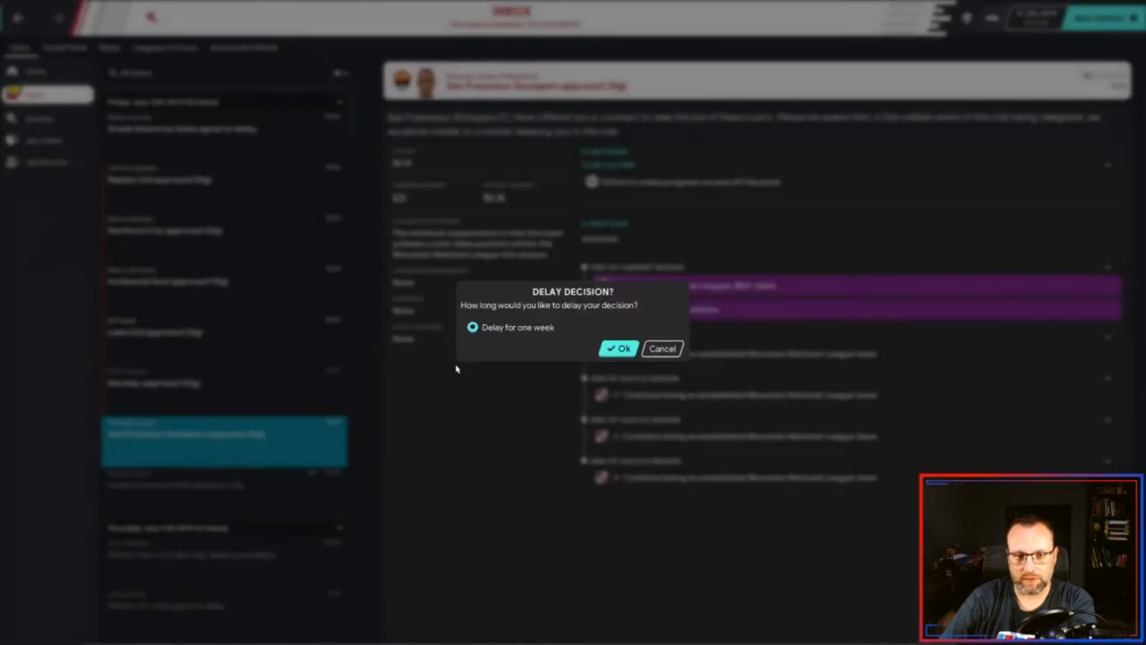
click(620, 348)
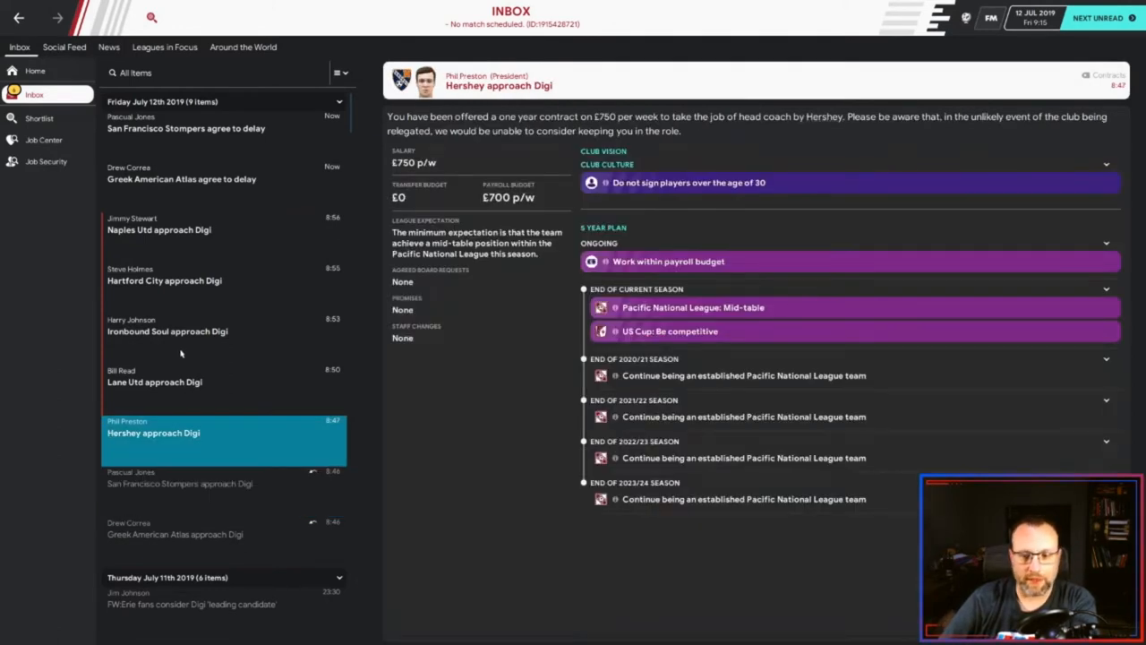
- Check Lane United's club overview, then delay its offer by one week
click(179, 376)
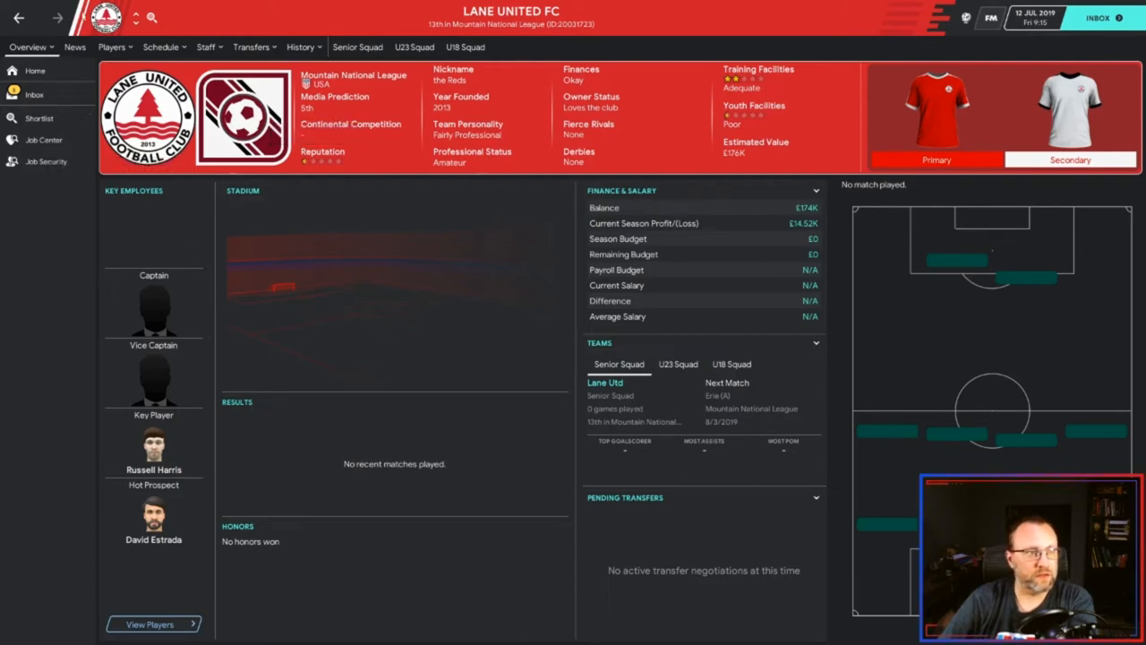
click(111, 47)
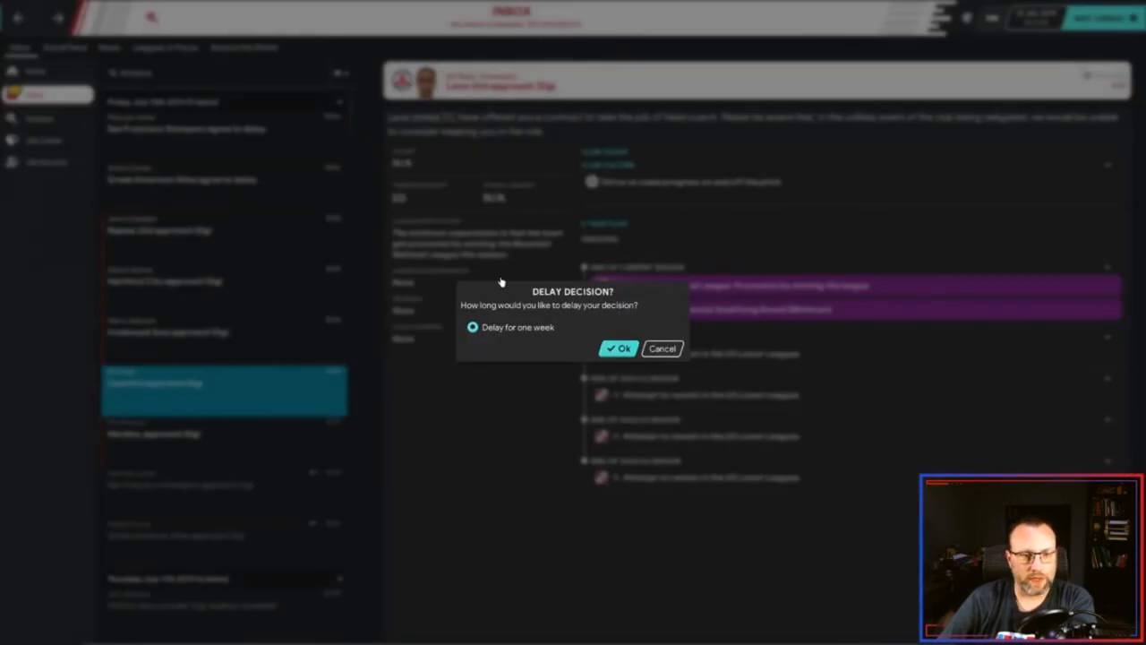
click(620, 348)
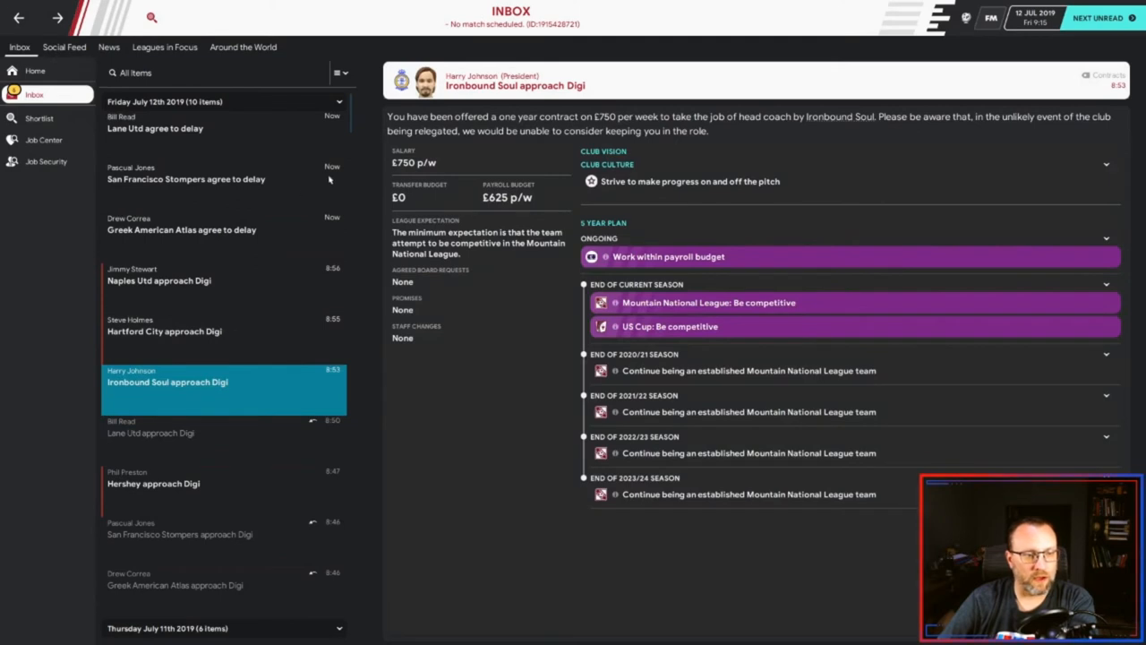
mouse_move(429, 168)
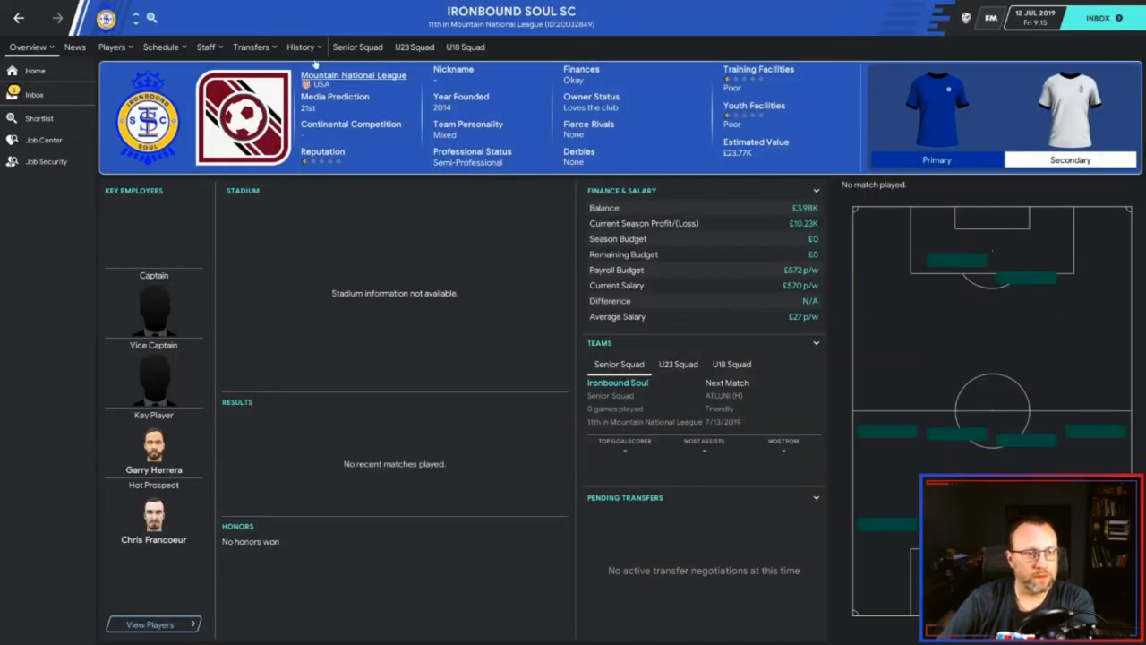
mouse_move(627, 244)
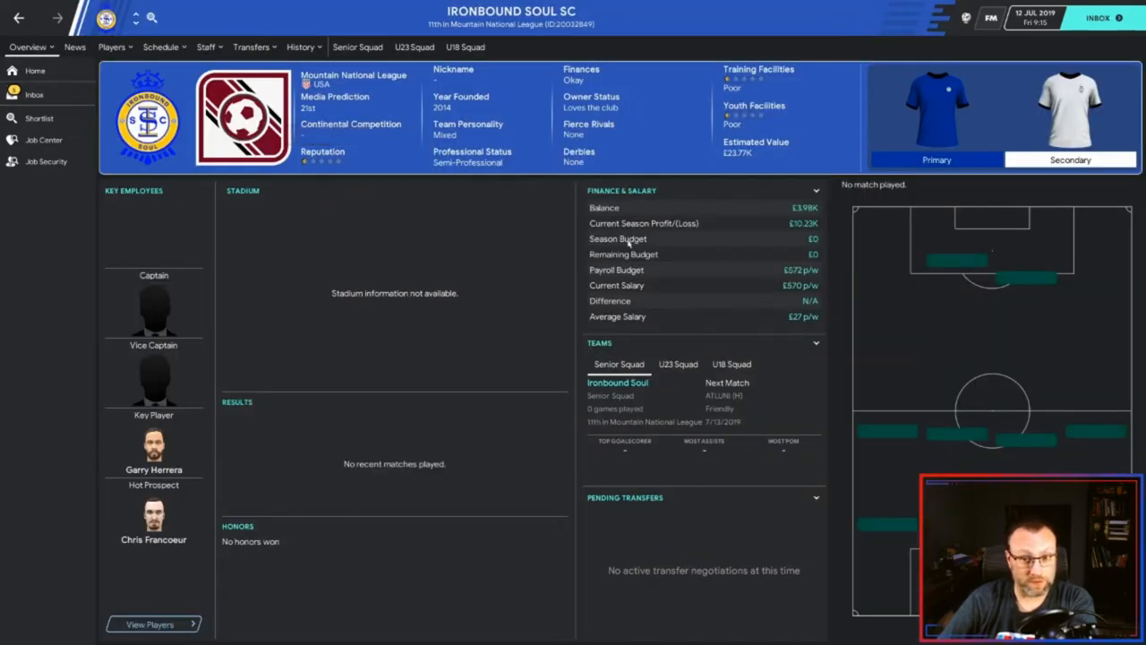
- Review Ironbound Soul's squad contracts, then return to the inbox for Hartford City's offer
click(111, 46)
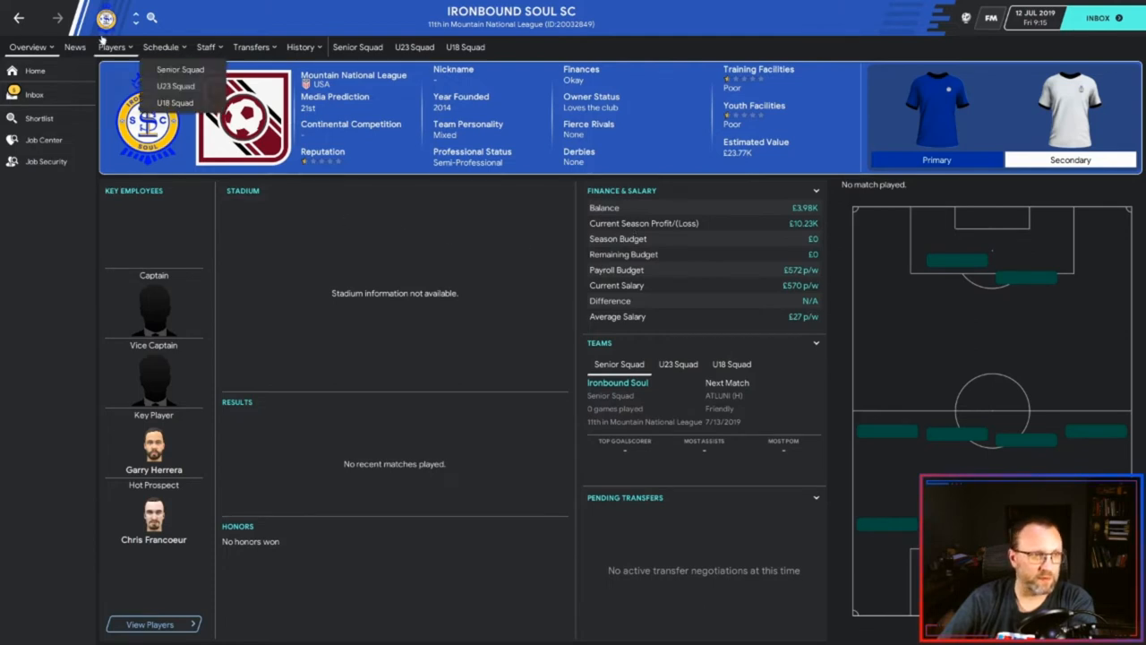
click(179, 68)
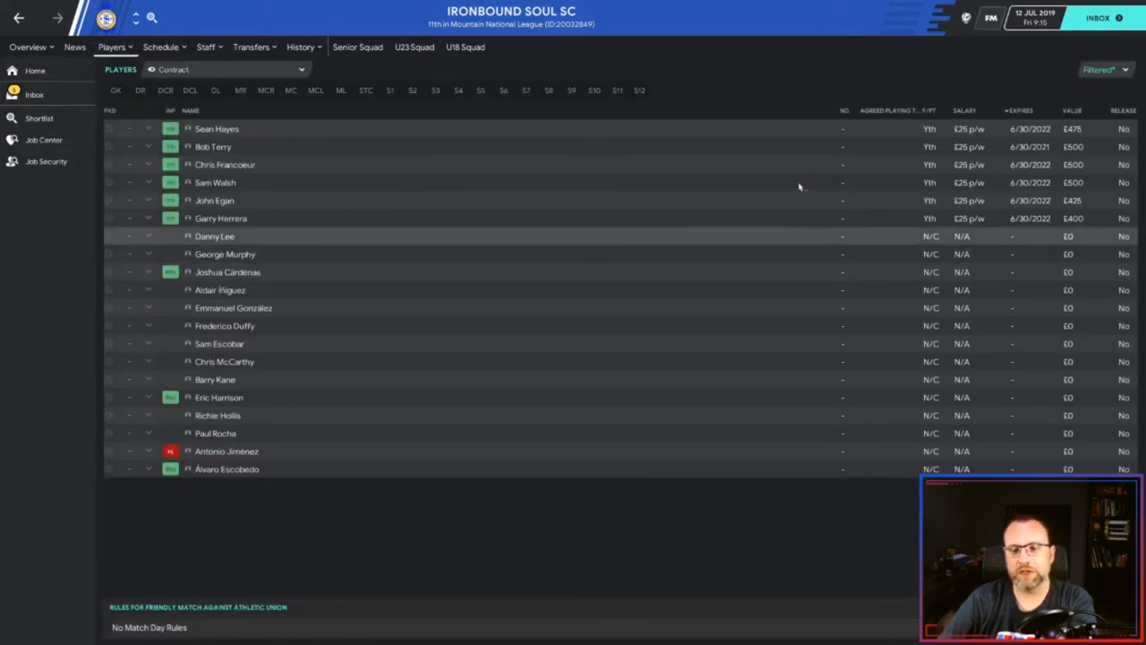
mouse_move(788, 192)
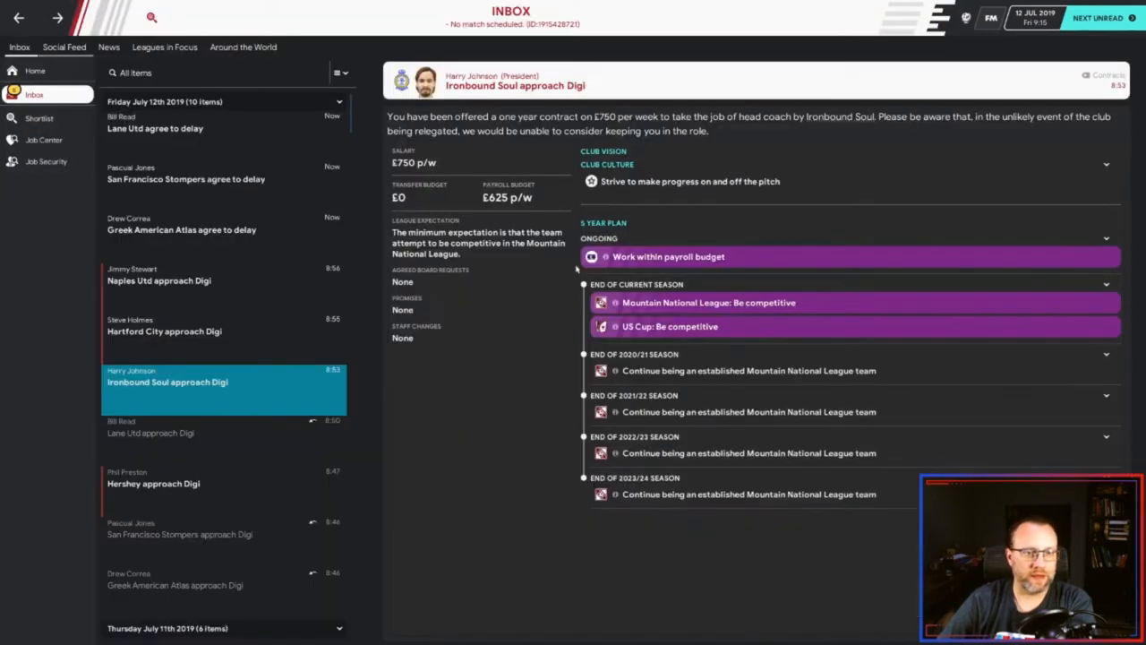
mouse_move(755, 509)
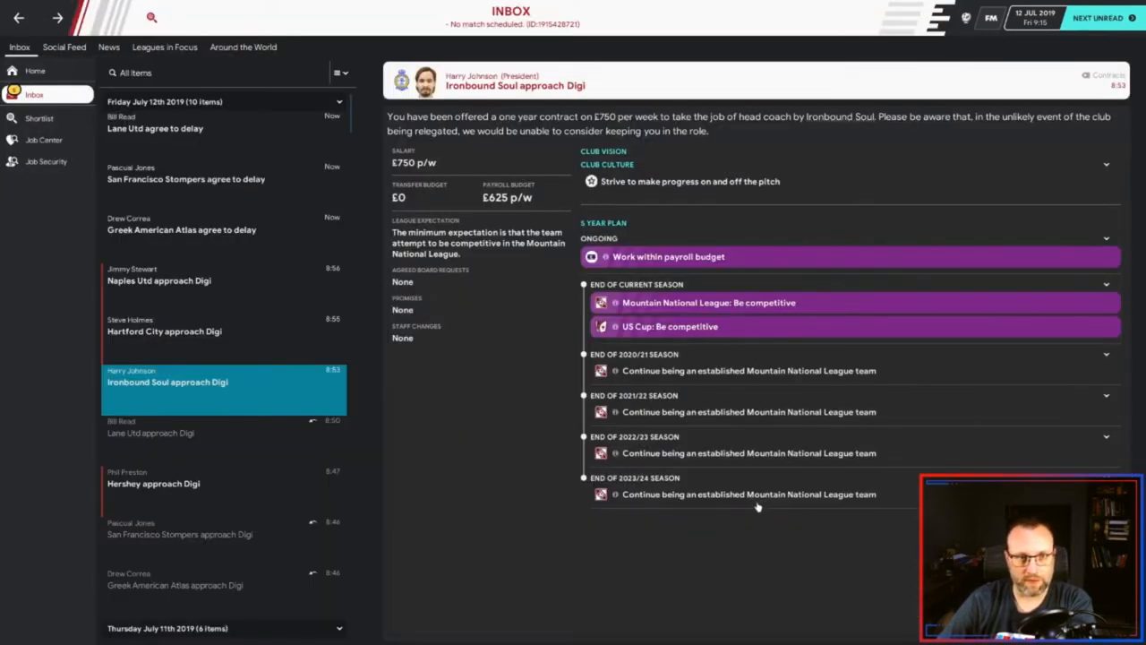
mouse_move(754, 501)
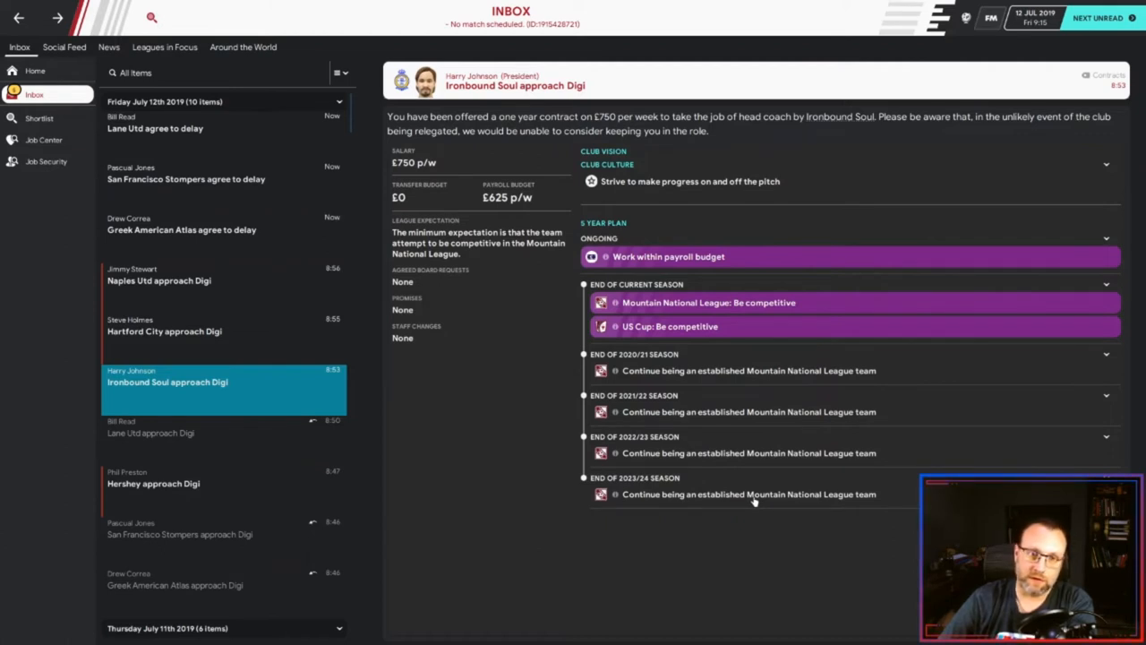
mouse_move(329, 111)
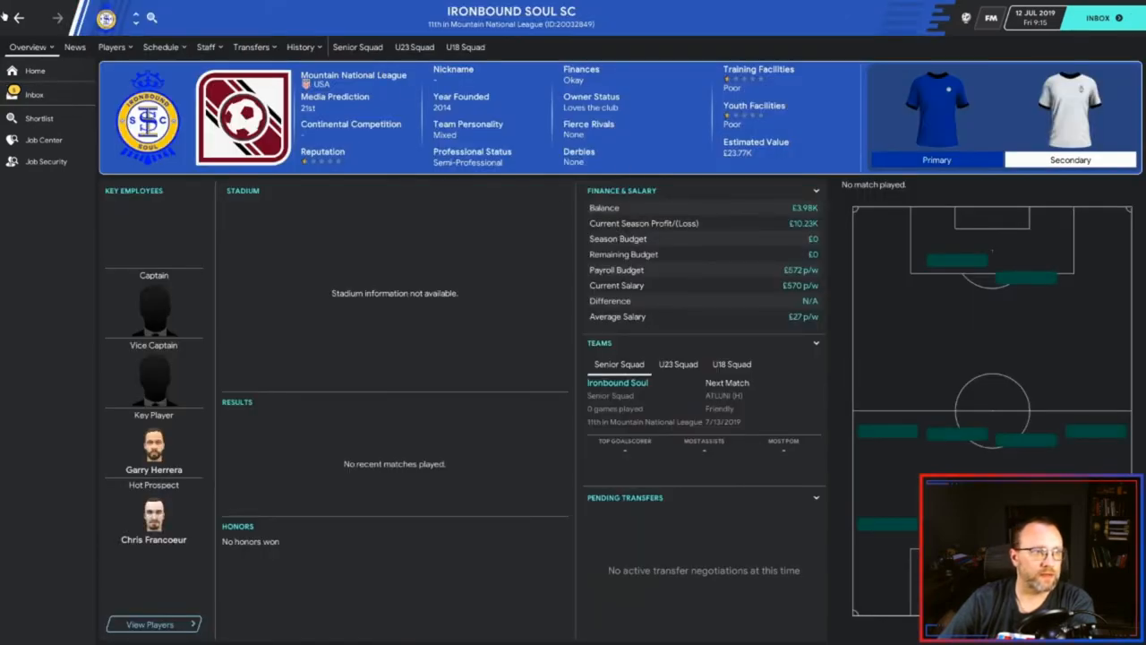
click(33, 93)
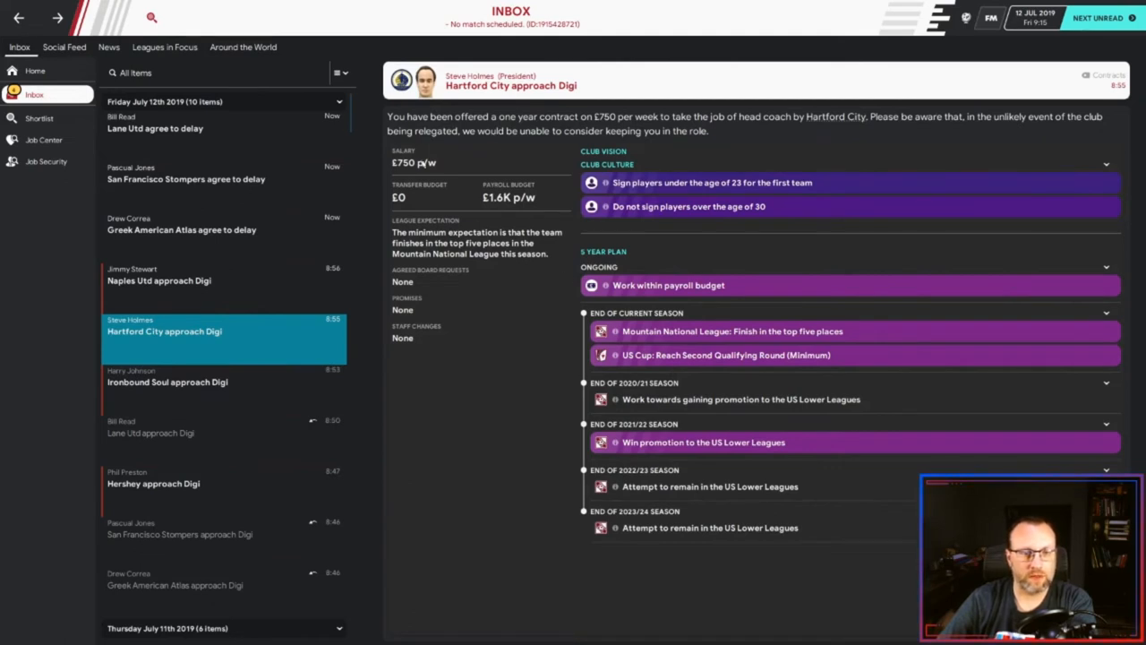
mouse_move(548, 272)
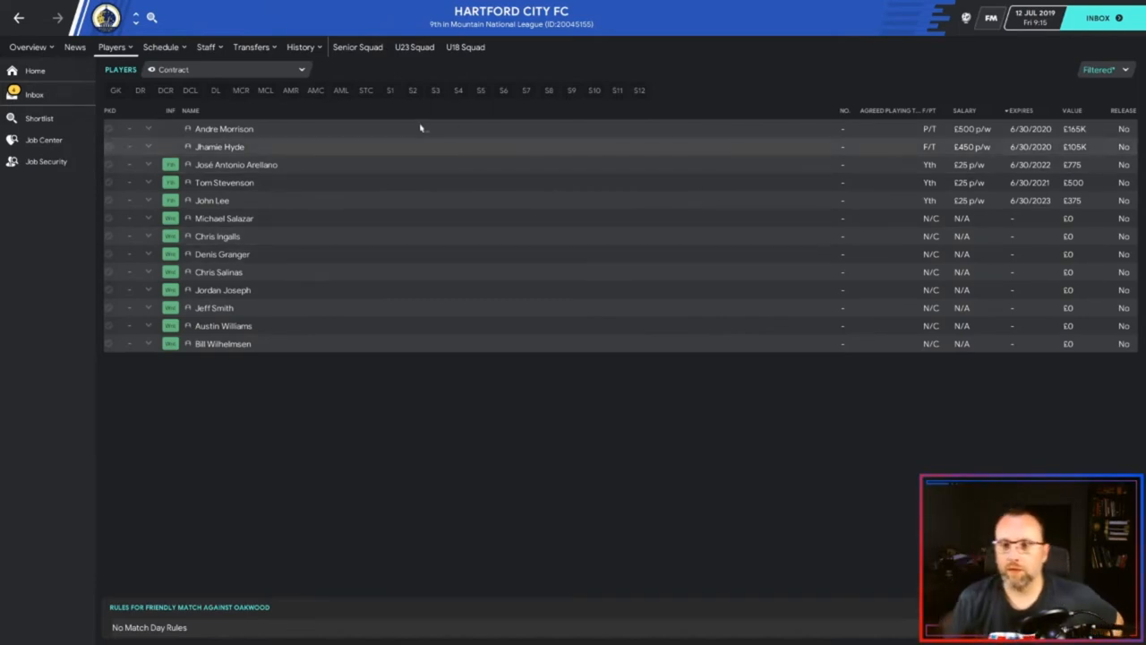
mouse_move(282, 146)
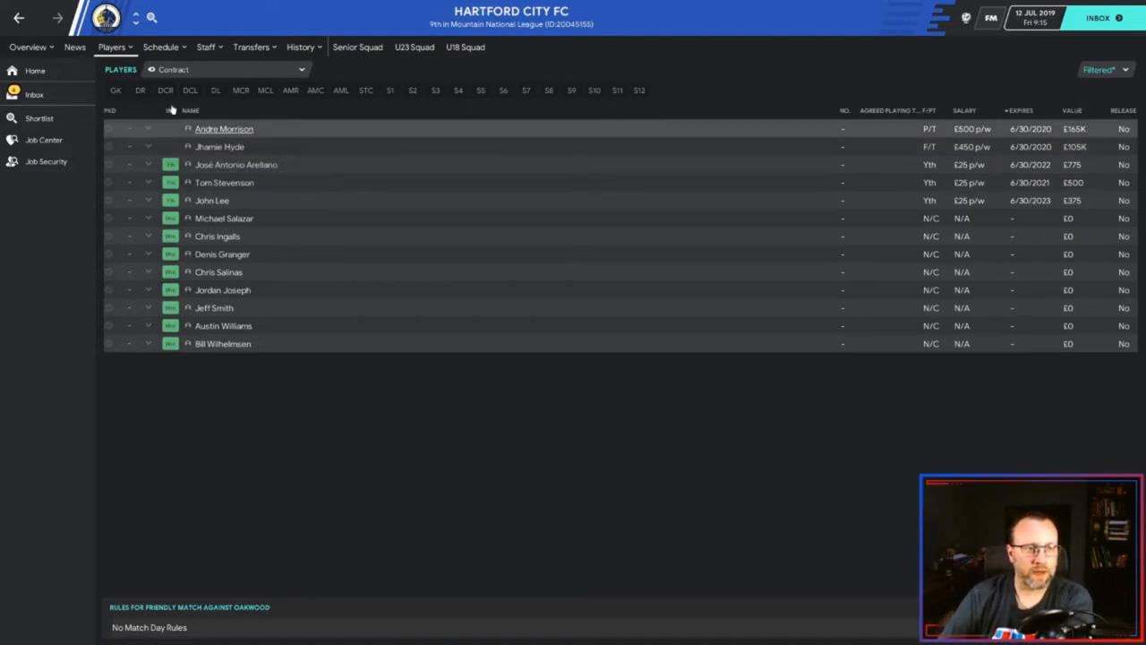
- Check Hartford City's players and club overview, then return to the job-offer inbox
click(224, 129)
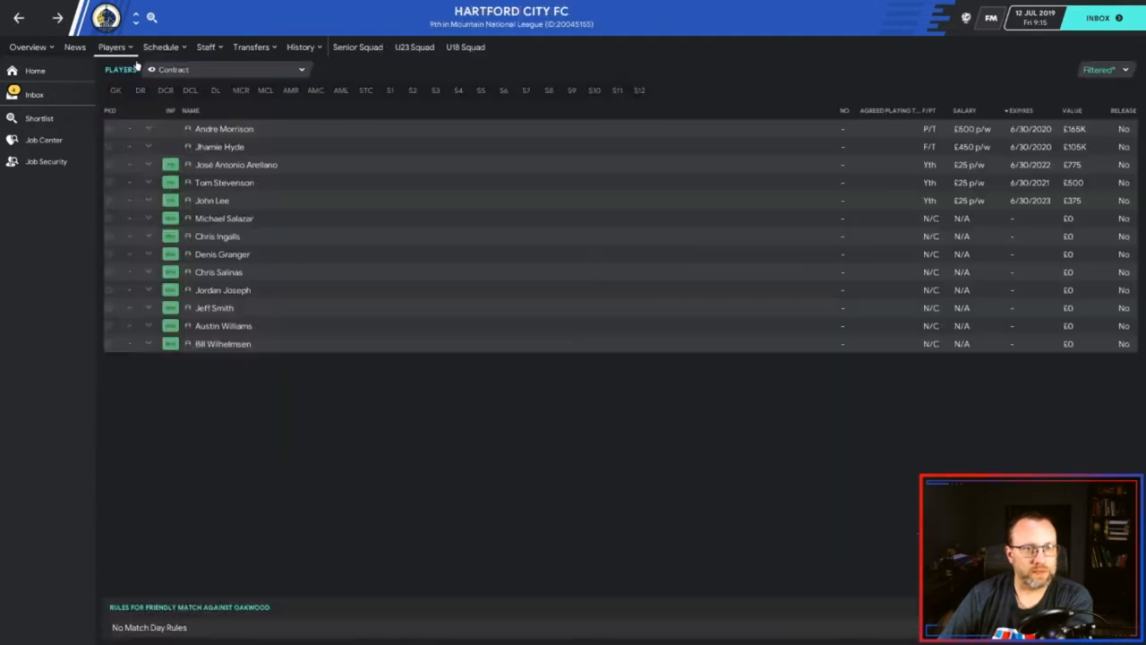
double_click(219, 147)
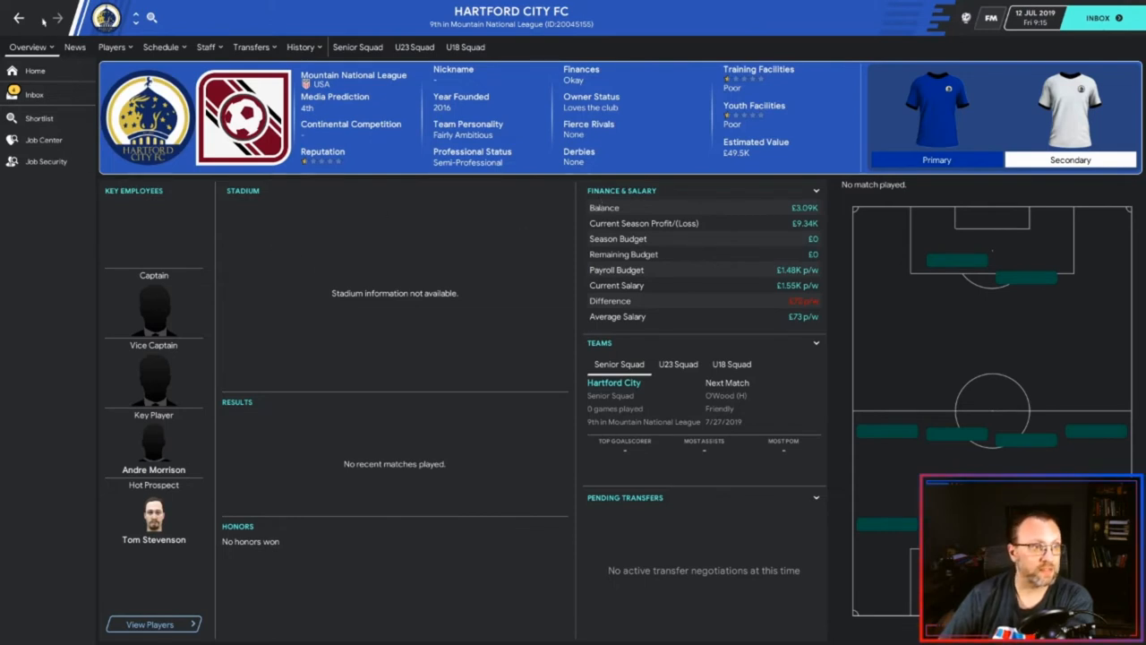
click(29, 47)
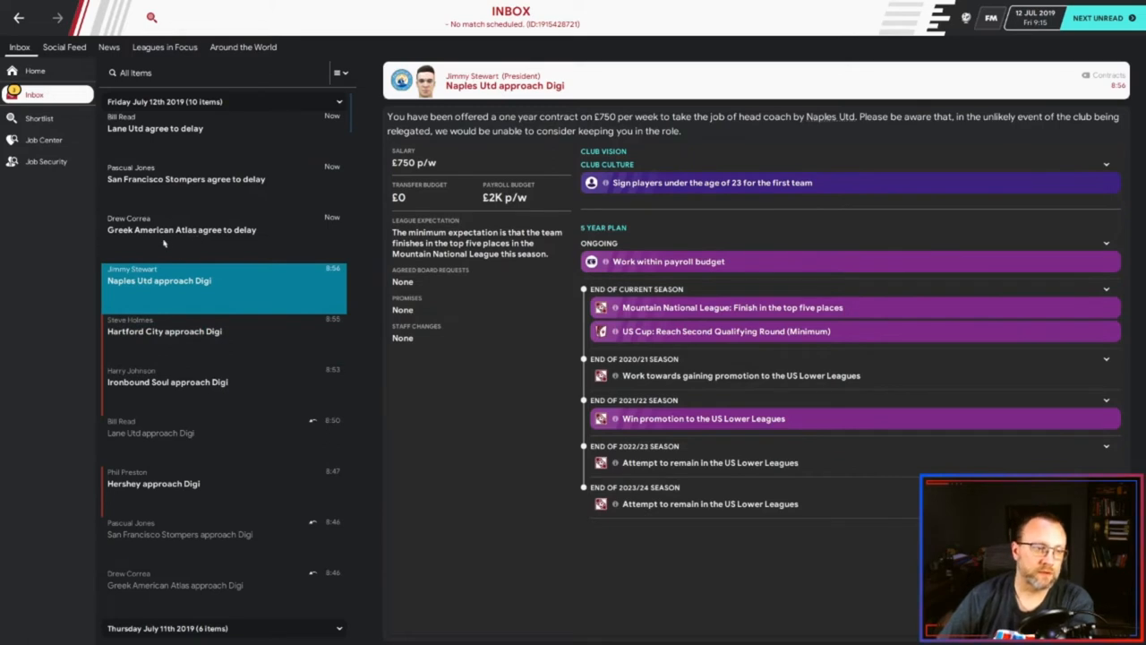
mouse_move(341, 154)
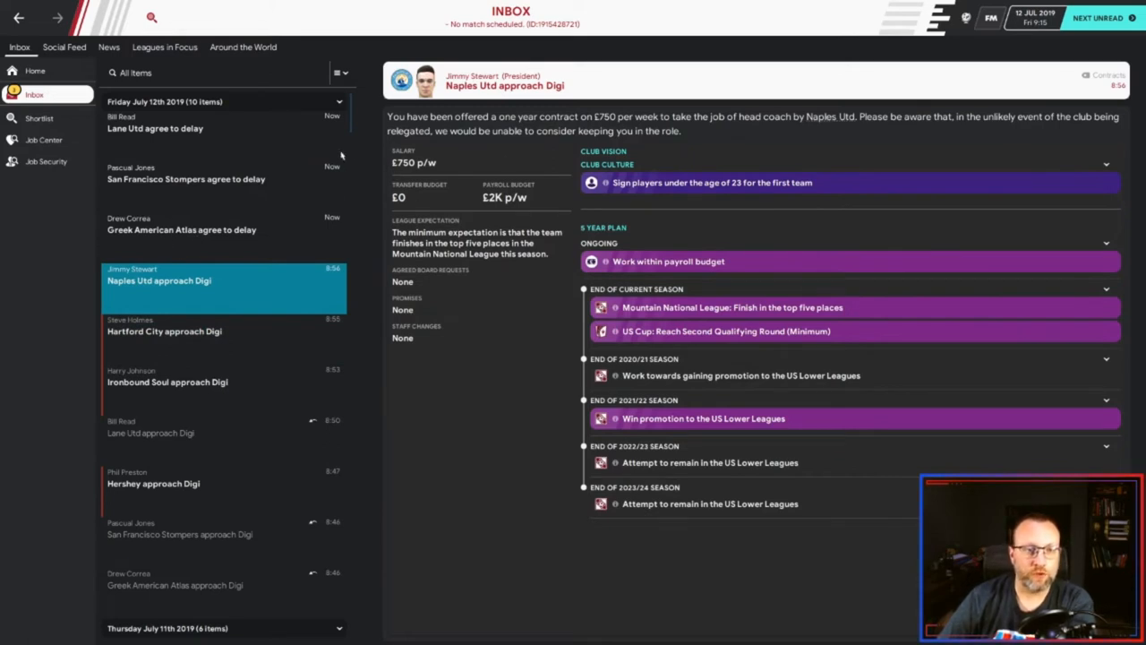
mouse_move(301, 182)
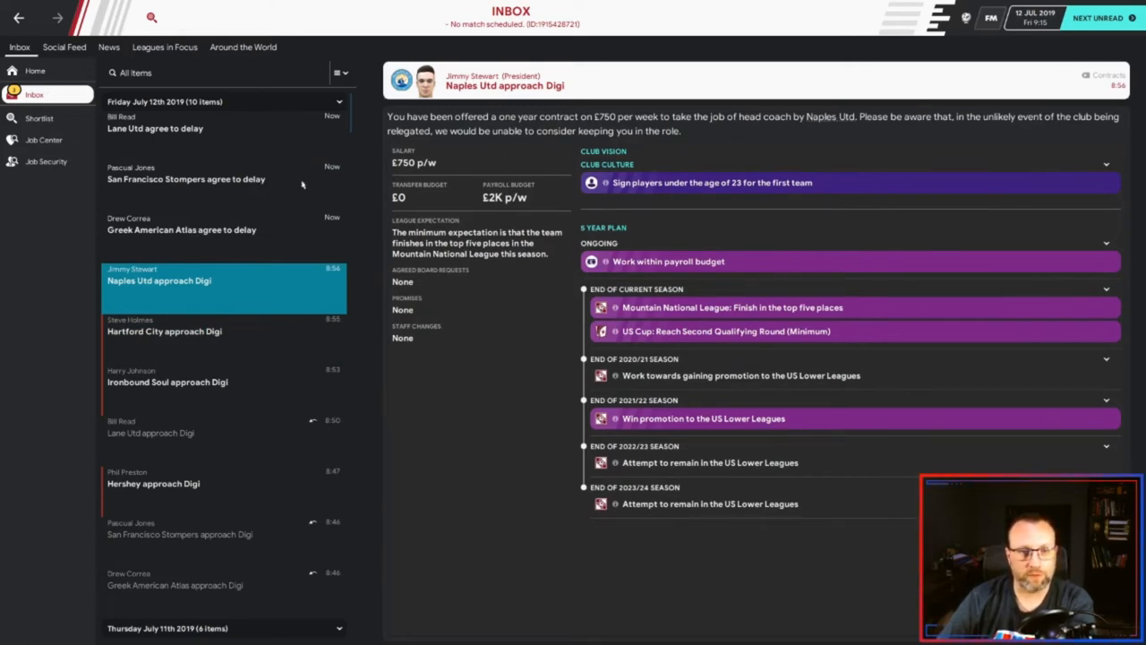
mouse_move(631, 97)
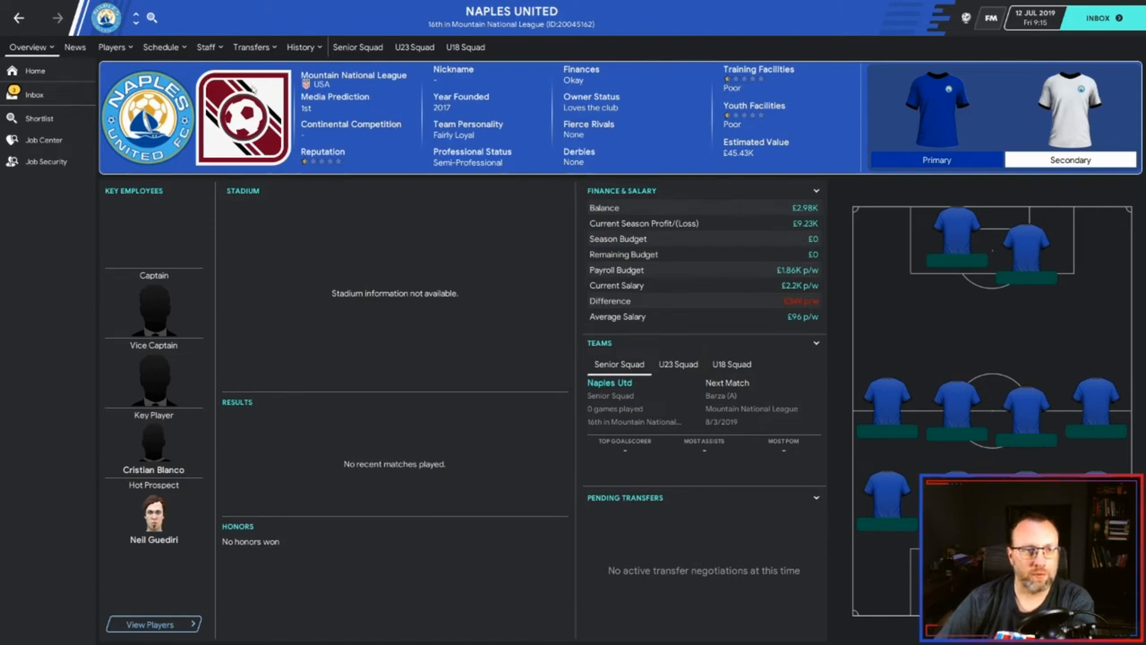
mouse_move(644, 176)
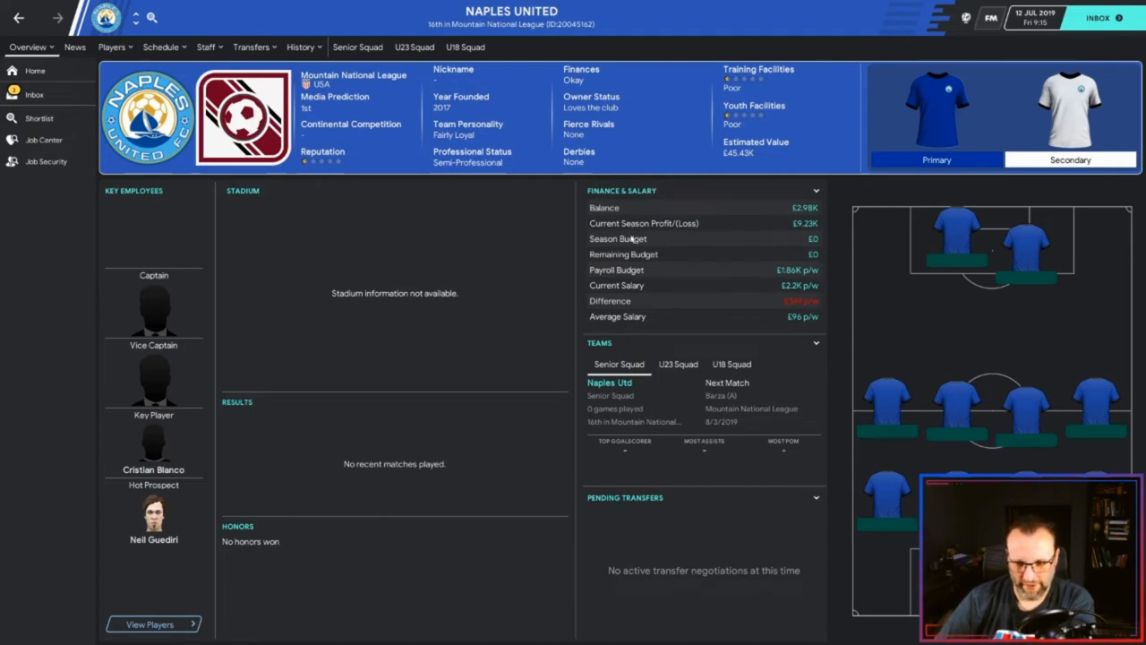
- Review Naples United's player list and club details, then return to the inbox
click(113, 47)
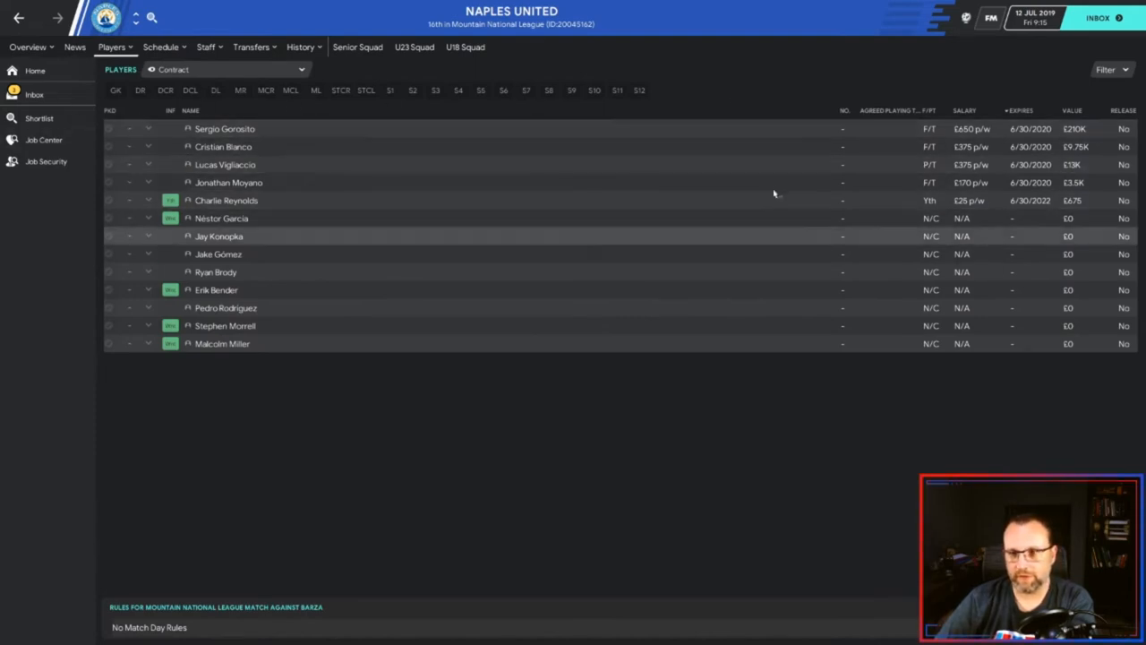
mouse_move(790, 127)
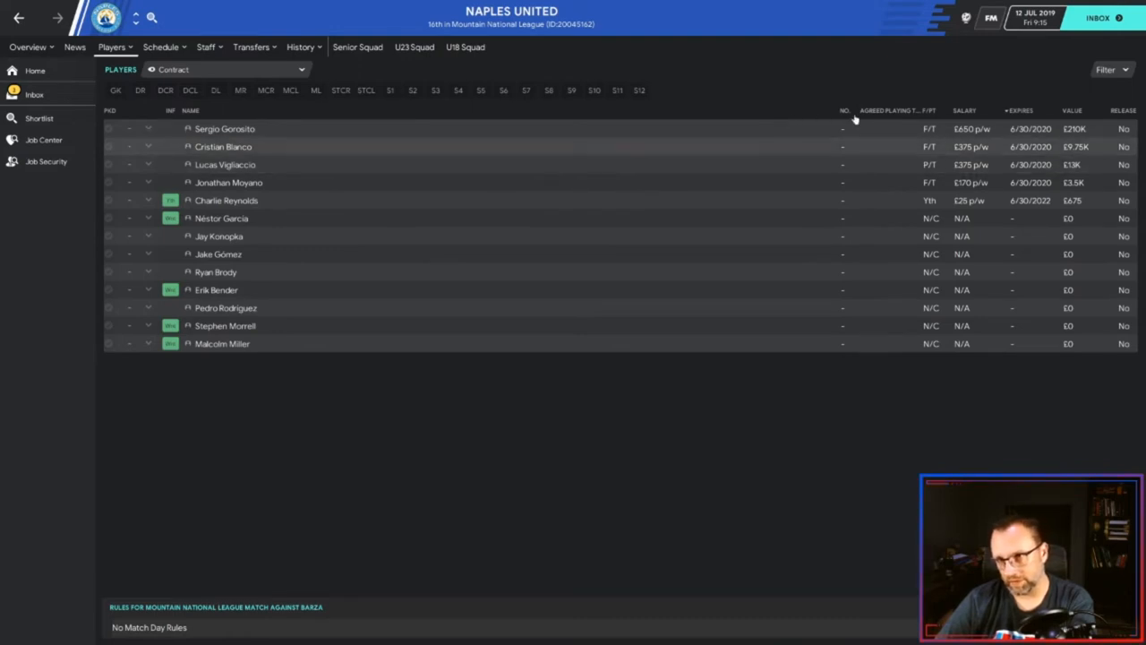
click(27, 47)
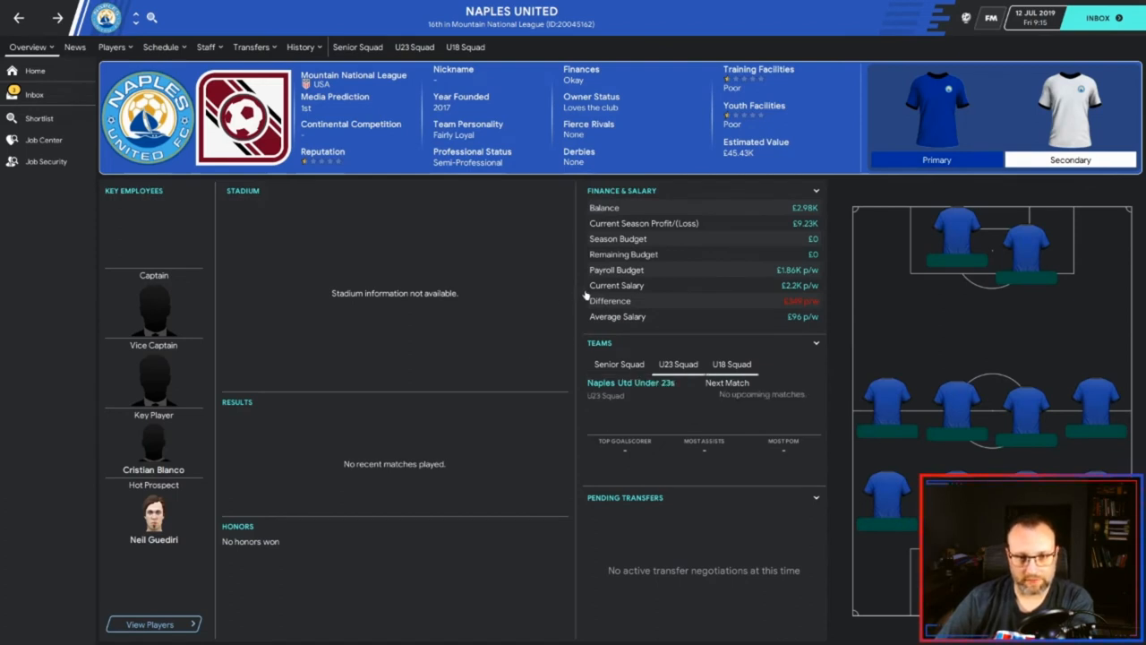
click(731, 364)
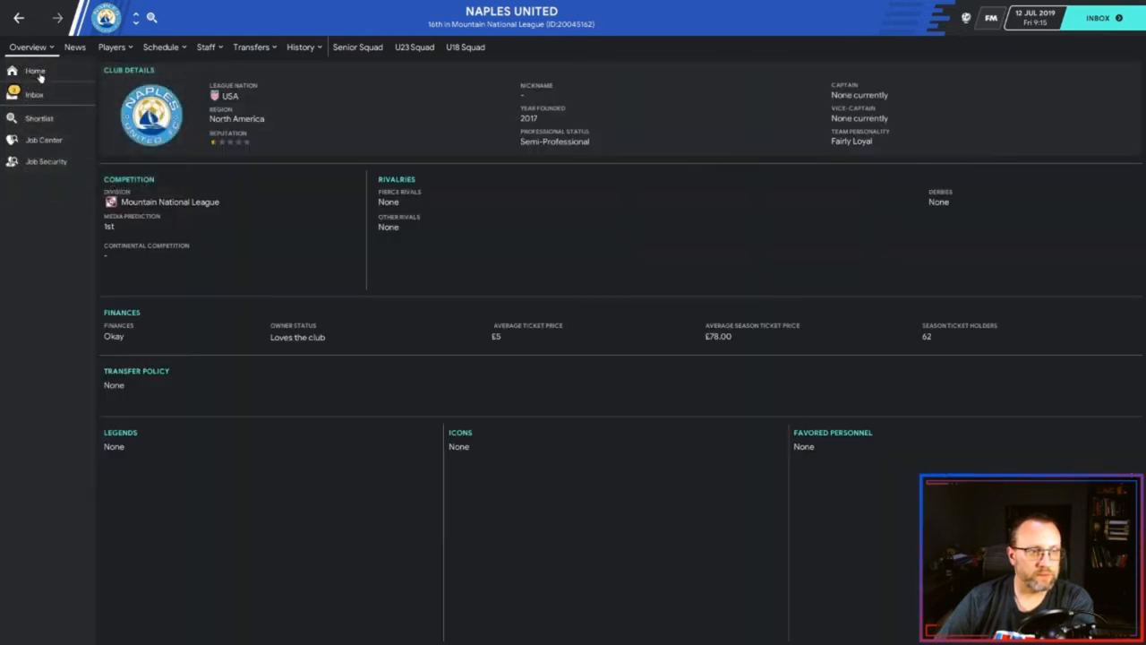
click(26, 47)
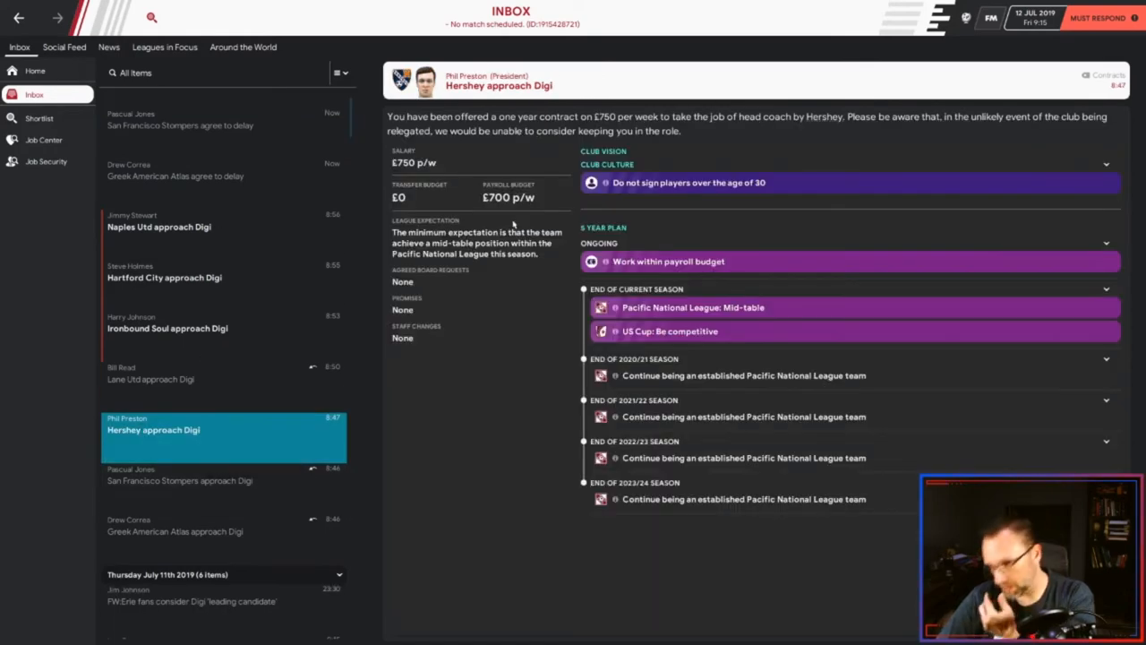
mouse_move(759, 499)
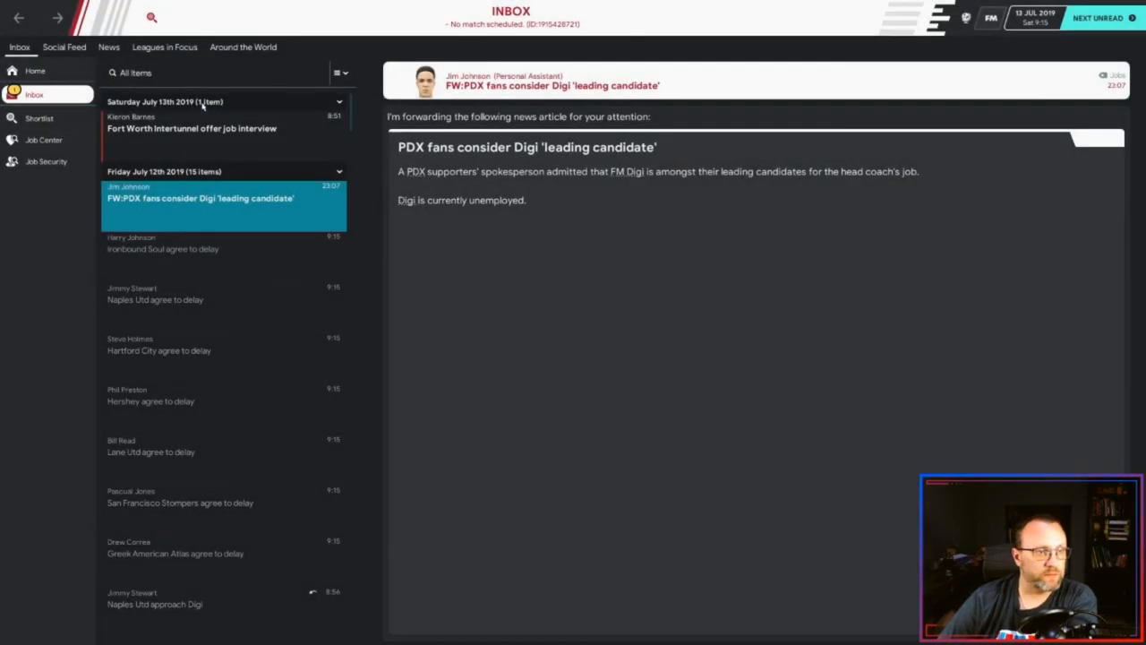
- Open the forwarded 'PDX fans consider Digi' news item from the inbox
click(190, 122)
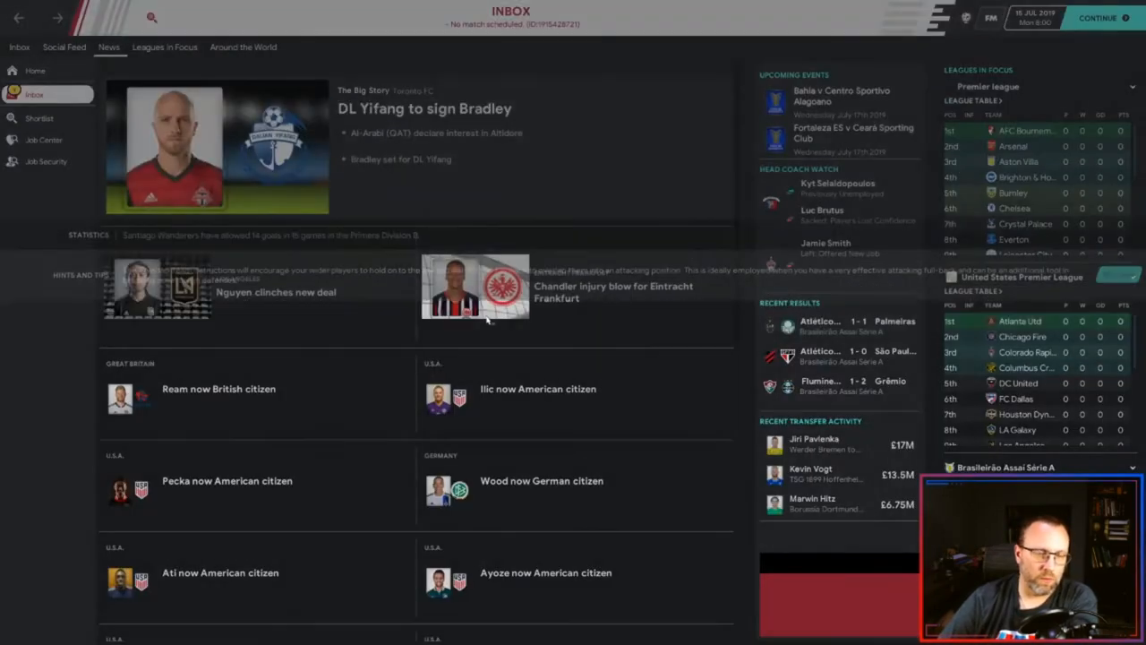
- Advance to 17 July and read FC Mulhouse Portland's interview-unsuccessful message
click(34, 93)
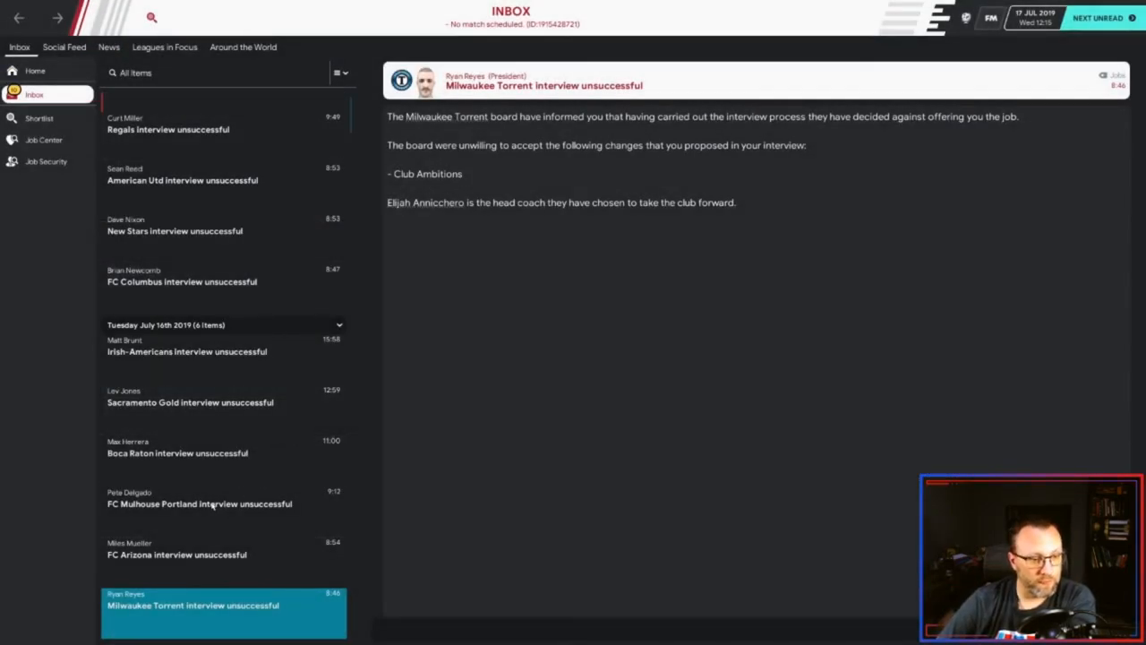
click(201, 504)
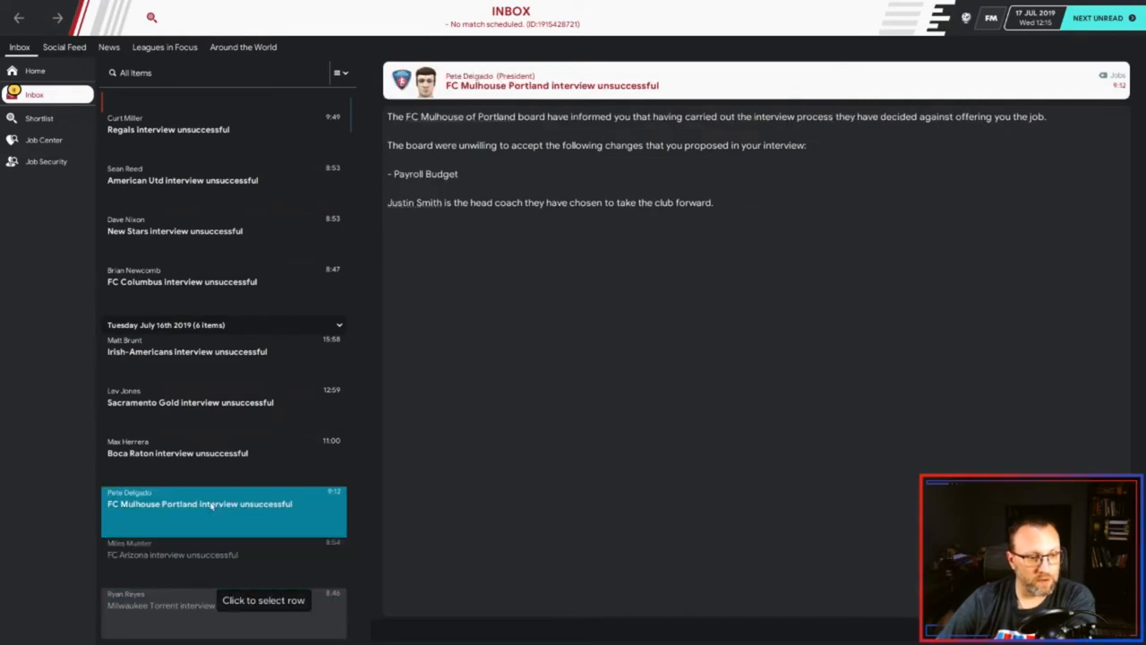
- Open Greenville FC's job offer and review its full player list
click(222, 351)
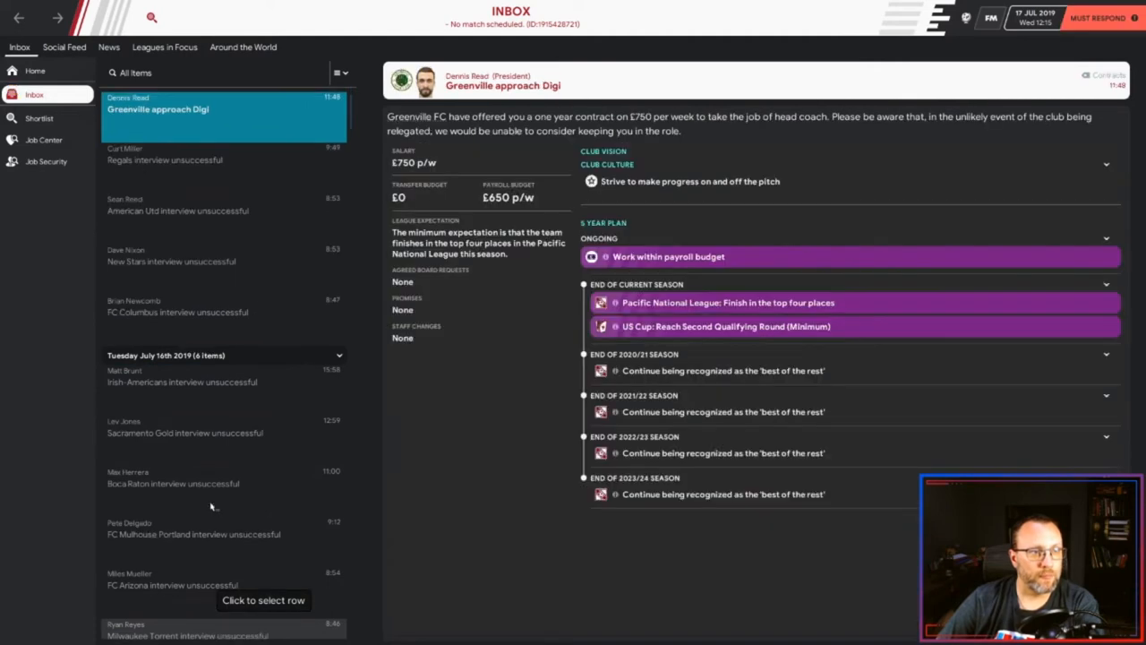
mouse_move(314, 125)
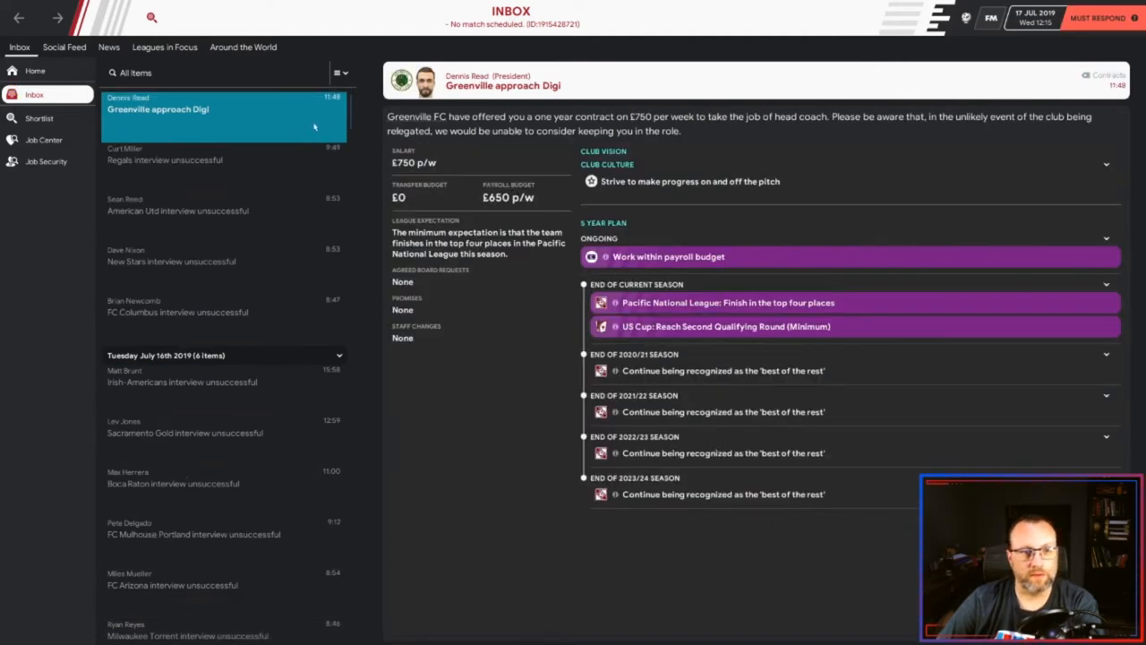
mouse_move(447, 229)
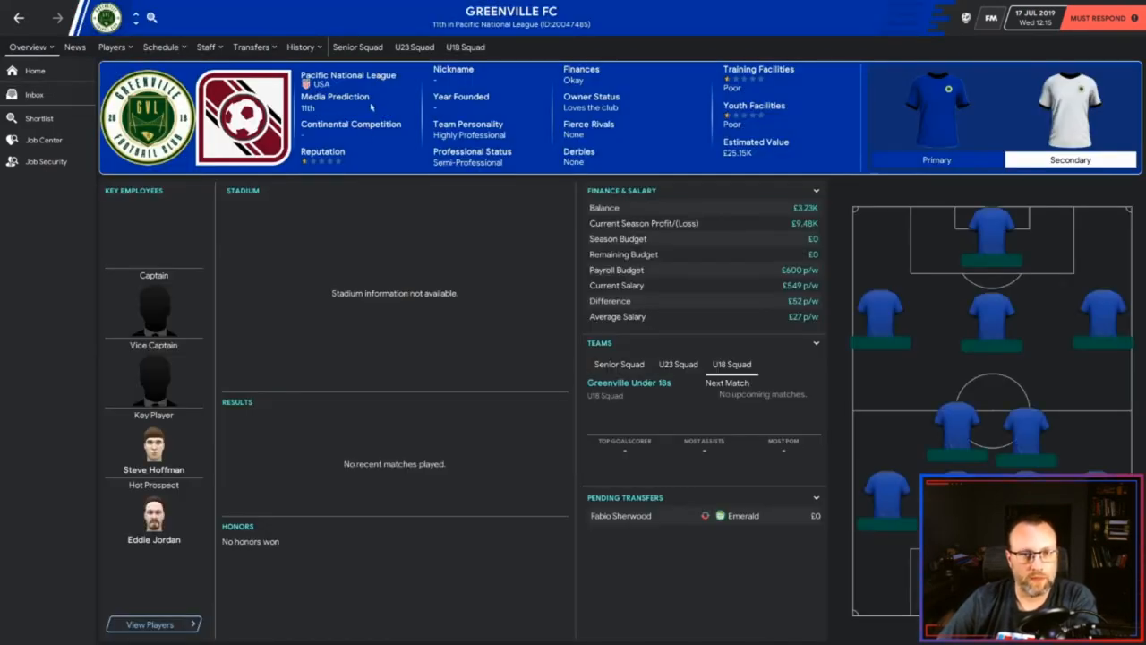
click(111, 46)
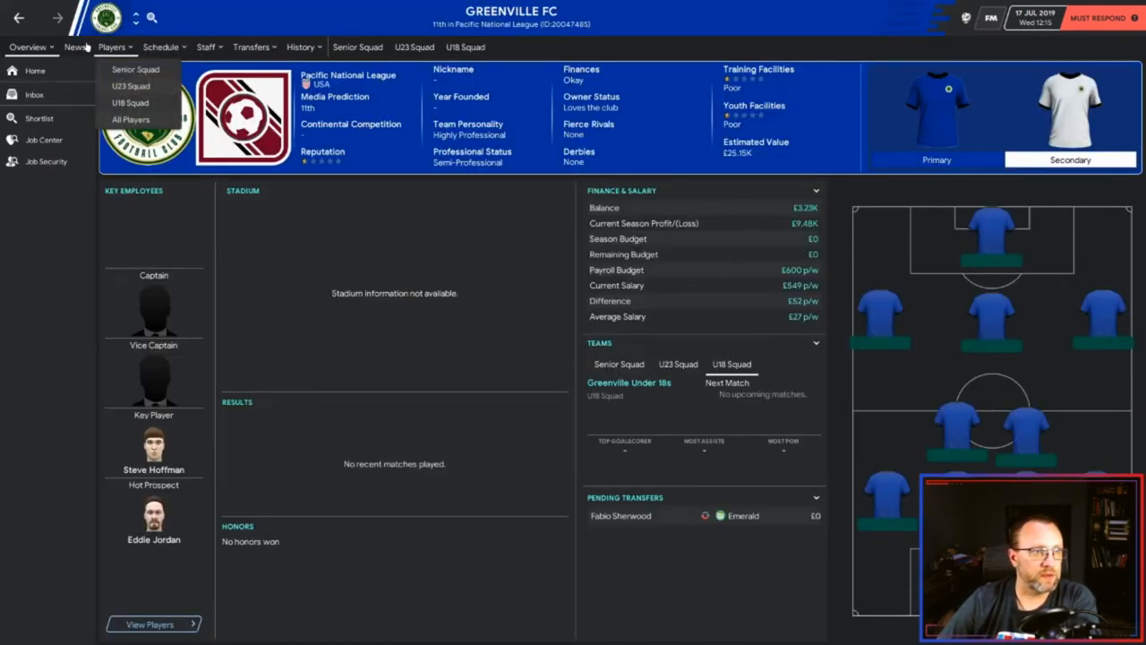
click(130, 118)
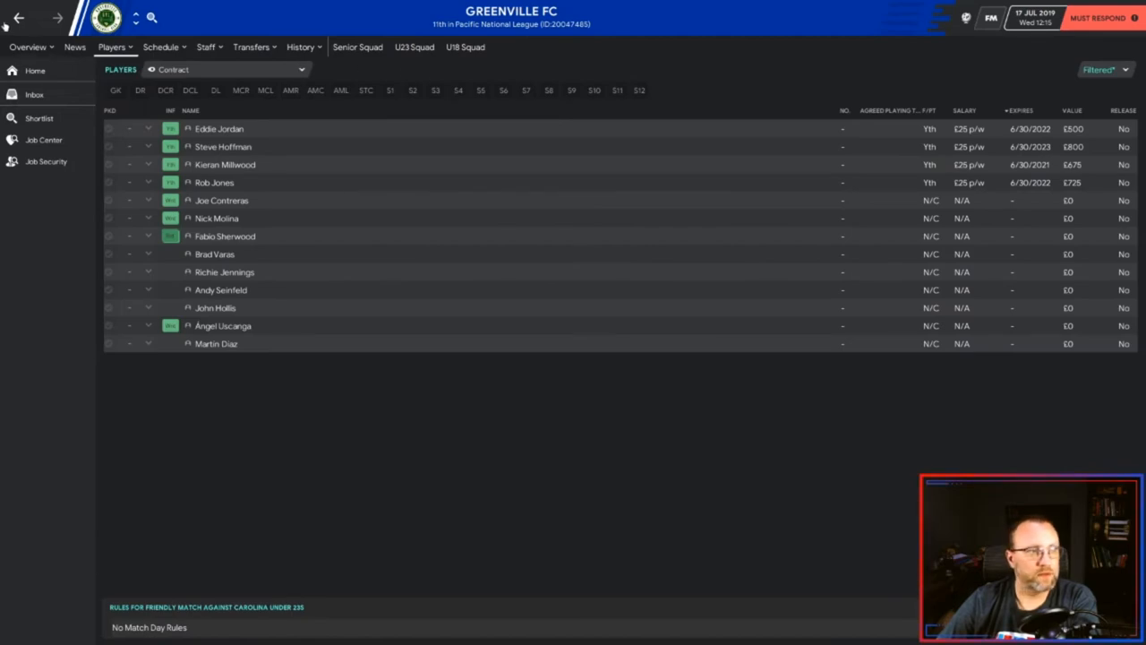
- Delay the decision on Greenville's offer by one week
click(27, 46)
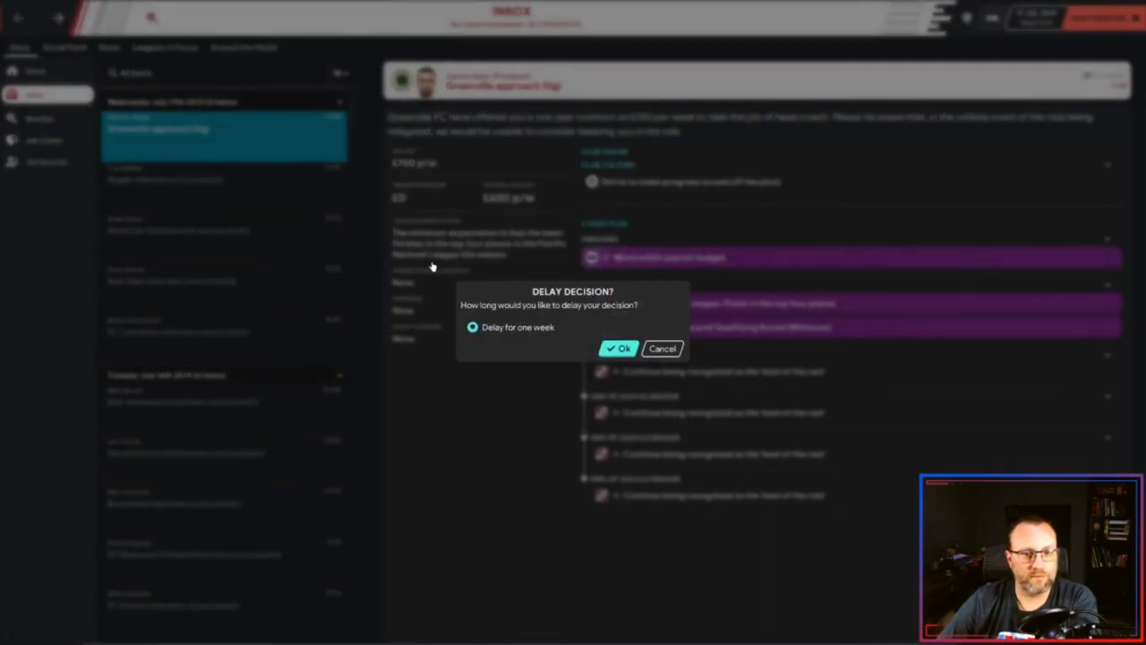
click(618, 347)
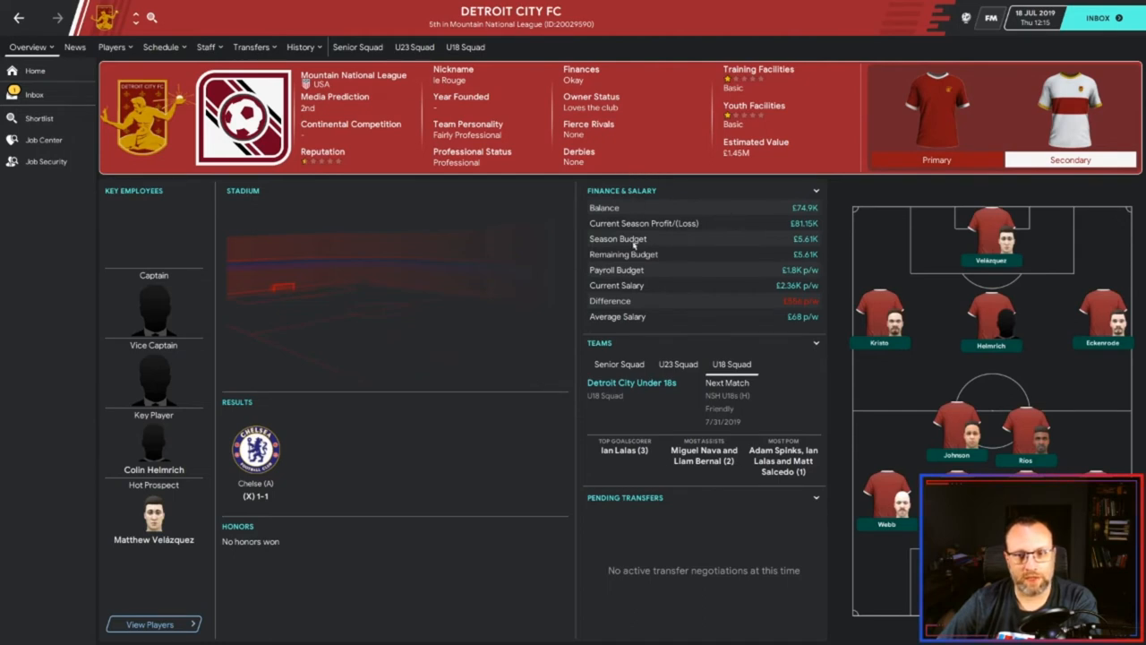
mouse_move(201, 374)
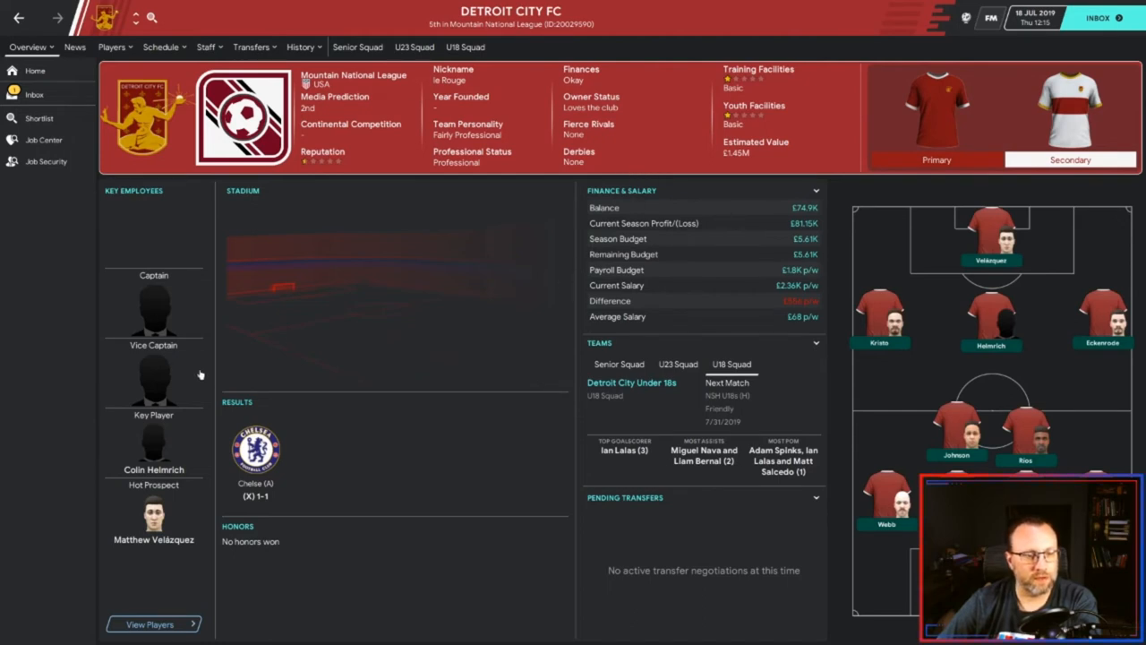
mouse_move(215, 409)
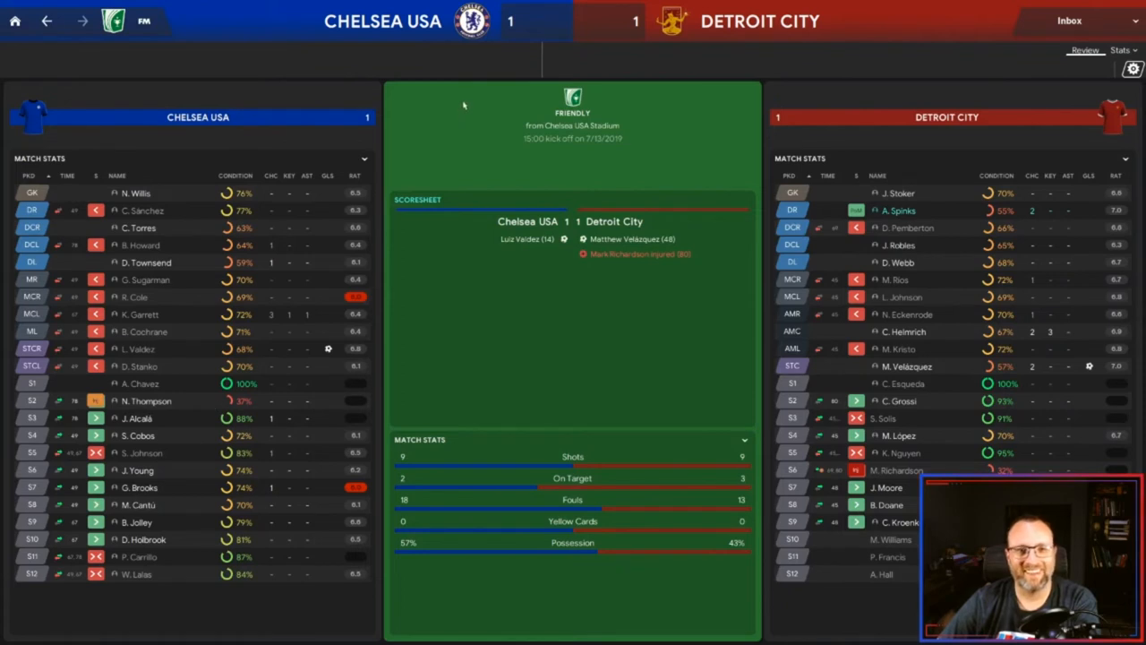
mouse_move(115, 154)
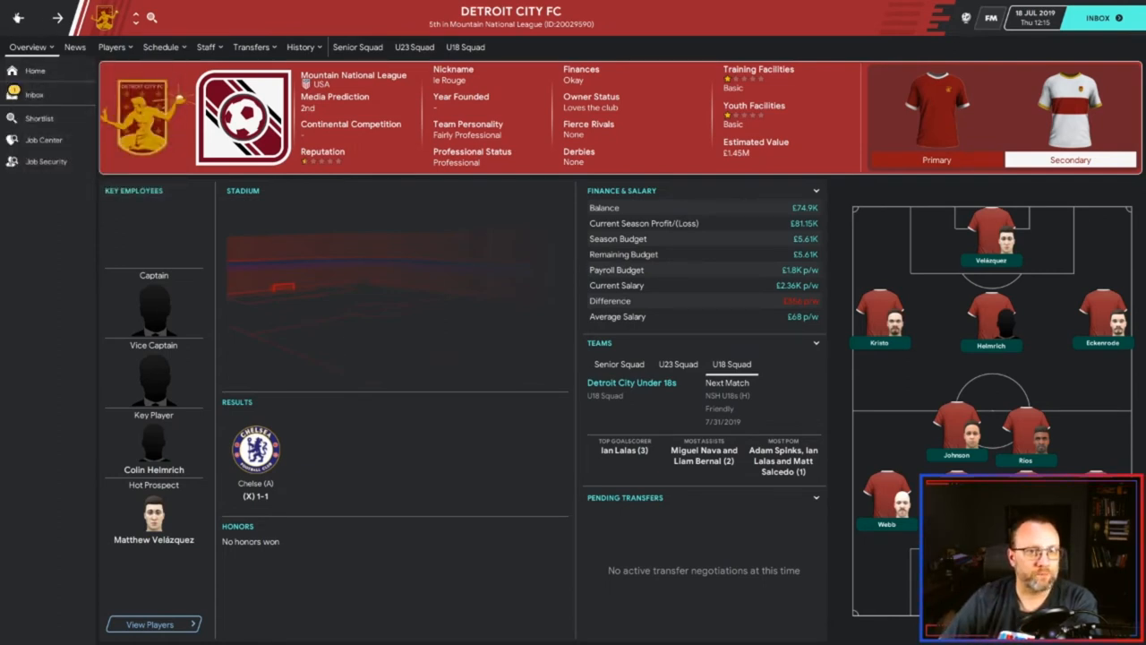
- Return to the Detroit City head coach offer in the inbox and cancel delaying the decision
click(111, 47)
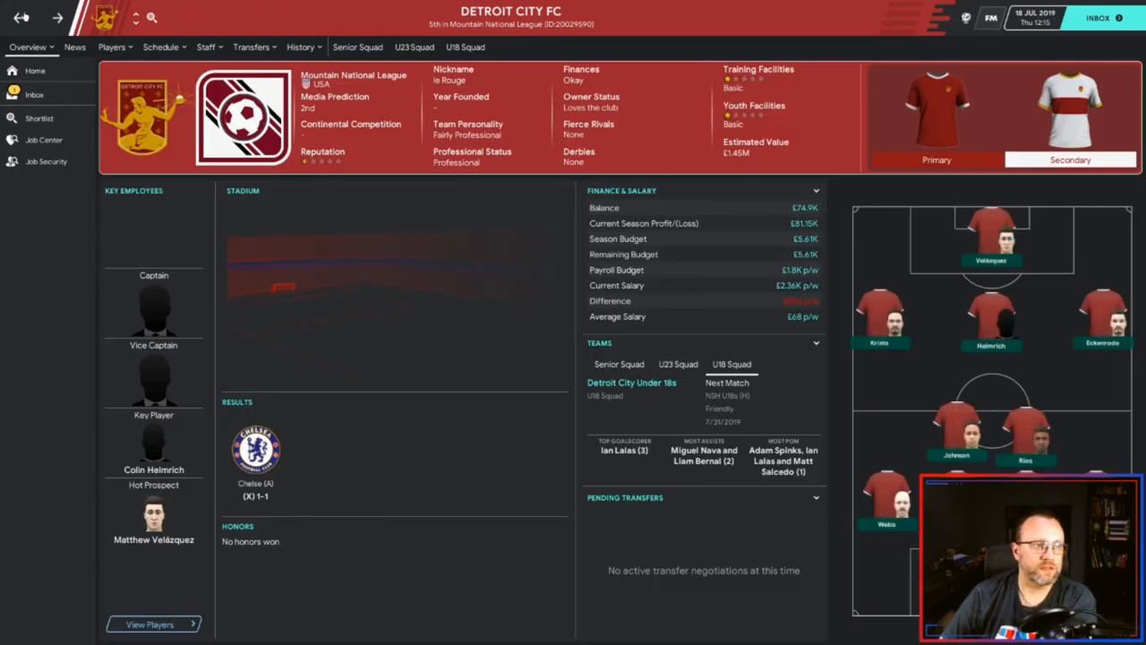
click(32, 93)
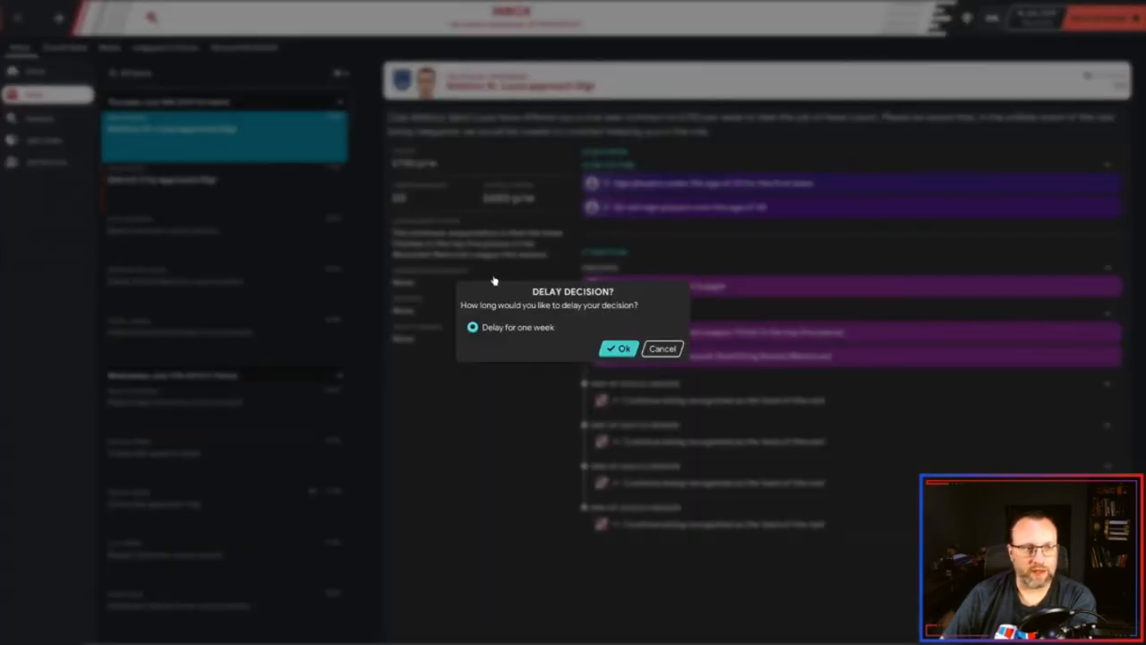
click(618, 347)
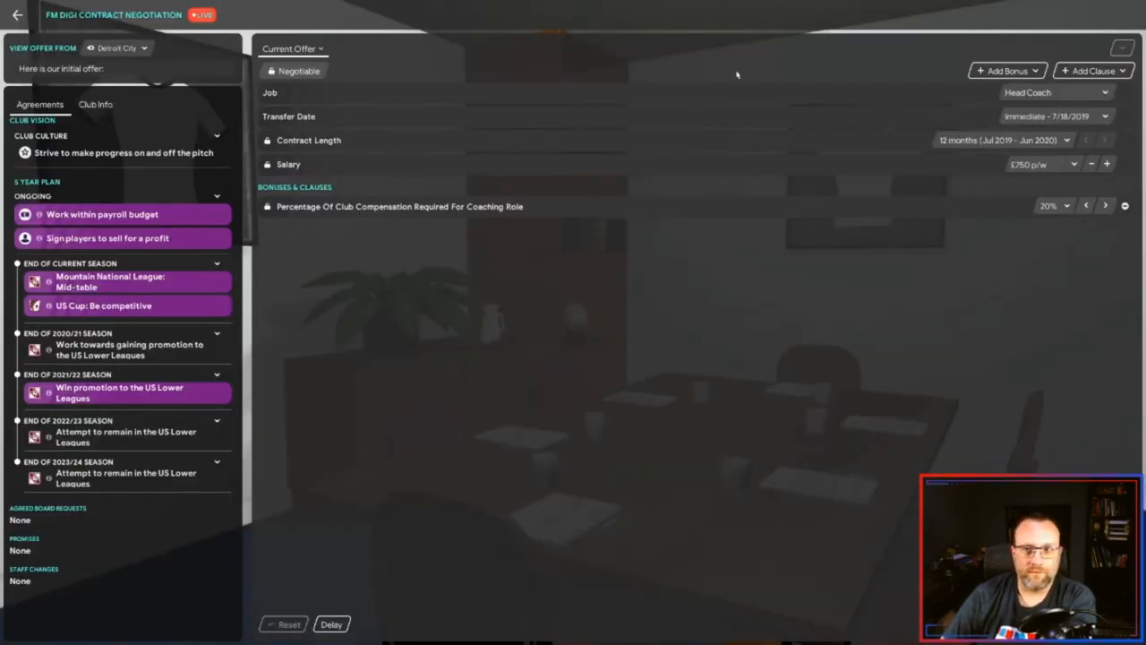
mouse_move(827, 190)
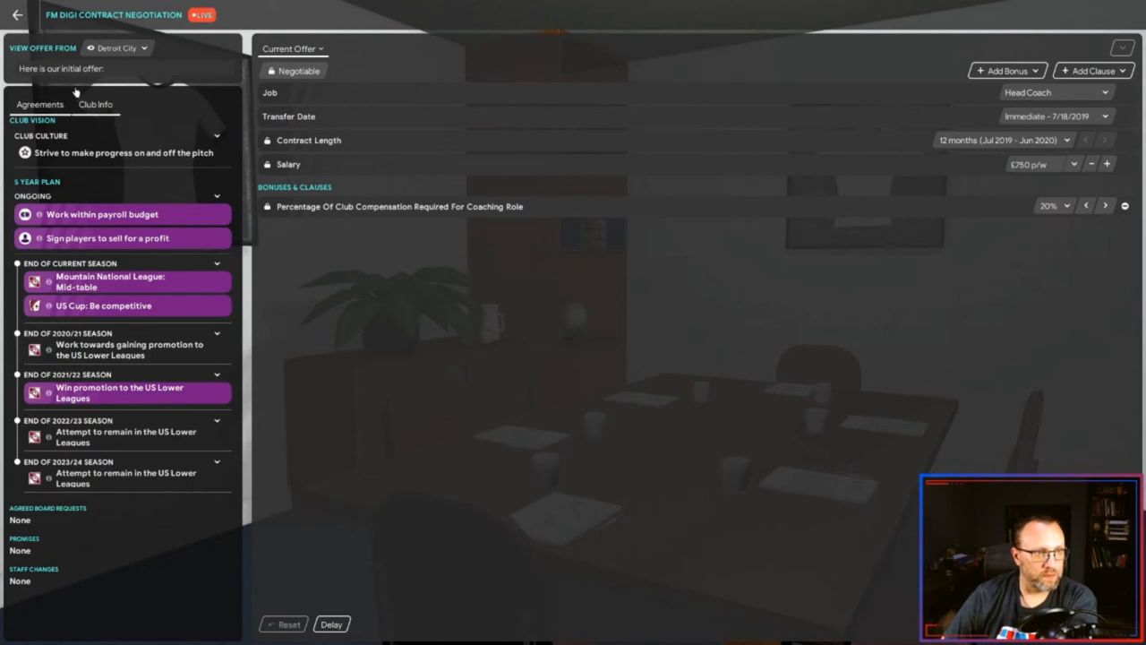
mouse_move(885, 172)
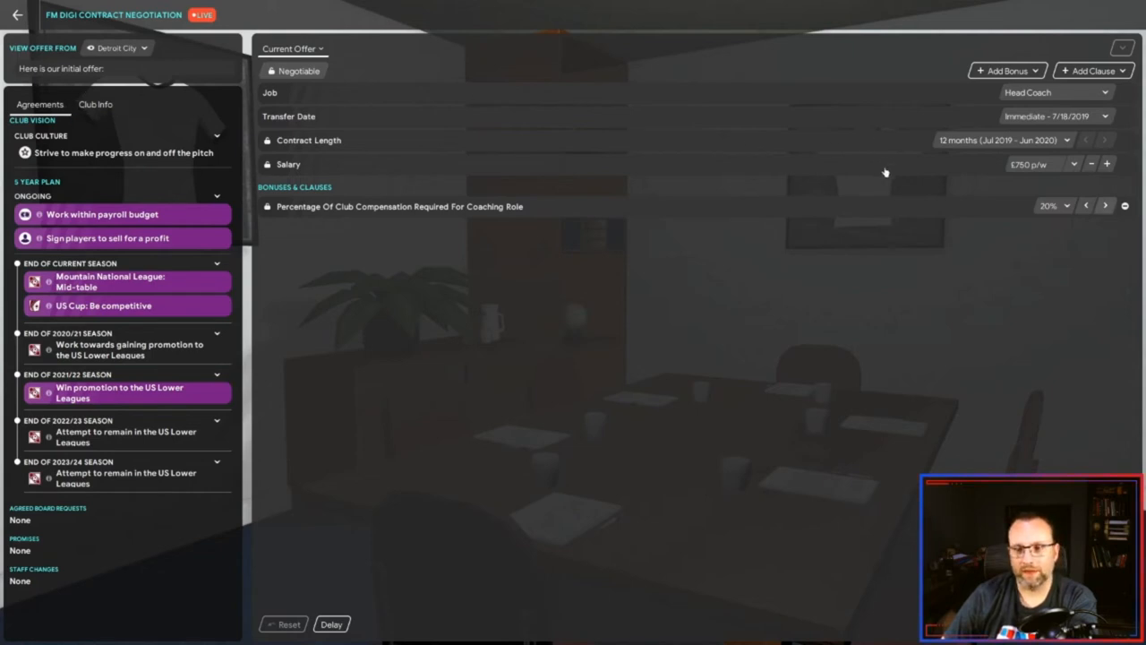
- Lower the club compensation clause for coaching roles from 20% to 10%
click(1085, 204)
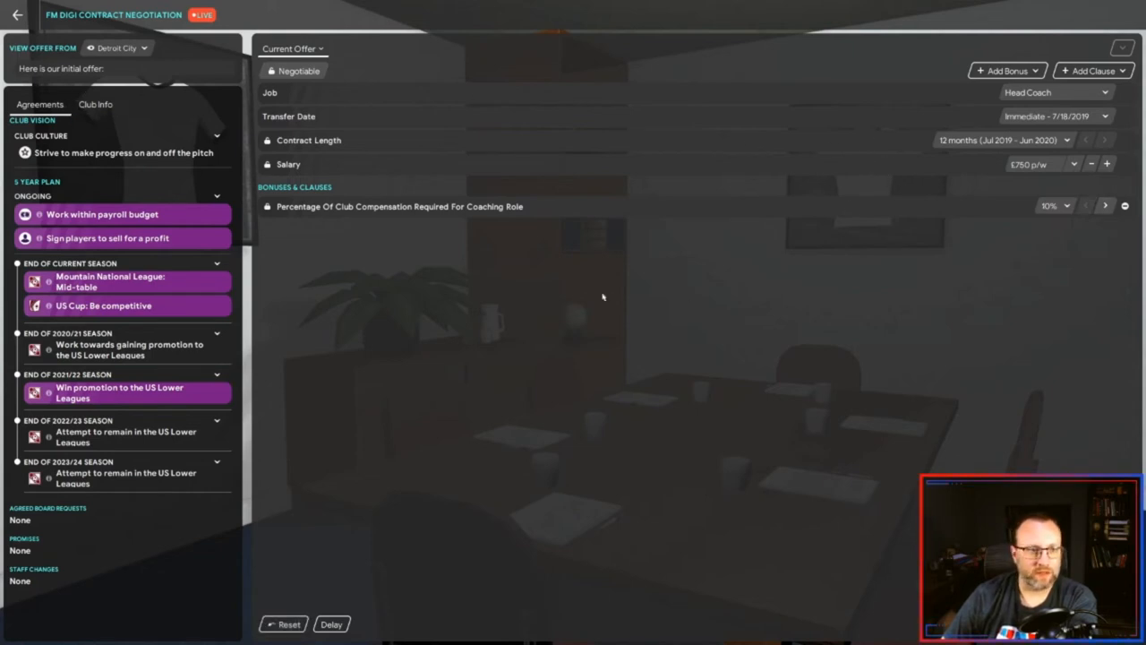
mouse_move(883, 138)
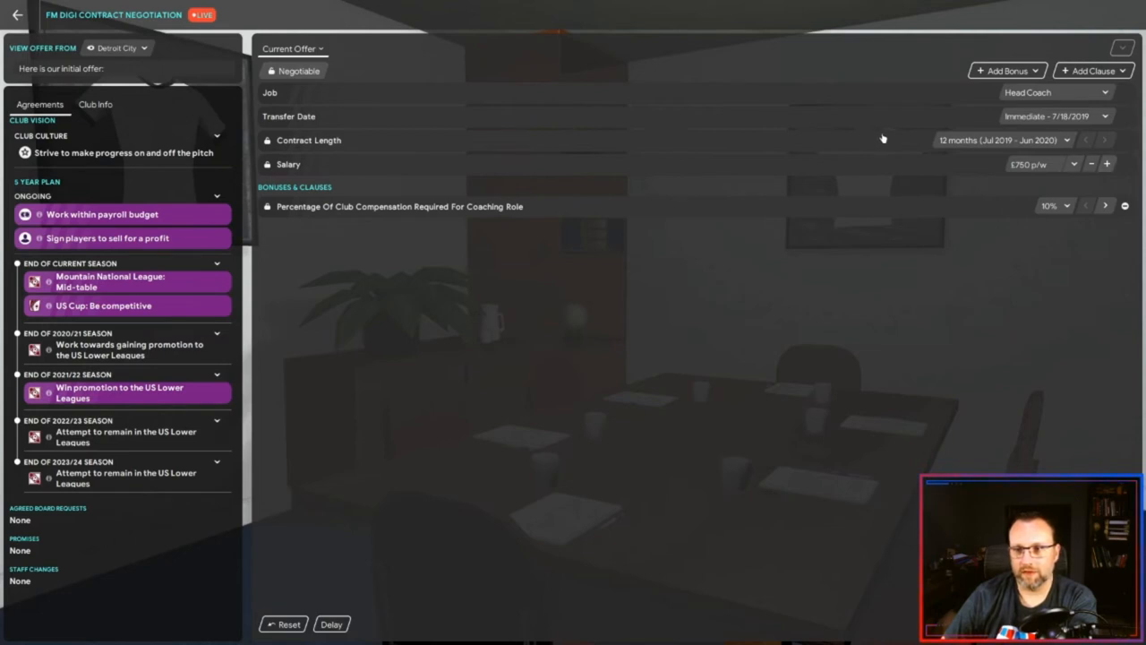
mouse_move(858, 144)
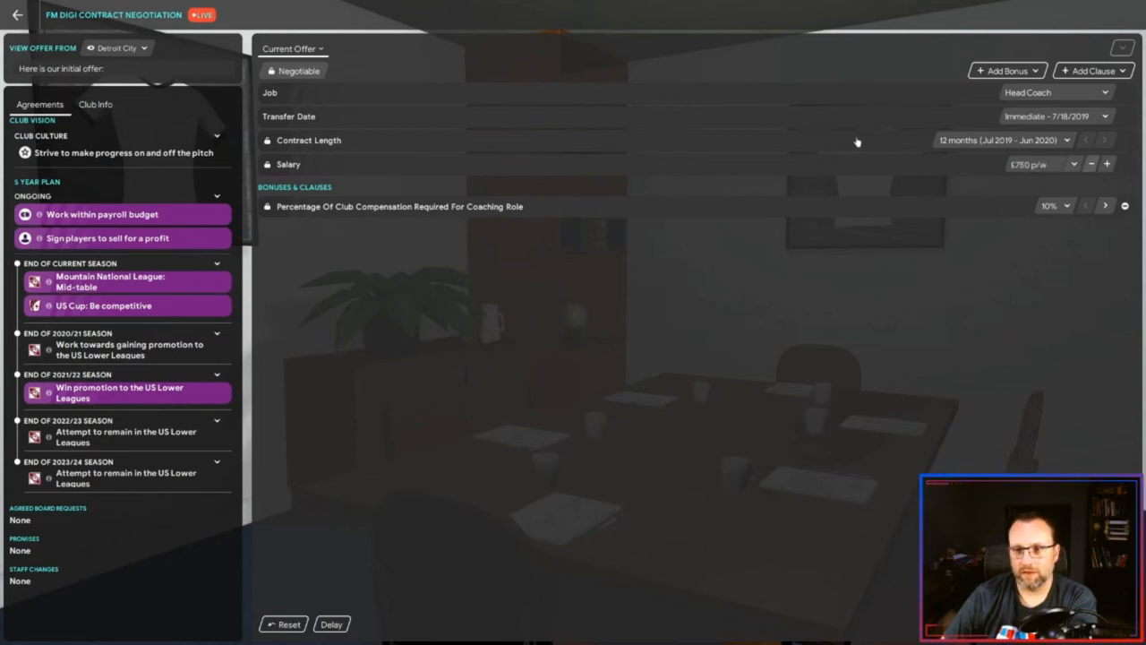
mouse_move(887, 131)
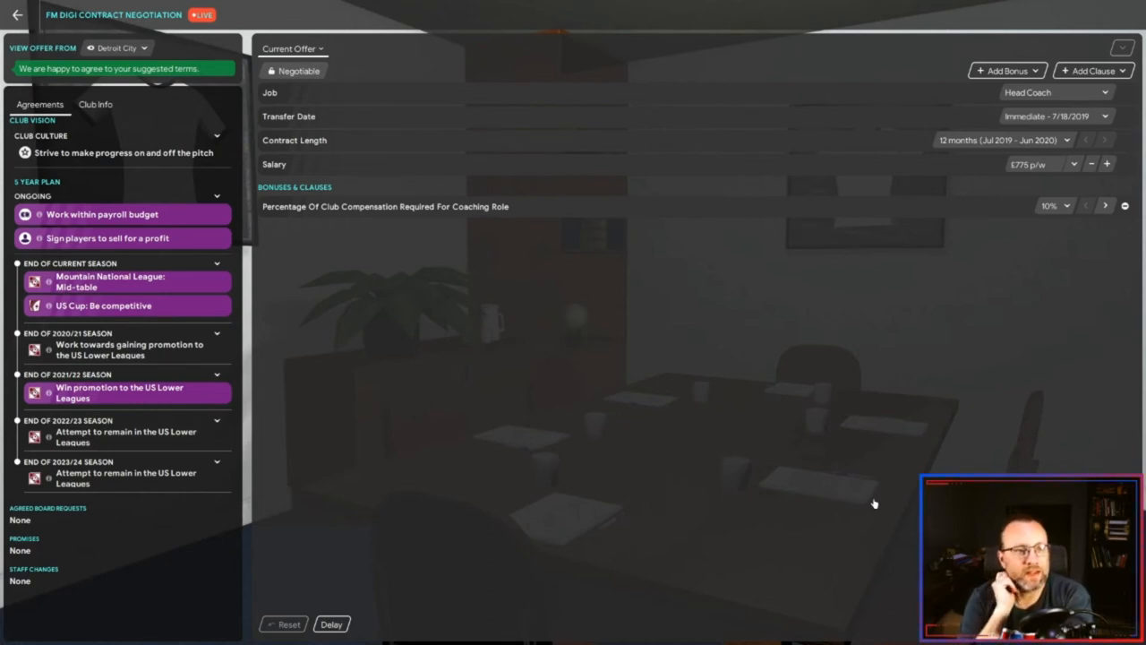
mouse_move(877, 512)
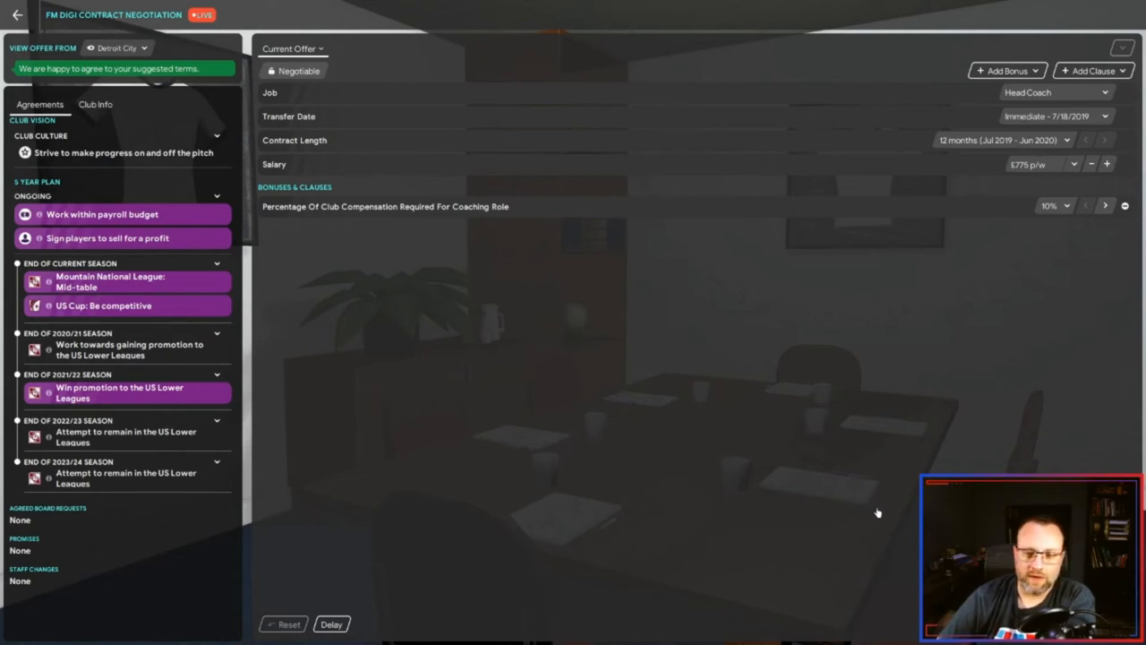
mouse_move(882, 502)
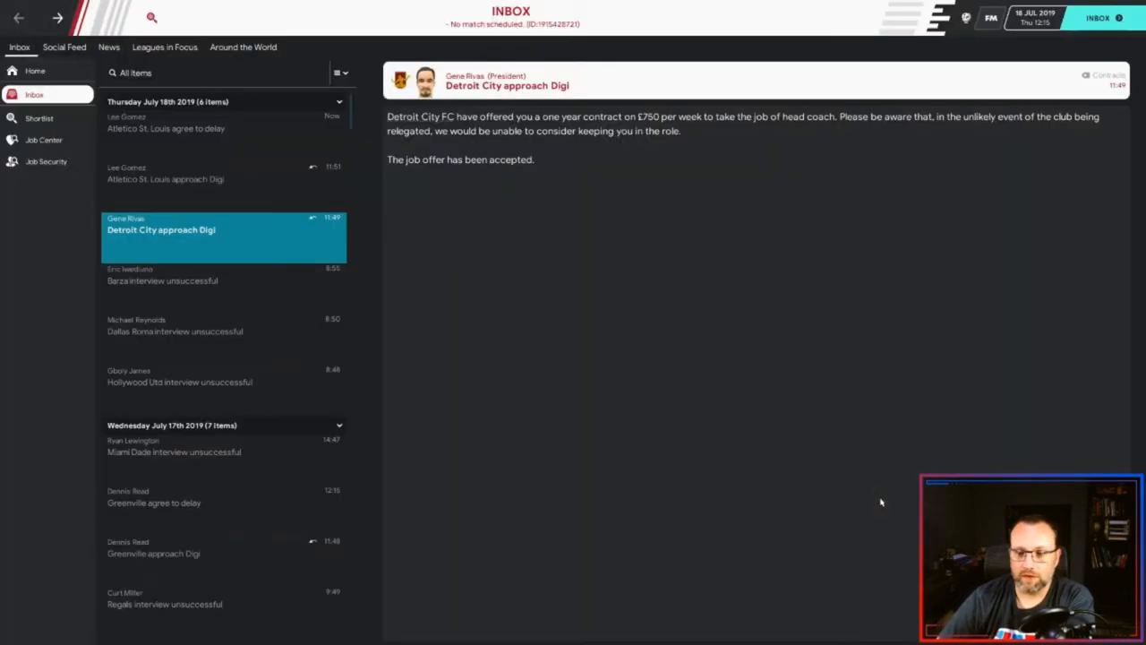
mouse_move(218, 200)
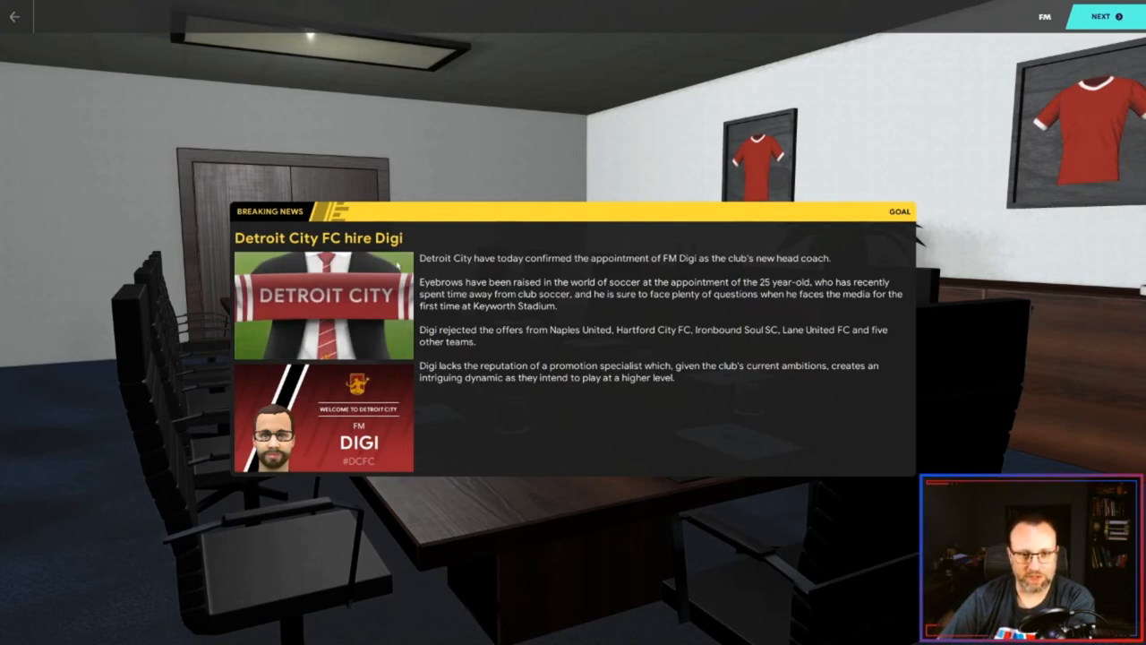
mouse_move(566, 349)
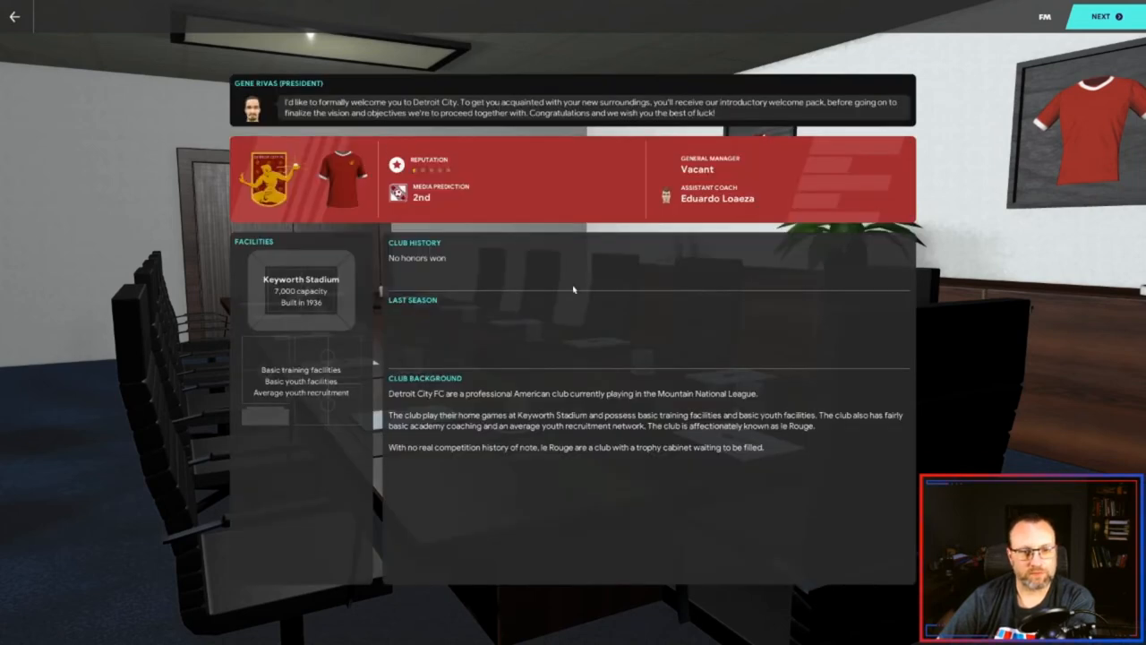
mouse_move(349, 243)
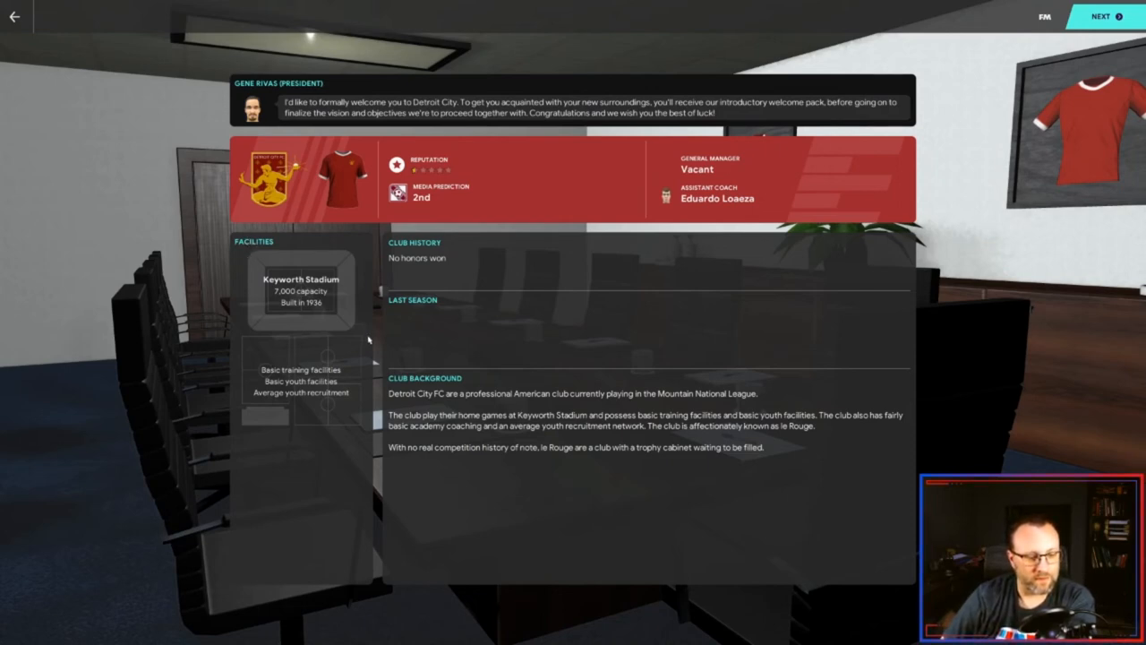
mouse_move(426, 326)
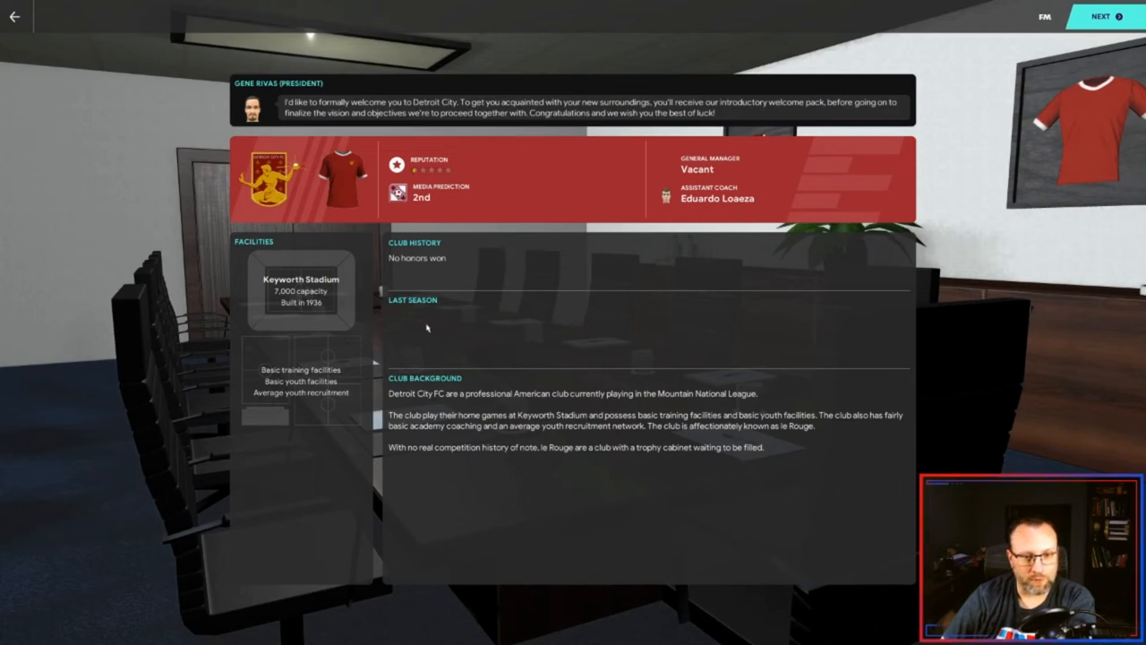
mouse_move(510, 326)
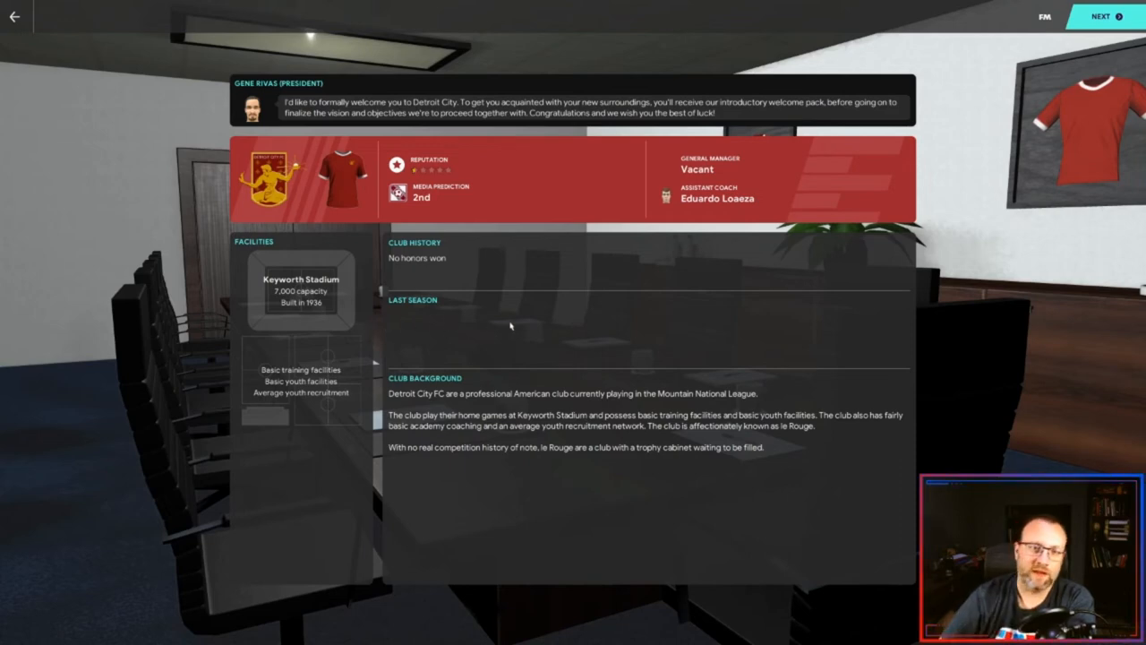
mouse_move(482, 254)
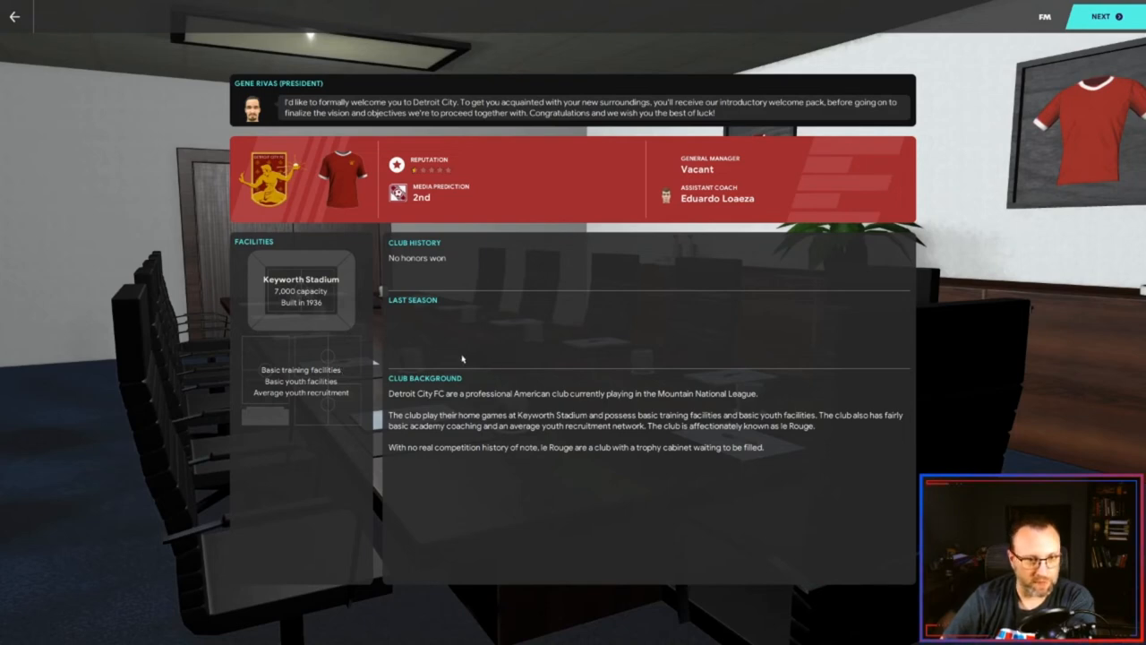
- Advance past the club welcome and board vision to the president's arrangement questions
click(1100, 16)
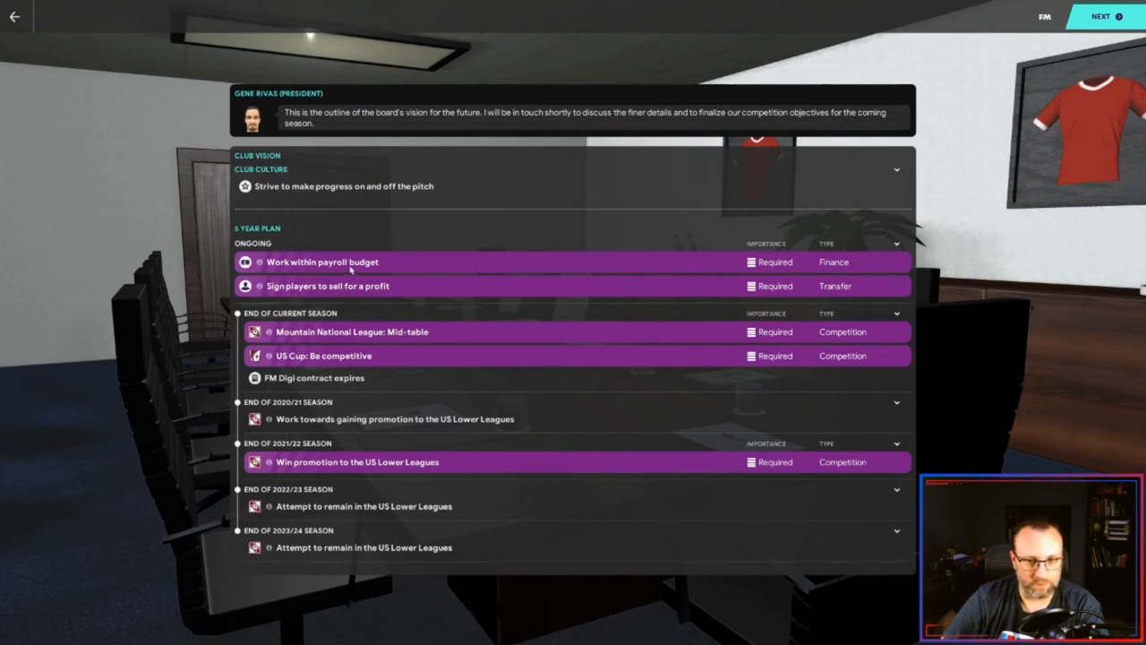
mouse_move(354, 331)
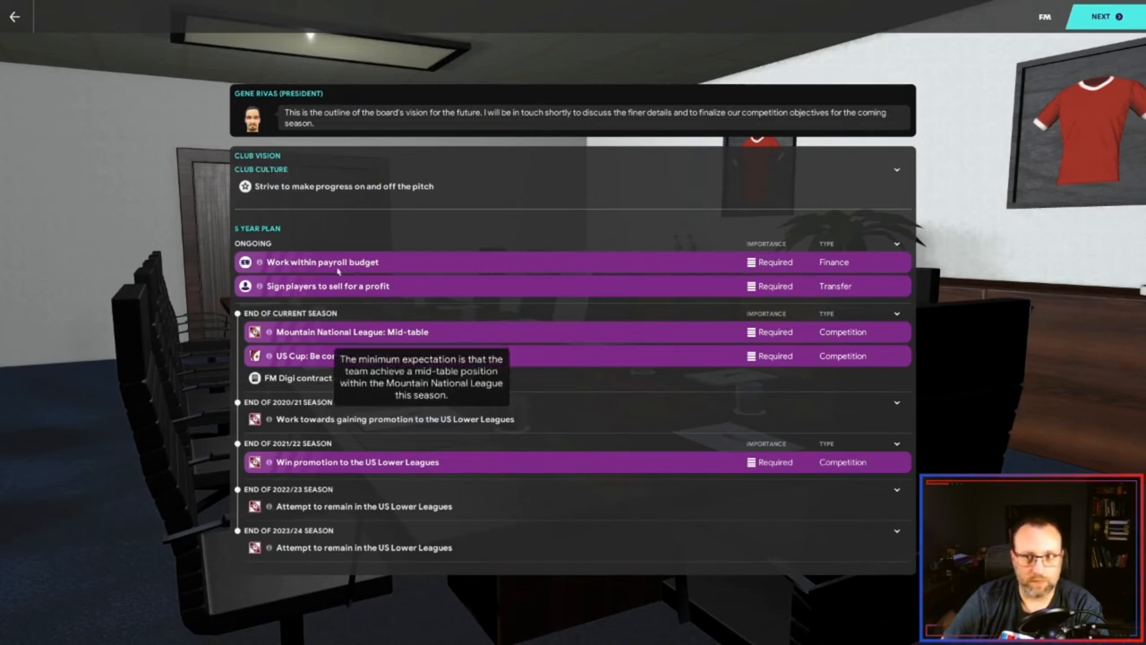
mouse_move(294, 229)
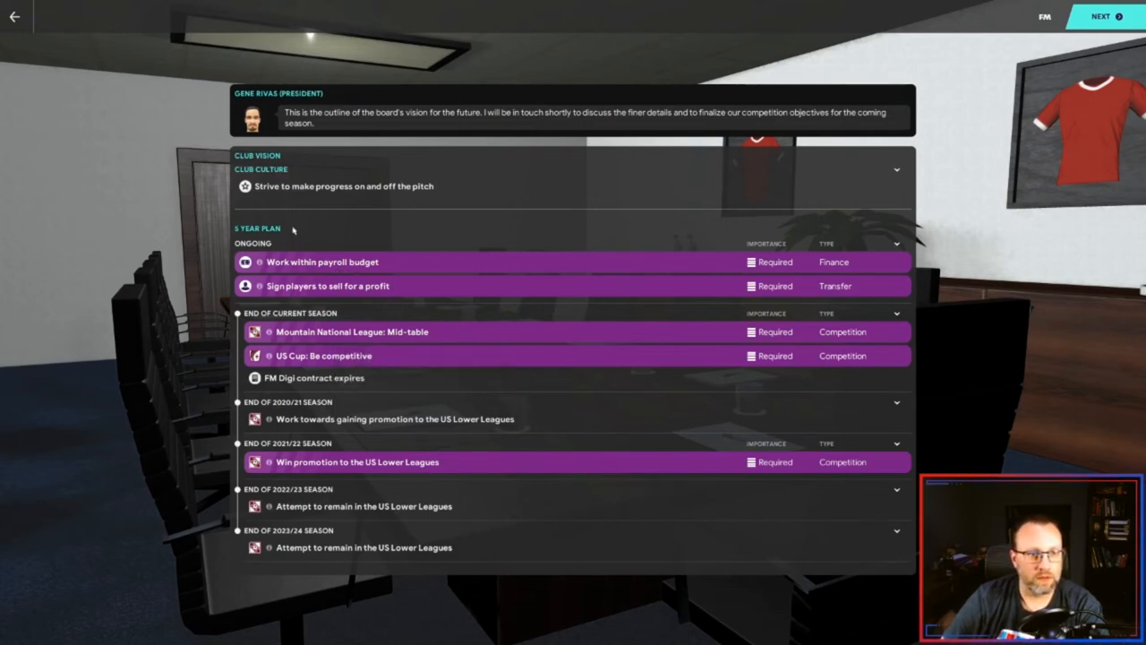
click(1100, 16)
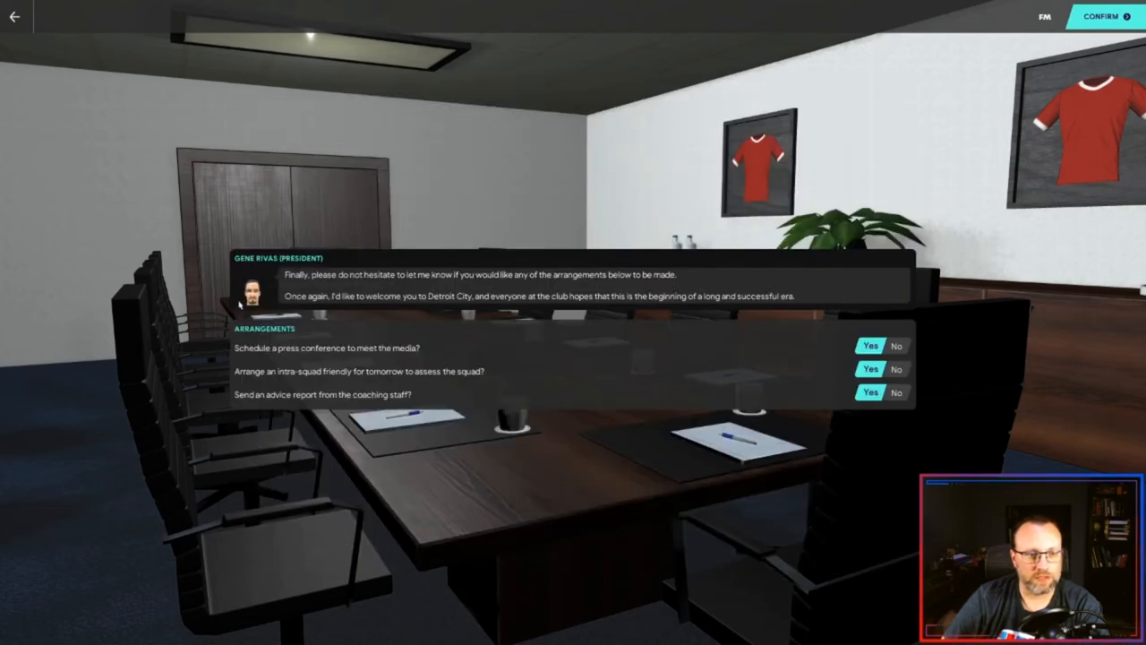
mouse_move(724, 297)
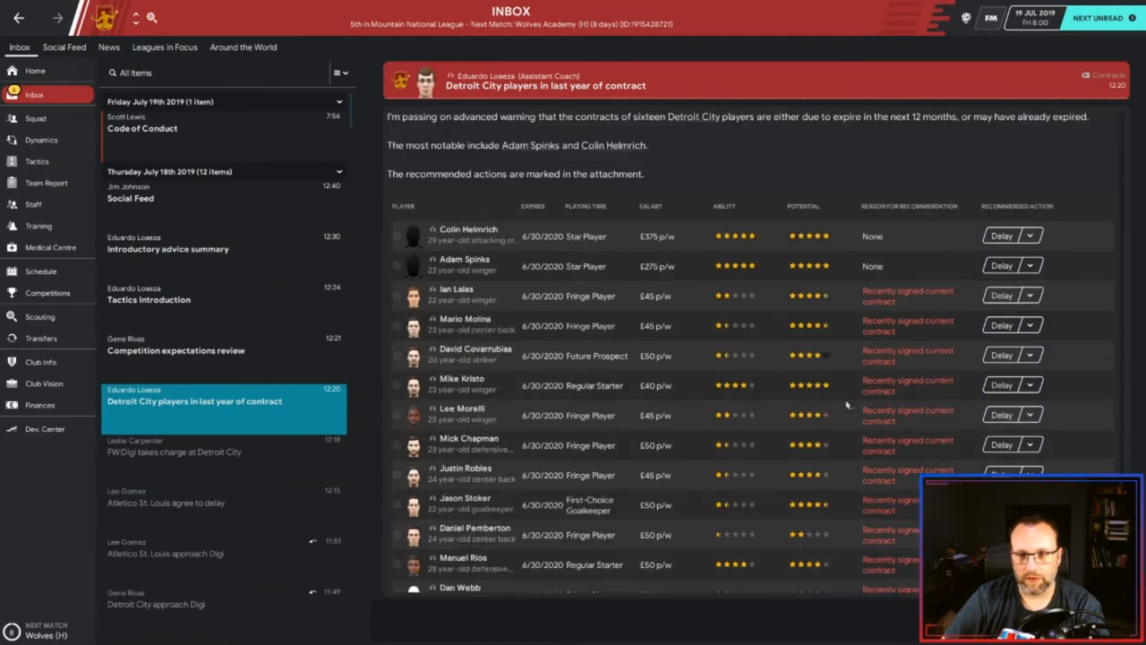
mouse_move(772, 391)
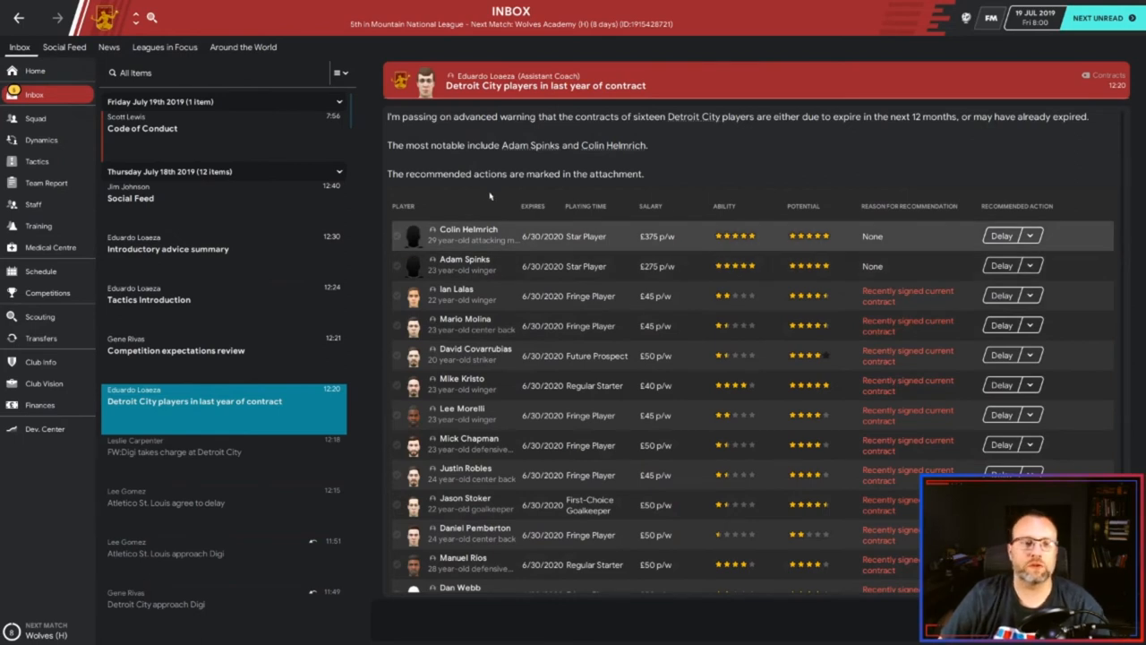
mouse_move(265, 243)
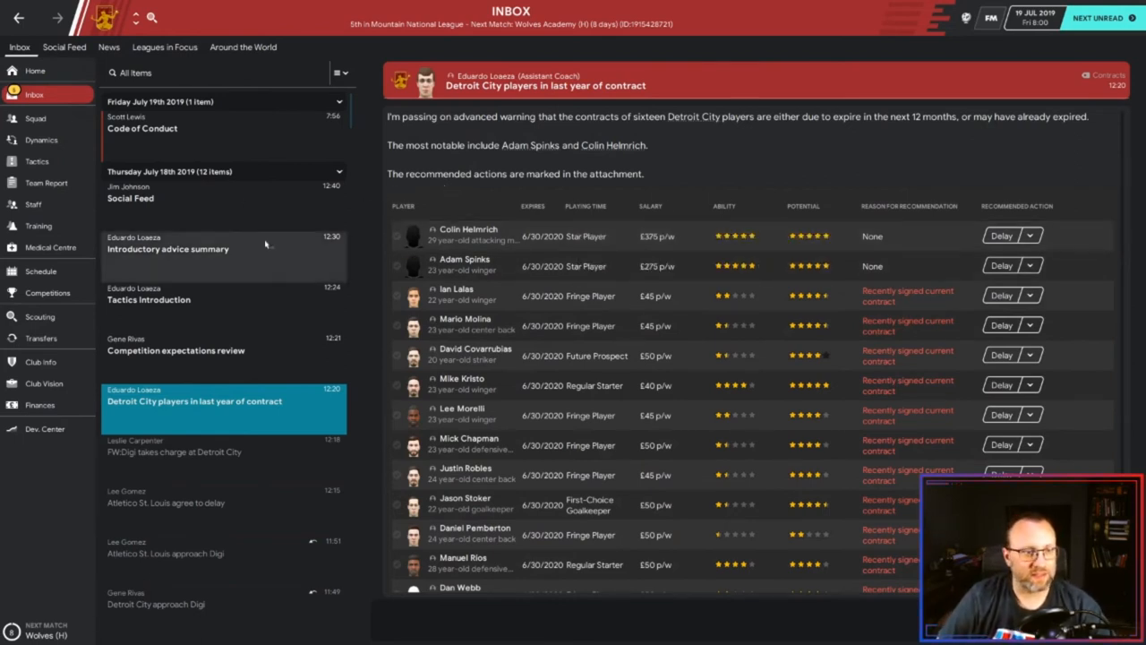
- Check the competition expectations message and the club finances overview
click(176, 344)
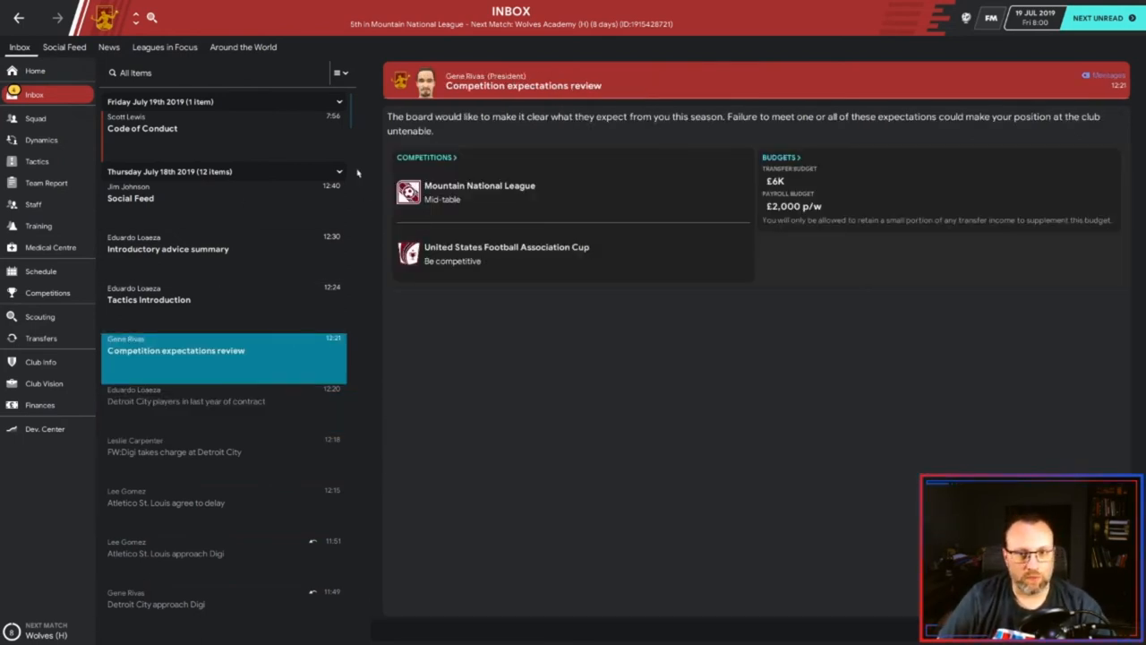
mouse_move(613, 162)
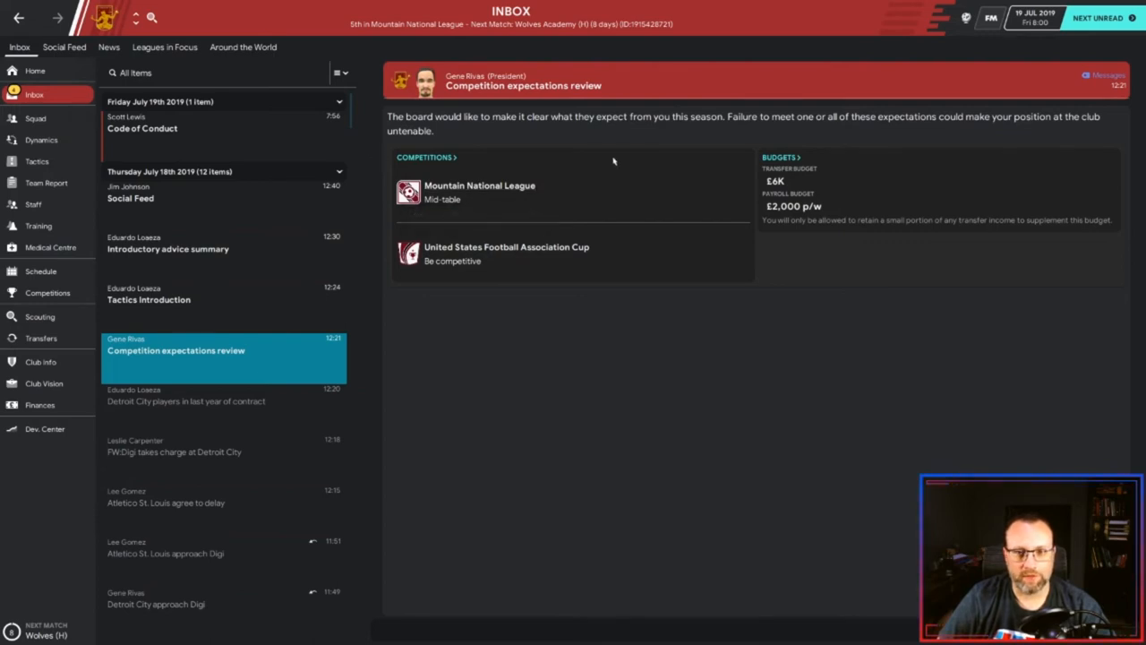
mouse_move(356, 215)
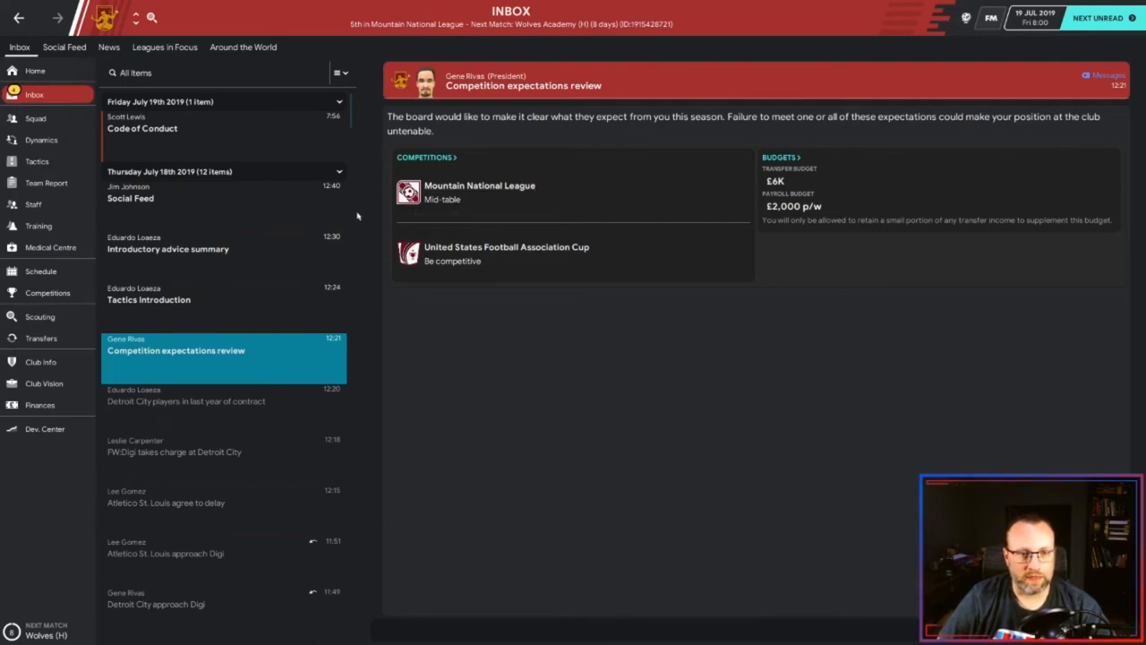
mouse_move(376, 172)
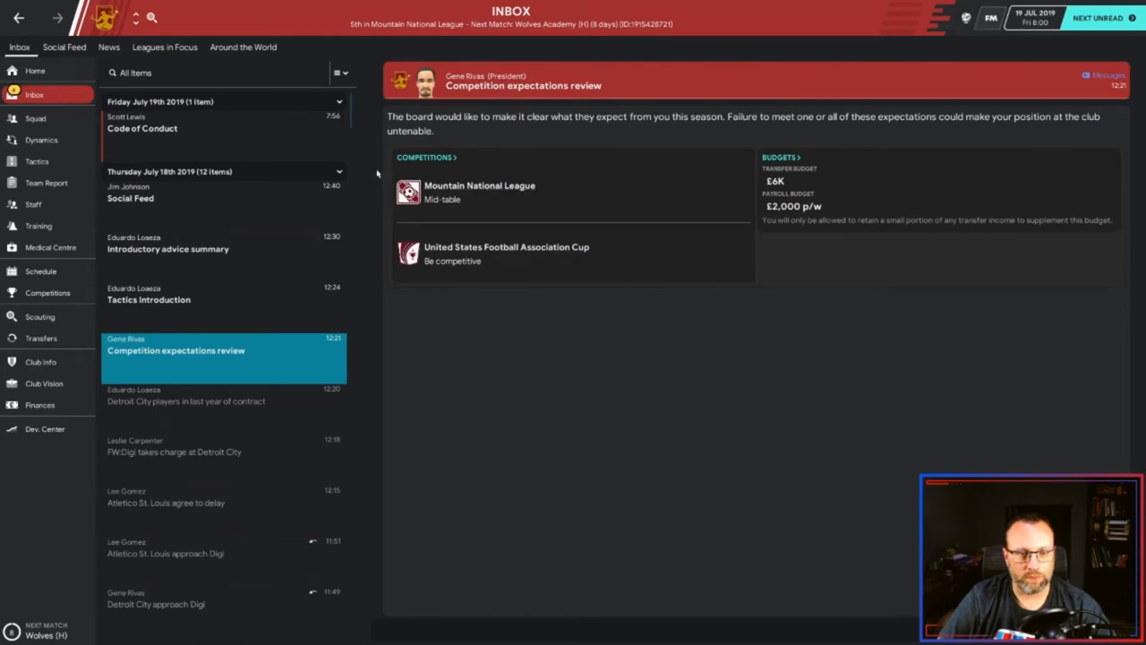
mouse_move(652, 165)
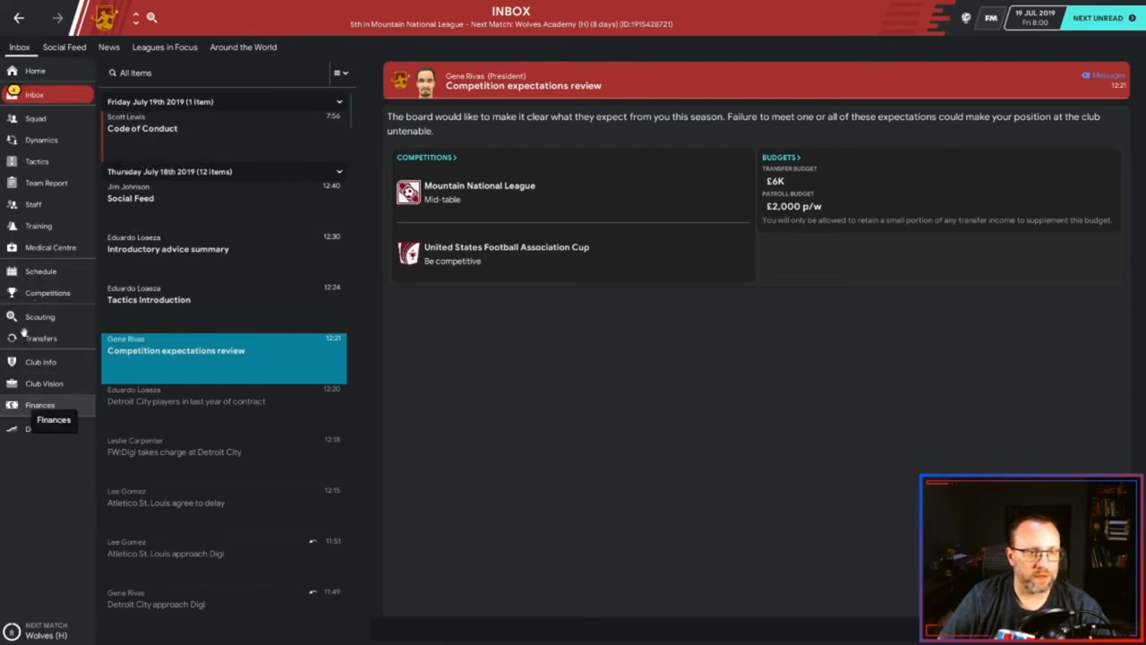
click(39, 405)
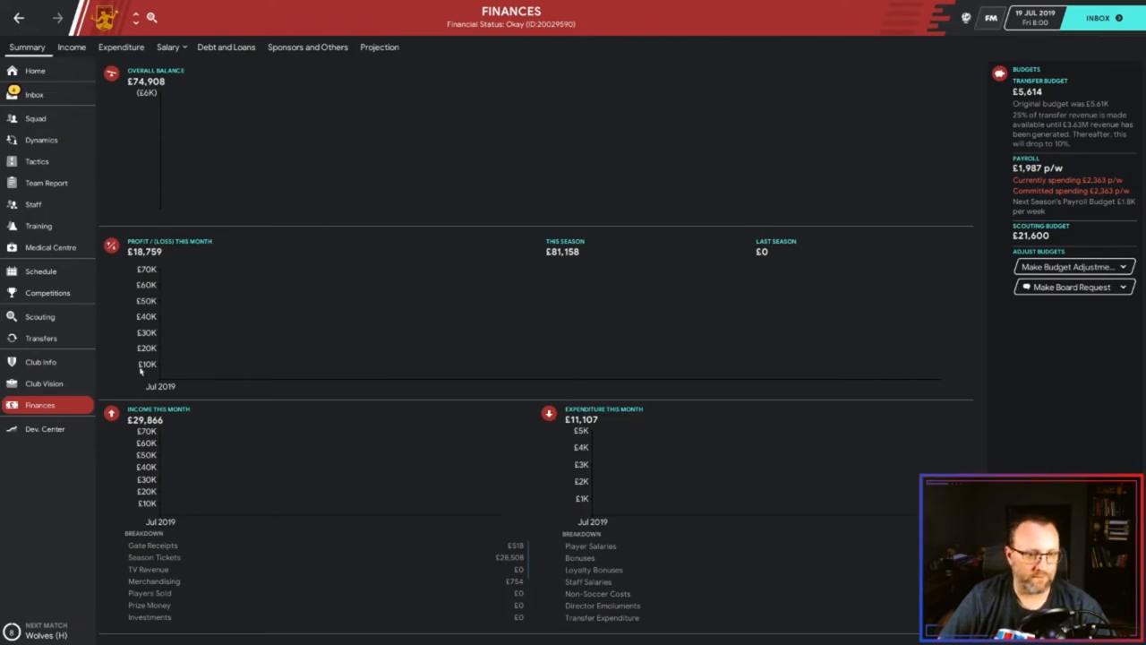
click(226, 46)
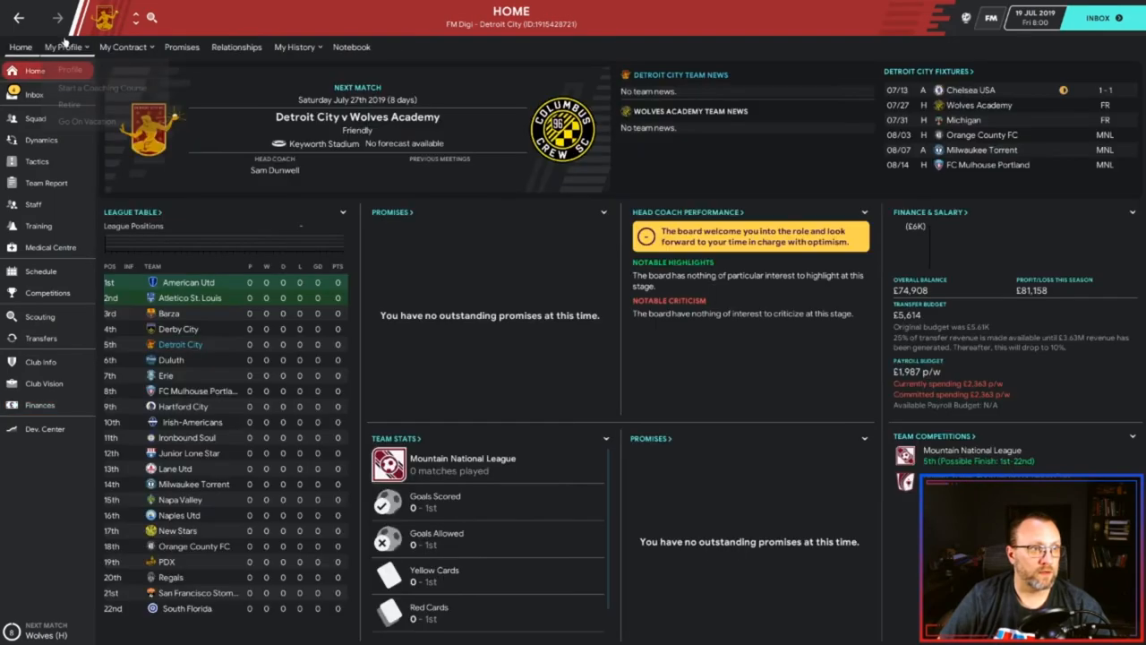
- Request a coaching course, get the board to fund it, and end the board meeting
click(102, 88)
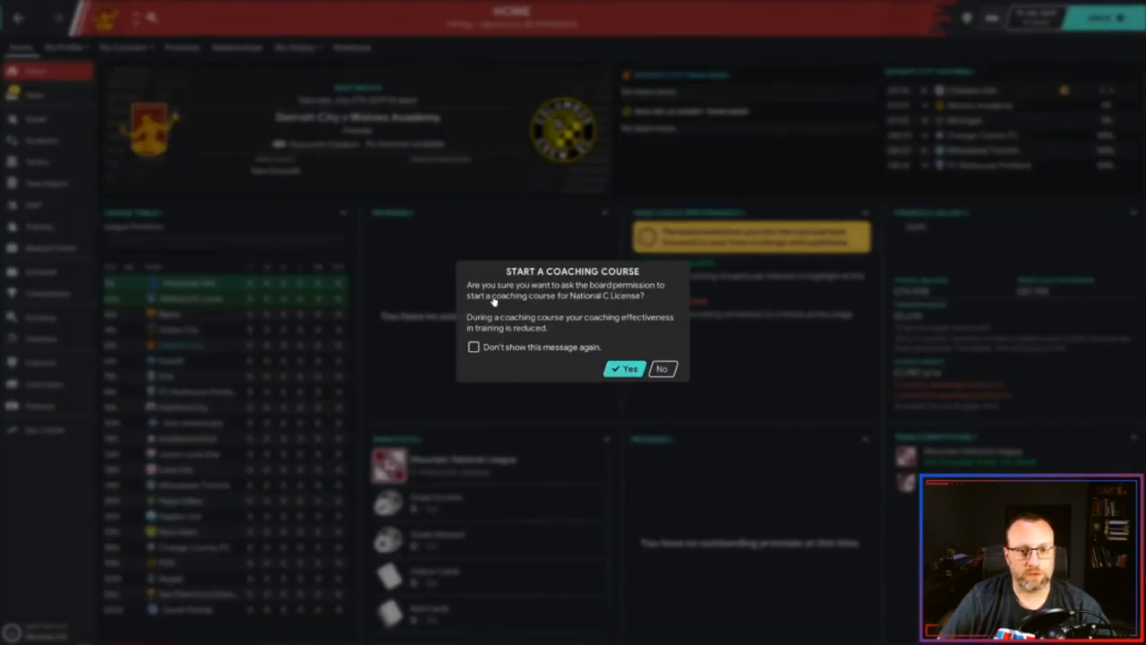
click(624, 369)
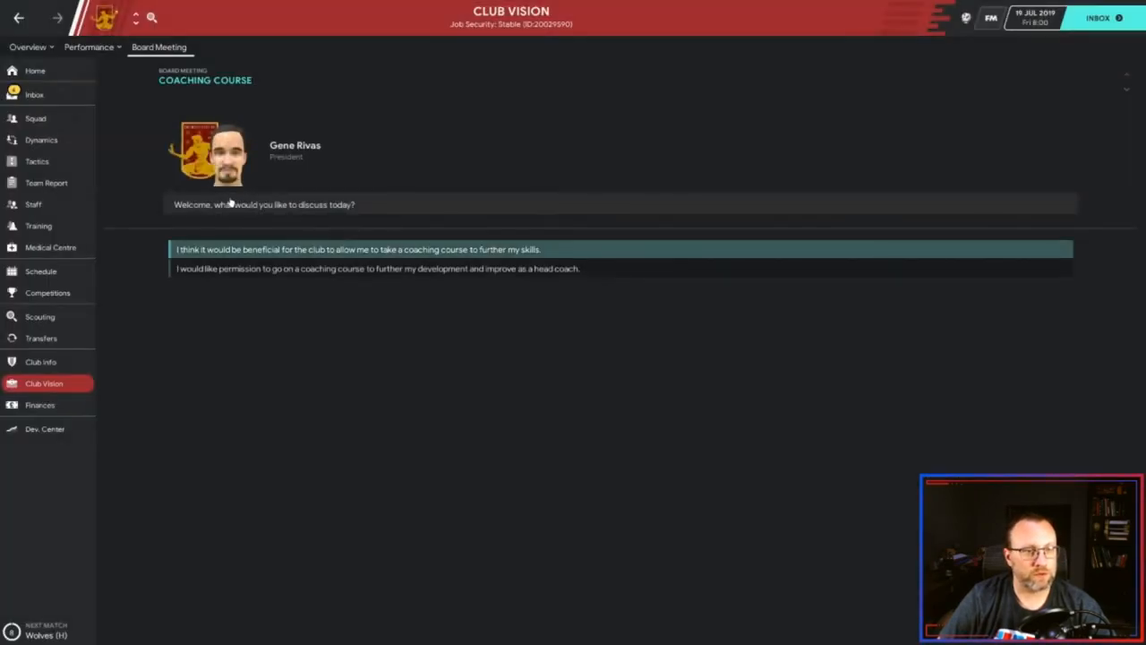
click(357, 249)
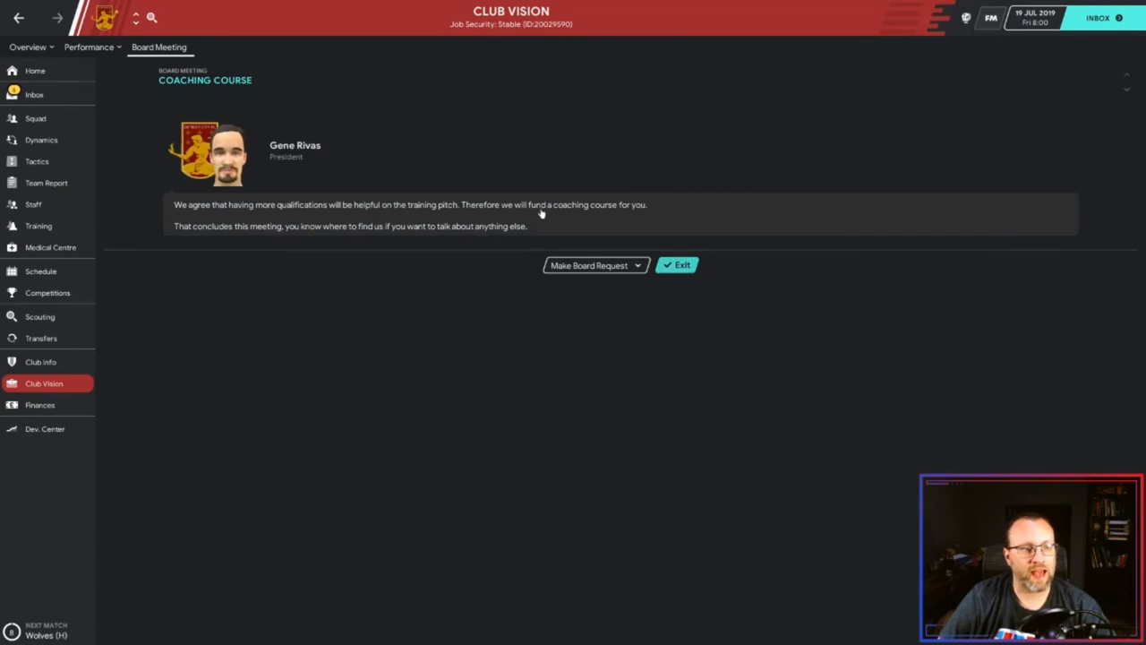
click(677, 265)
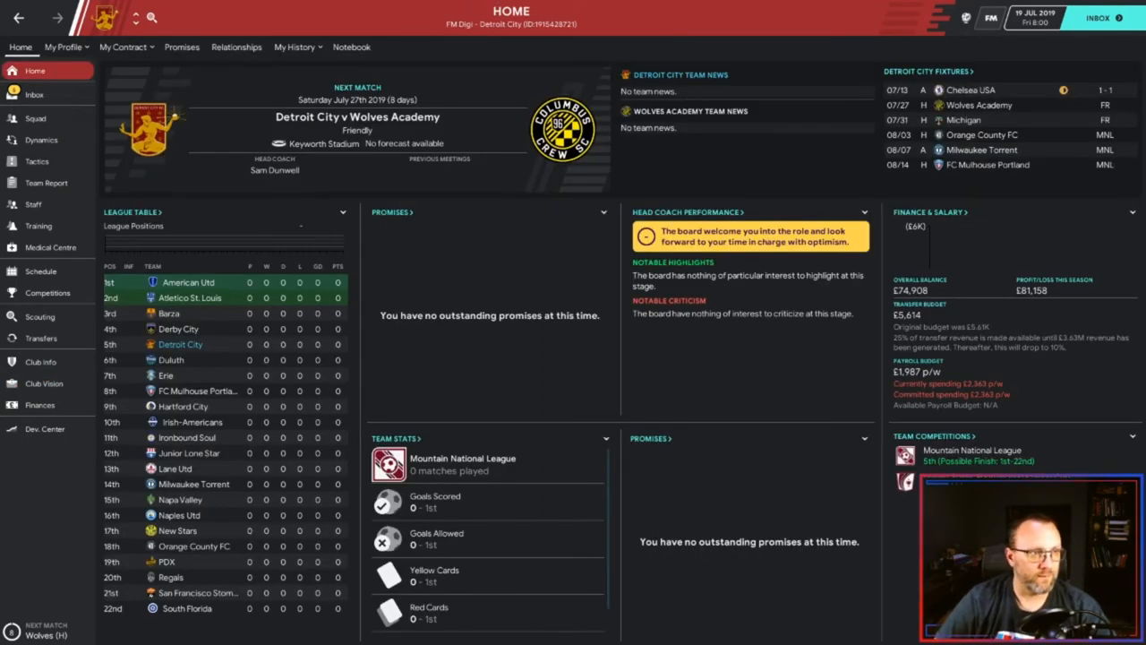
- Read the introductory advice summary and its transfer policy detail in the inbox
click(34, 93)
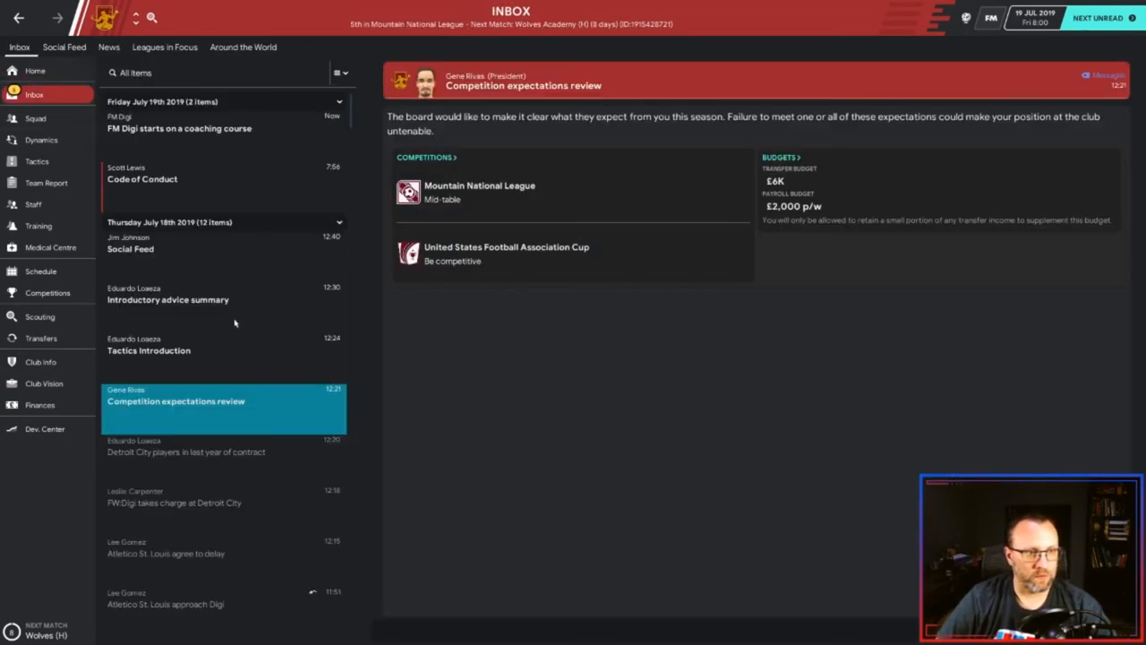
click(148, 350)
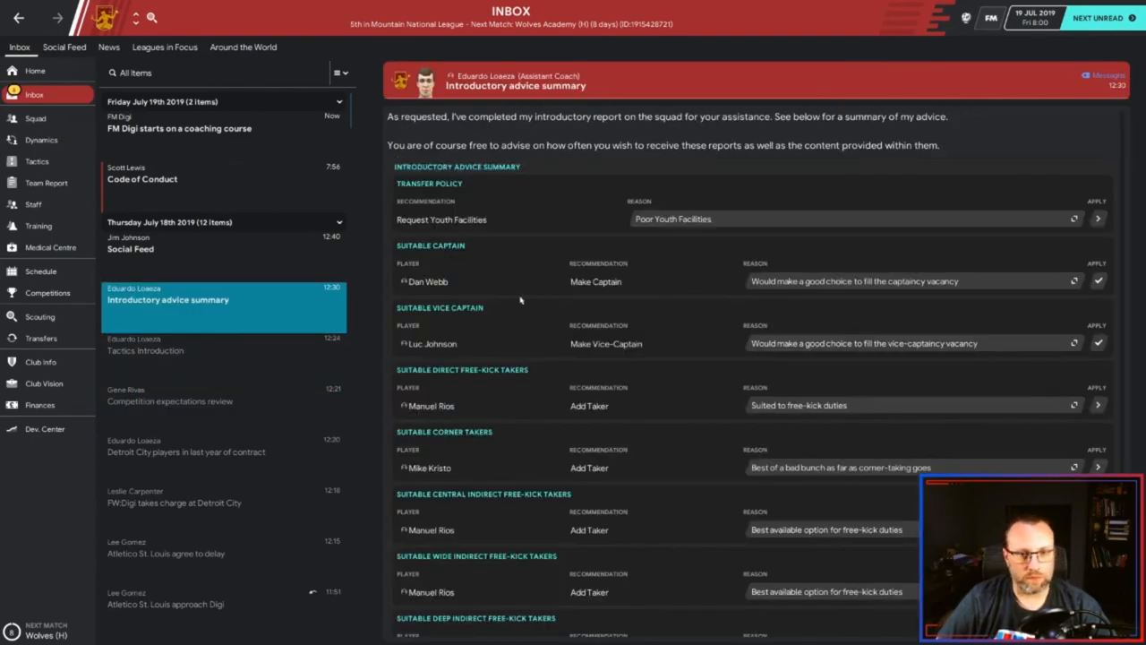
click(1096, 219)
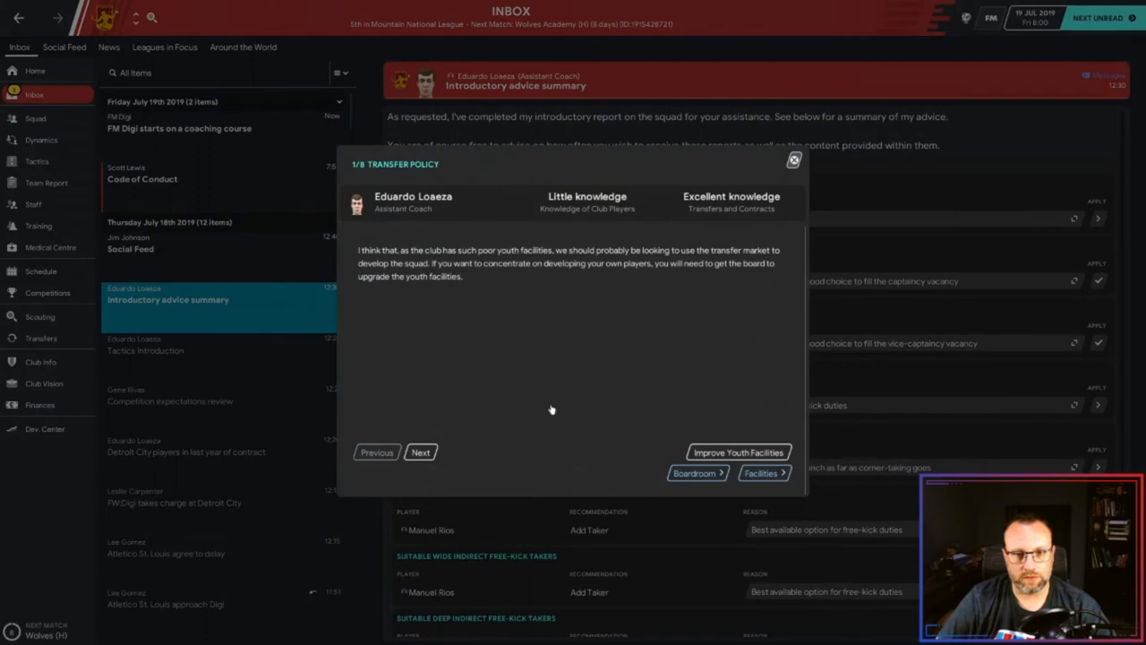
- Request improved youth facilities from the board, leave the meeting, and view the Code of Conduct message
click(738, 452)
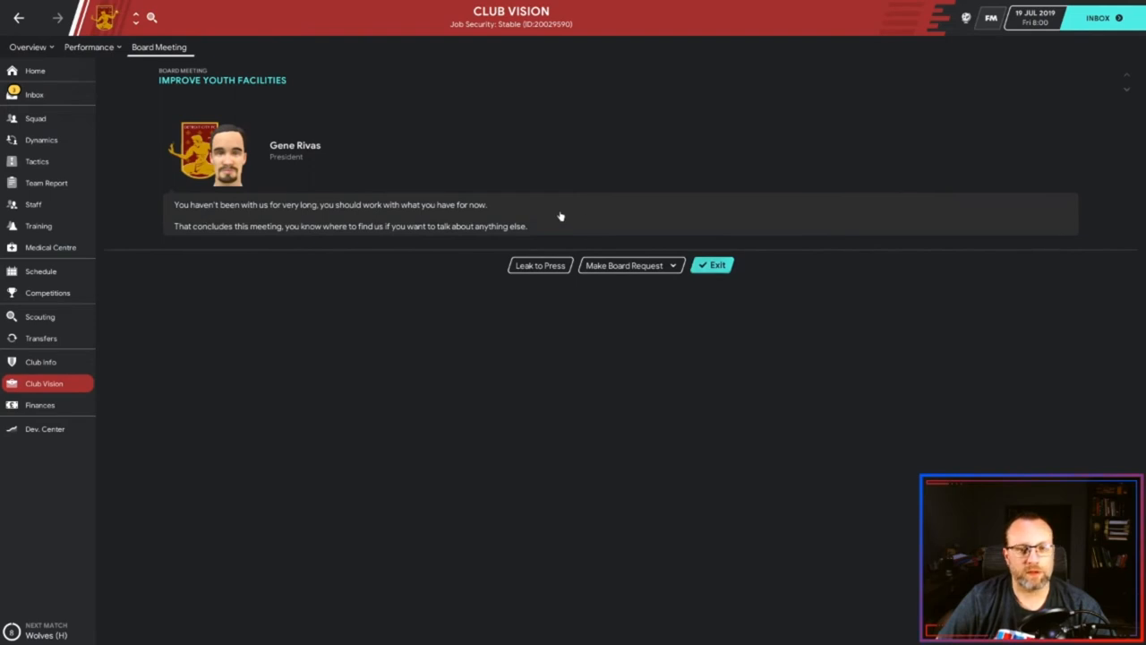
click(712, 265)
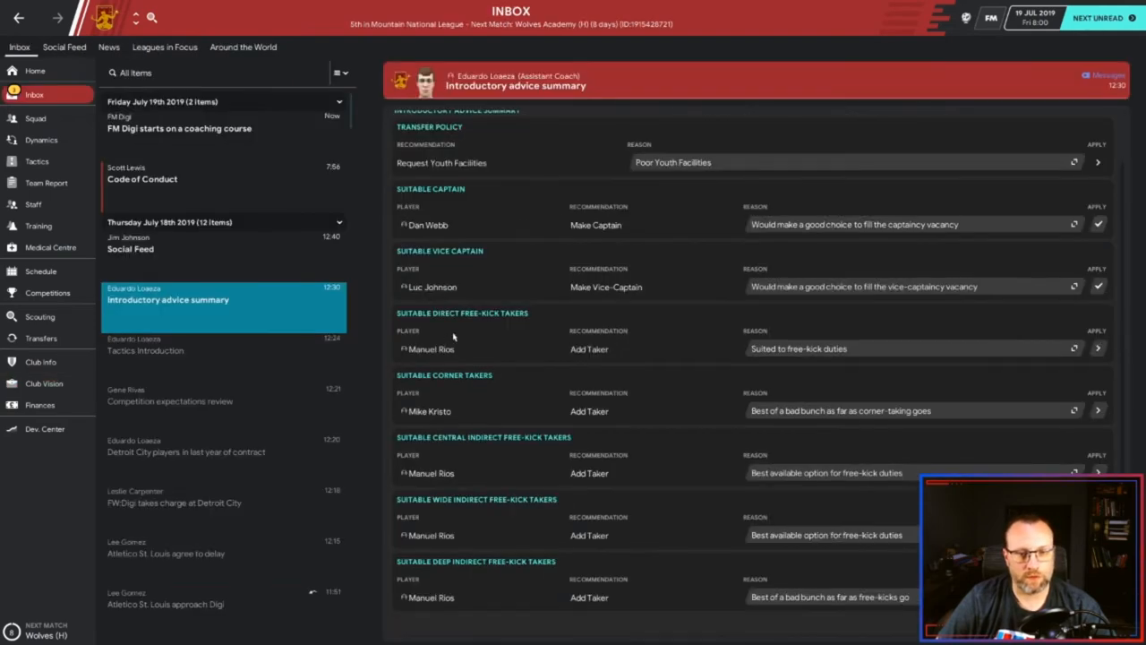
click(161, 243)
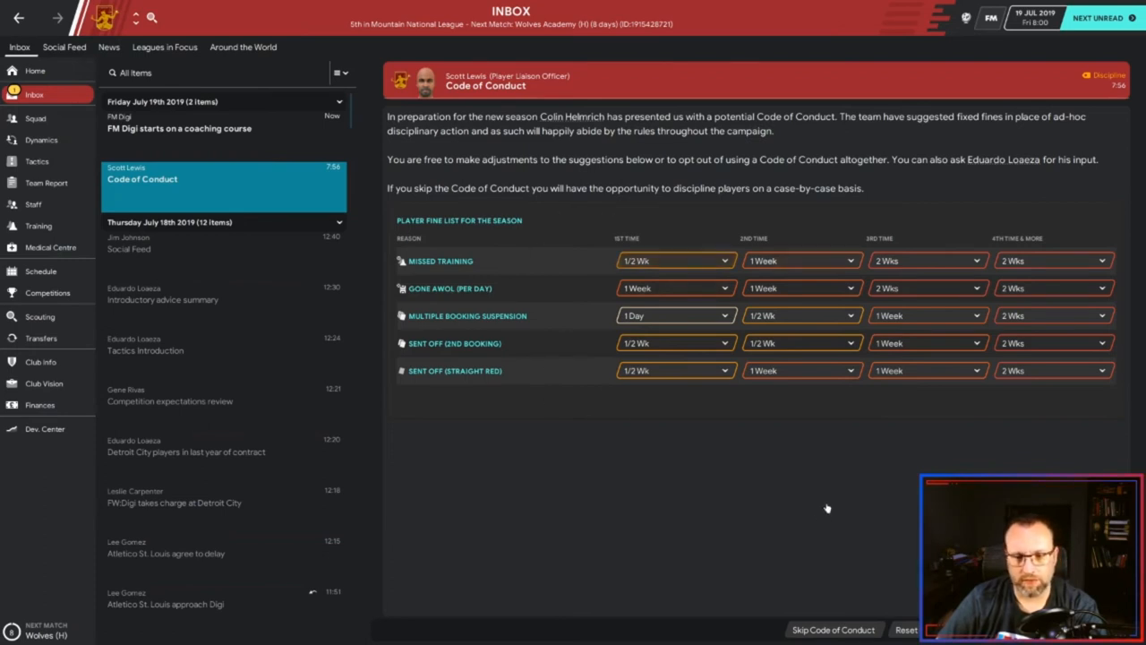
mouse_move(898, 512)
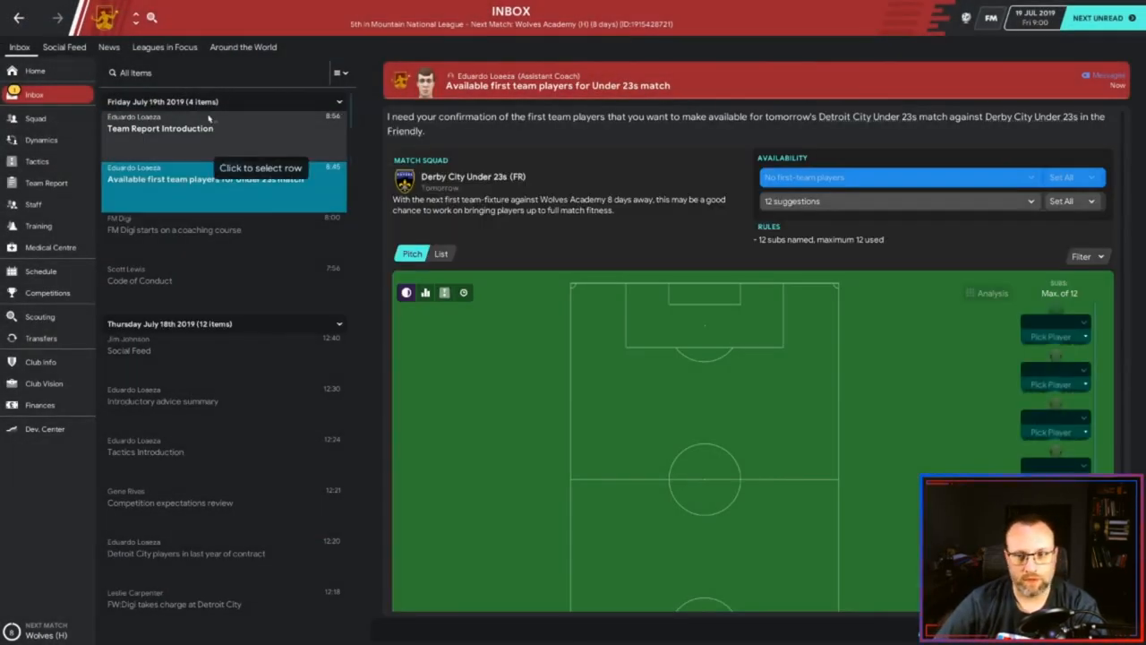
- View the Team Report Introduction and the full team report of squad strengths and weaknesses
click(160, 129)
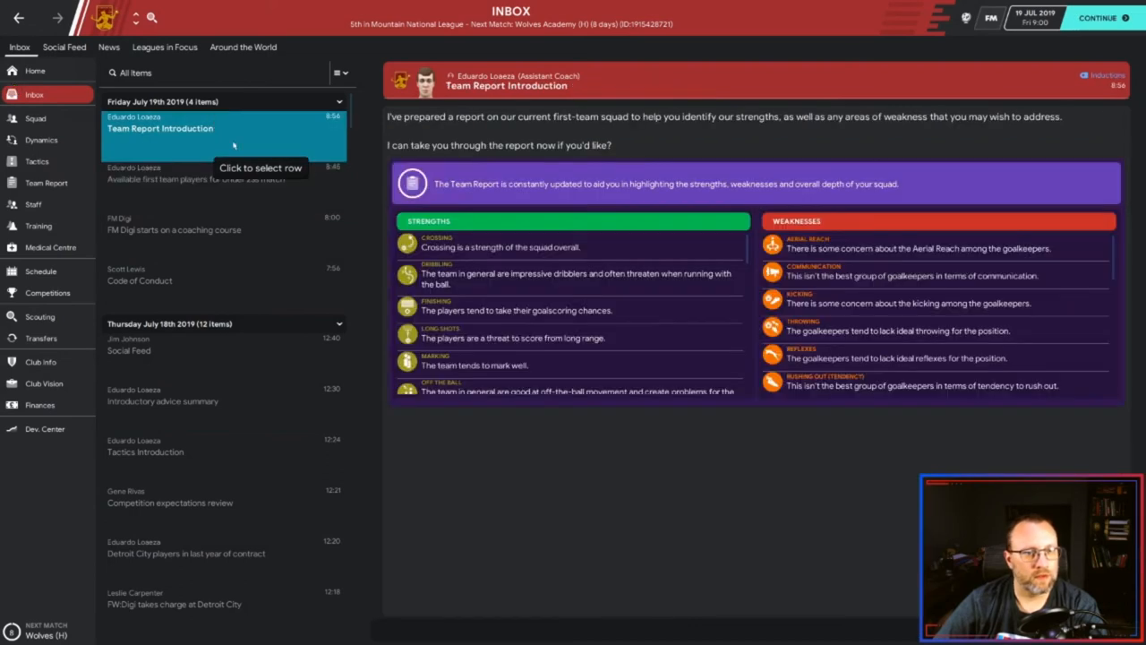
mouse_move(877, 511)
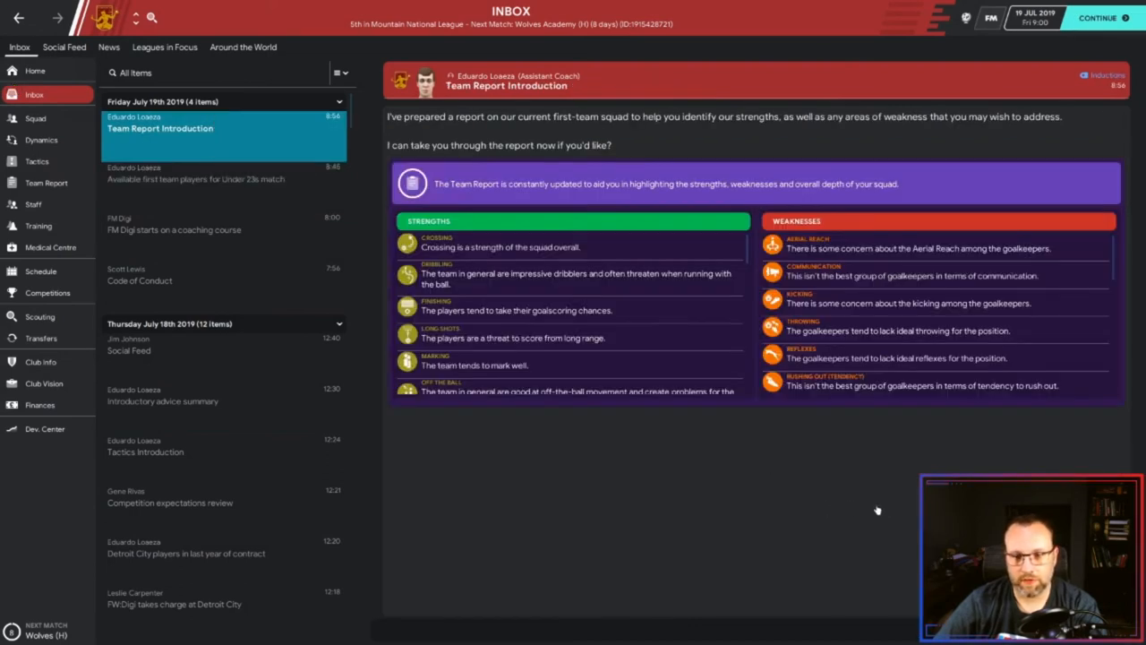
click(47, 183)
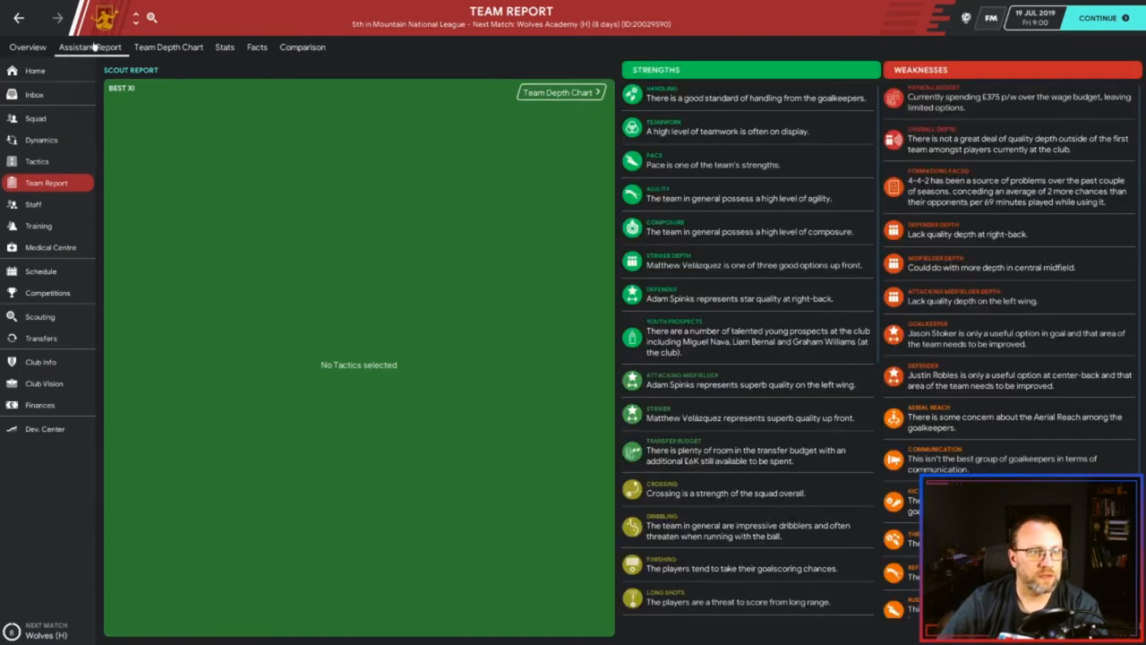
scroll(down, 3)
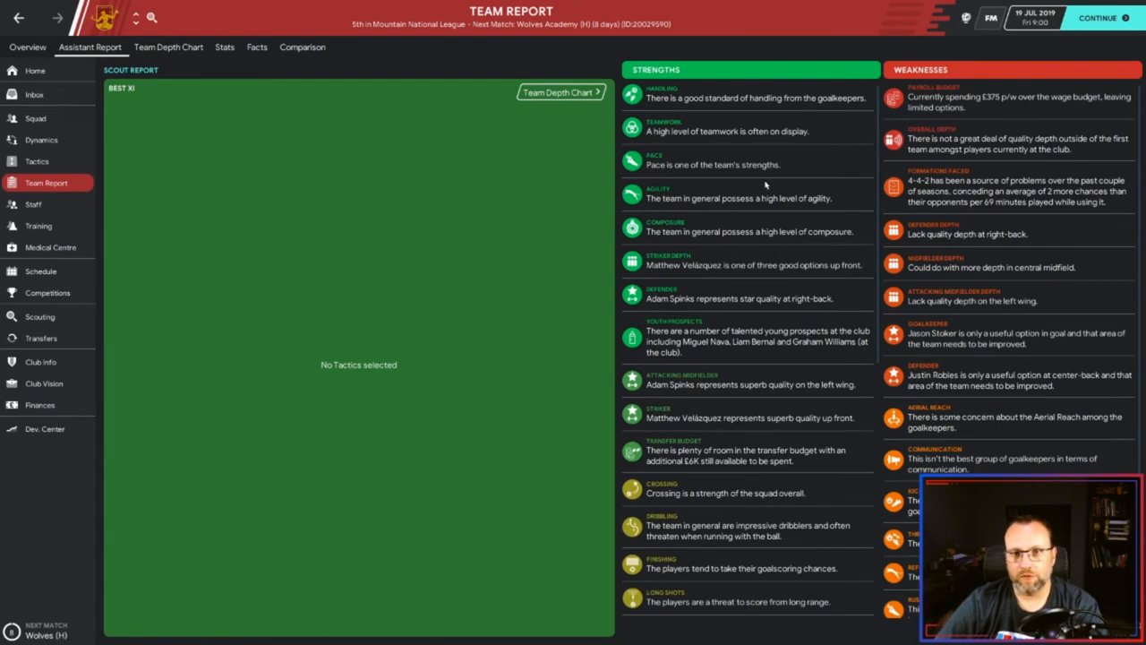
mouse_move(555, 185)
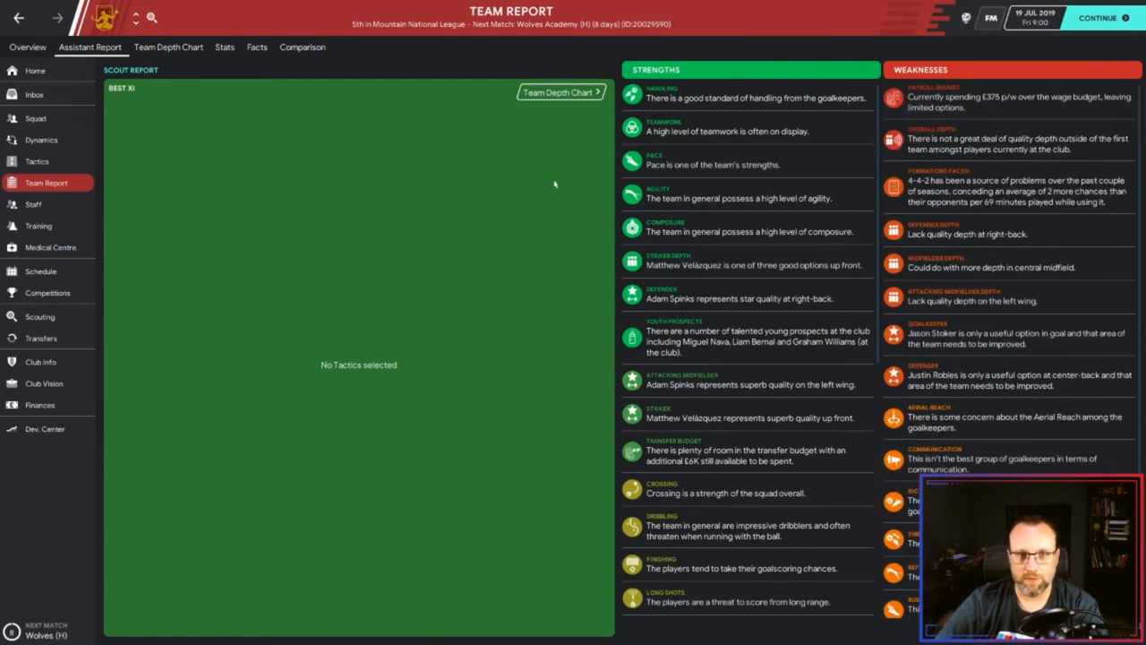
mouse_move(616, 75)
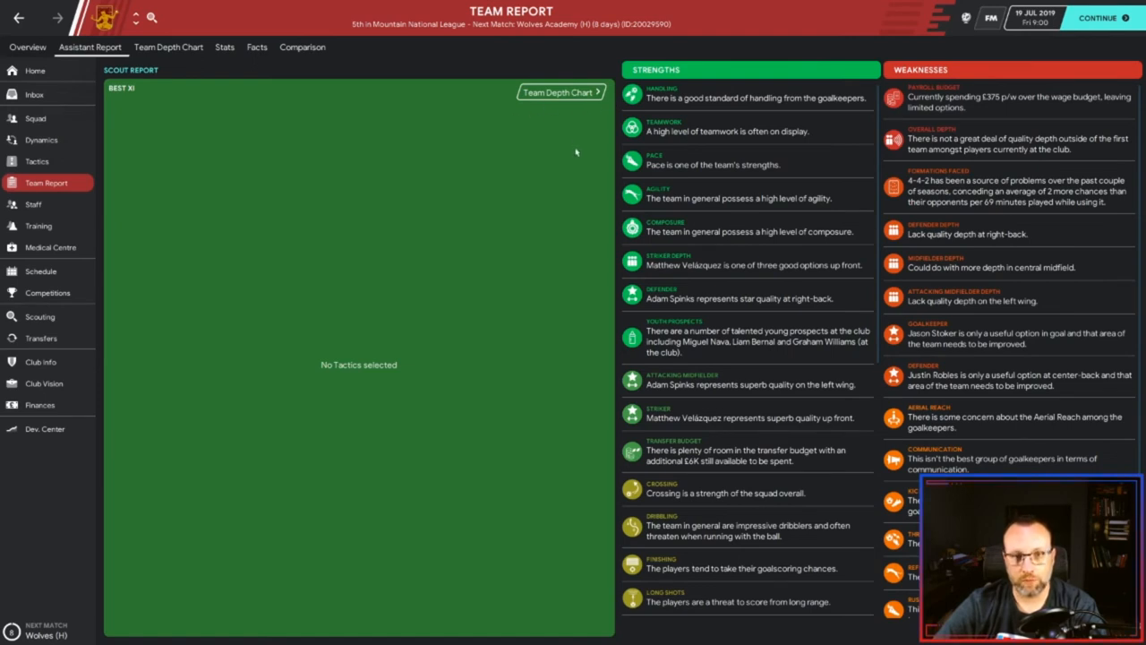
mouse_move(541, 165)
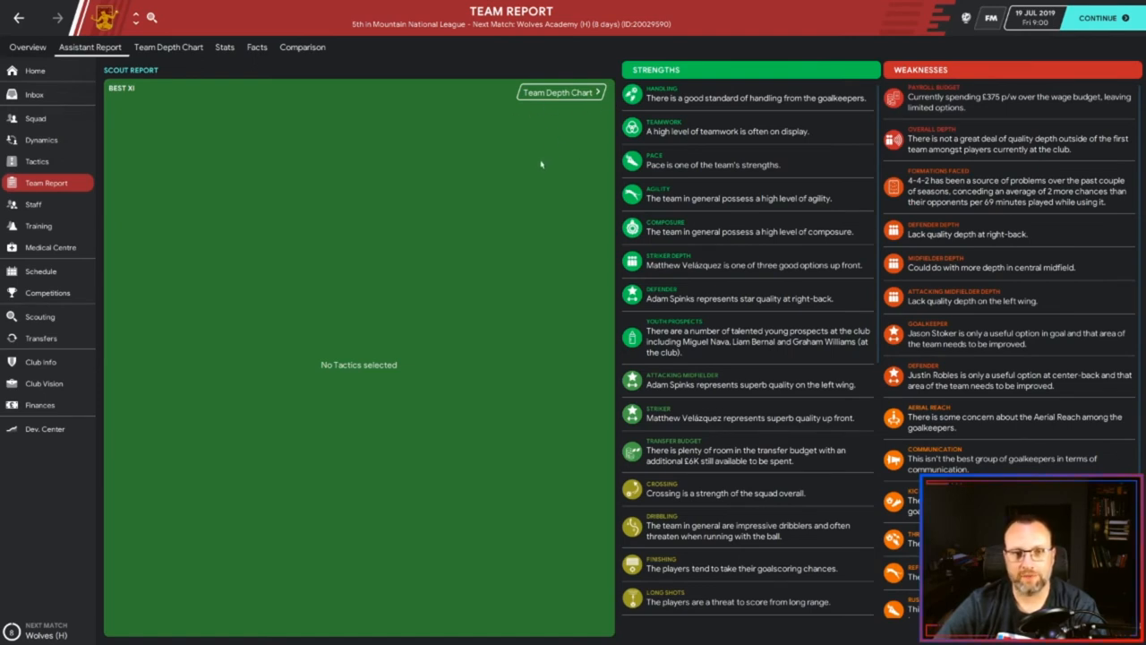
mouse_move(559, 168)
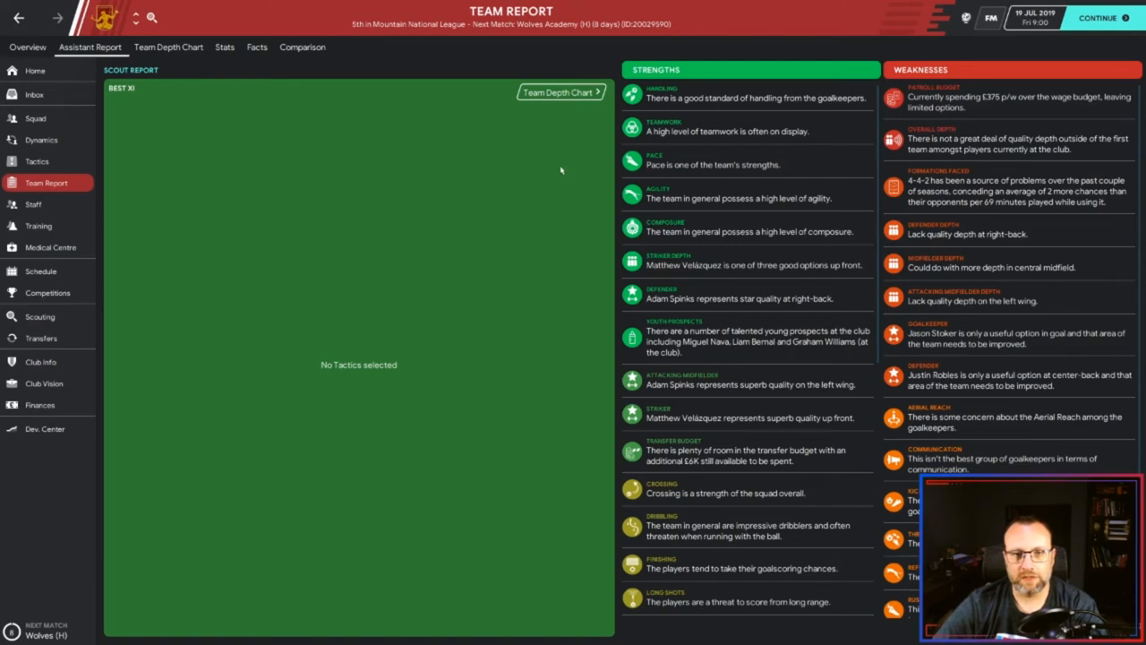
mouse_move(660, 169)
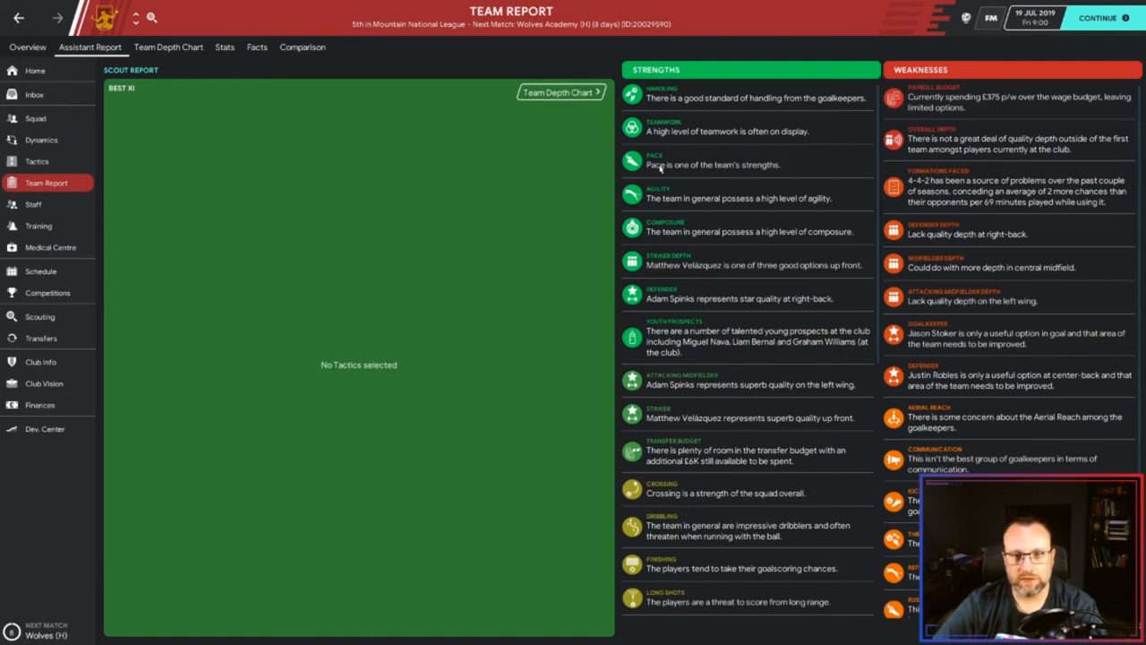
mouse_move(564, 222)
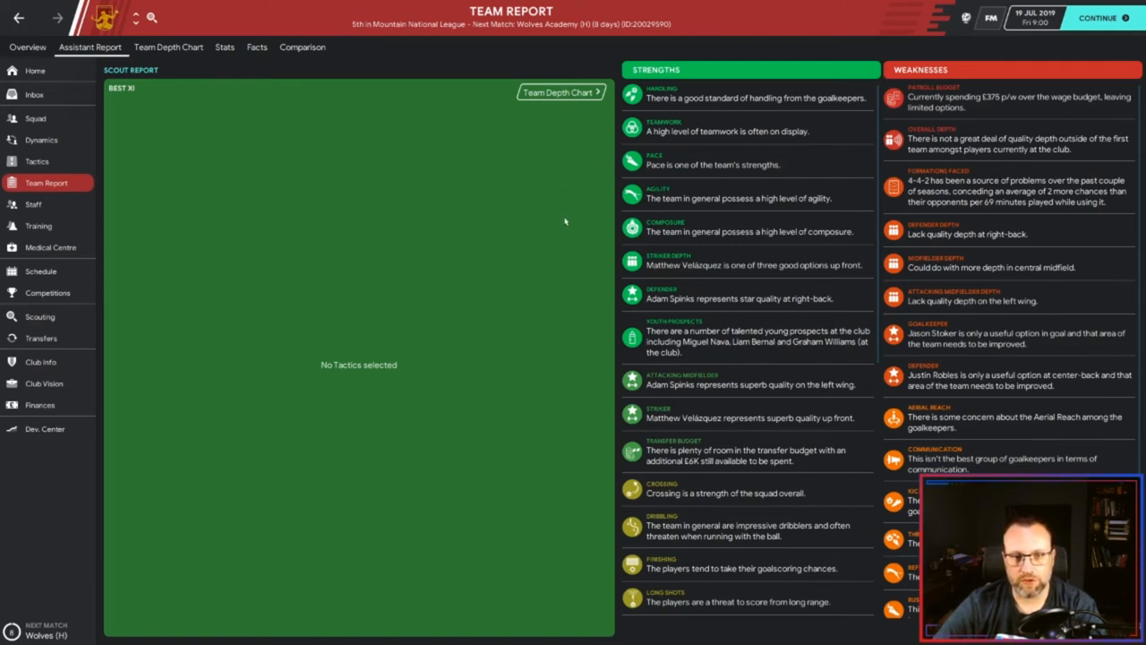
mouse_move(569, 247)
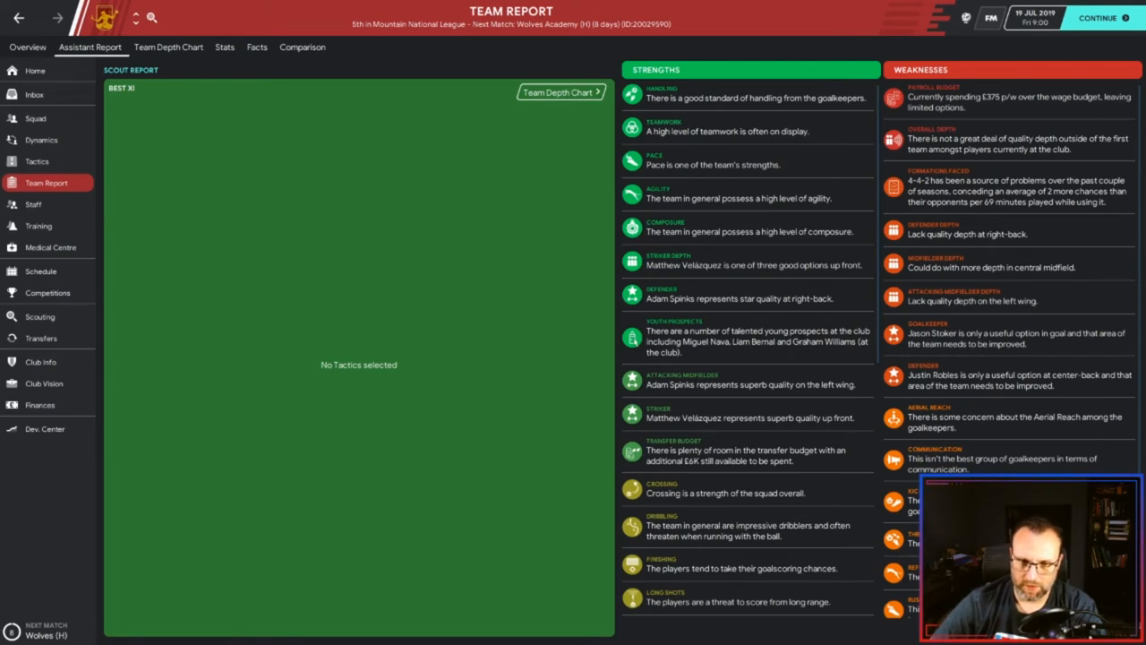
mouse_move(821, 84)
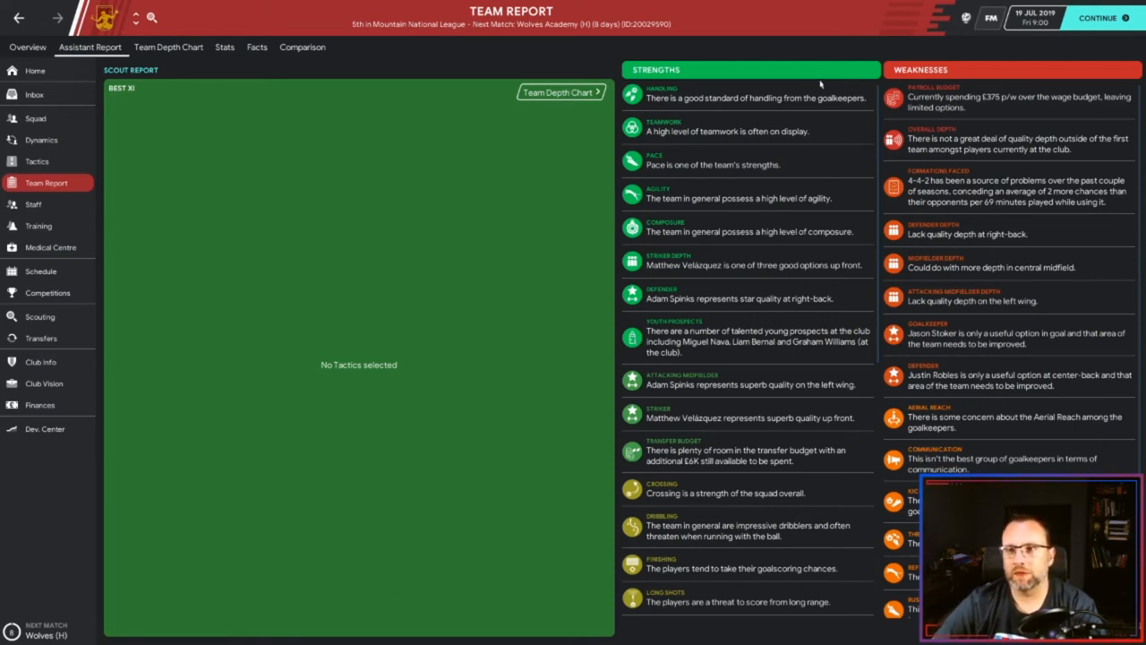
mouse_move(766, 122)
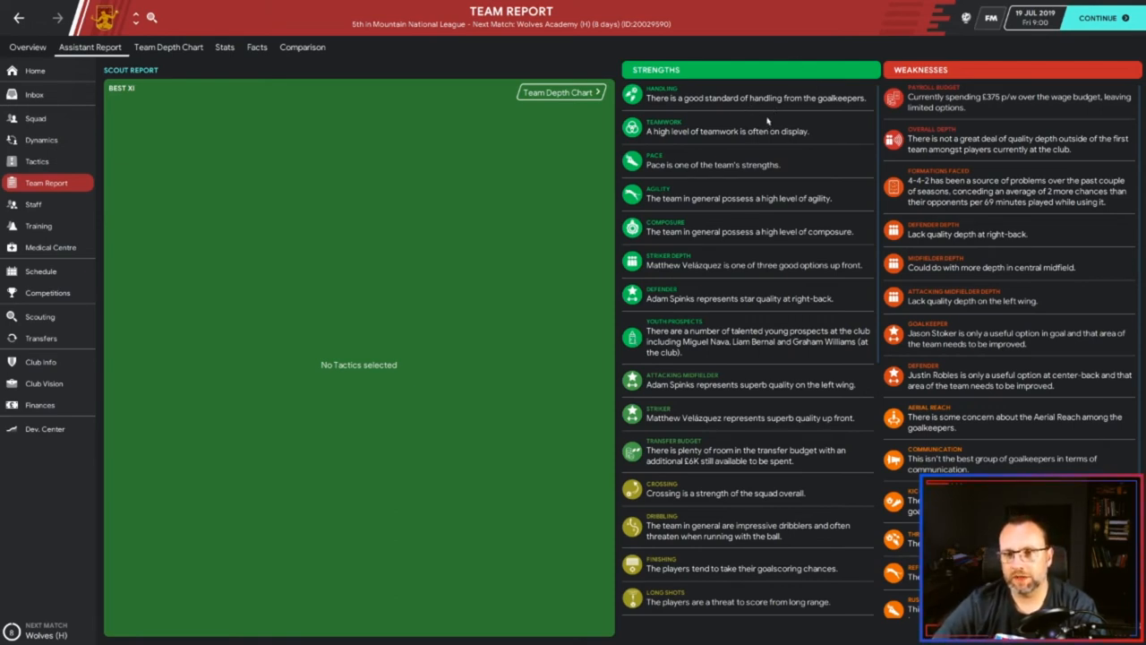
mouse_move(761, 161)
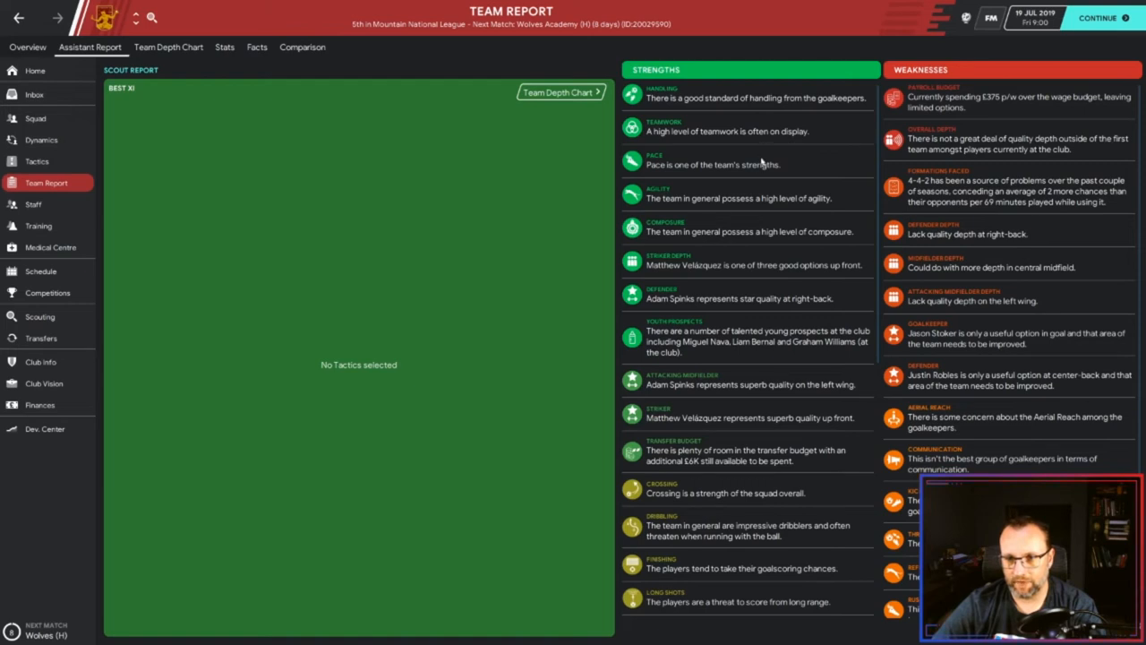
mouse_move(784, 194)
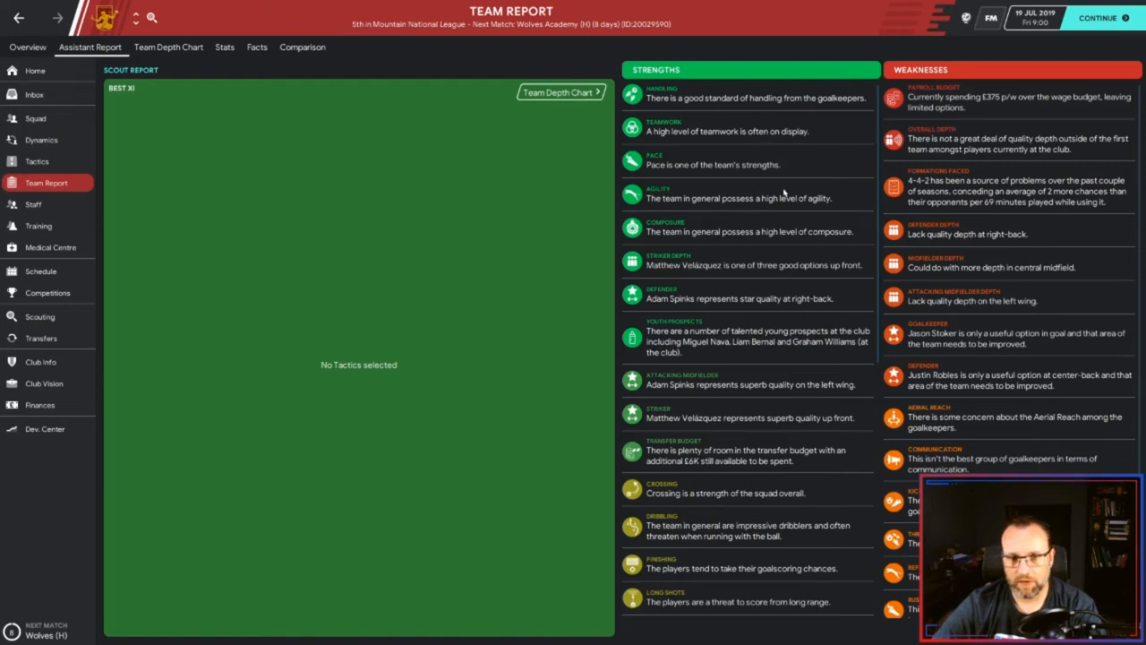
mouse_move(784, 193)
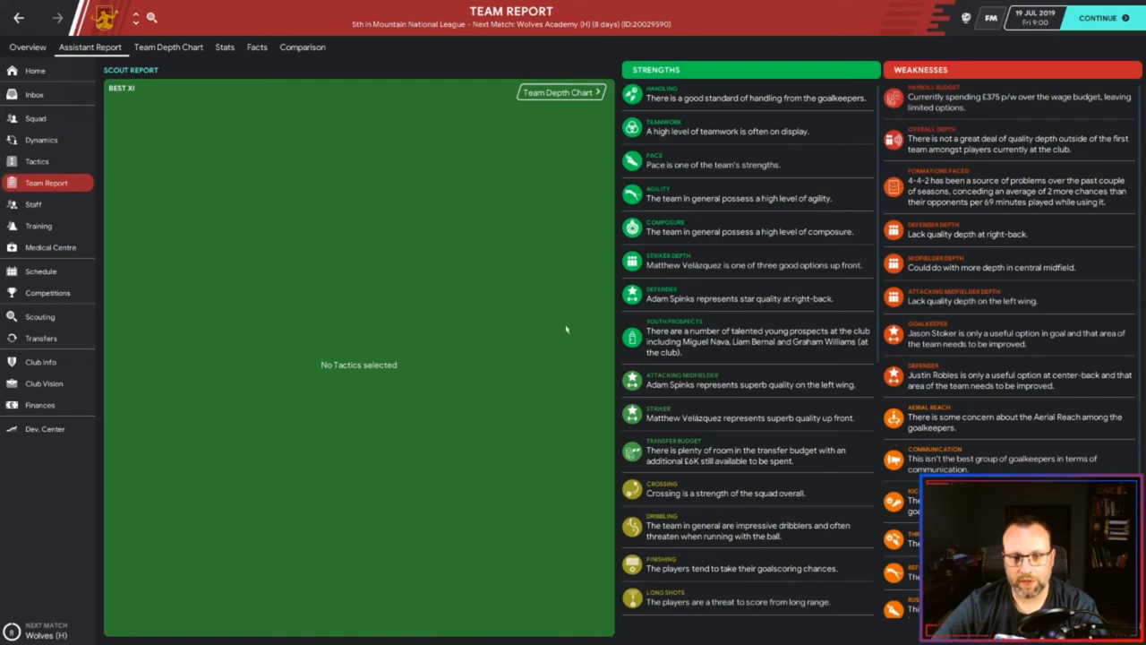
mouse_move(579, 246)
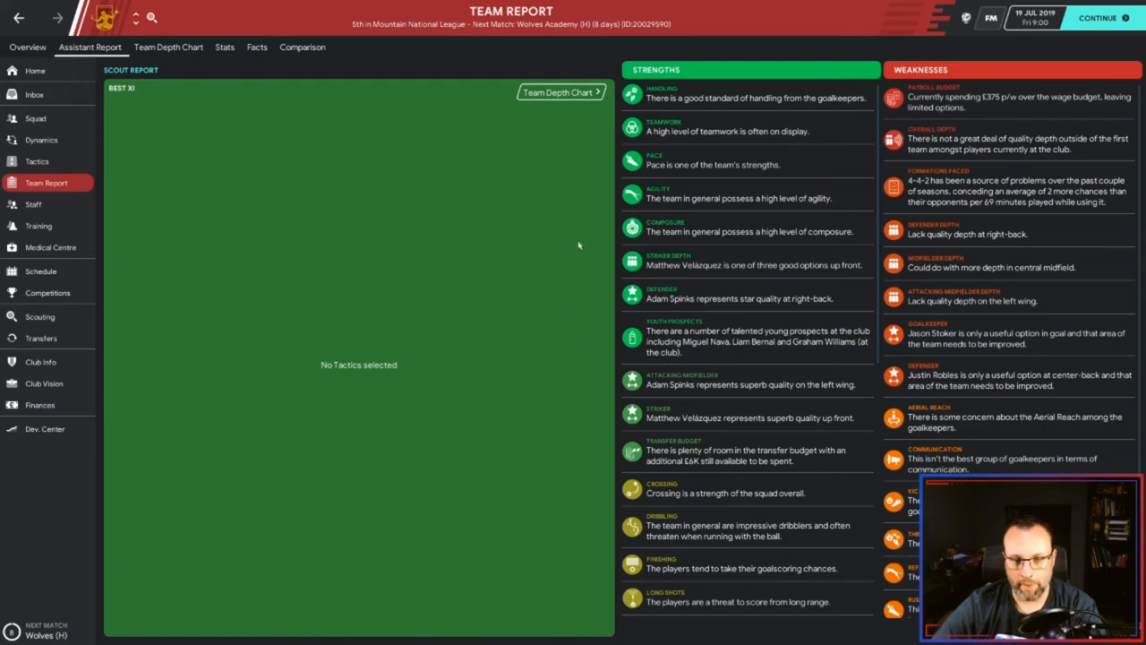
mouse_move(763, 315)
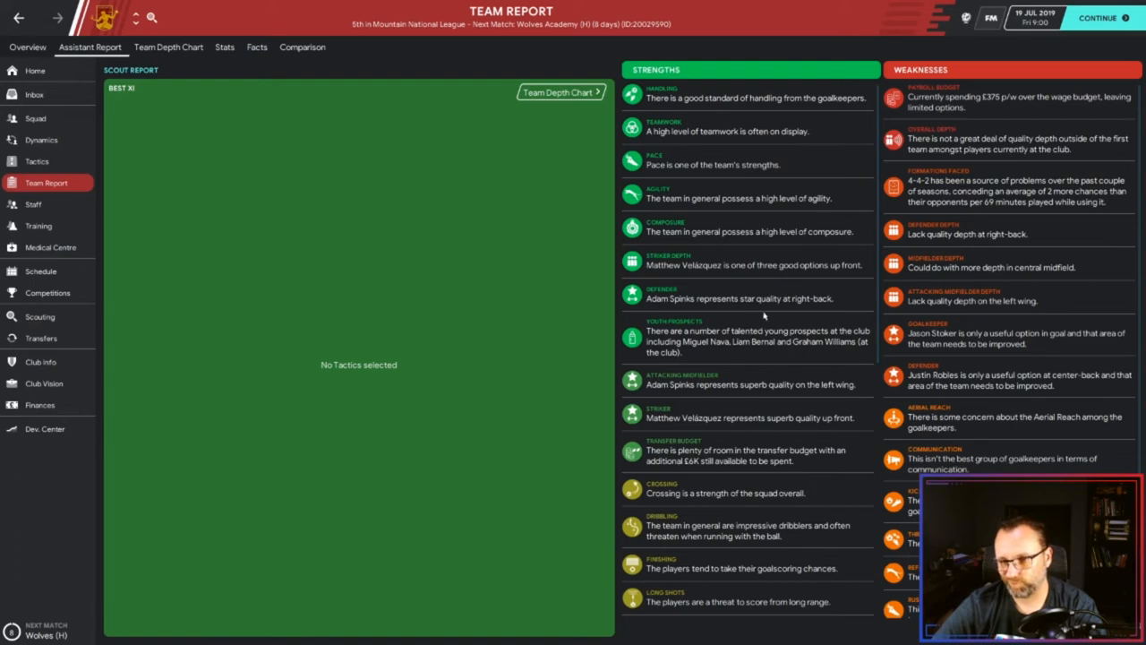
mouse_move(111, 36)
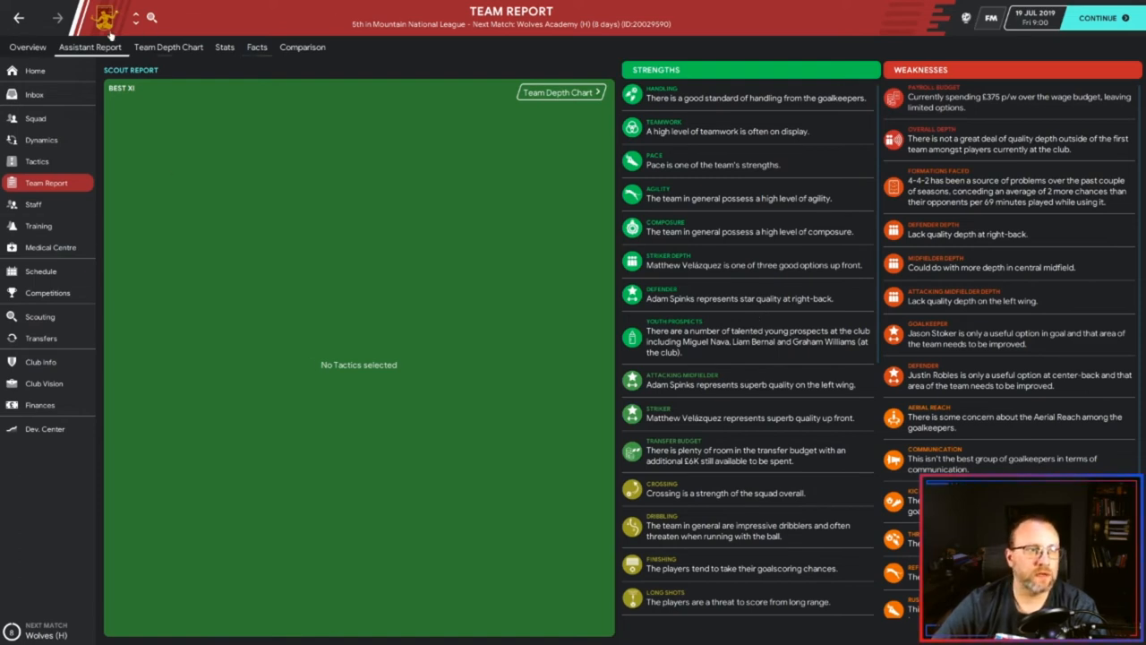
click(168, 46)
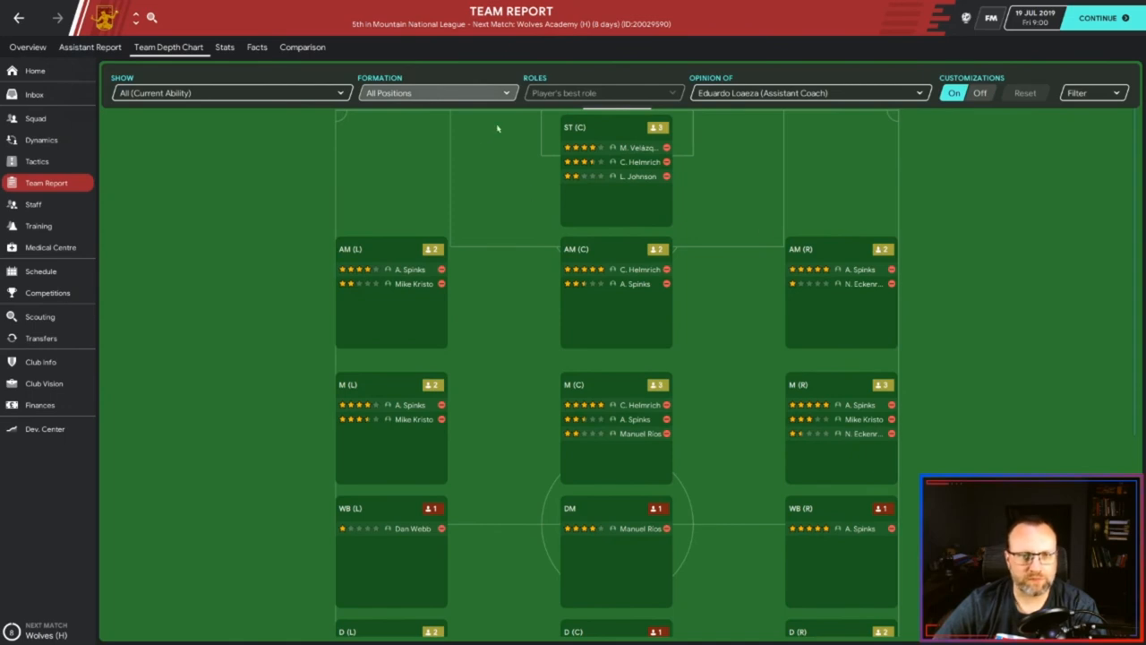
mouse_move(369, 213)
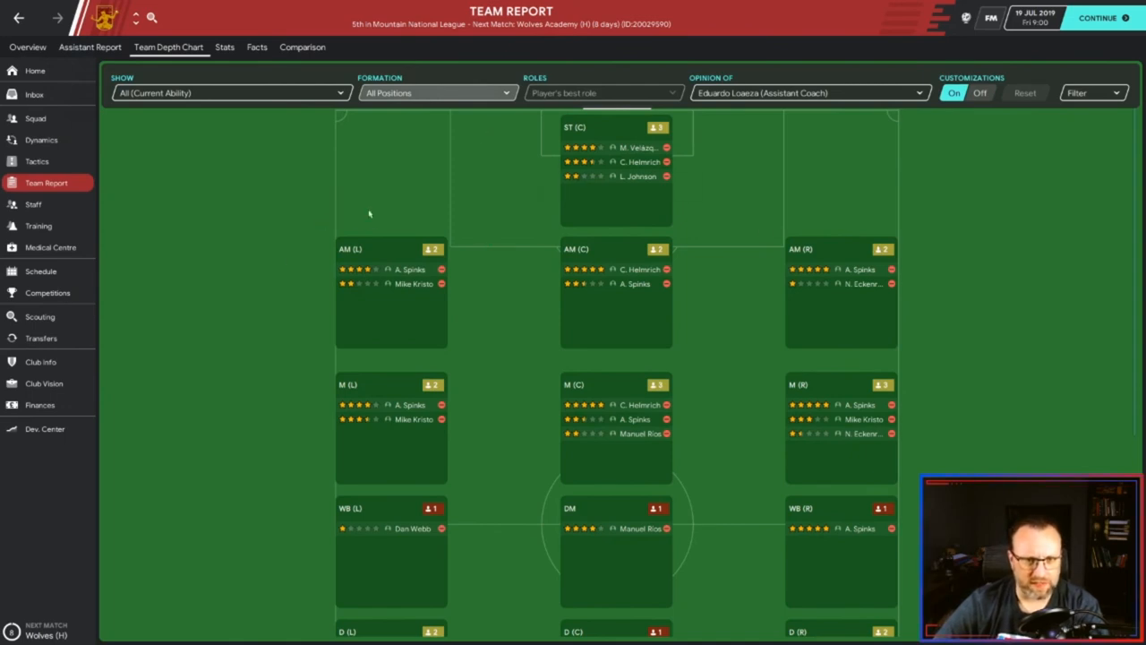
mouse_move(699, 226)
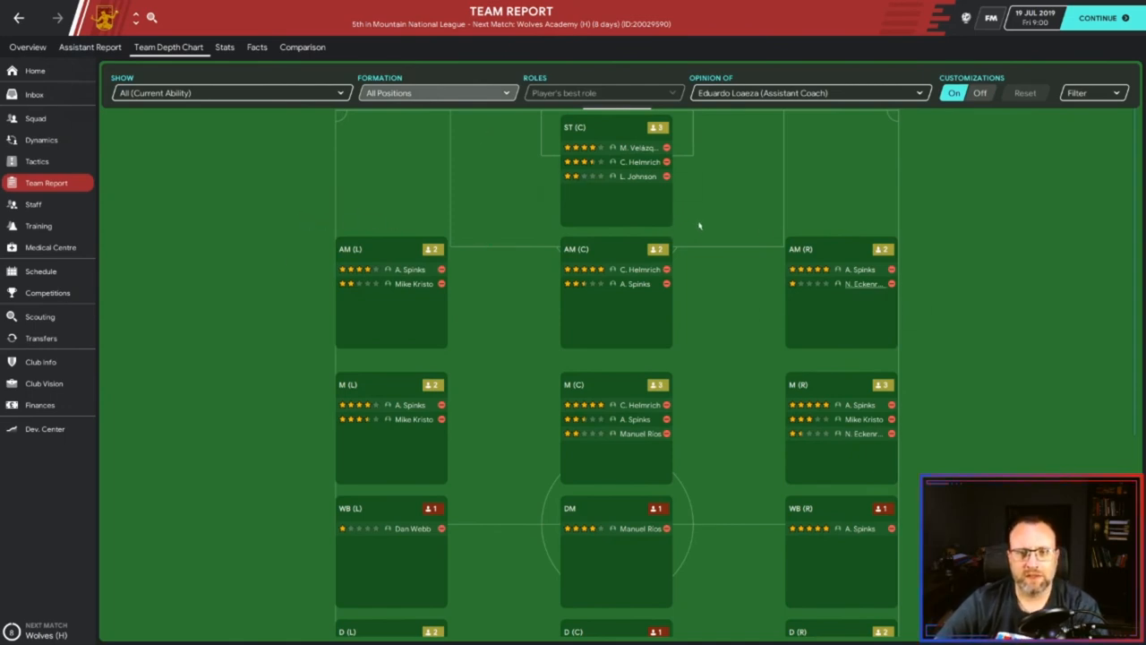
mouse_move(301, 217)
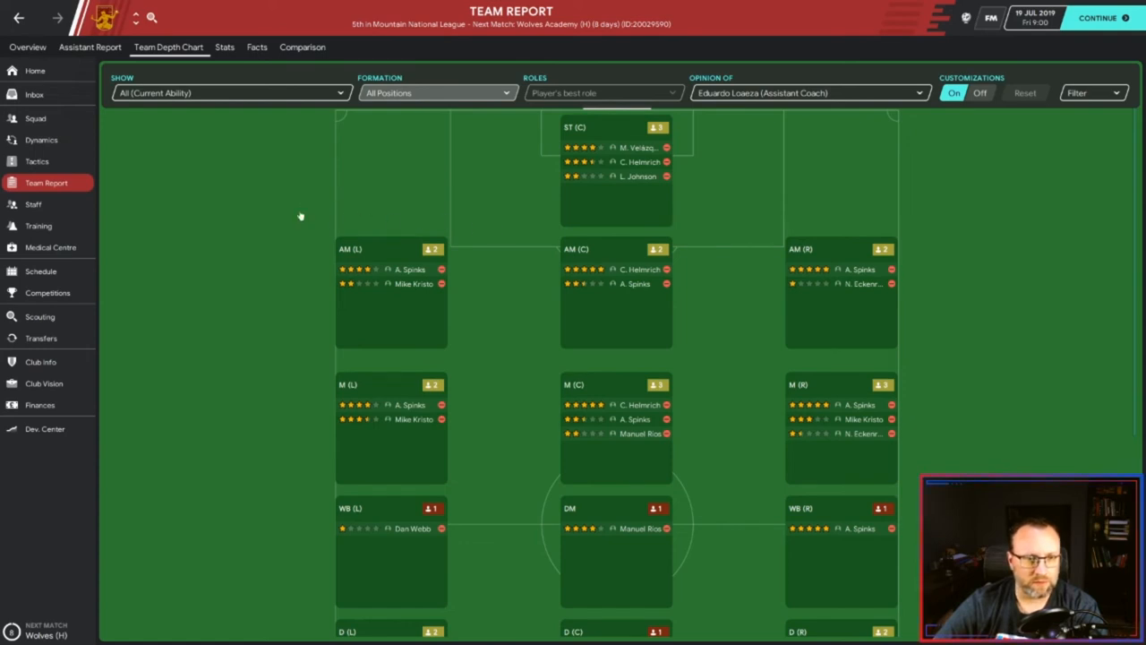
mouse_move(611, 225)
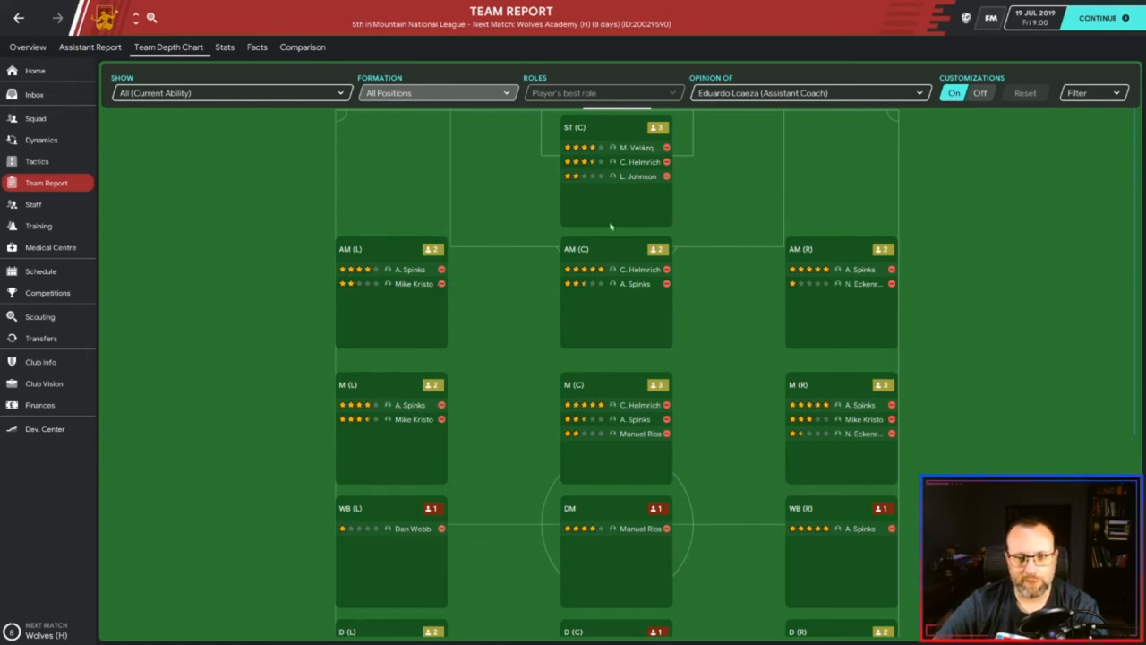
mouse_move(526, 229)
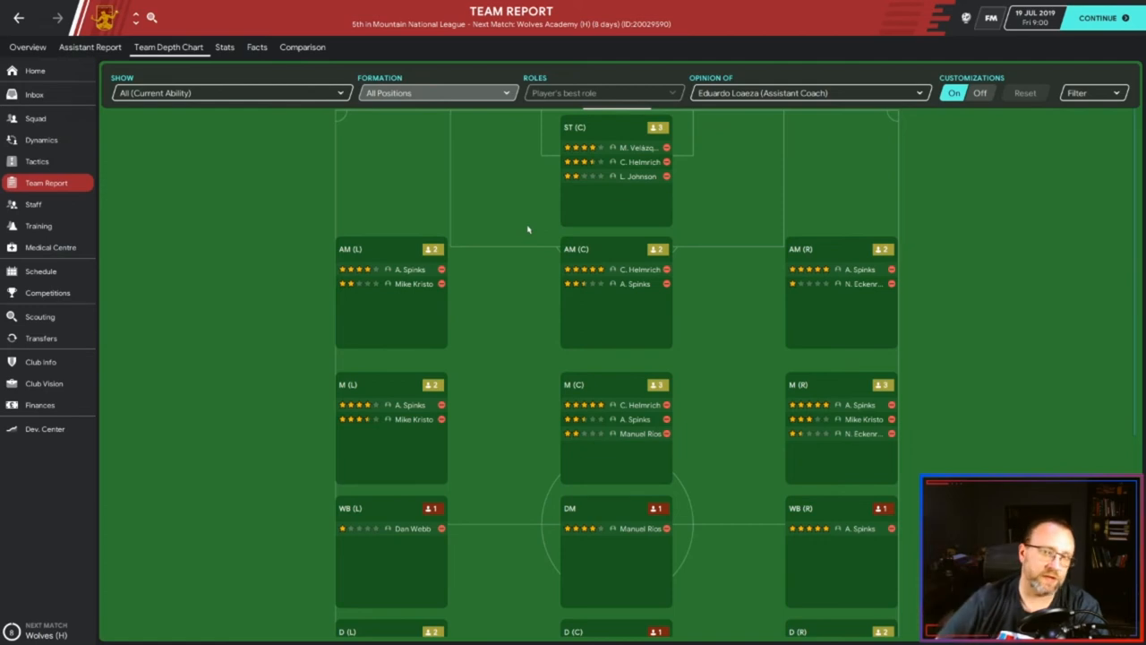
mouse_move(287, 203)
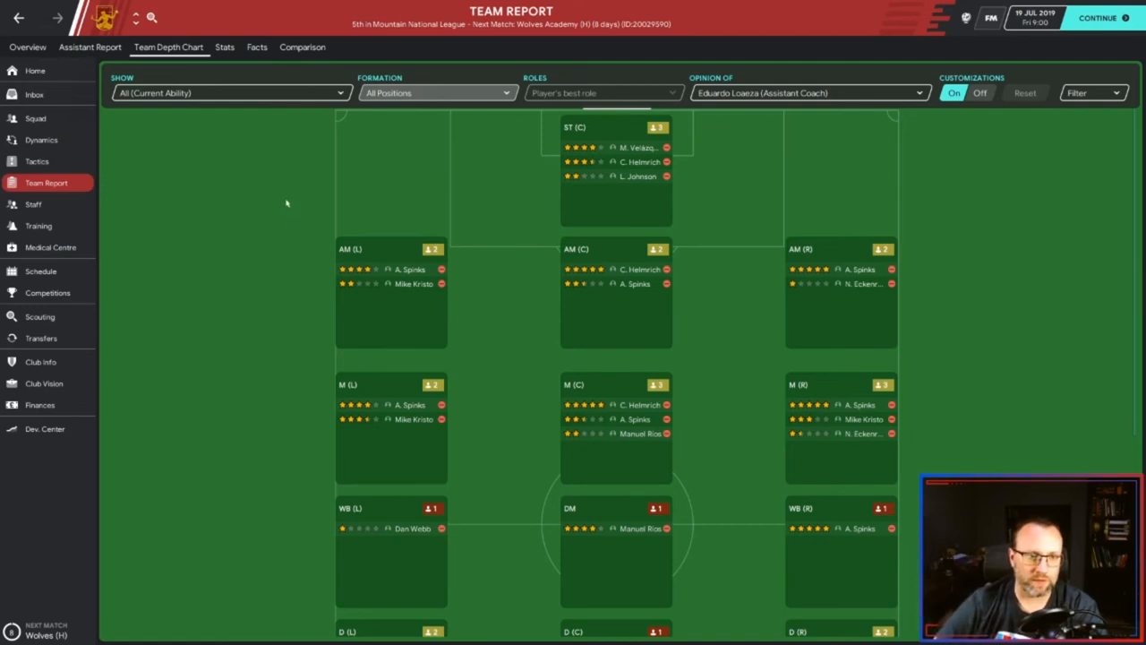
mouse_move(508, 356)
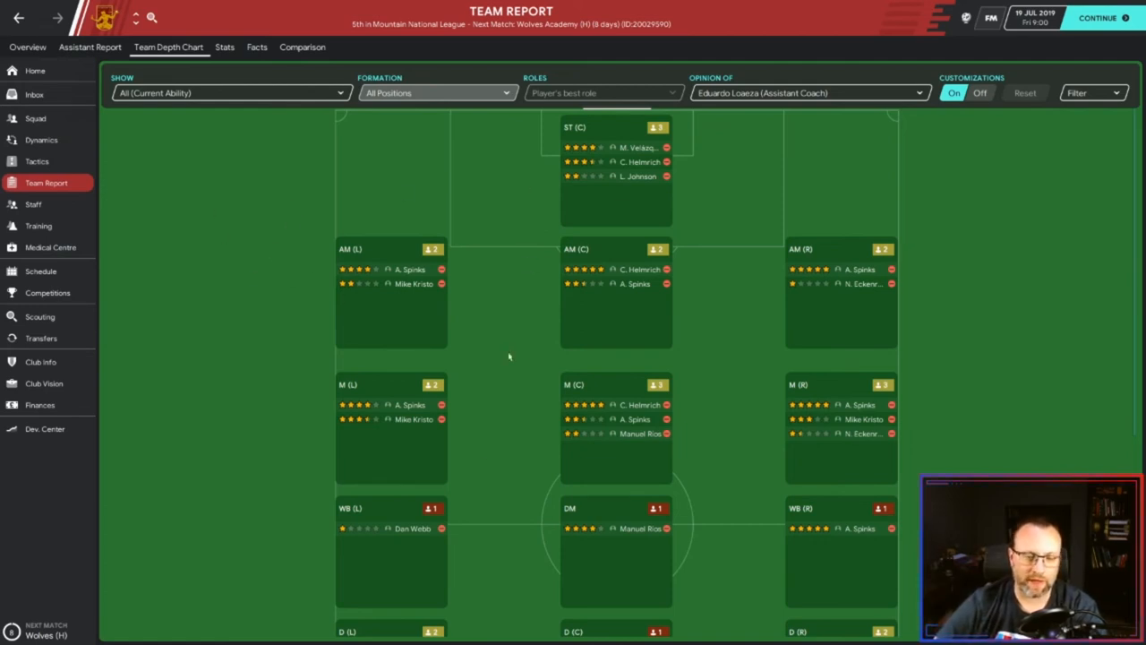
scroll(down, 3)
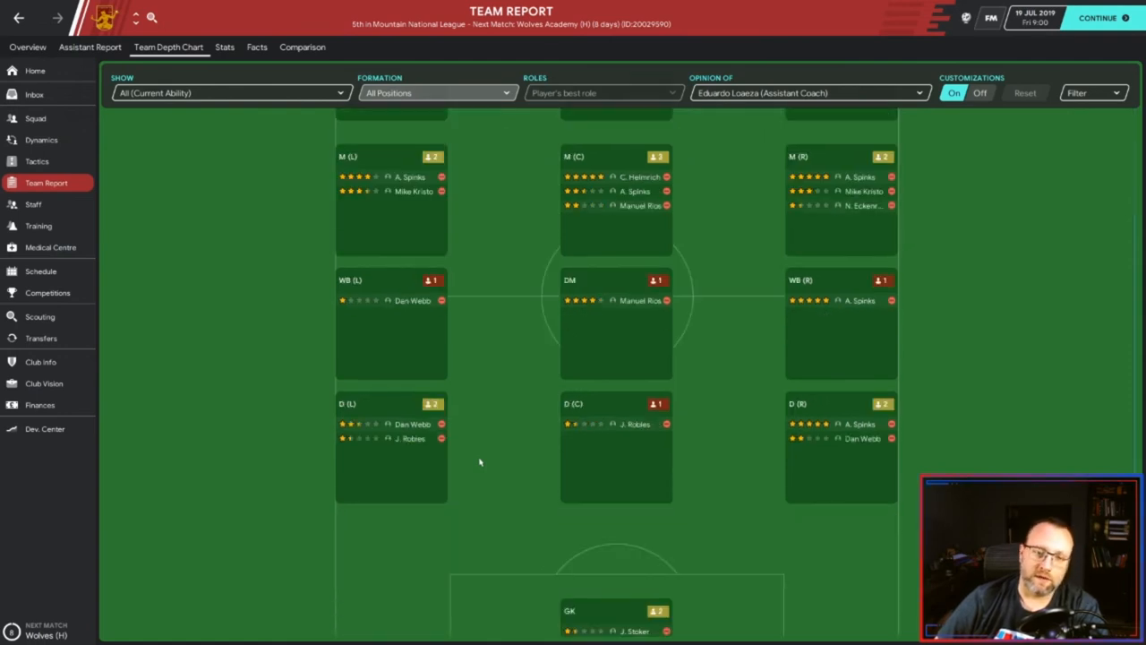
mouse_move(309, 335)
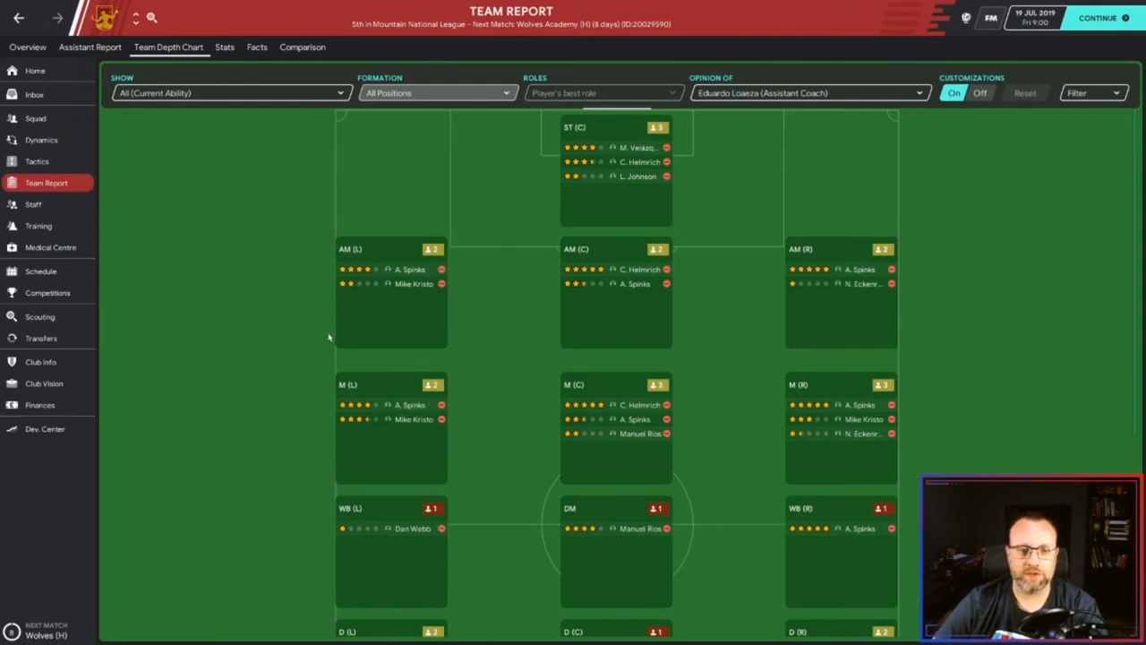
mouse_move(642, 405)
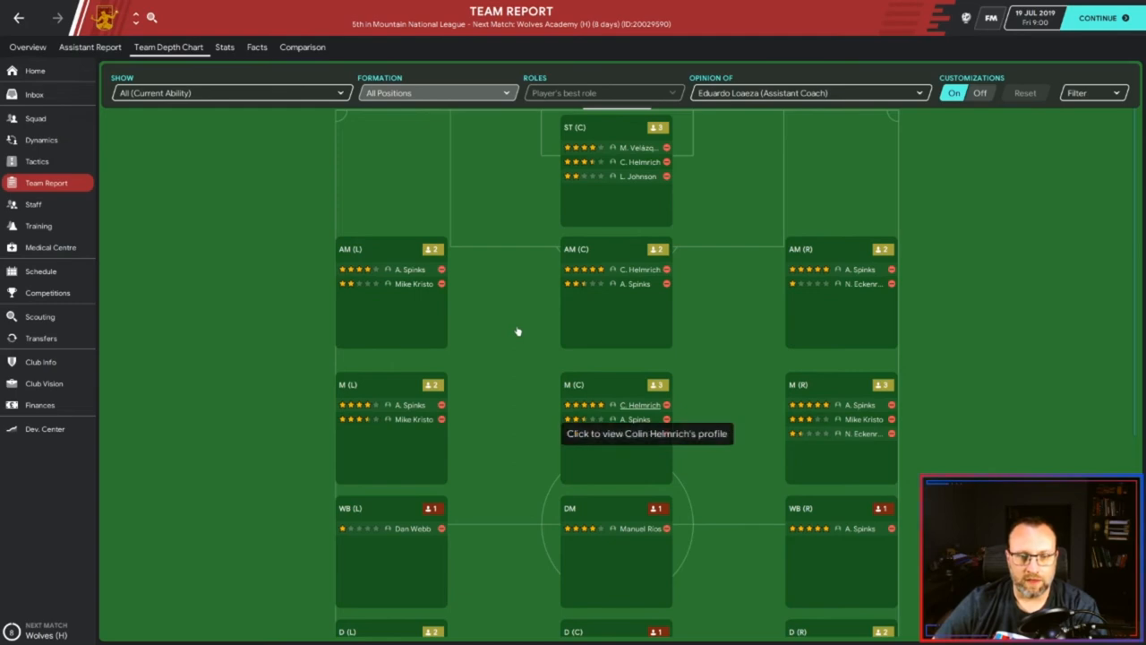
click(641, 405)
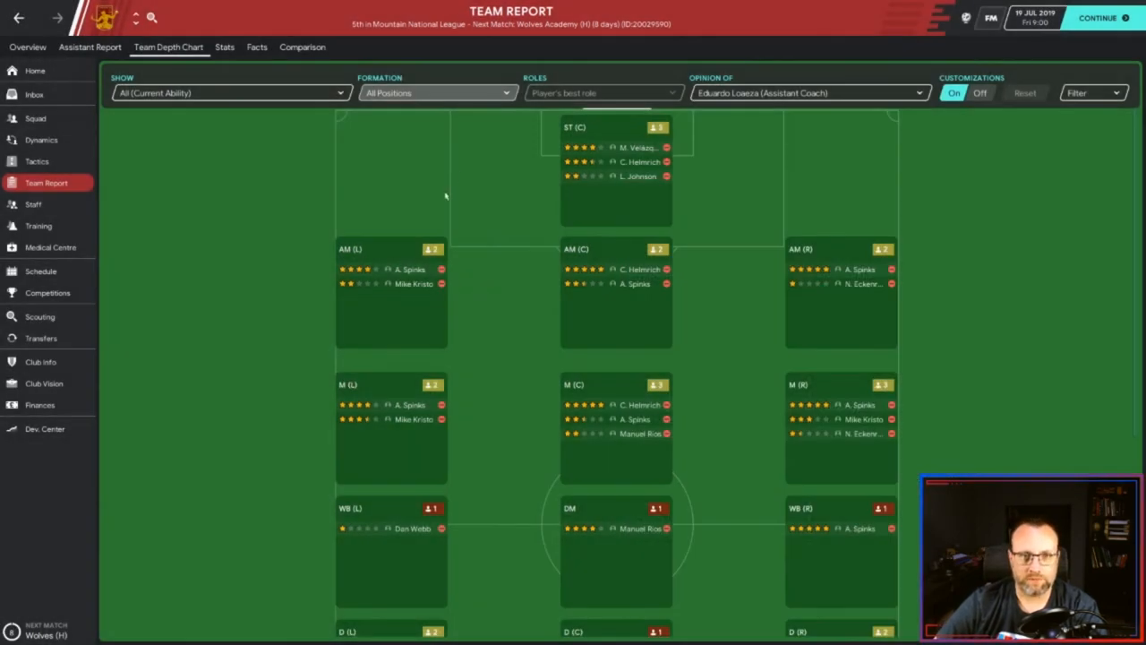
mouse_move(595, 147)
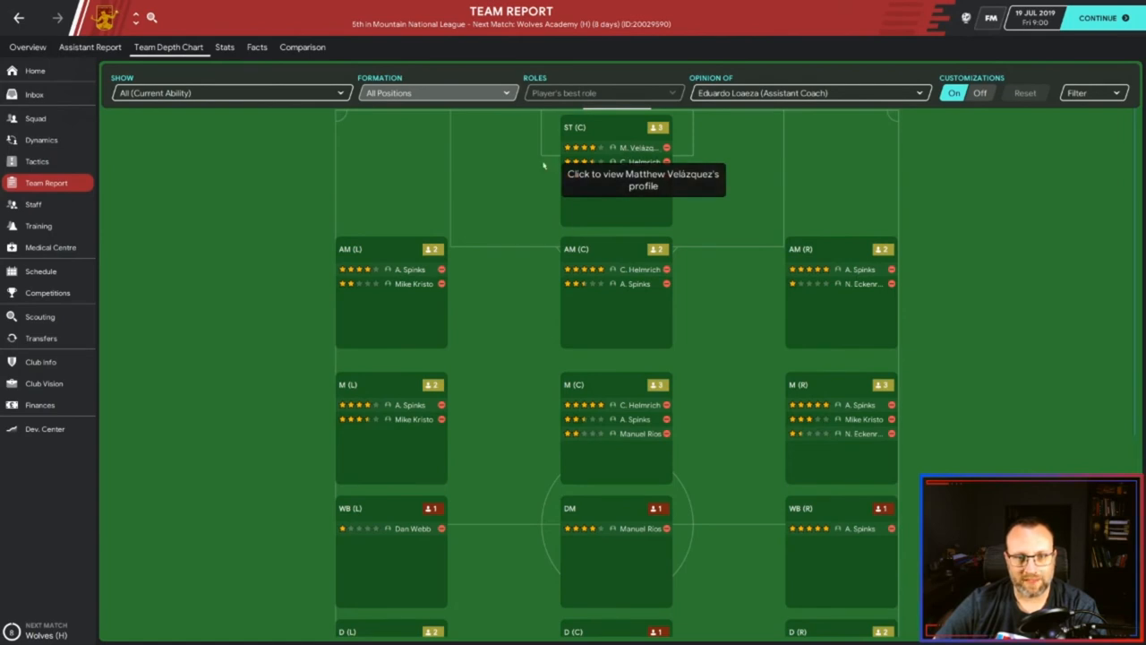
mouse_move(36, 118)
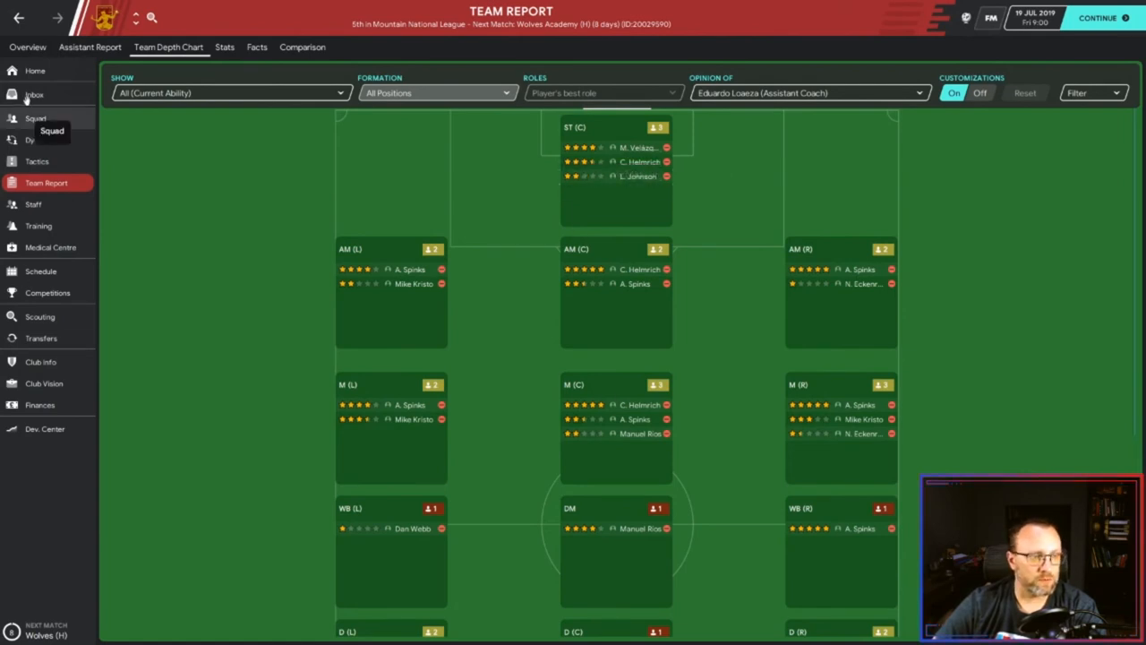
- Shift the whole transfer budget into payroll, raising it to £2,094 p/w
click(39, 404)
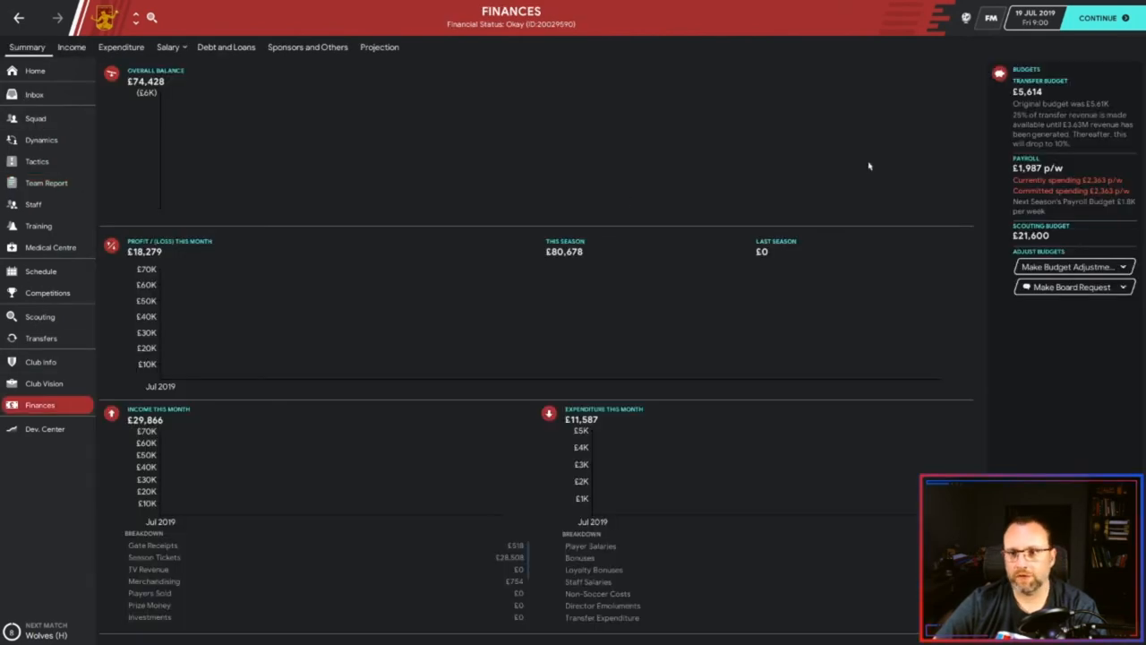
click(1067, 267)
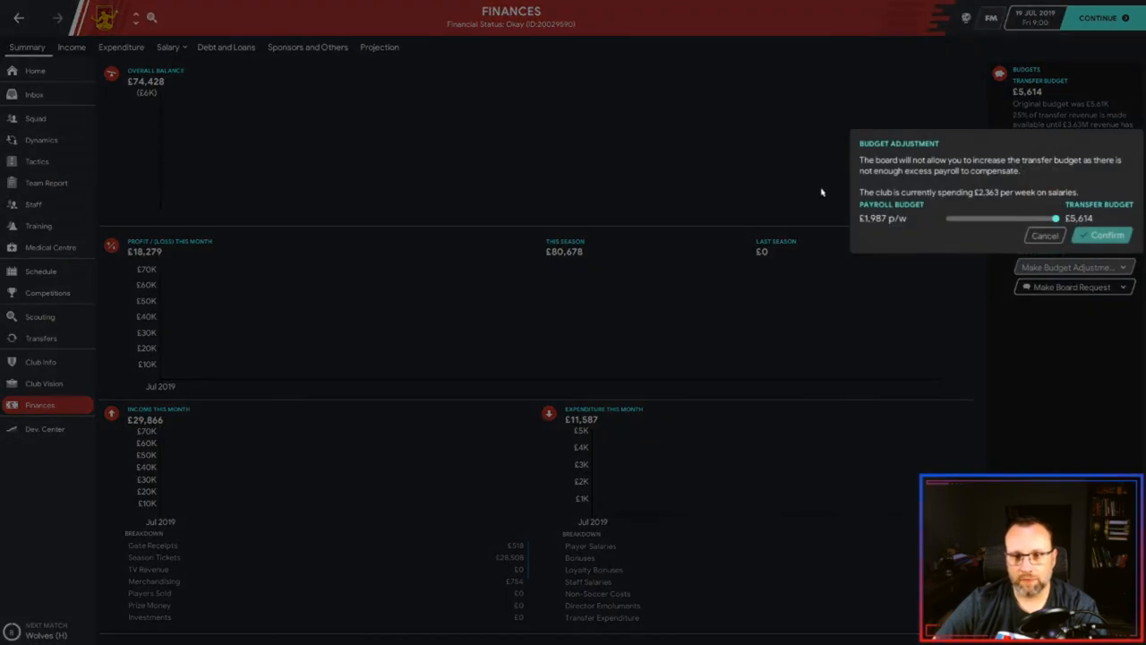
drag(1055, 219, 949, 218)
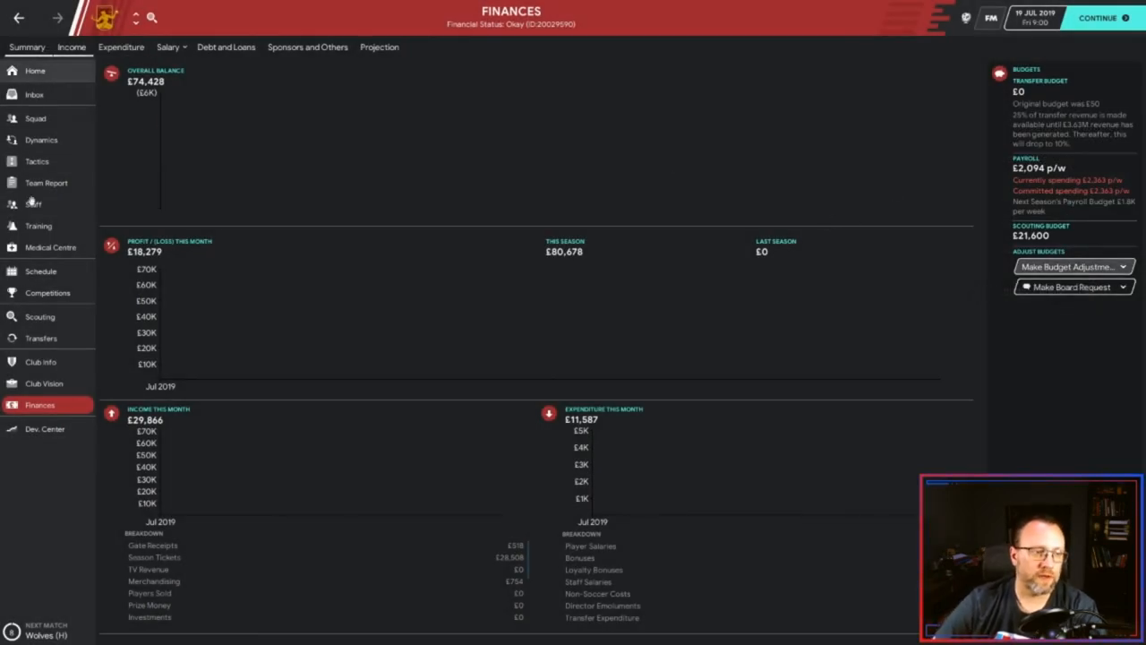
- Go to the scouting centre's scouting budget adjustment
click(40, 315)
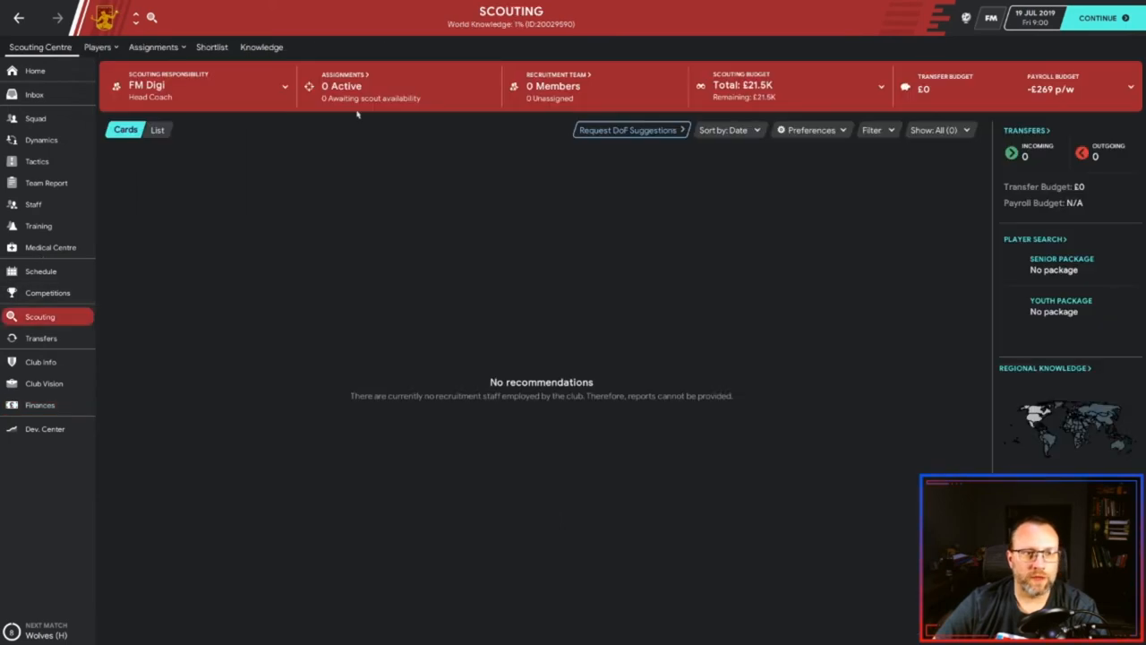
click(788, 86)
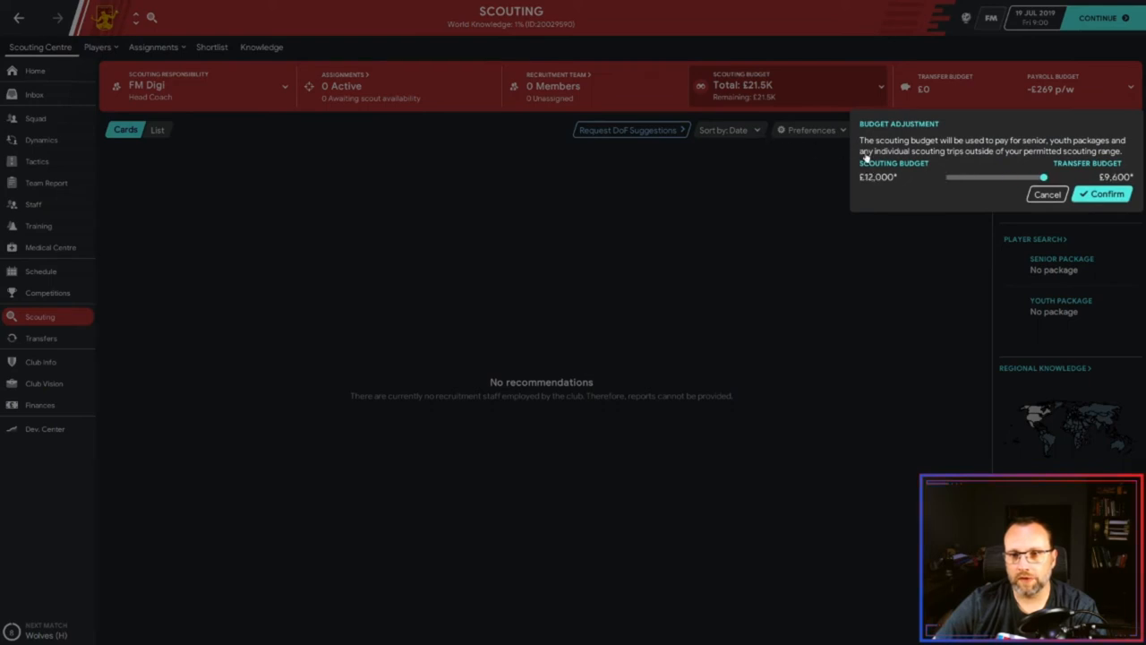
- Confirm the £12,000 scouting budget, move the freed money into payroll (£2,278 p/w), and view the squad list
click(1101, 194)
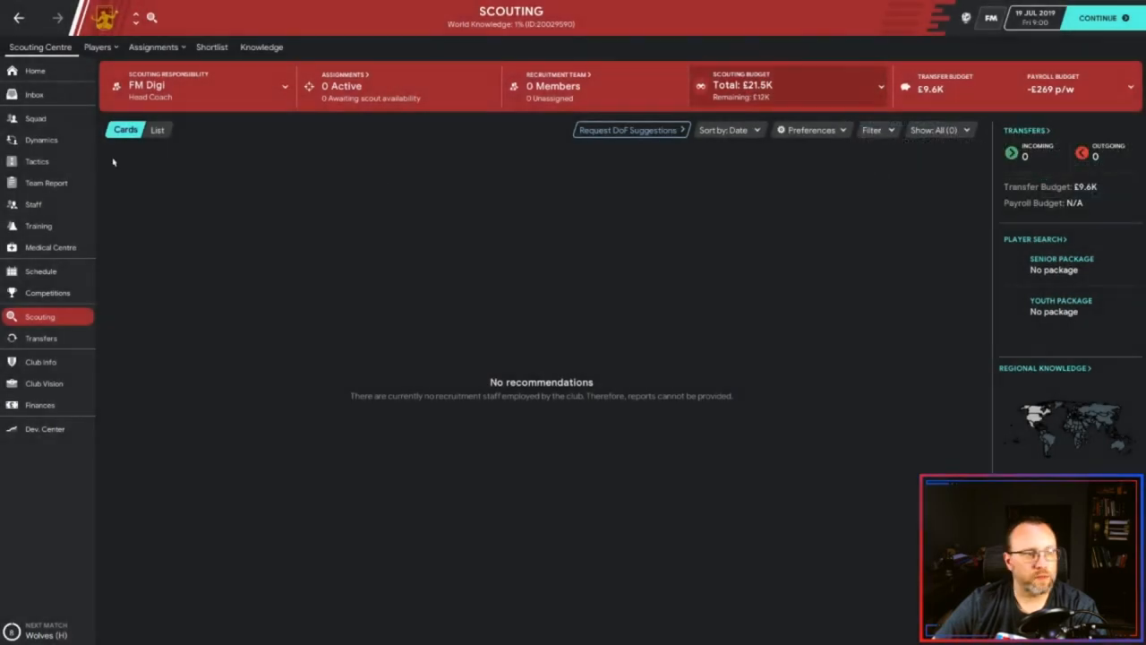
click(39, 404)
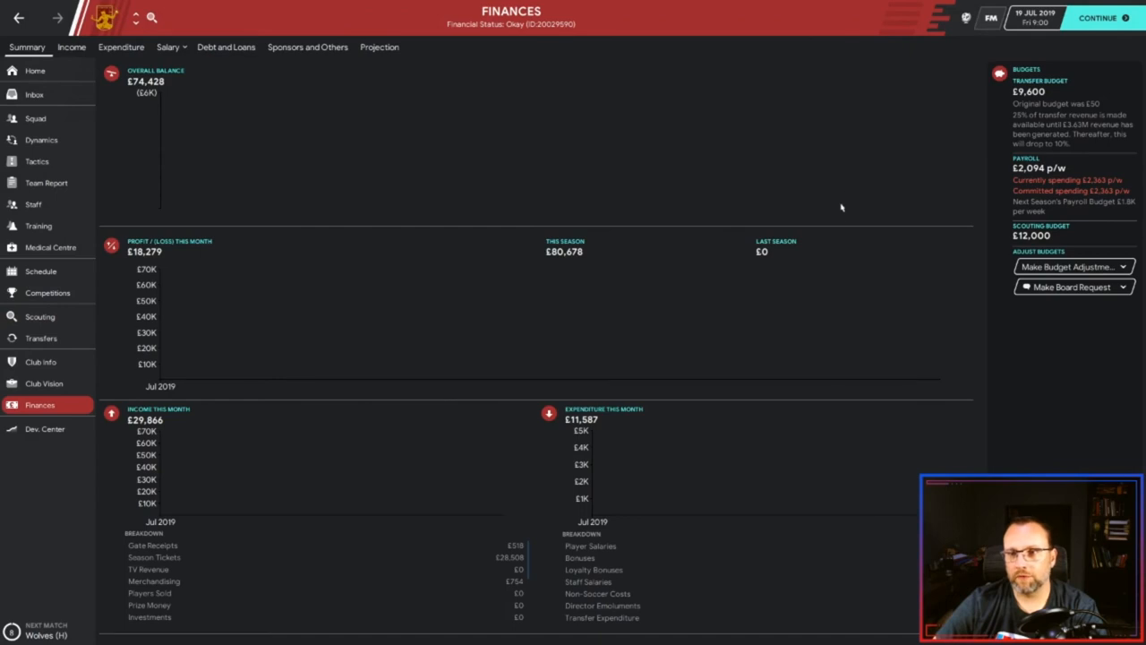
click(1071, 267)
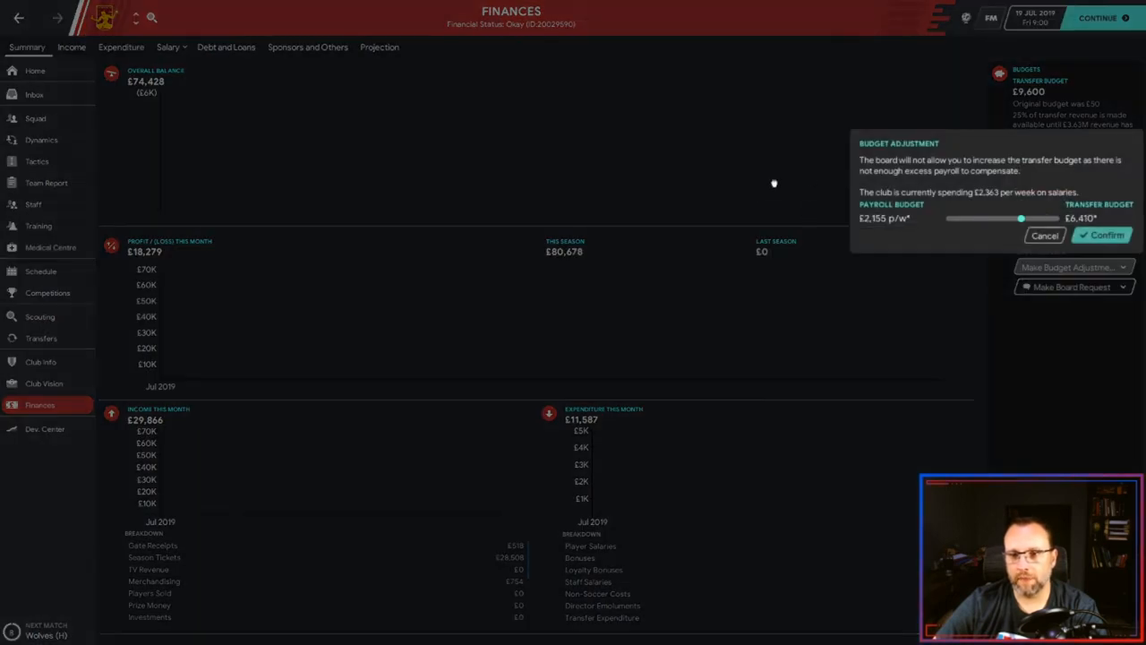
click(1044, 234)
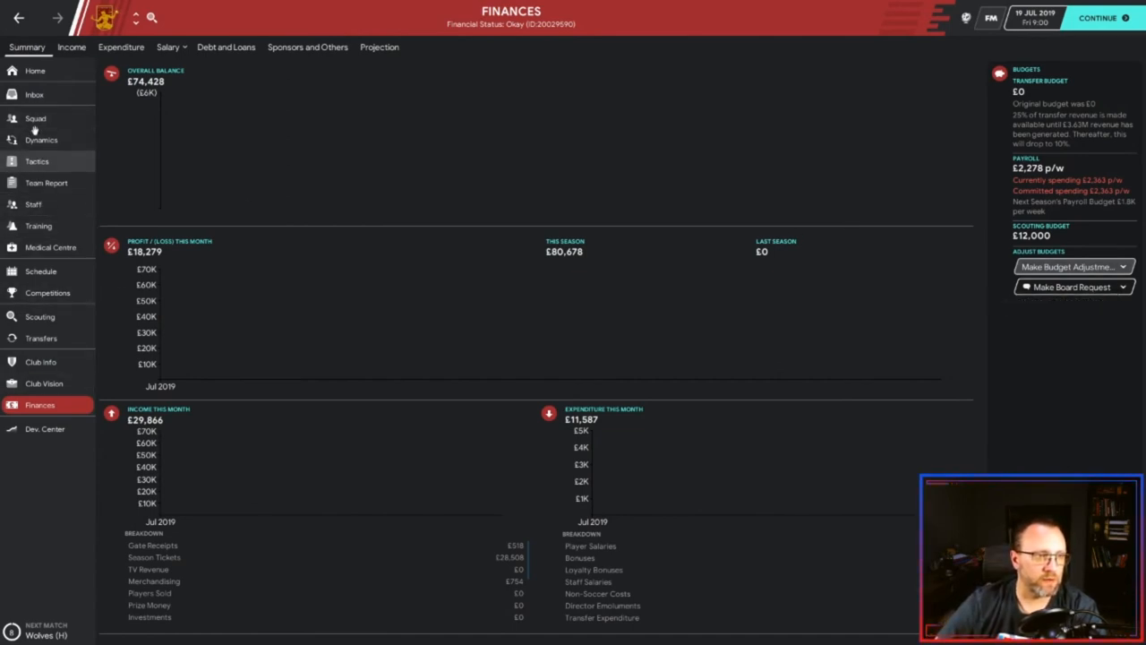
click(36, 118)
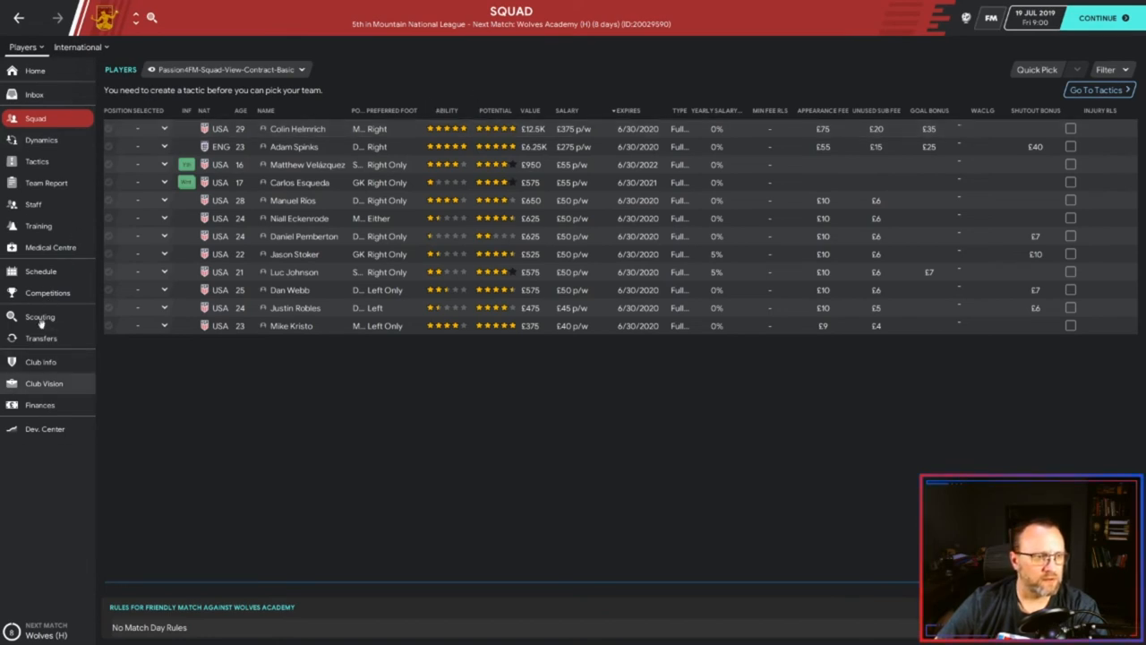
- Review the development centre's Under 23s squad, then go to the tactics setup
click(43, 428)
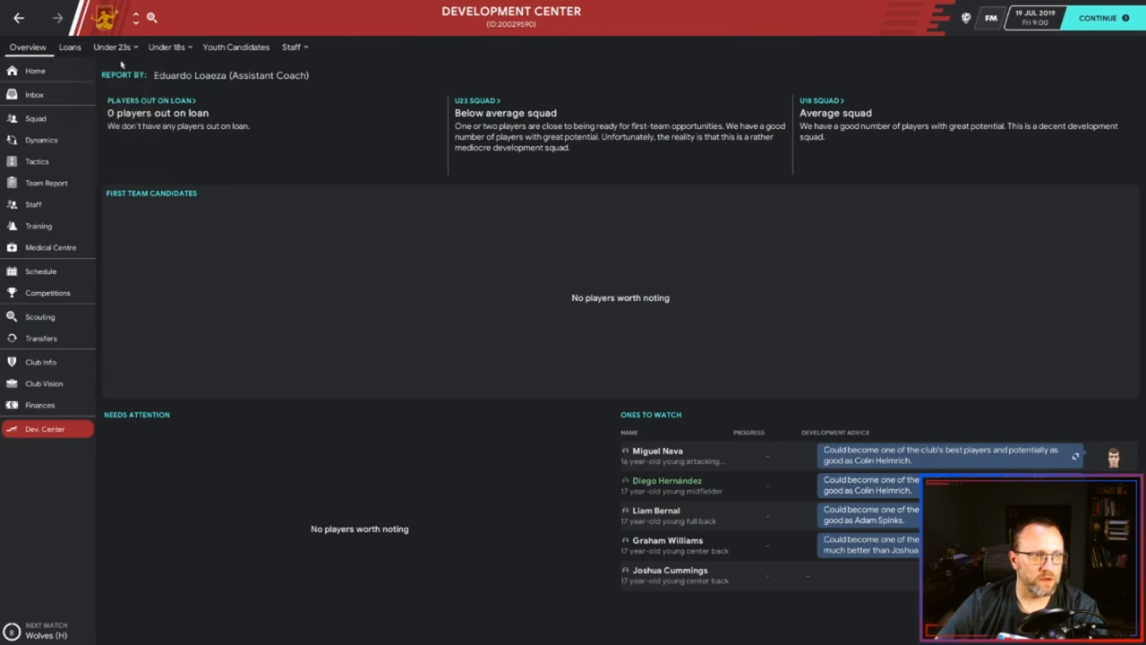
click(111, 46)
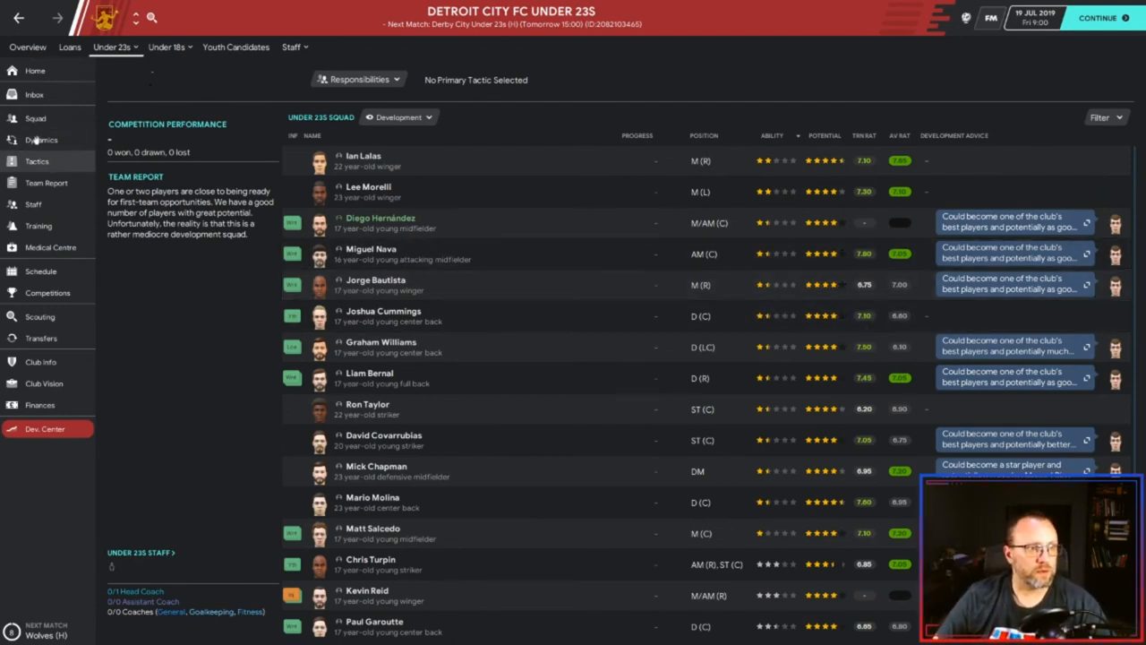
click(36, 161)
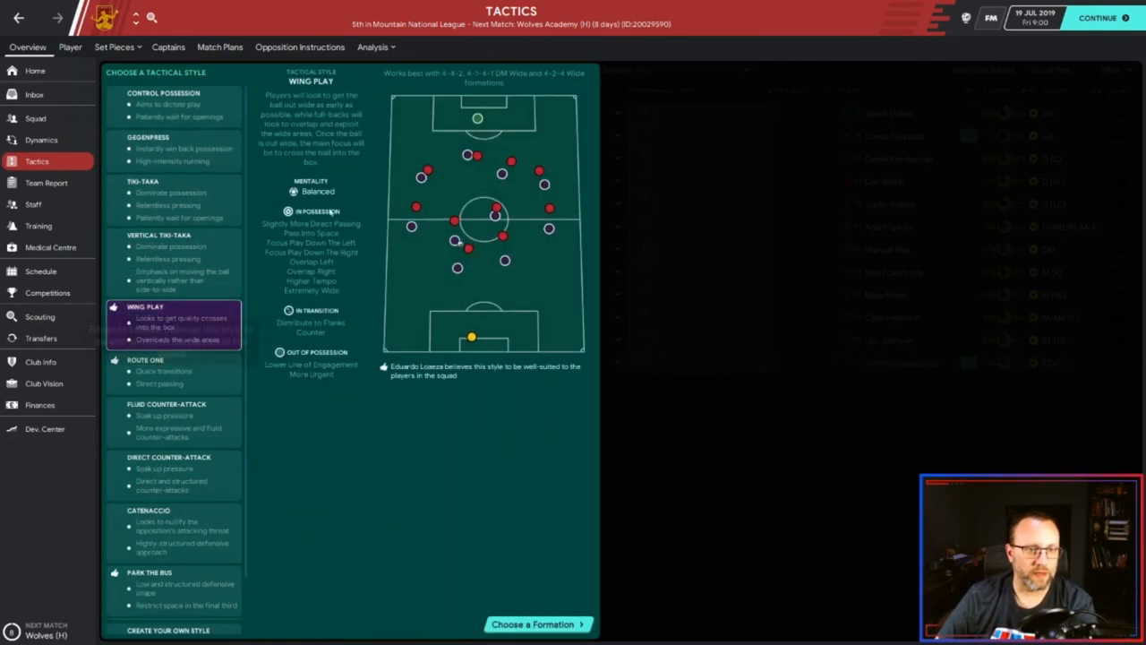
click(537, 623)
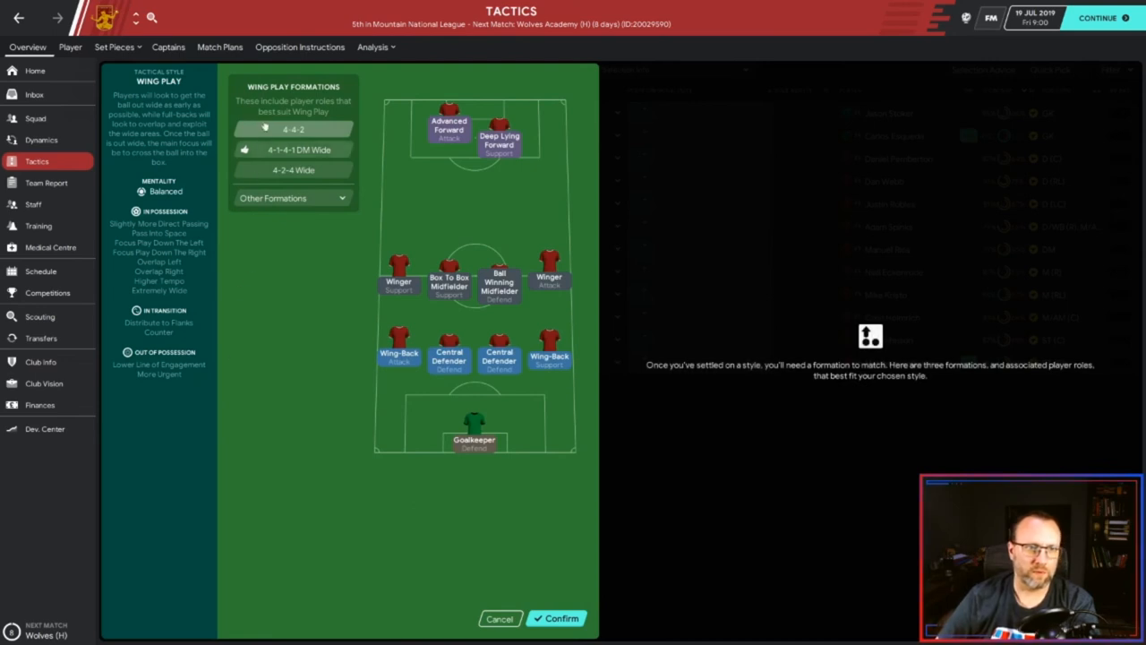
click(298, 150)
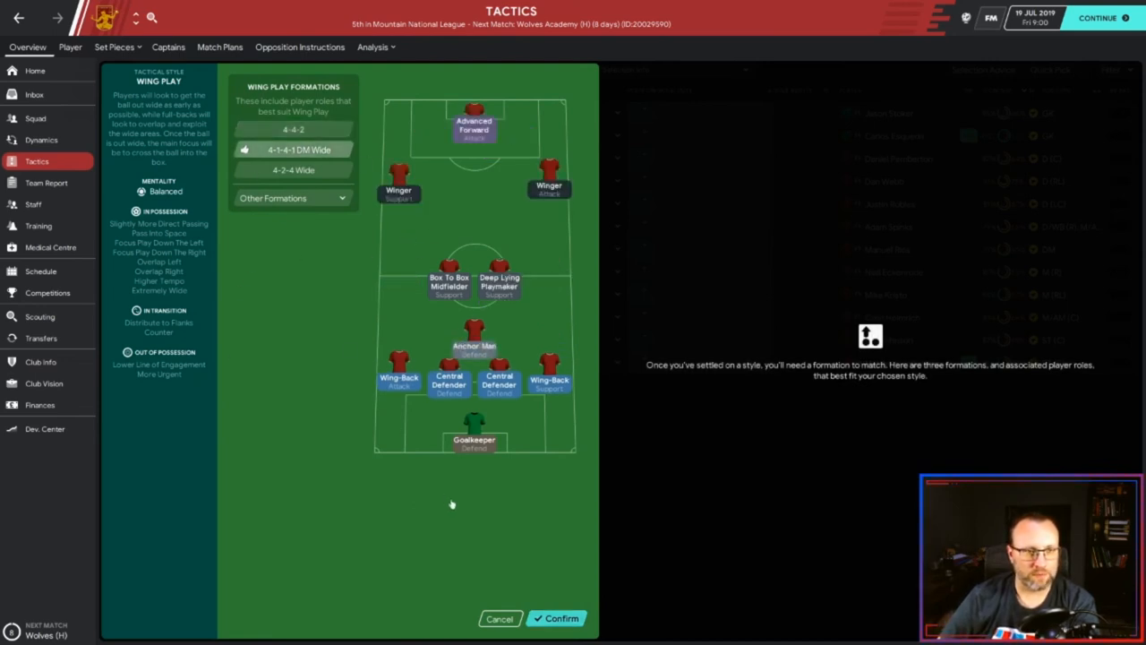
click(555, 618)
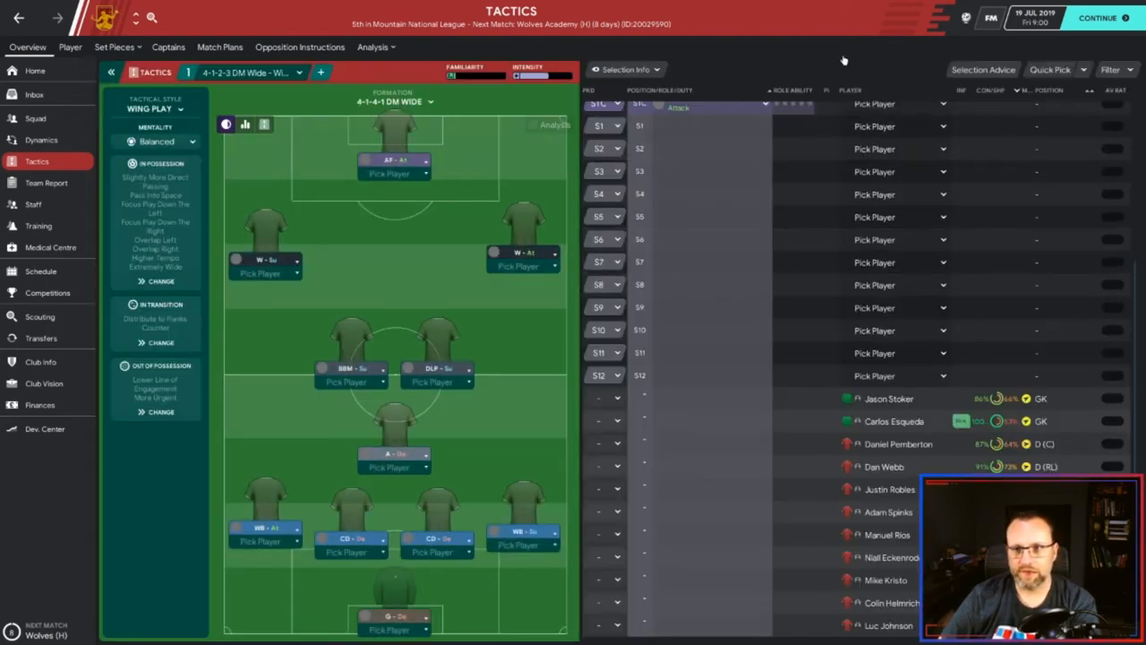
click(983, 68)
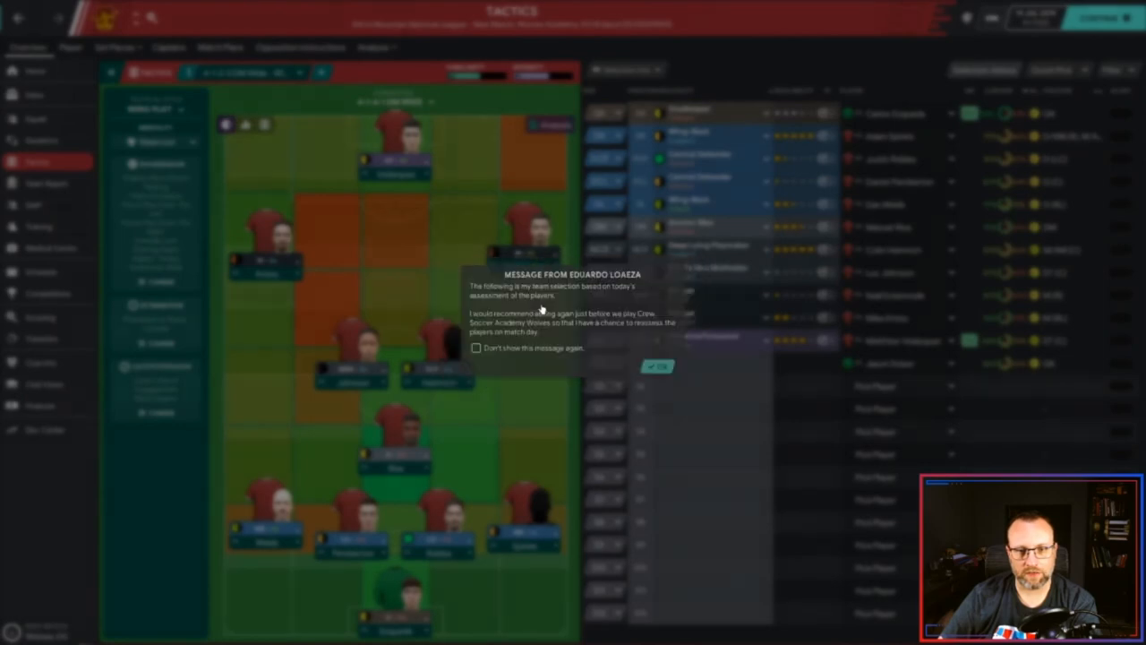
click(657, 365)
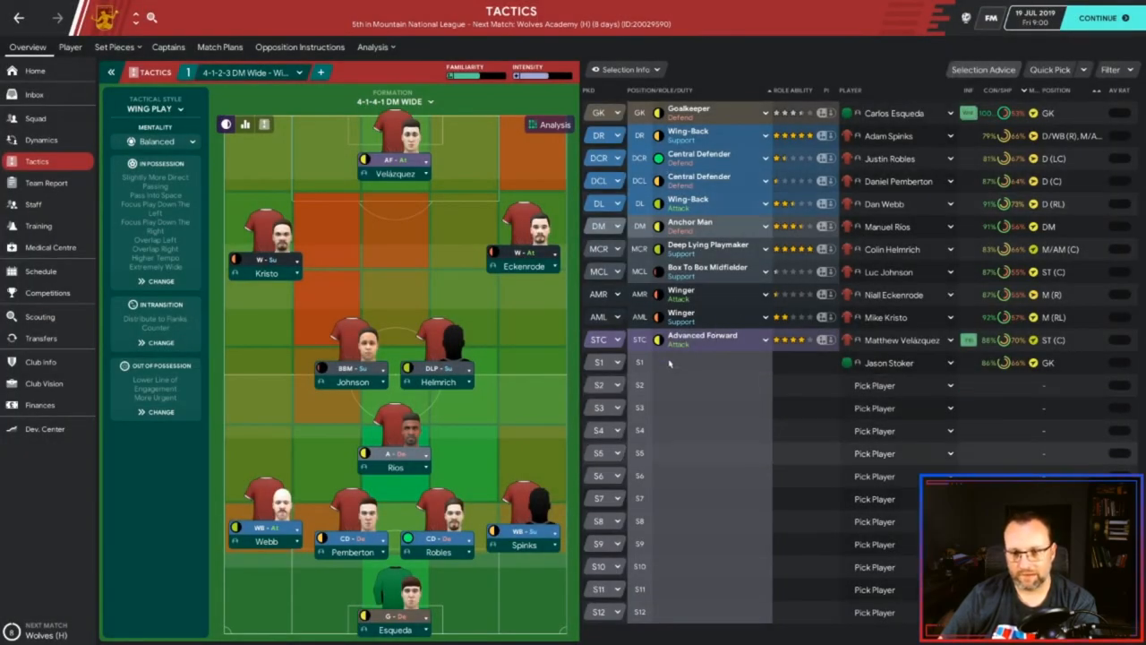
mouse_move(888, 361)
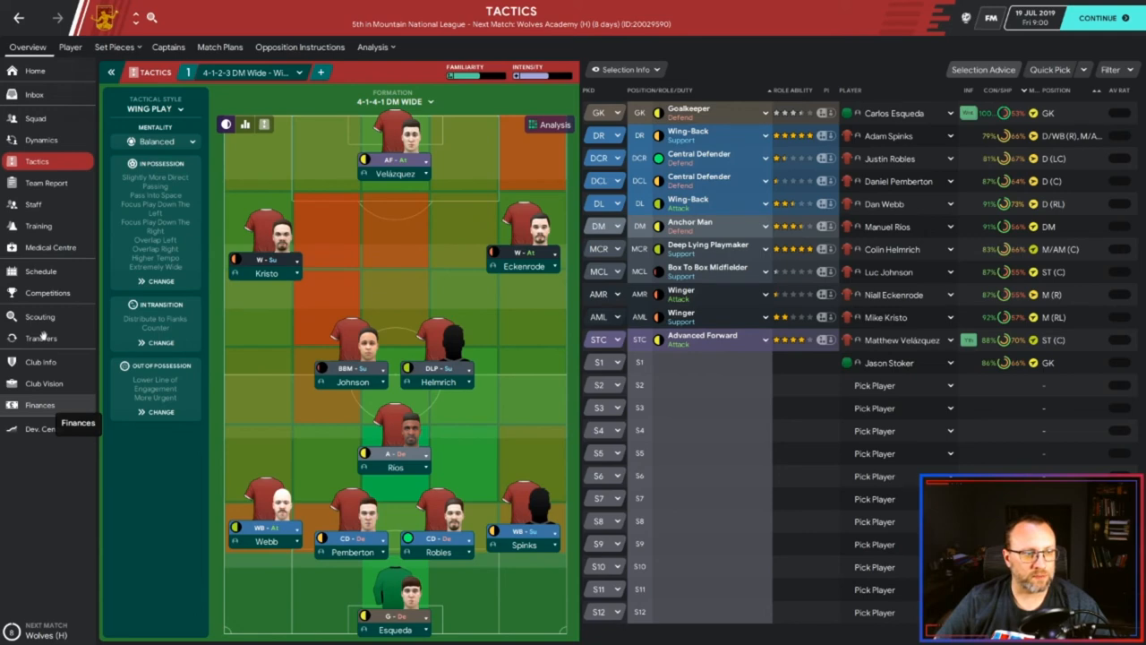
mouse_move(314, 323)
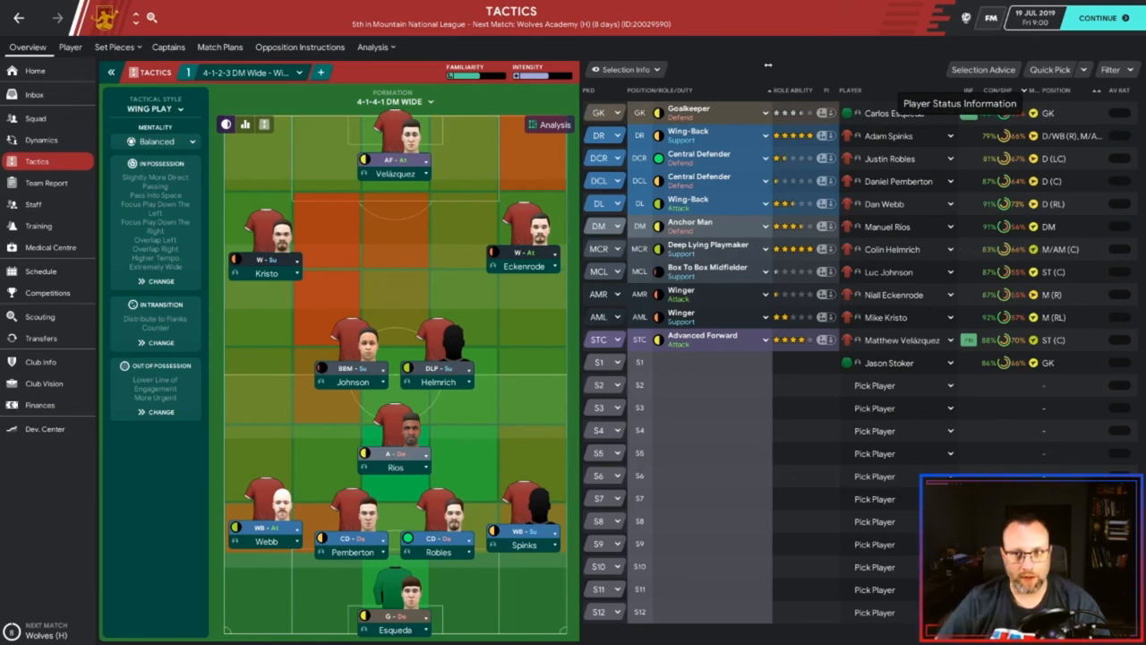
- Hold the new head coach team meeting, introducing myself calmly and setting a mid-table expectation
click(41, 140)
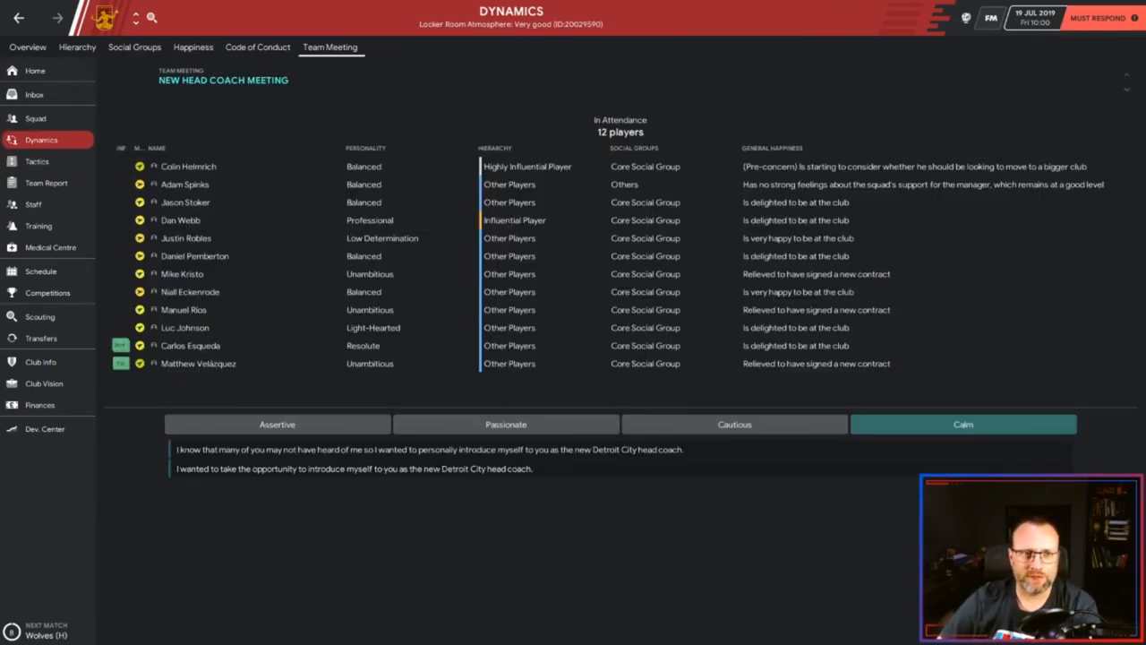
mouse_move(188, 182)
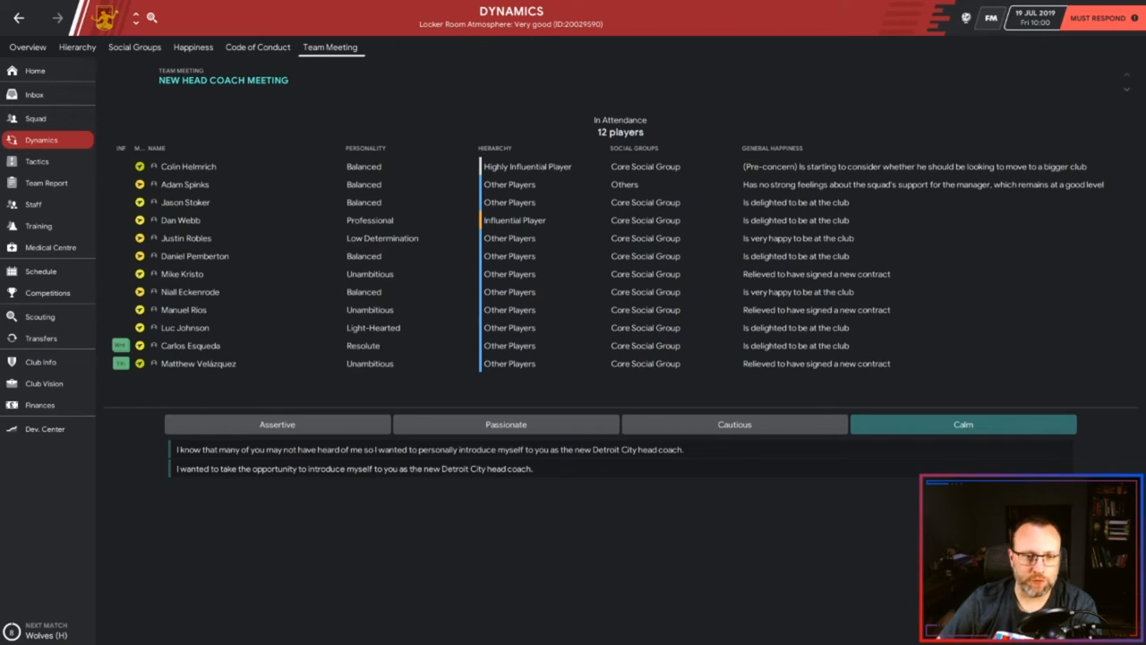
click(355, 469)
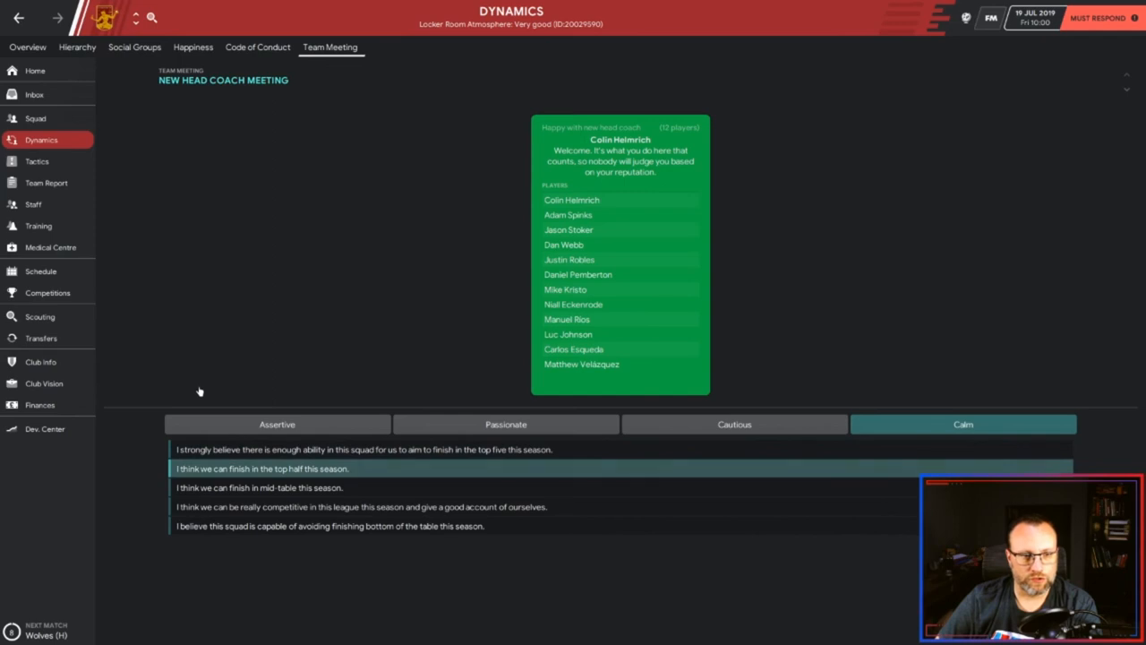
click(259, 487)
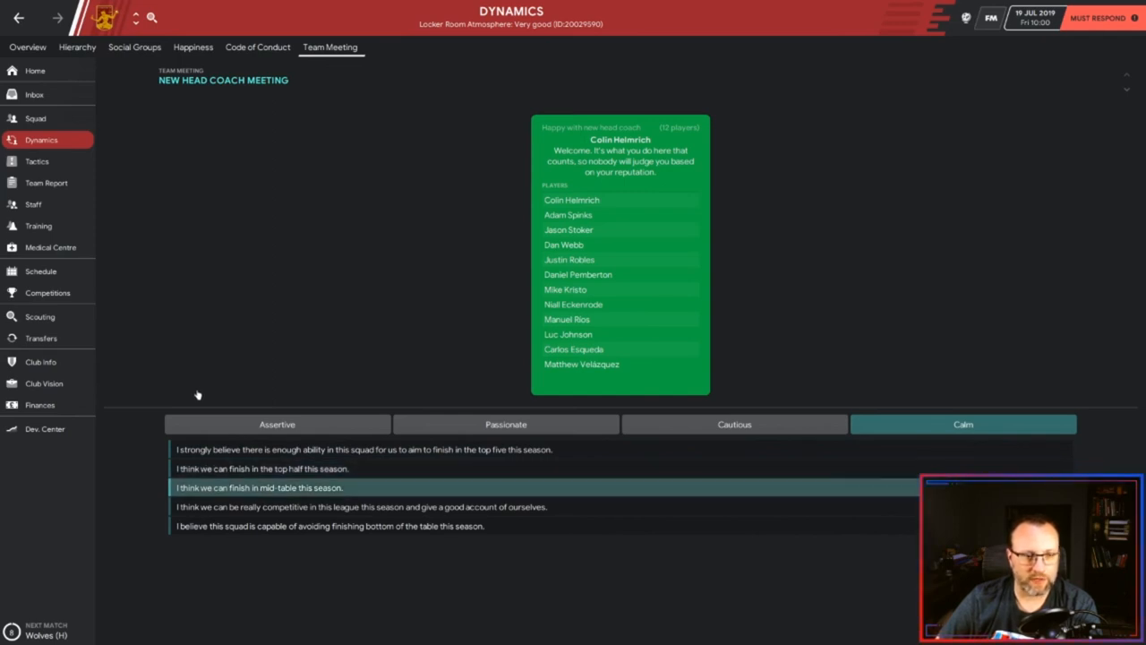
click(258, 487)
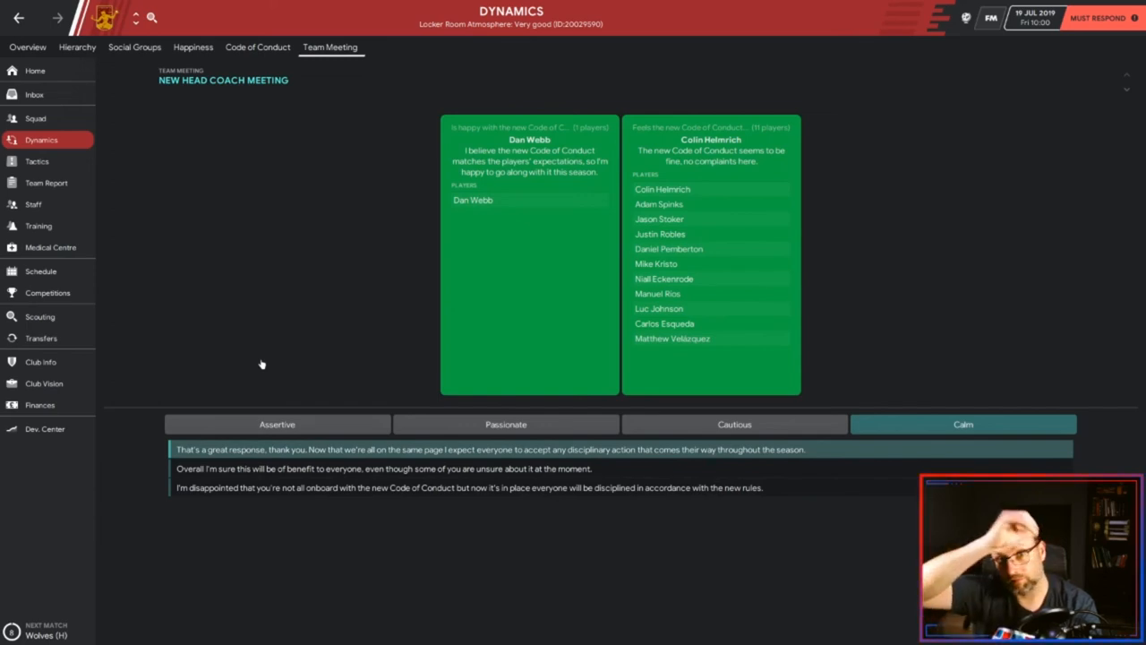
mouse_move(412, 134)
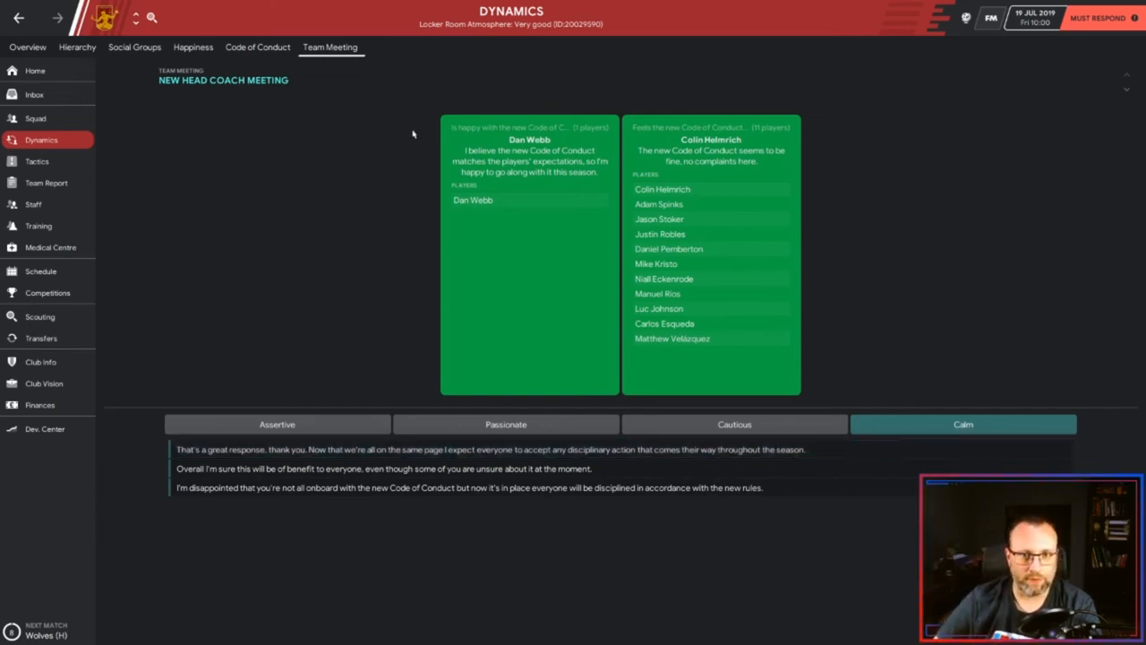
- Answer the players on the Code of Conduct and end the team meeting
click(964, 423)
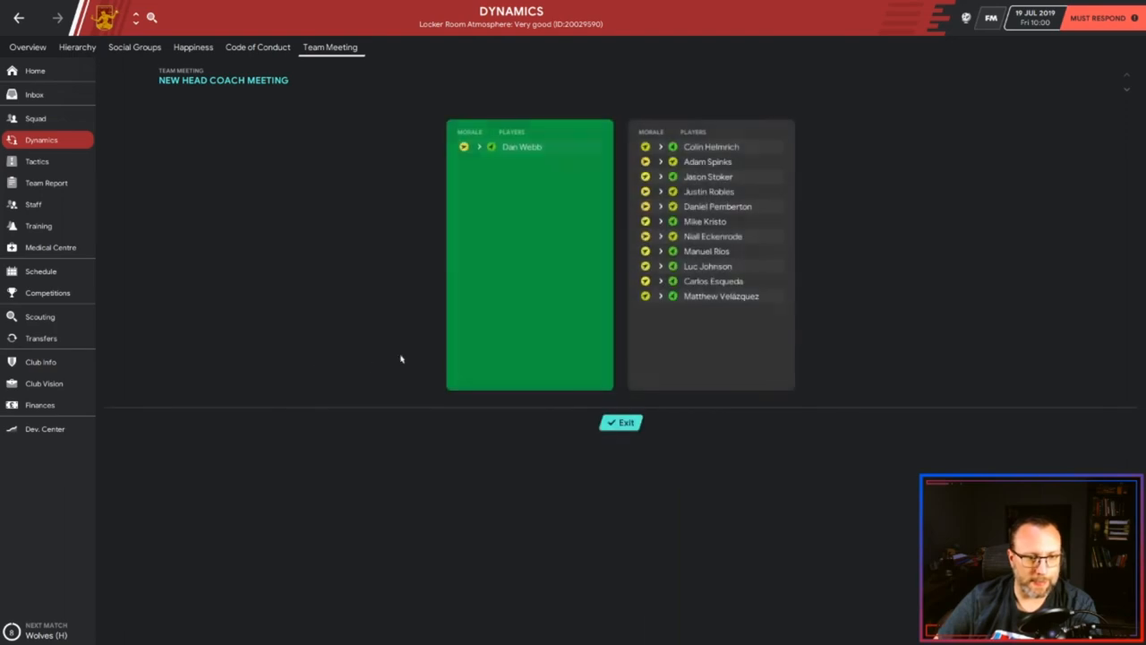
mouse_move(491, 347)
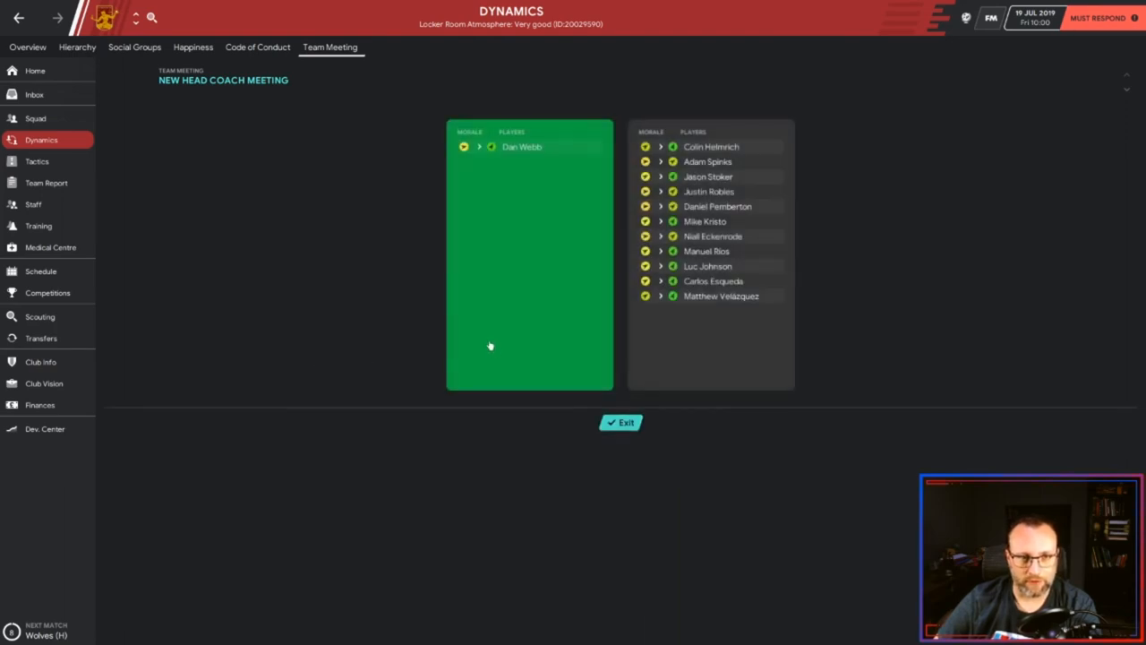
mouse_move(602, 302)
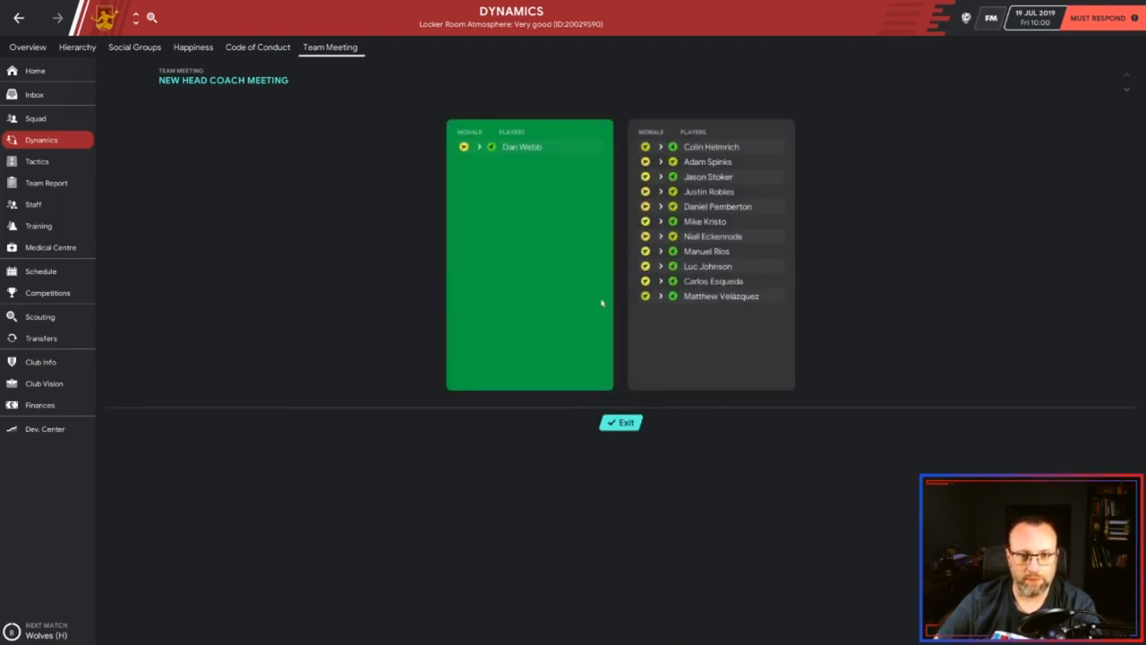
click(620, 422)
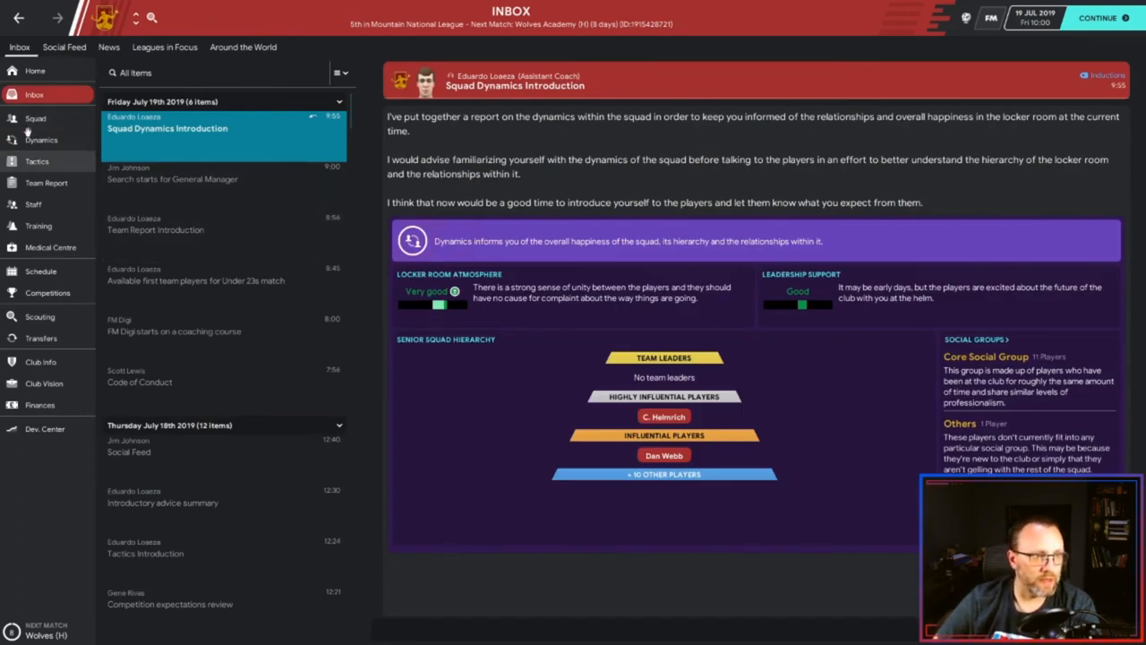
- Confirm Dan Webb as club captain and Colin Helmrich as vice-captain on the Captains screen
click(36, 161)
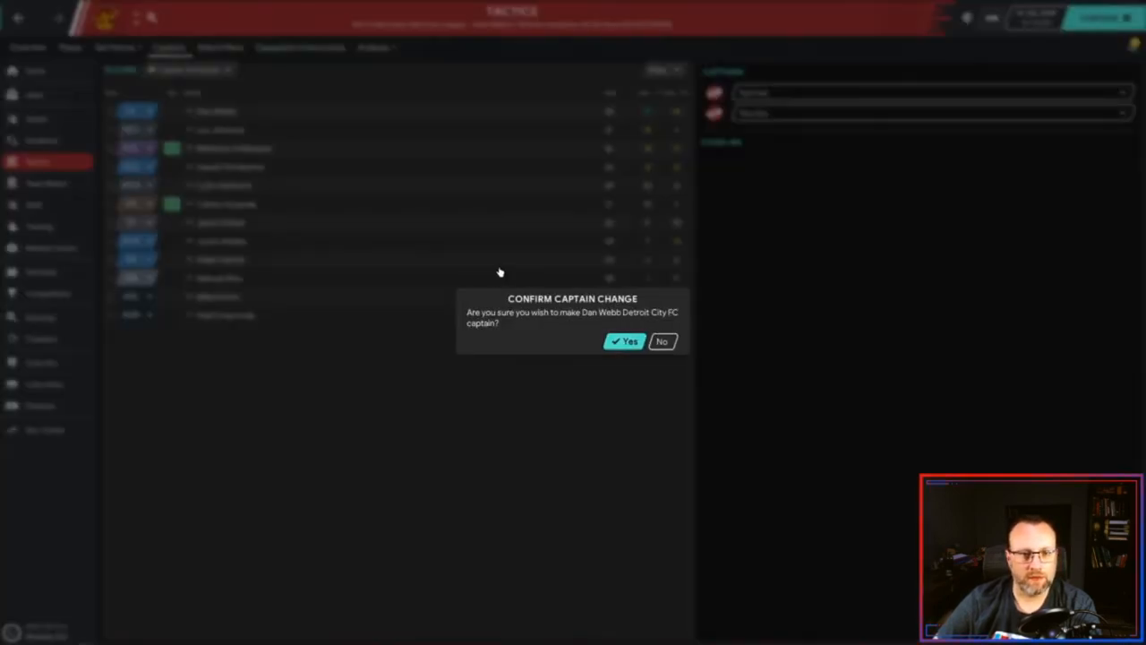
click(623, 340)
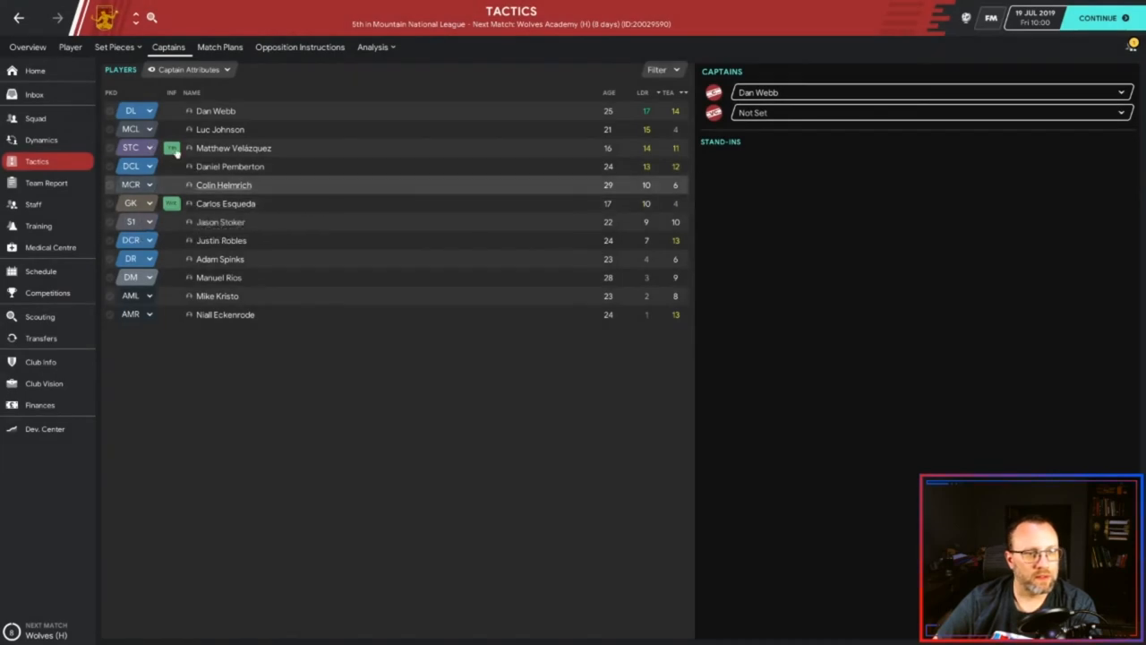
mouse_move(222, 184)
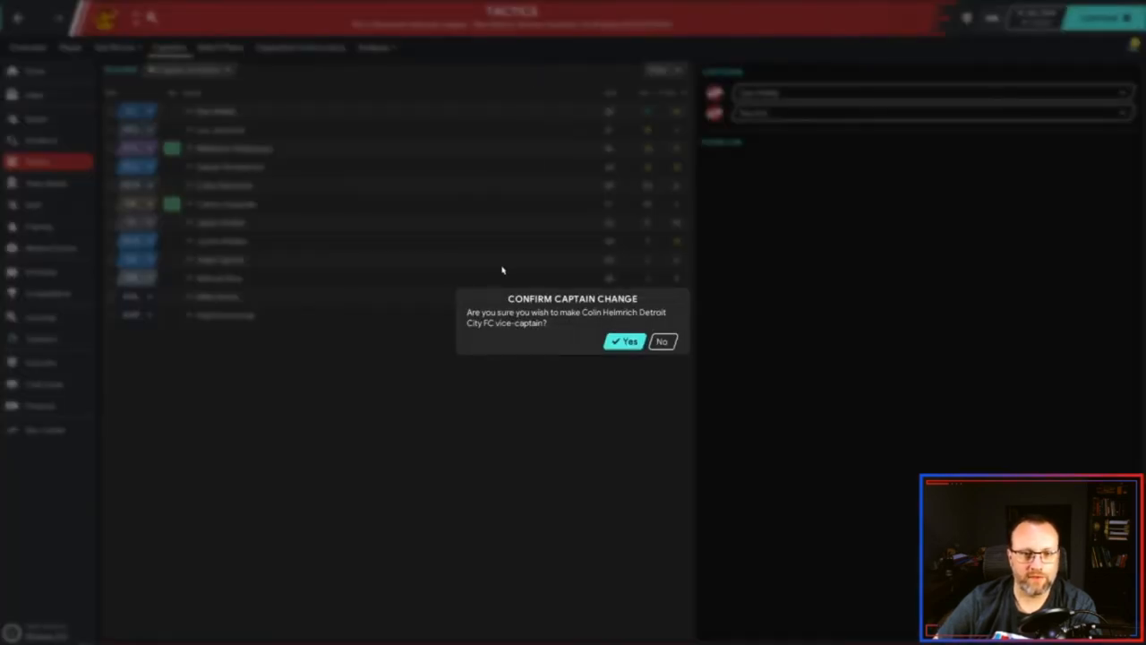
click(623, 341)
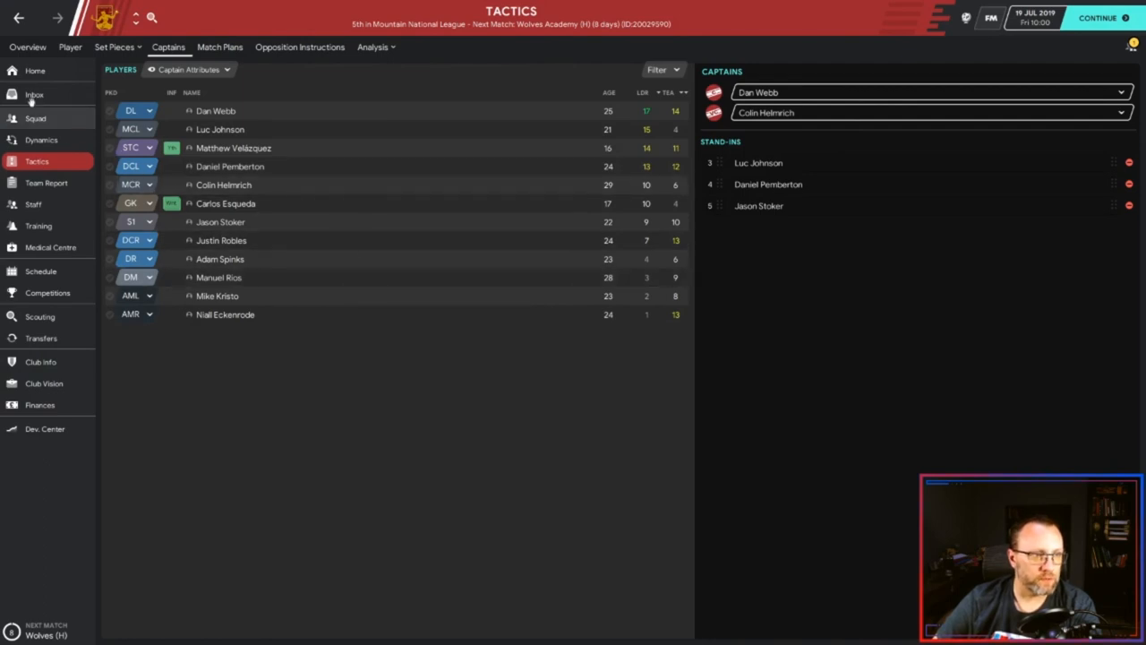
- Return to Home and read the assistant's Training Introduction message in the Inbox
click(36, 70)
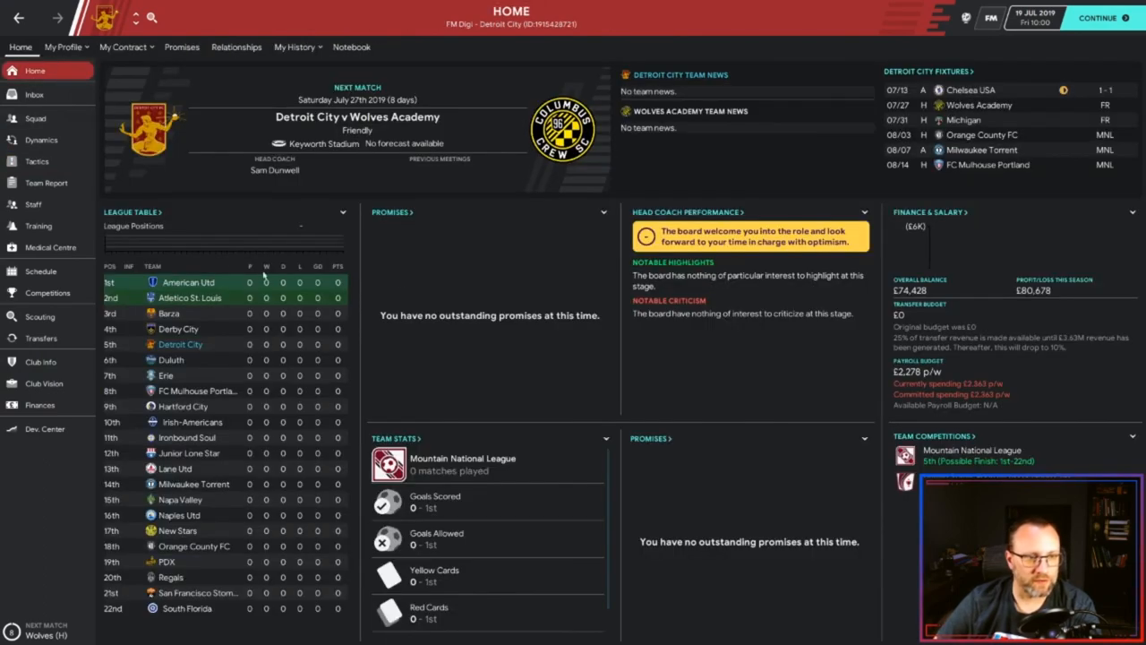
mouse_move(416, 236)
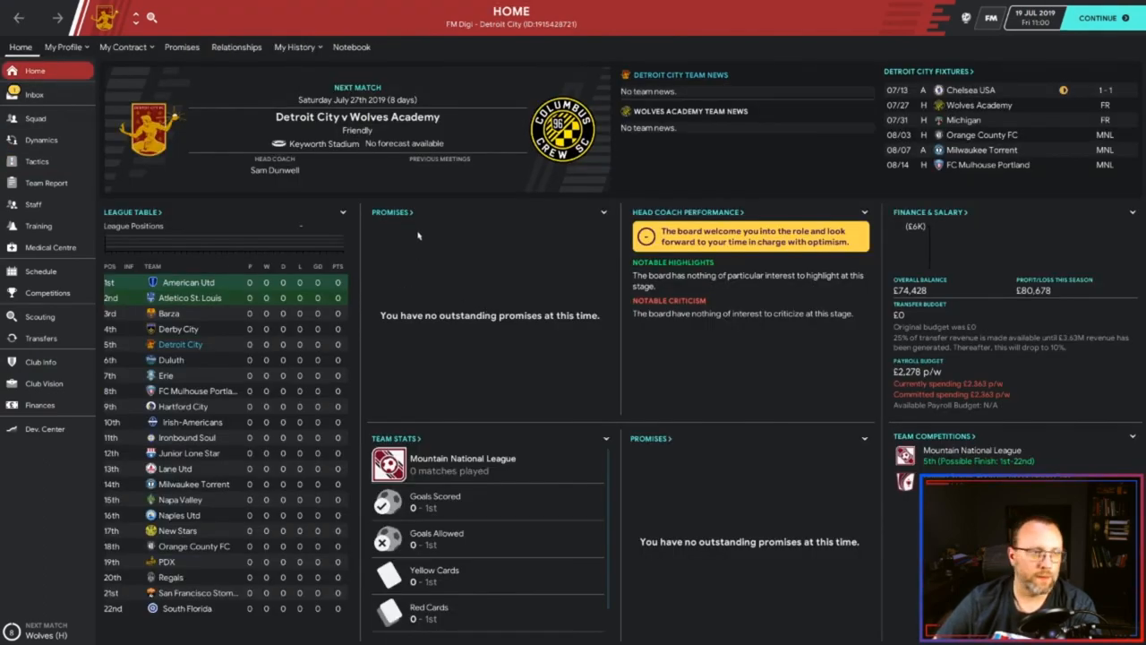
click(34, 93)
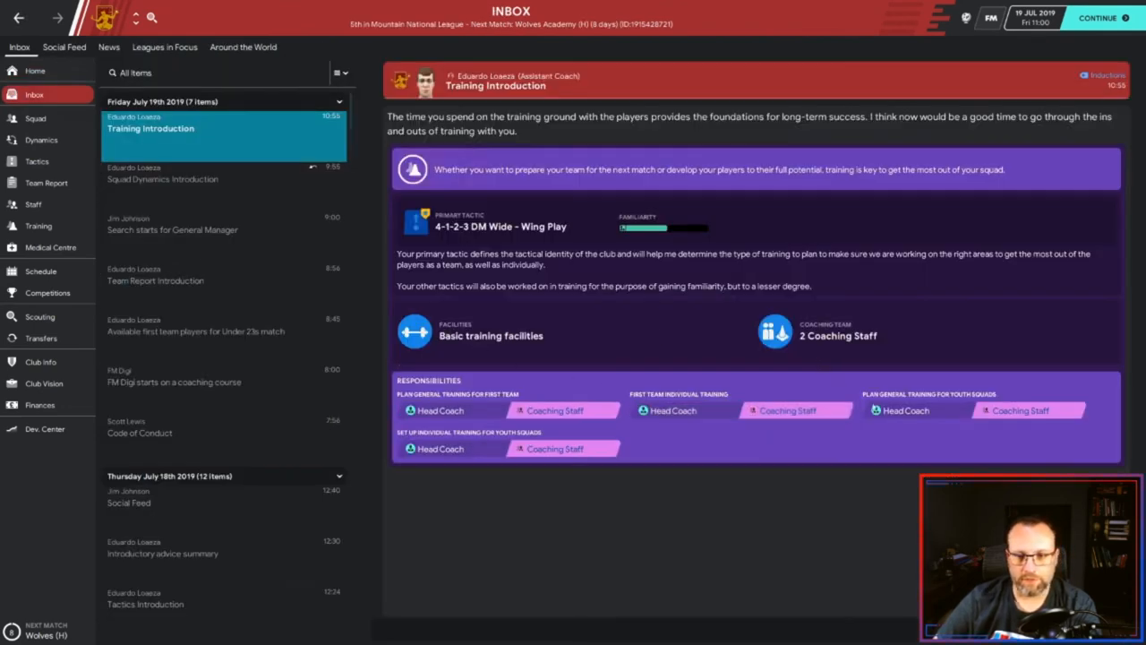
mouse_move(576, 380)
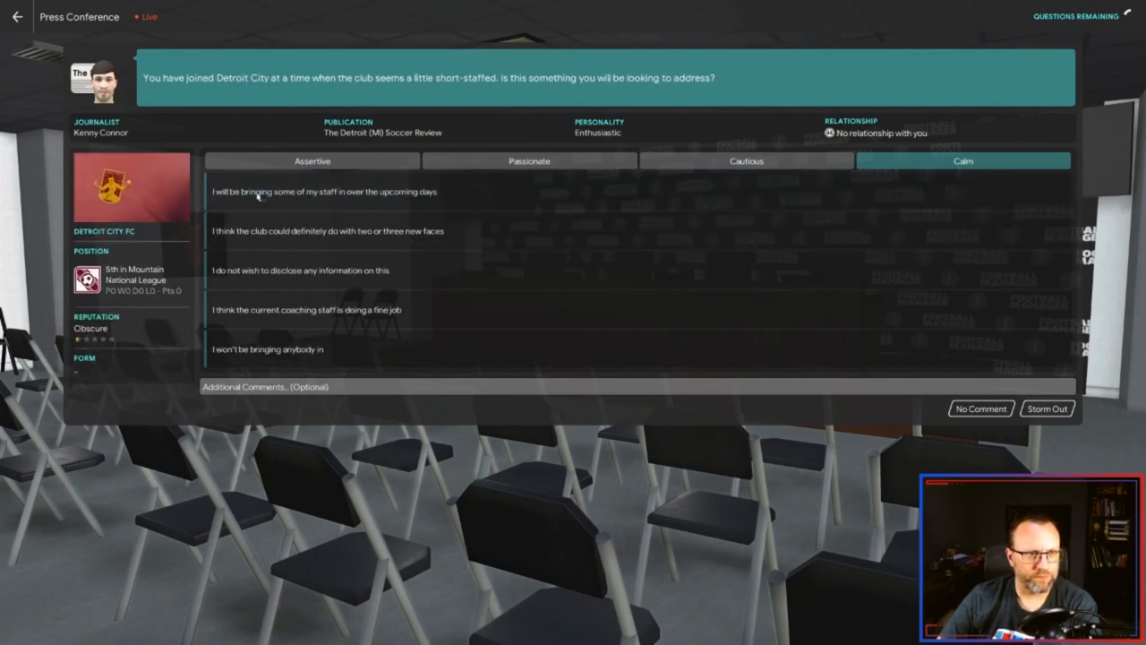
- Answer the journalist's staffing question, read the Training Week in Review, and return to Tactics
click(358, 190)
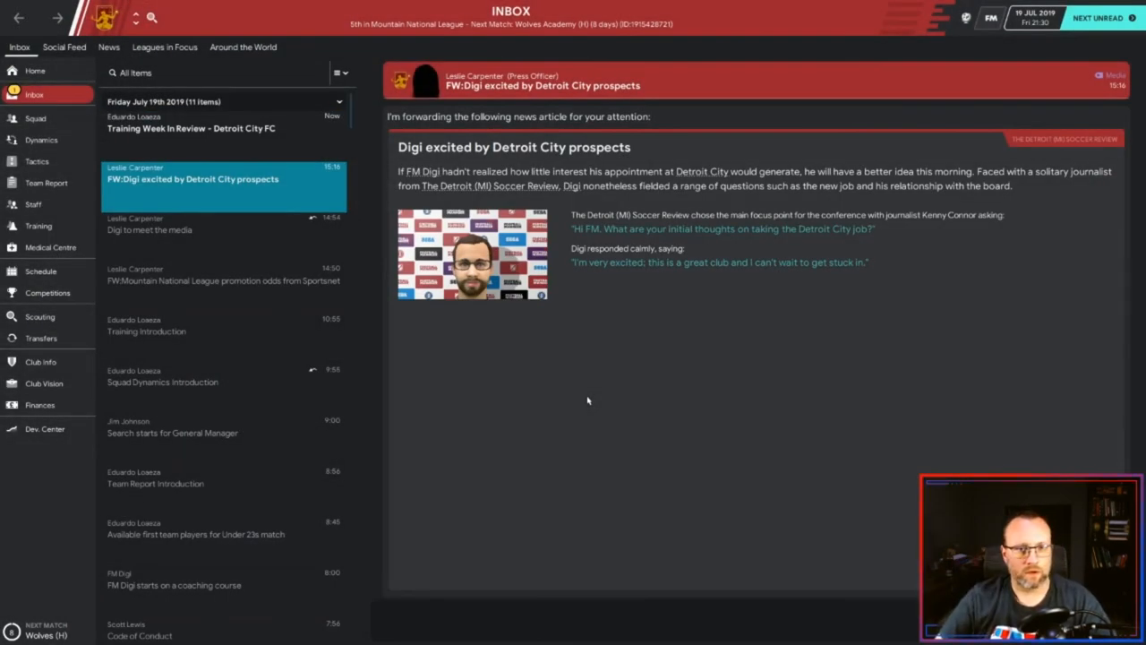
click(190, 129)
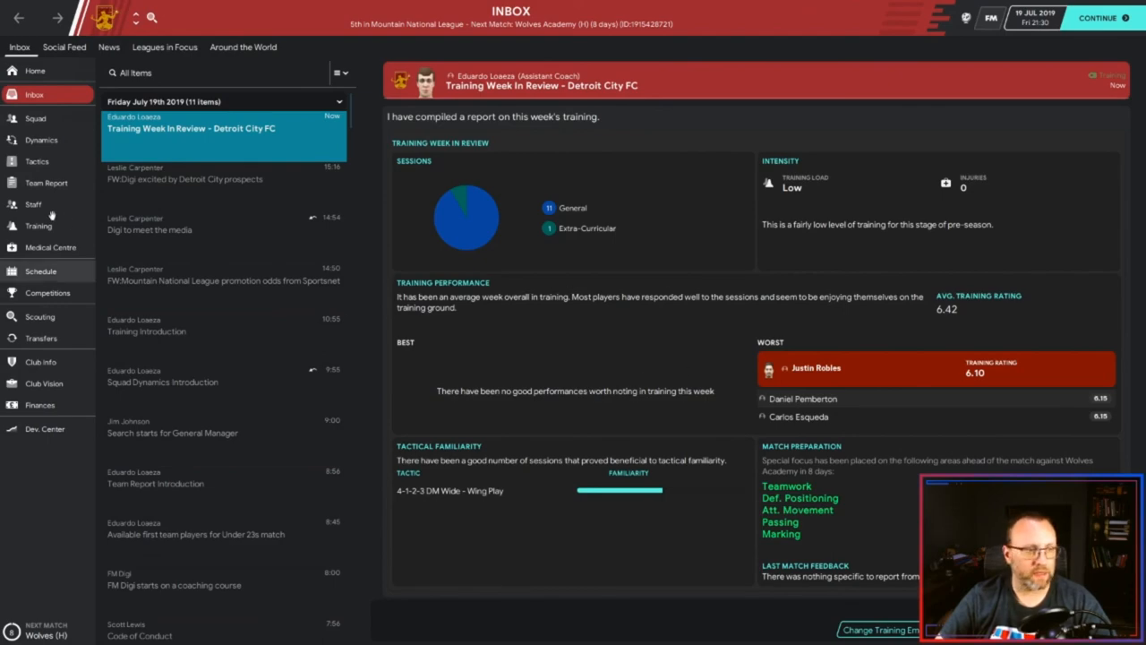
click(36, 161)
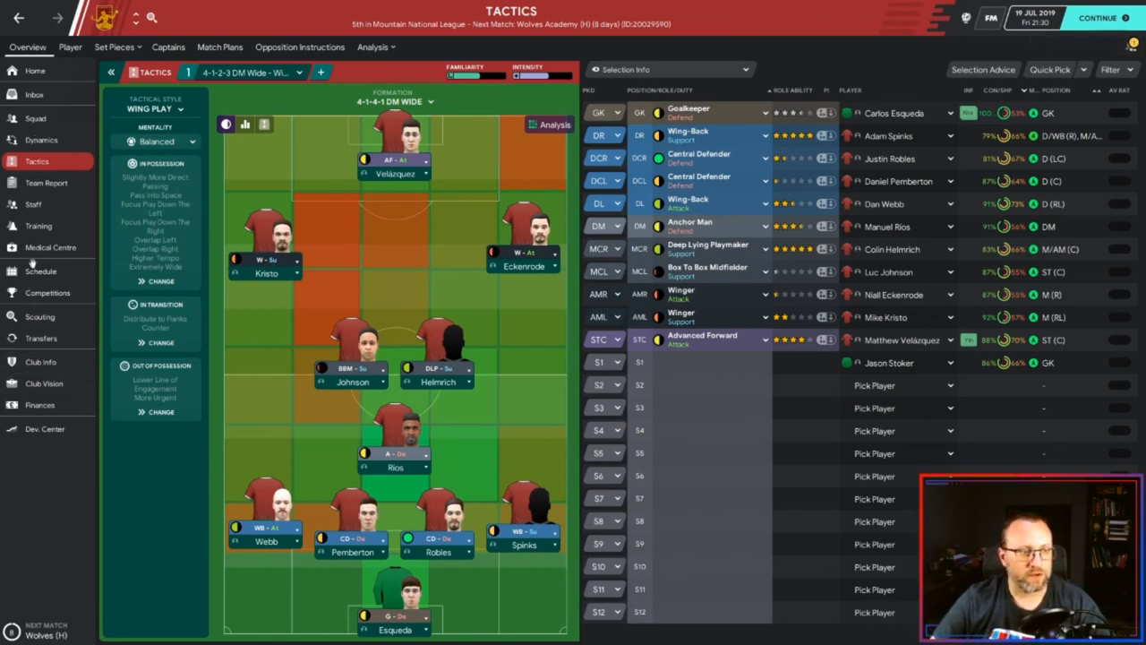
- Show the Under 23s squad in the PassionFM player skills assessment view and re-sort the list
click(43, 428)
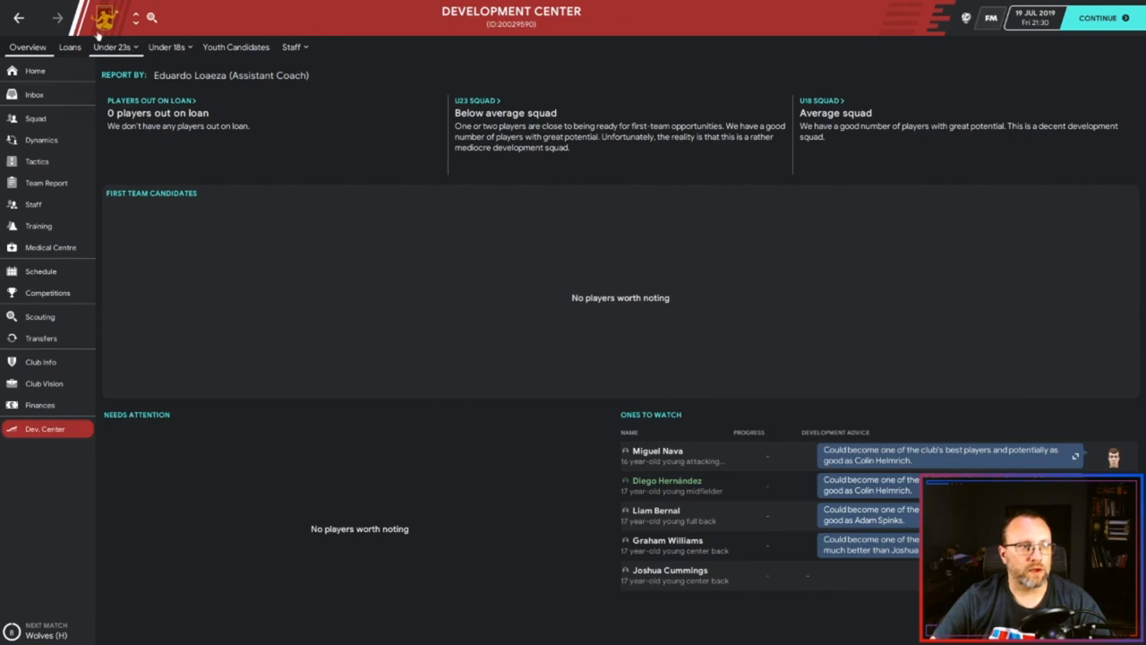
click(111, 46)
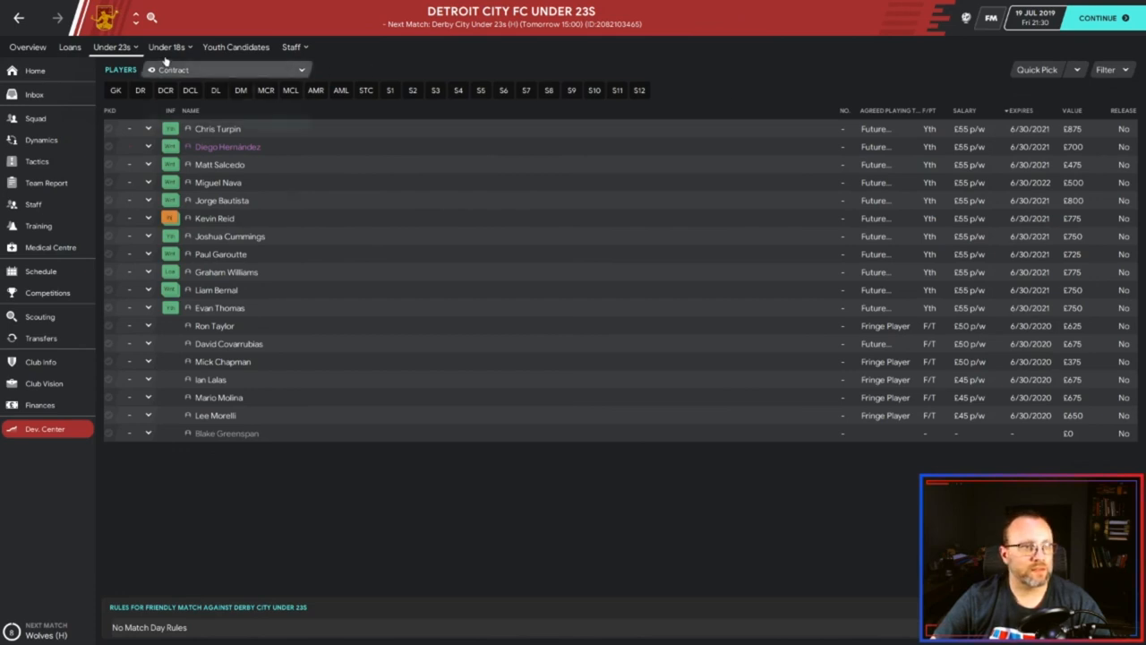
click(225, 70)
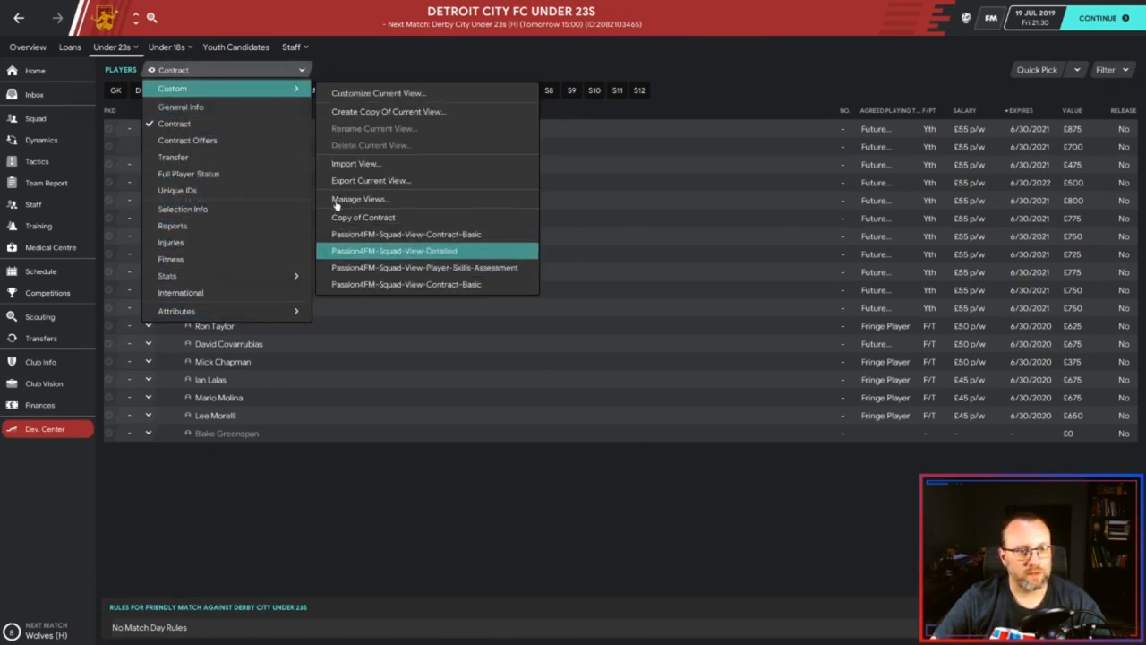
click(394, 251)
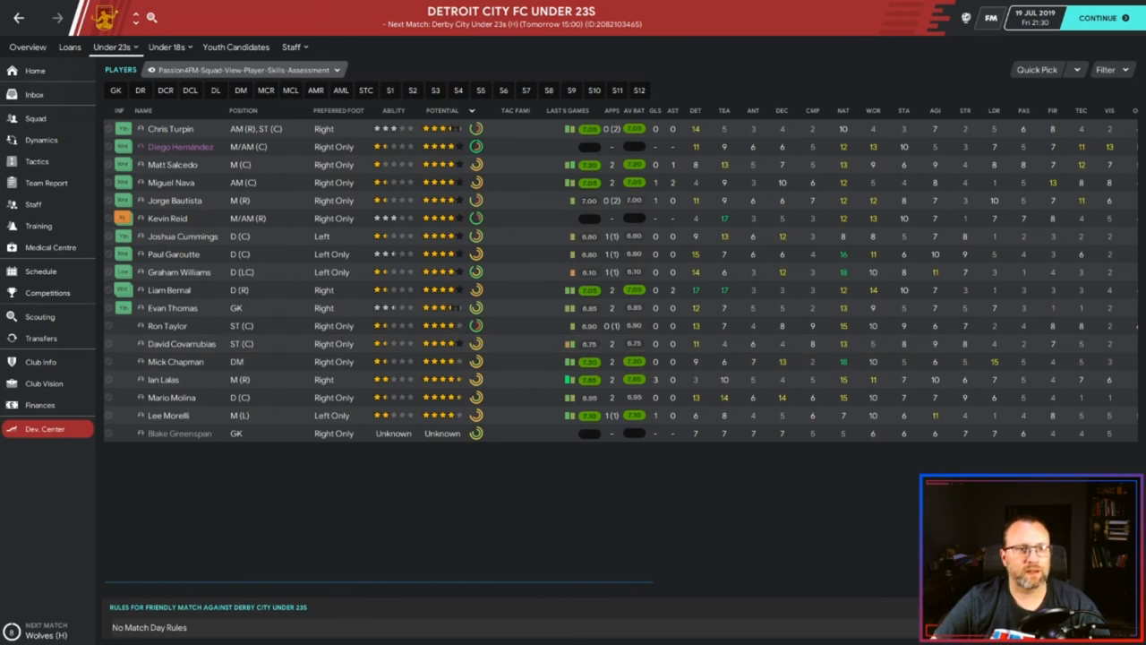
click(389, 111)
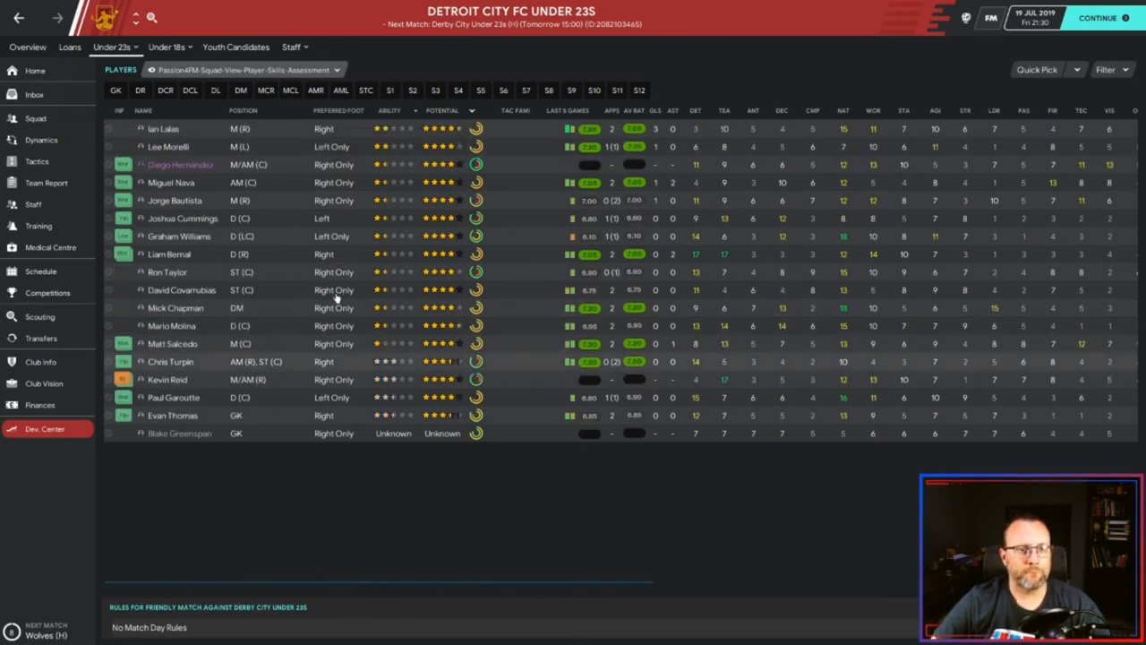